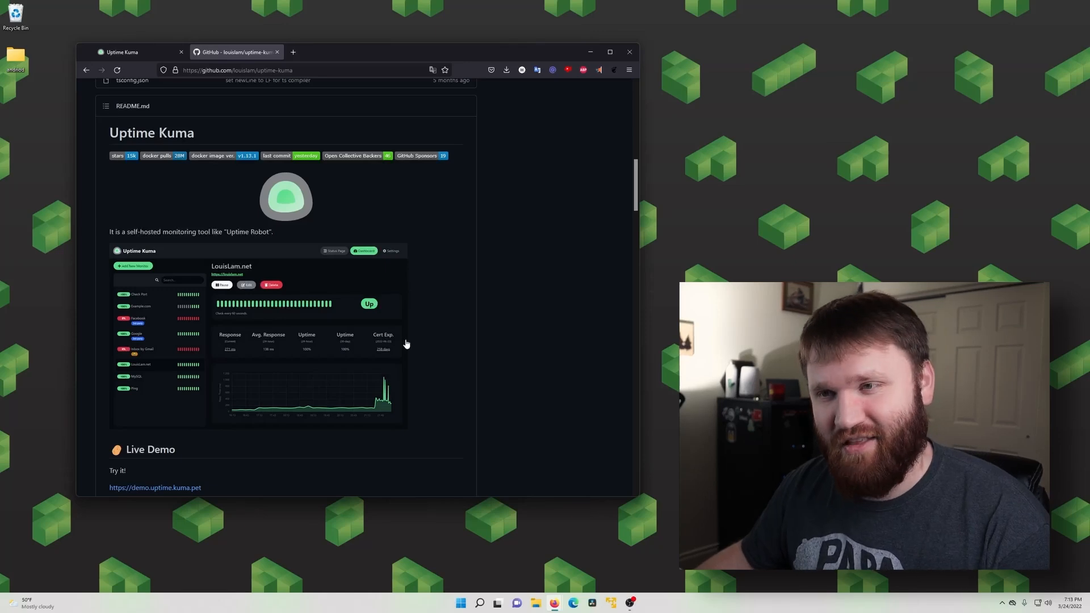
mouse_move(276, 250)
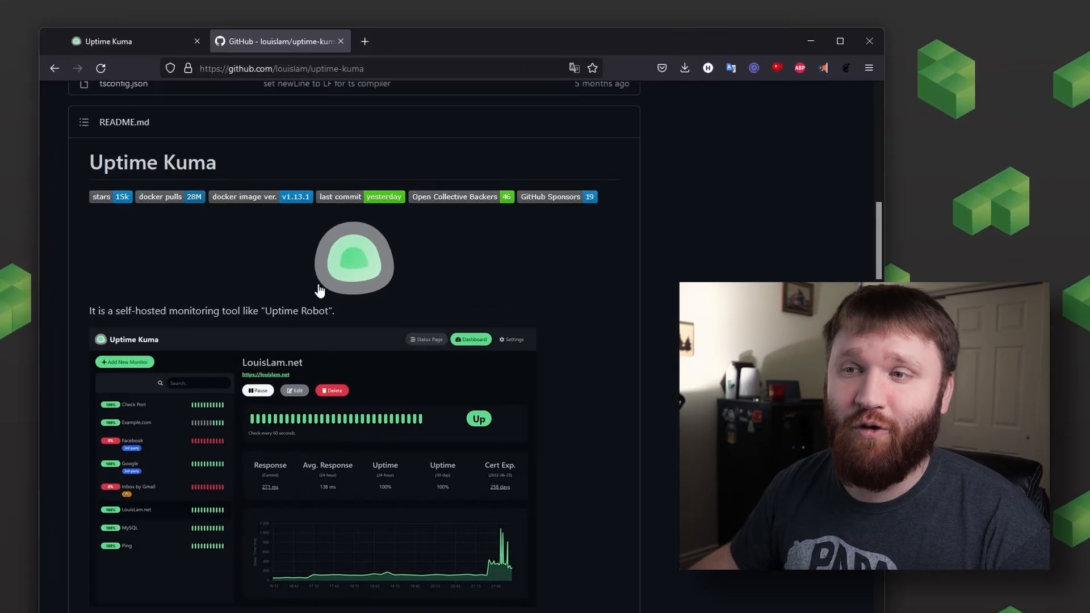
mouse_move(549, 299)
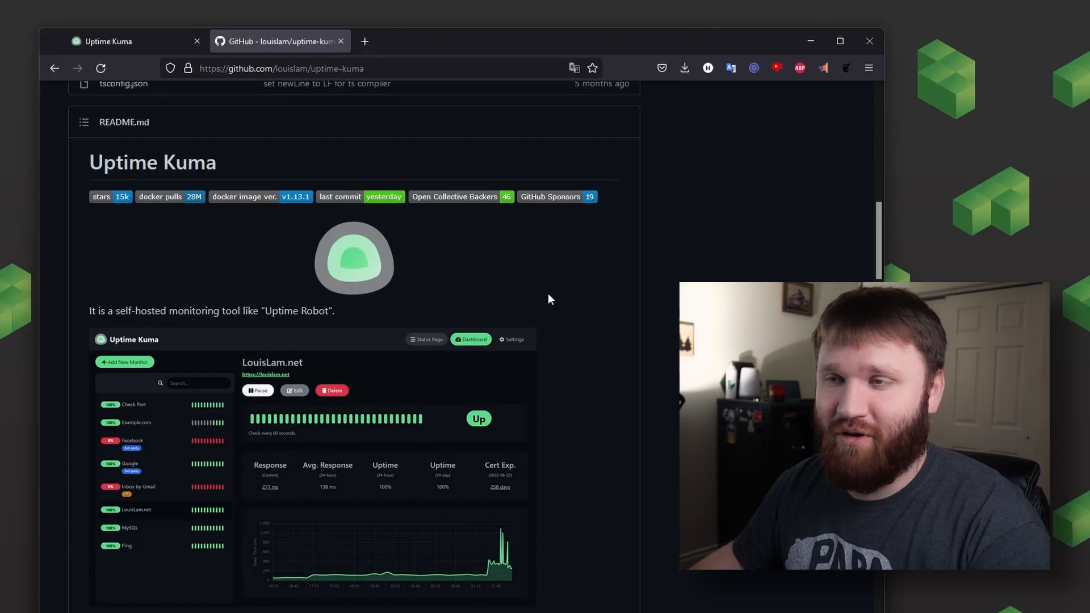
mouse_move(311, 344)
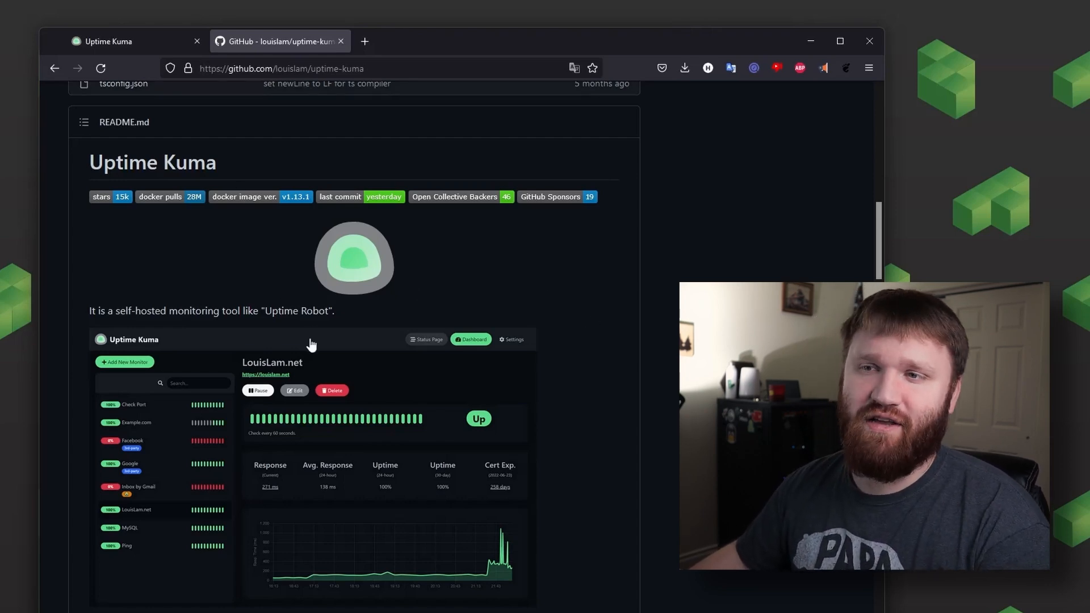
Step: Switch to the Uptime Kuma dashboard showing six monitors up and RStudio down
click(108, 41)
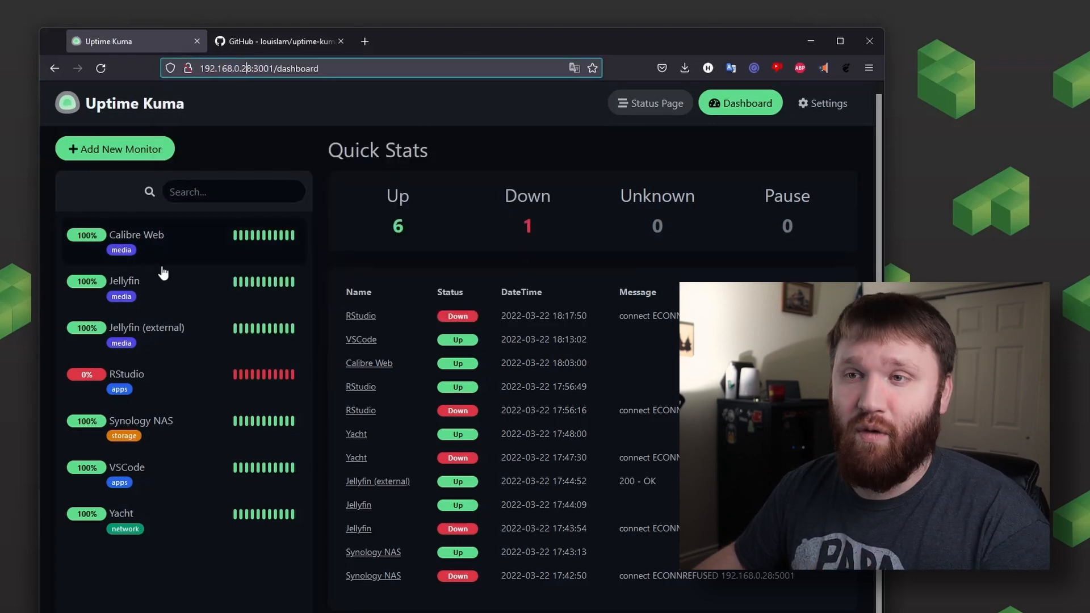
mouse_move(236, 433)
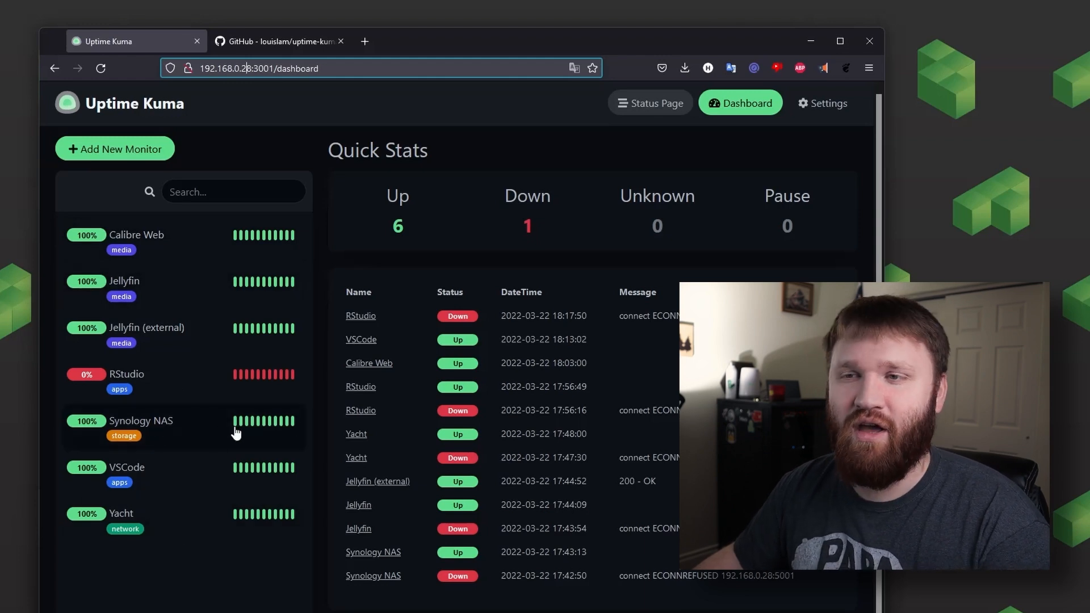
mouse_move(222, 426)
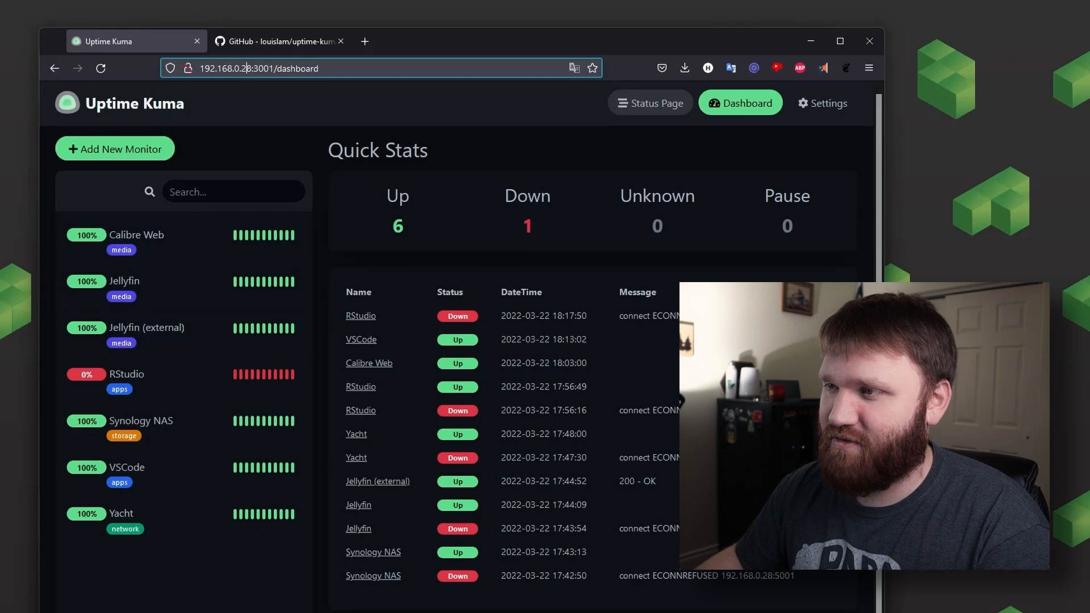
mouse_move(185, 312)
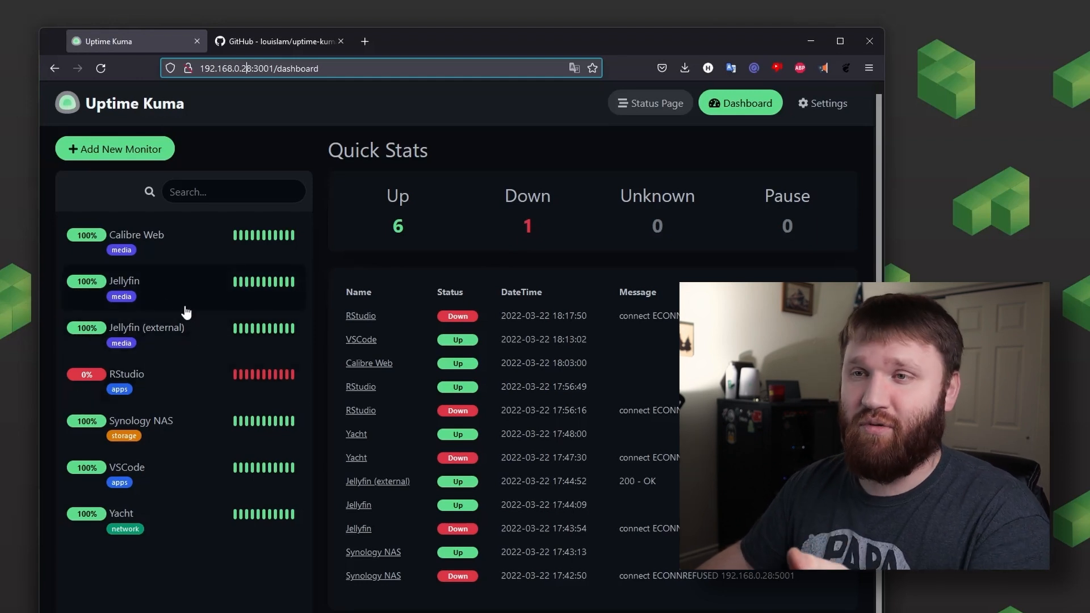
mouse_move(511, 338)
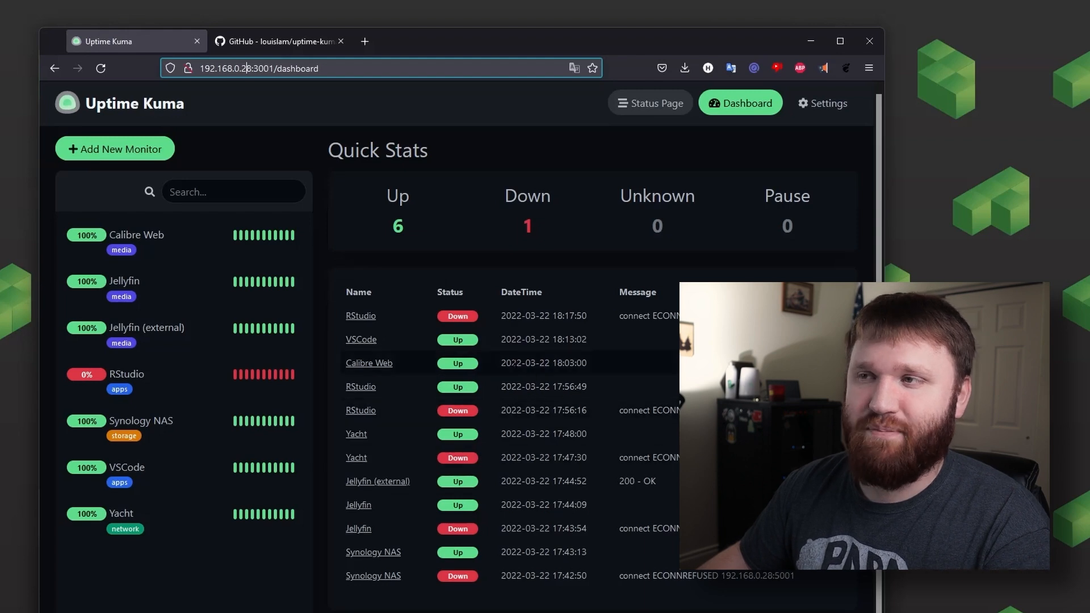
mouse_move(714, 148)
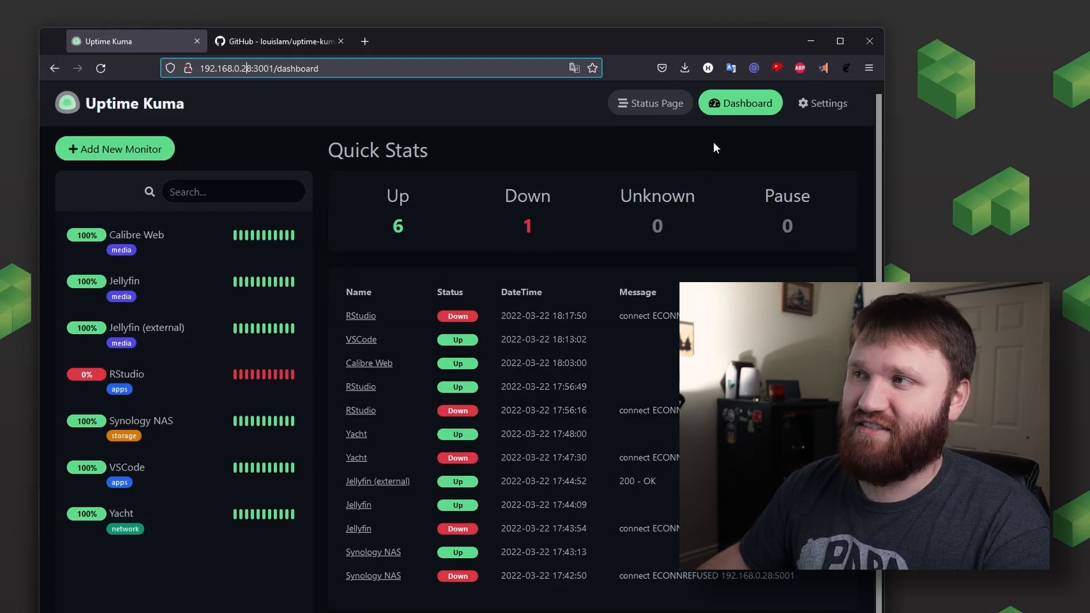
Step: View the Hopkins Home Network status page groups, then return to the Uptime Kuma GitHub page
click(648, 103)
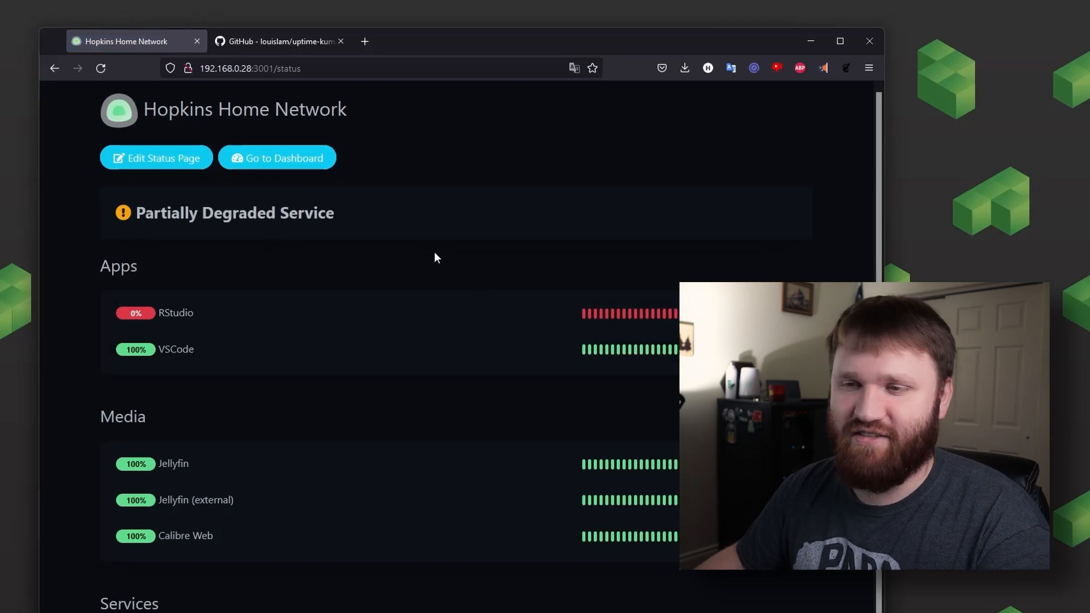
scroll(down, 3)
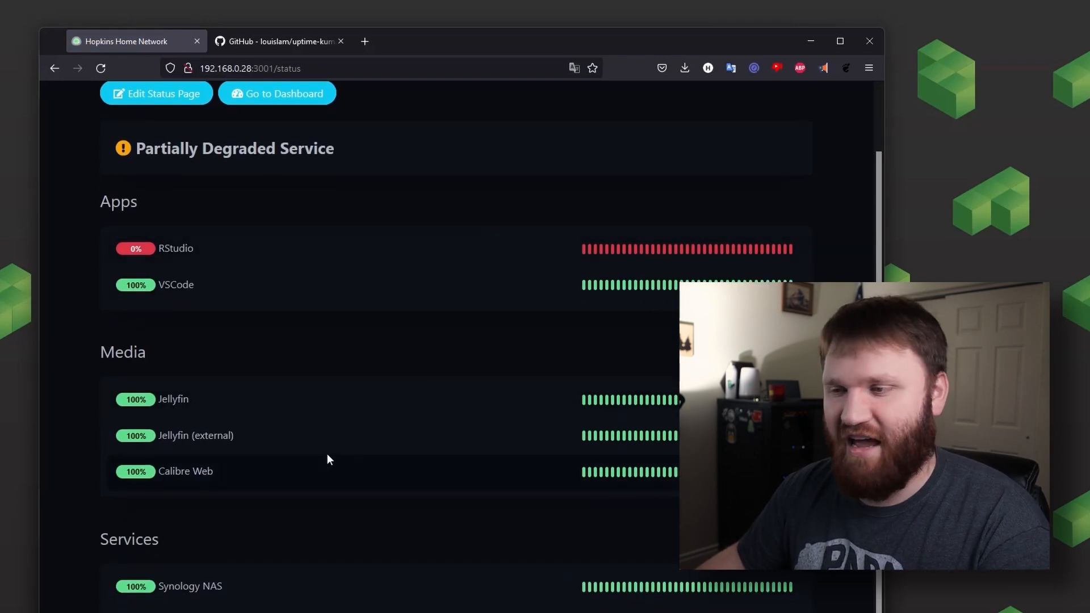
click(277, 93)
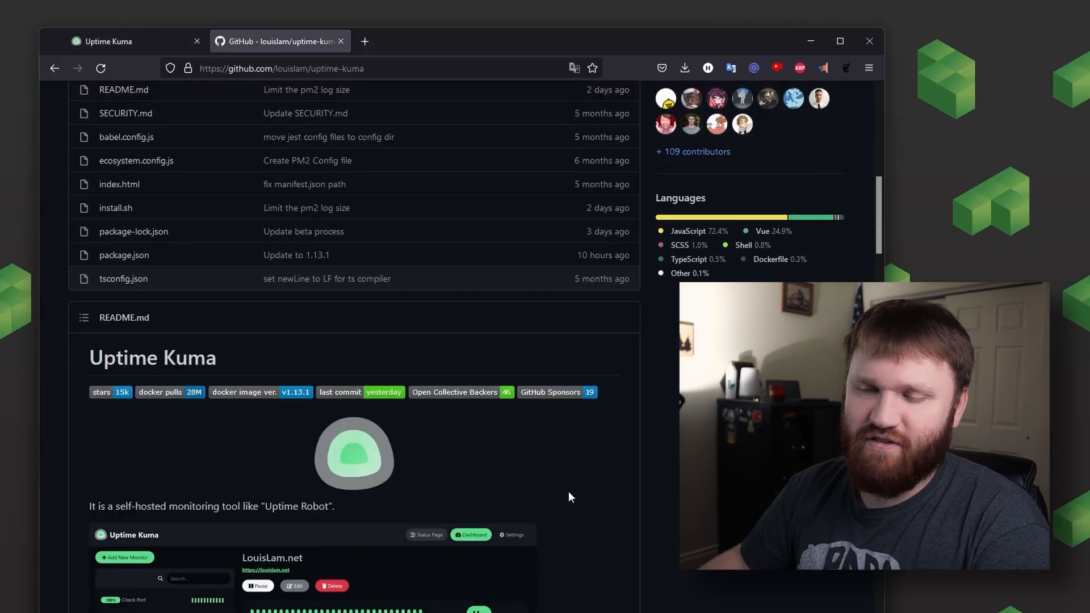
scroll(down, 3)
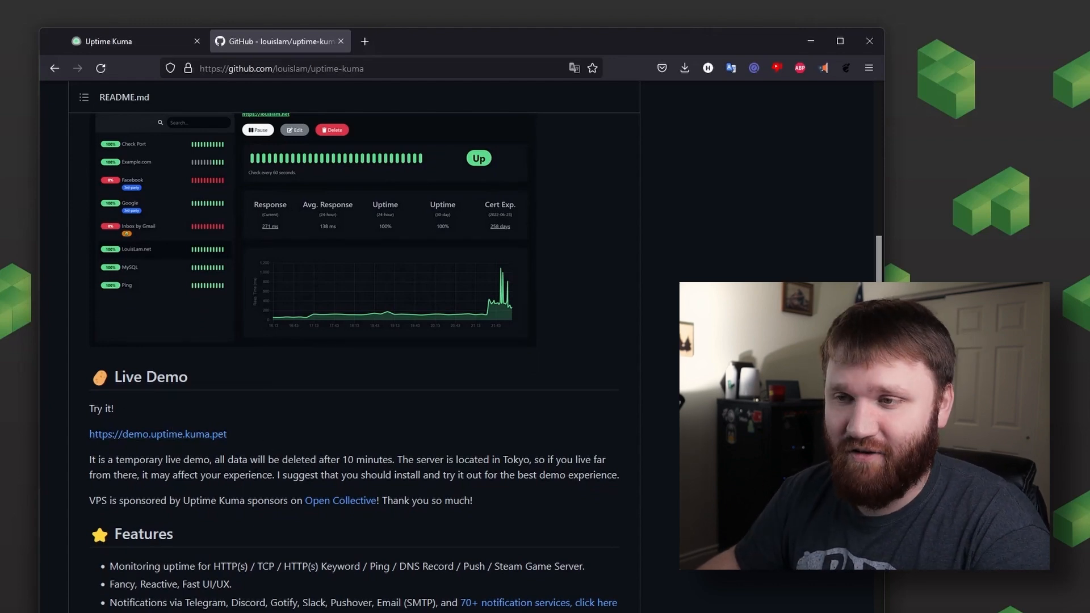
scroll(down, 3)
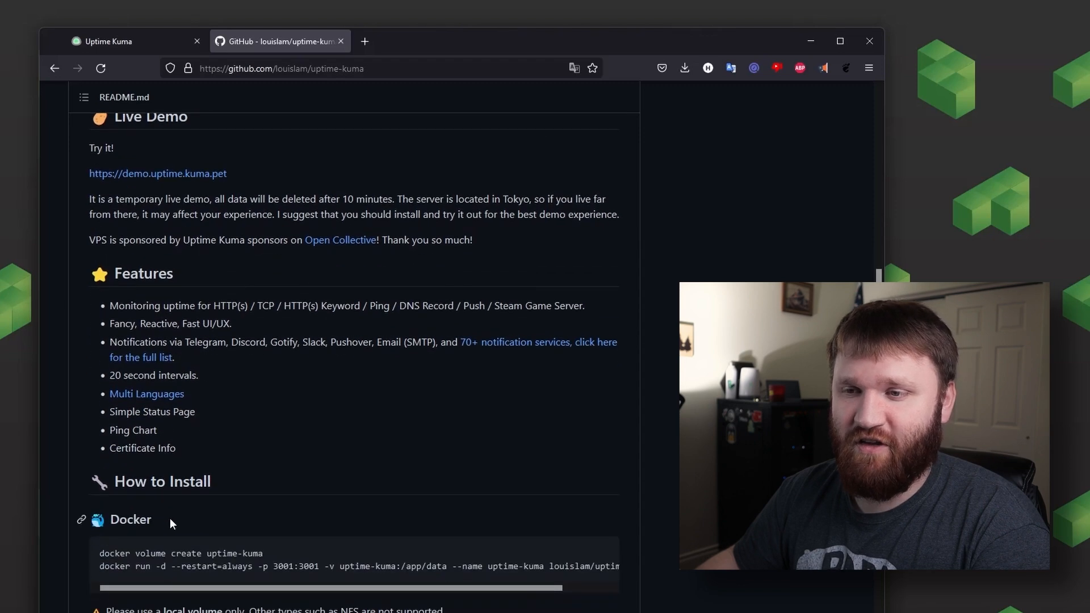
scroll(down, 3)
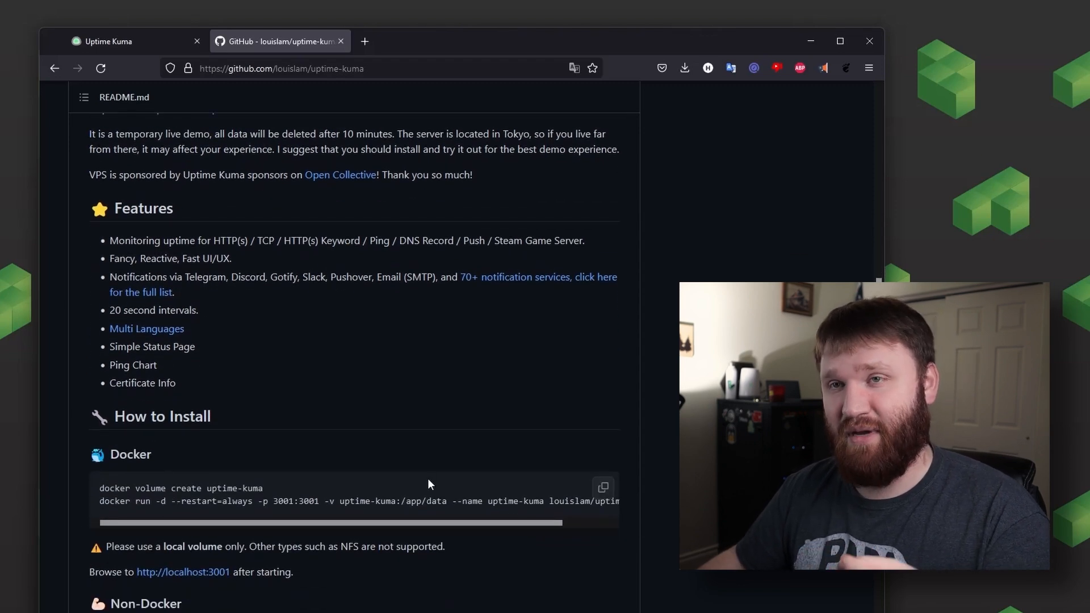
click(105, 41)
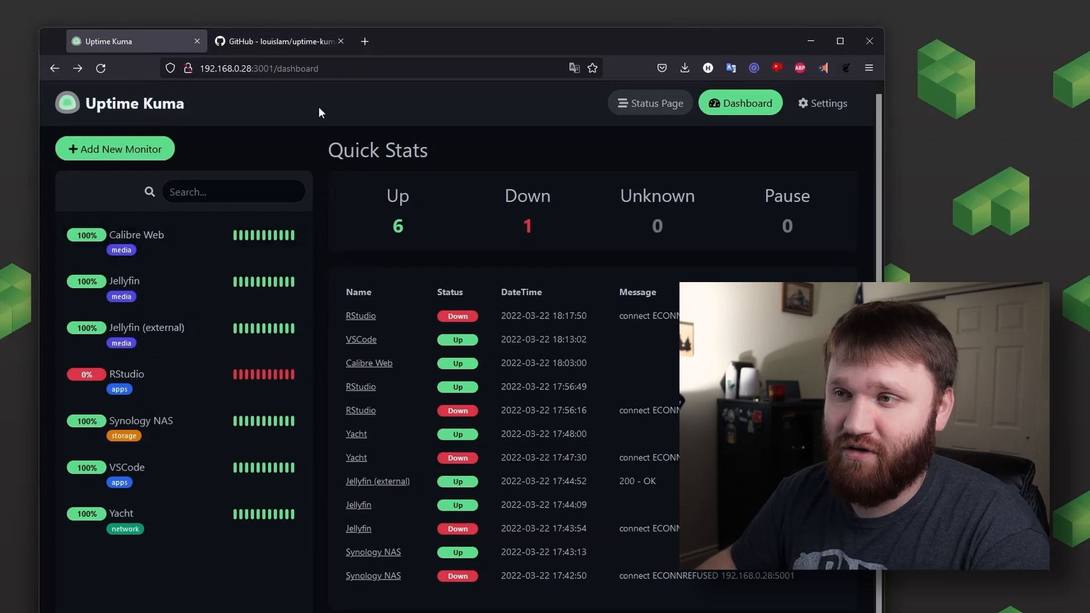
click(278, 41)
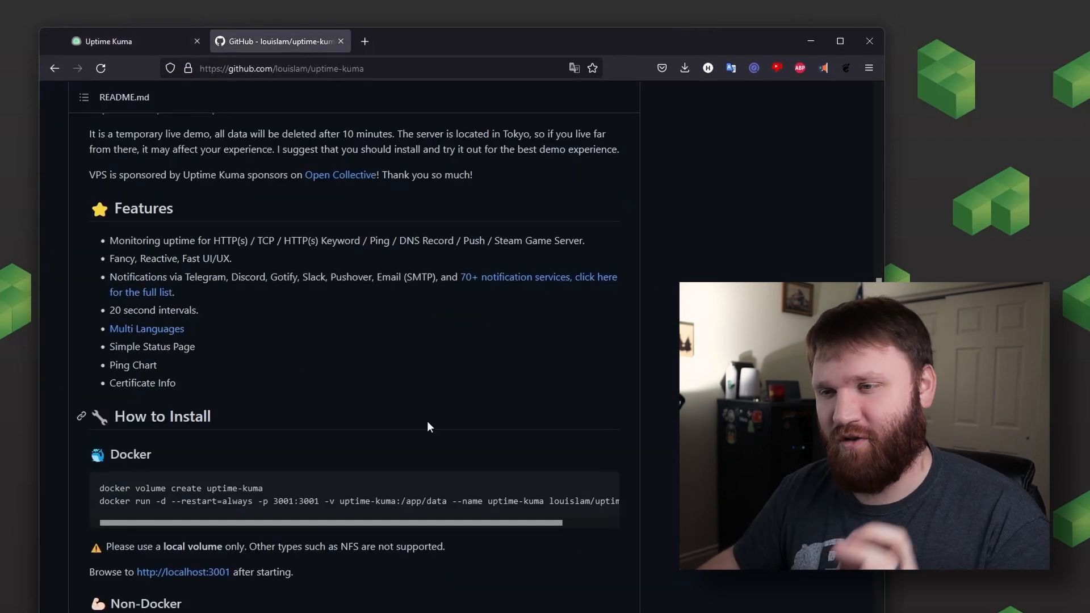
scroll(up, 3)
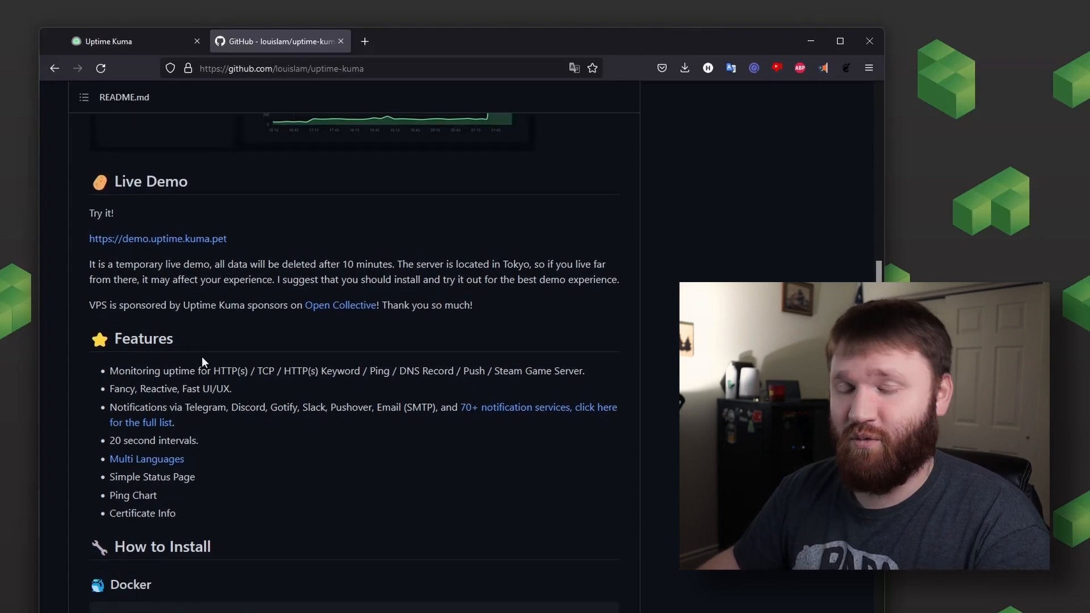
mouse_move(265, 456)
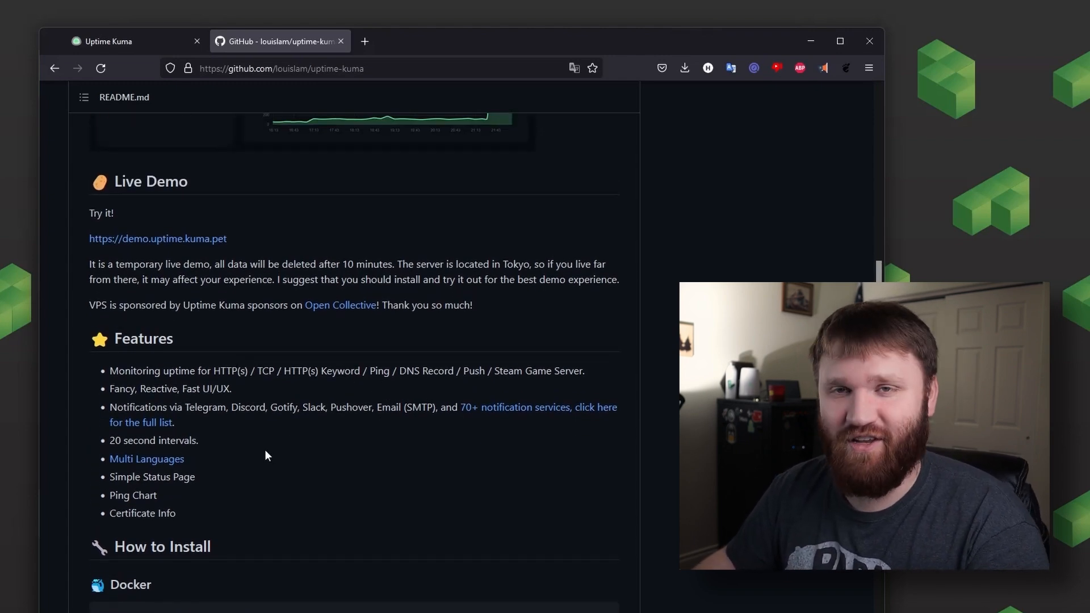
mouse_move(295, 387)
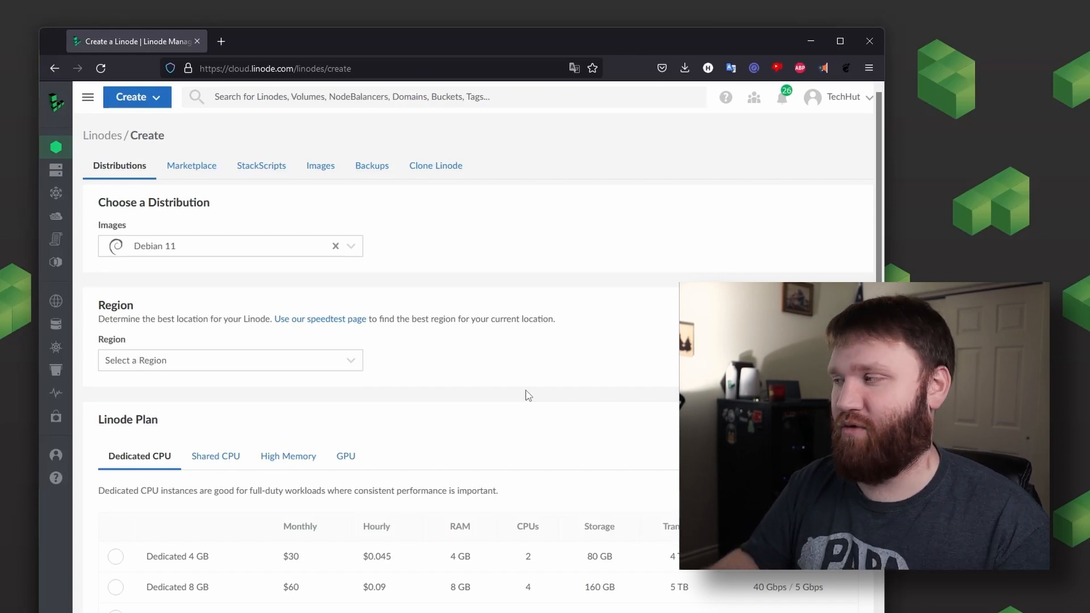
mouse_move(584, 441)
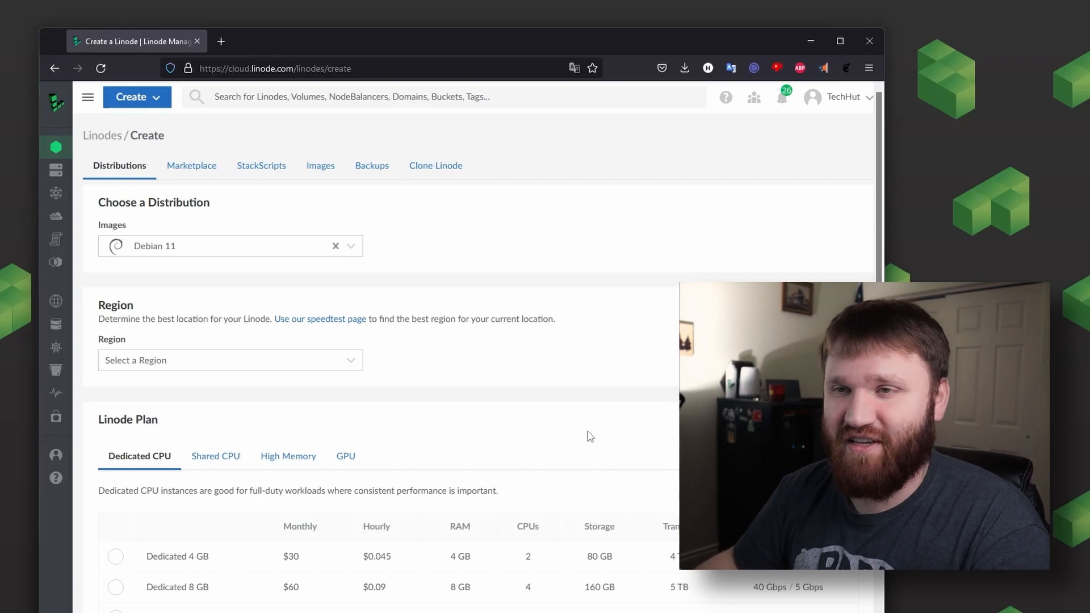
mouse_move(619, 379)
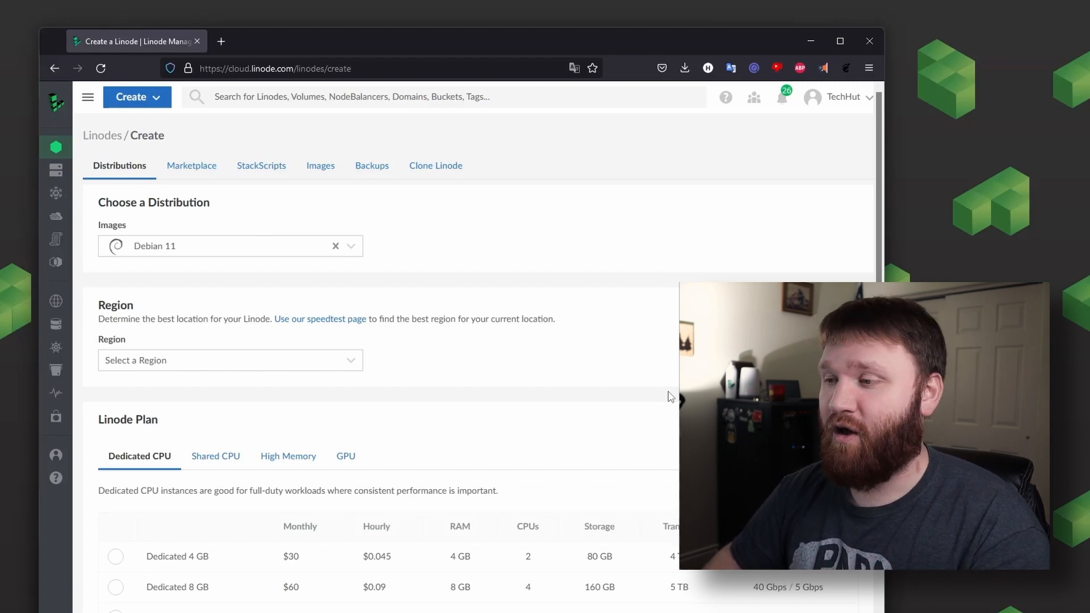
mouse_move(647, 380)
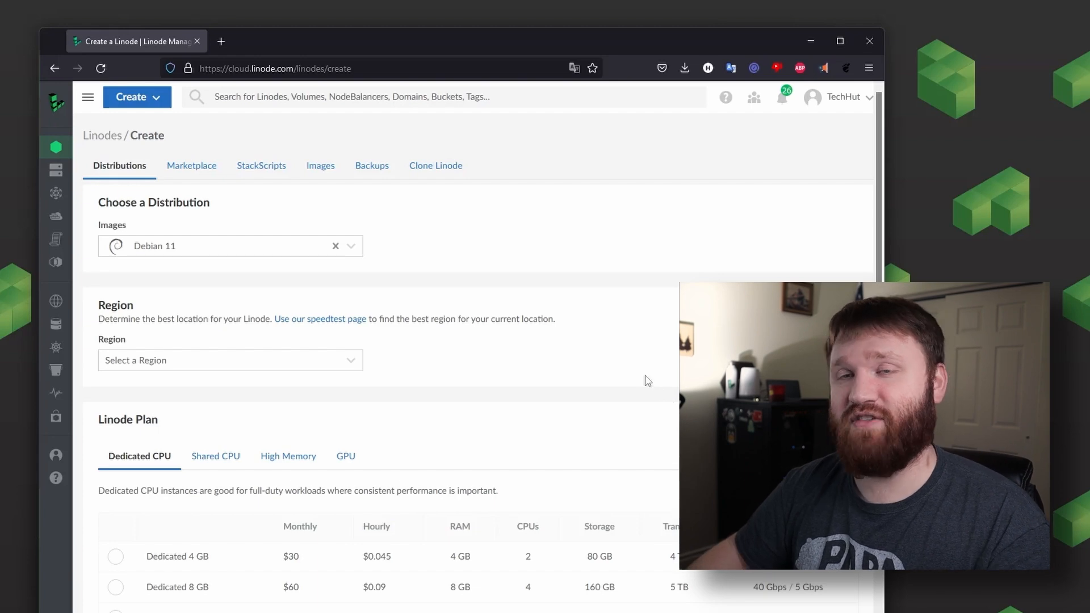
mouse_move(506, 390)
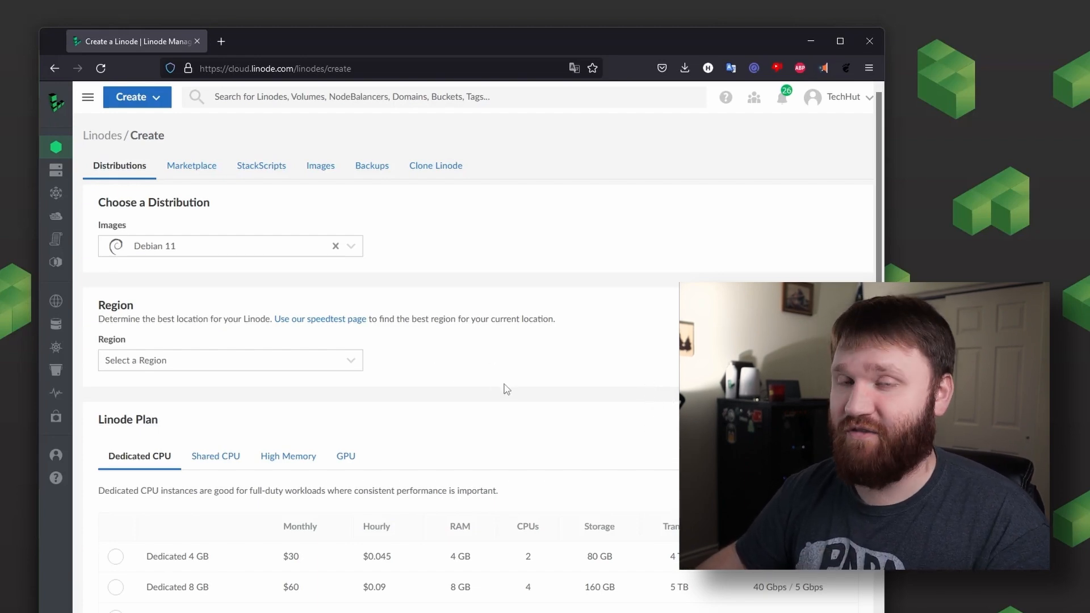
mouse_move(552, 399)
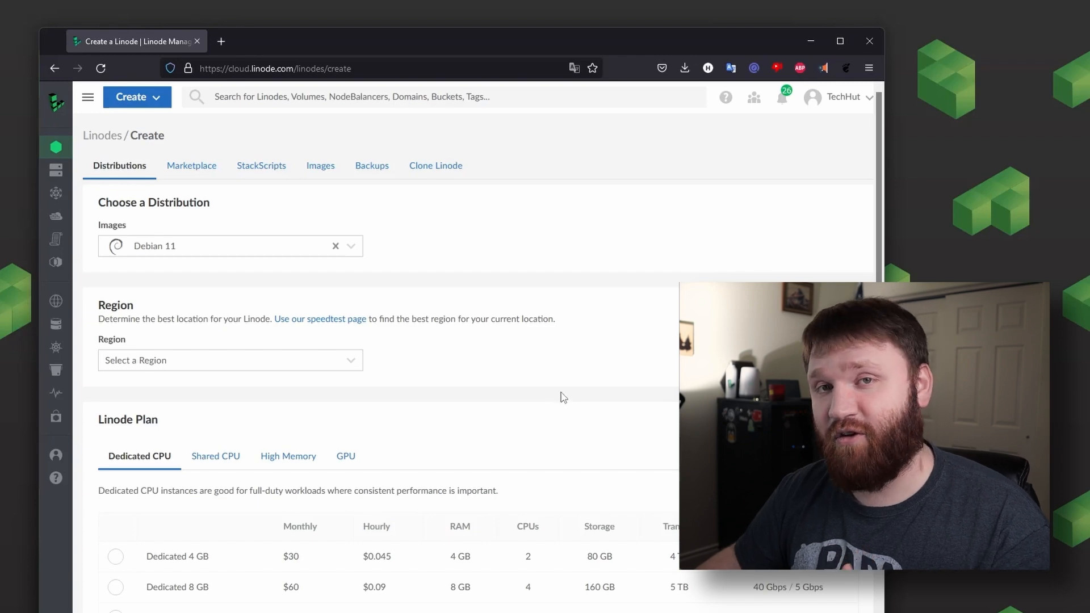
mouse_move(521, 369)
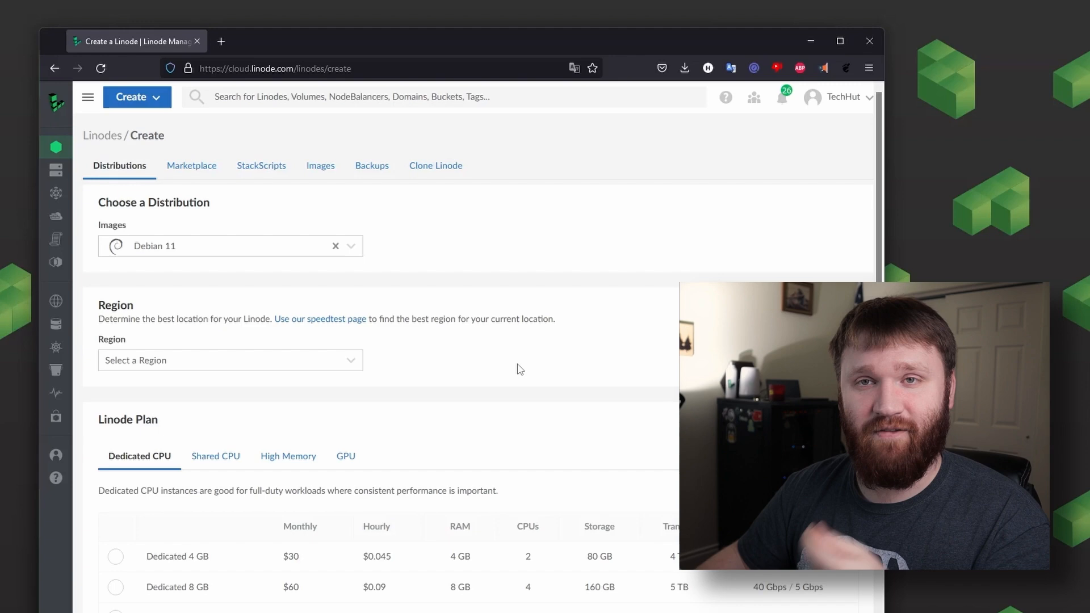
mouse_move(433, 413)
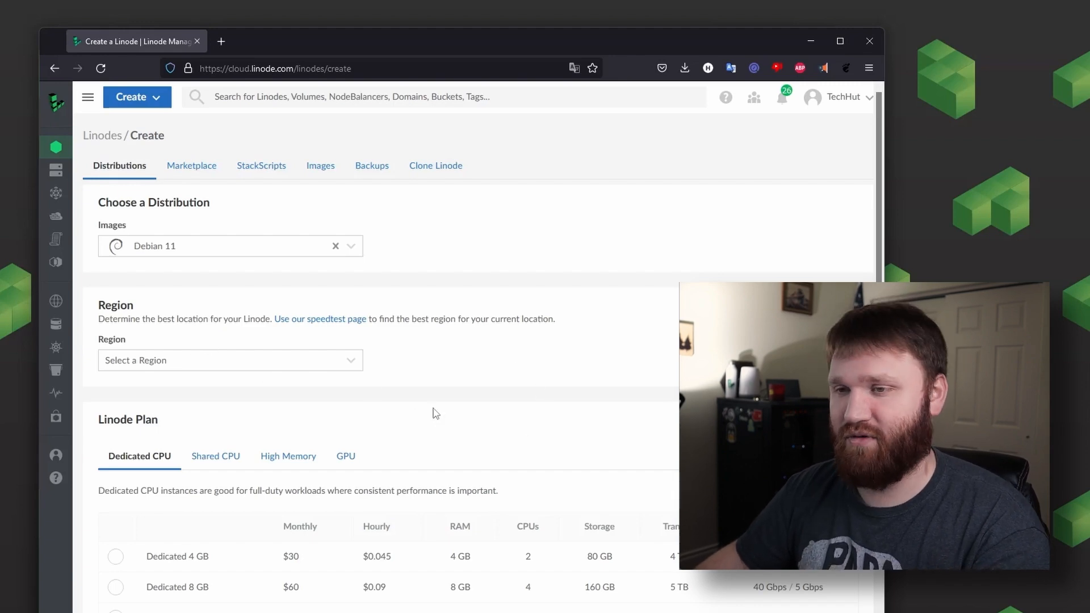
mouse_move(430, 320)
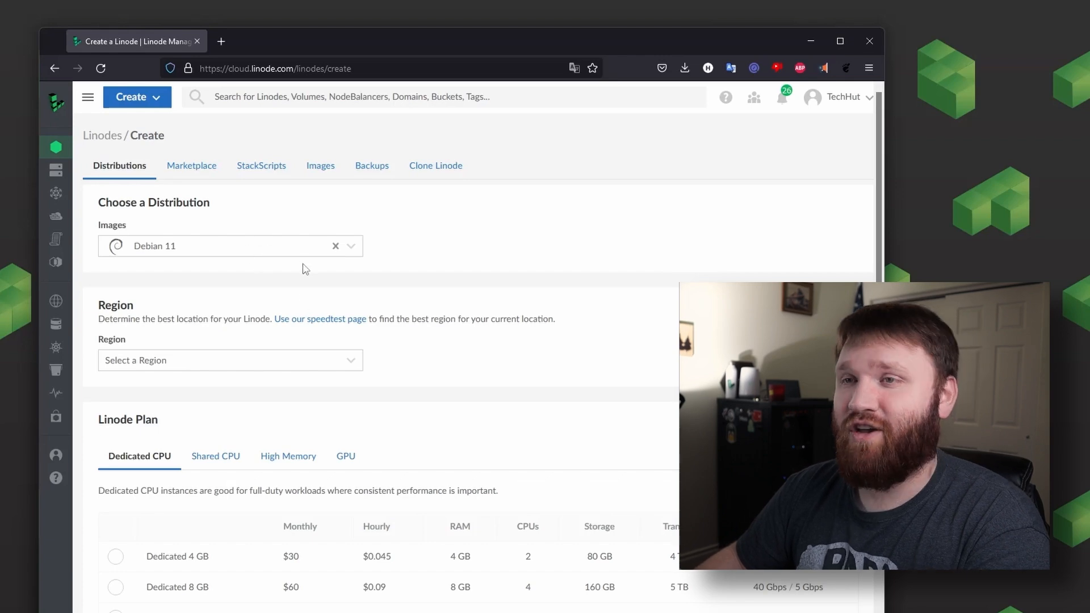
click(191, 166)
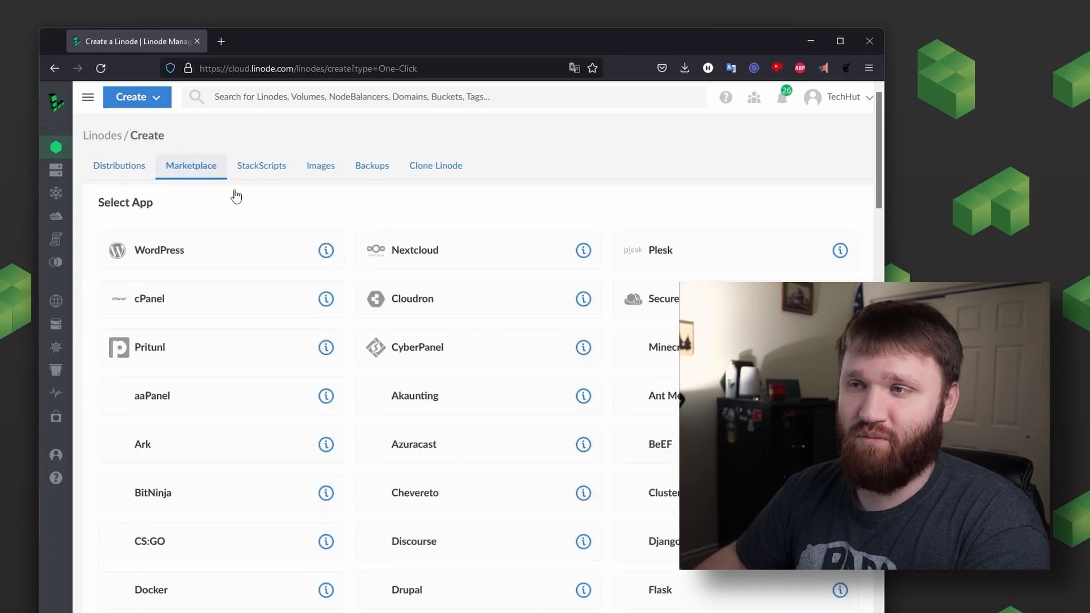
scroll(down, 3)
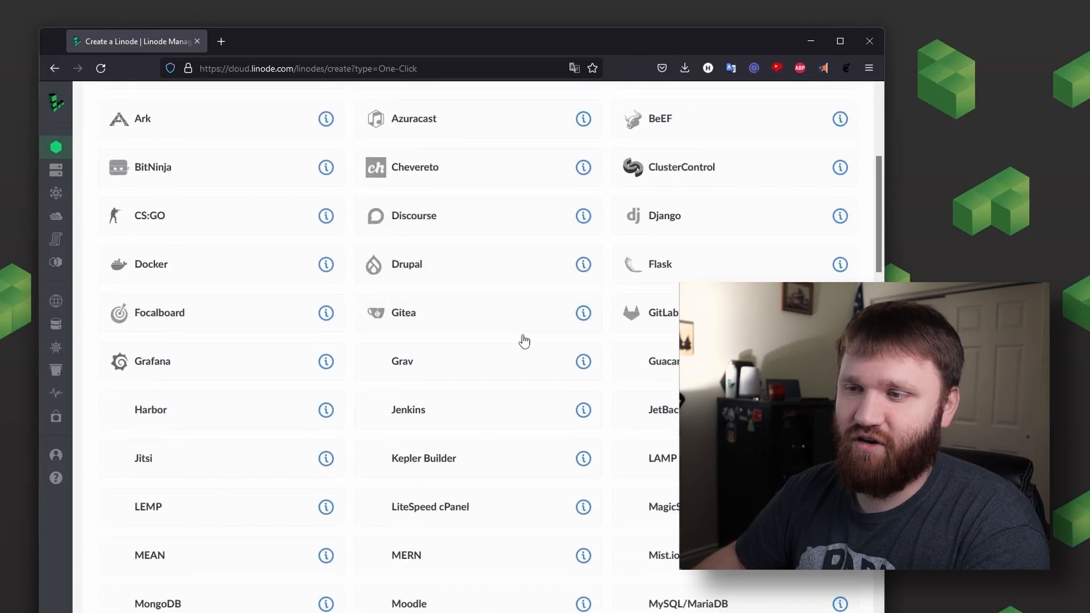
scroll(down, 3)
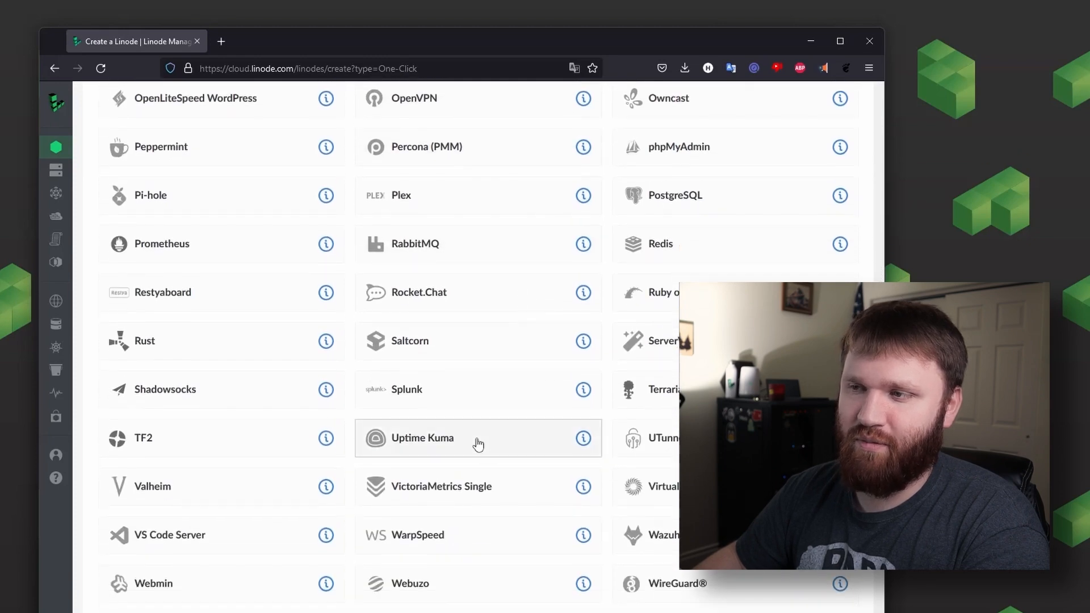
click(583, 439)
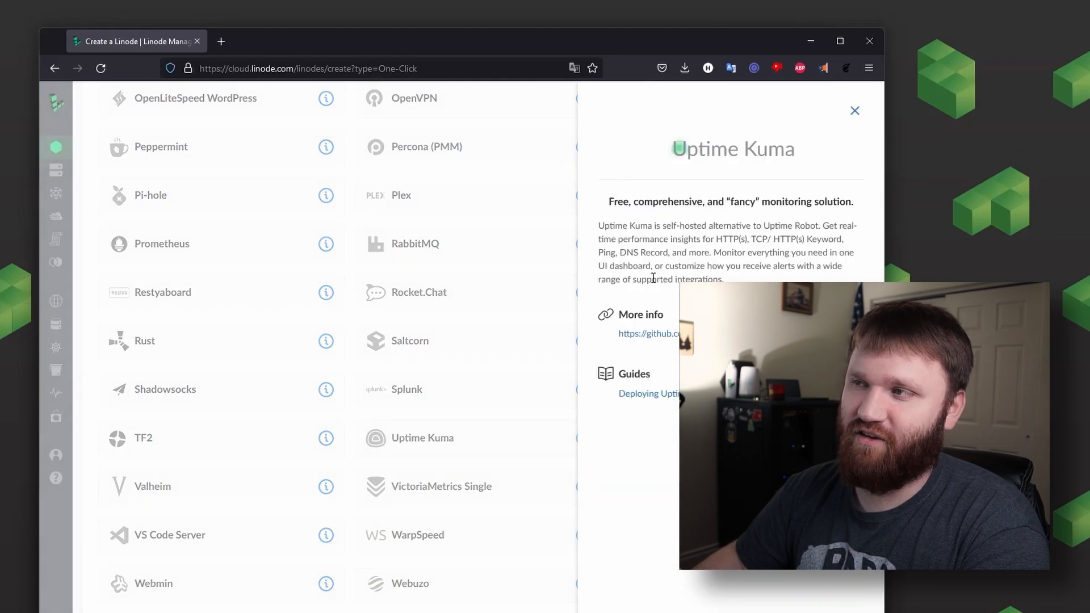
mouse_move(621, 203)
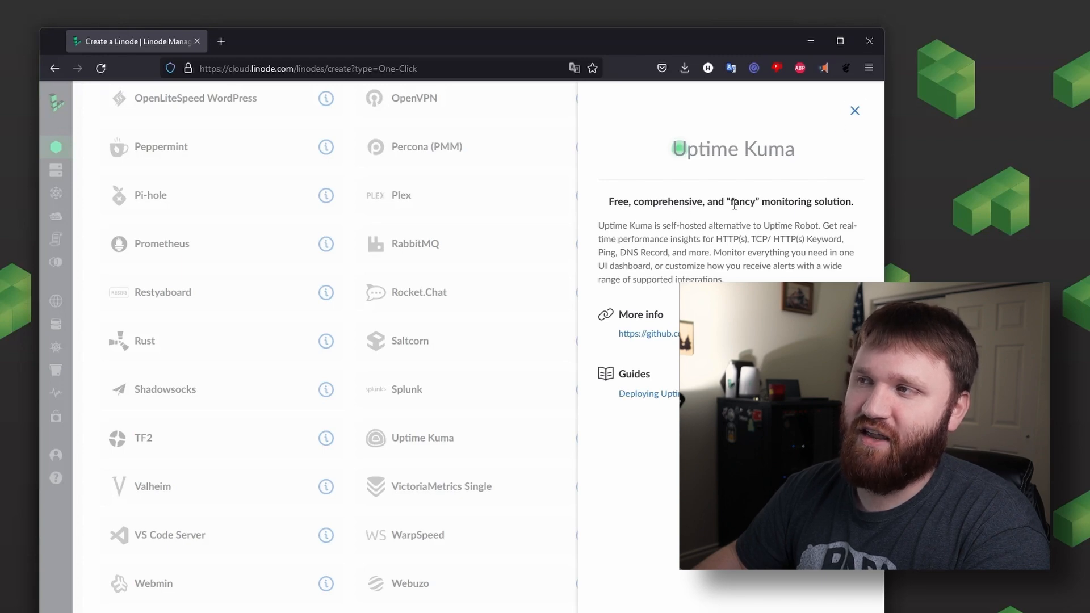
double_click(741, 202)
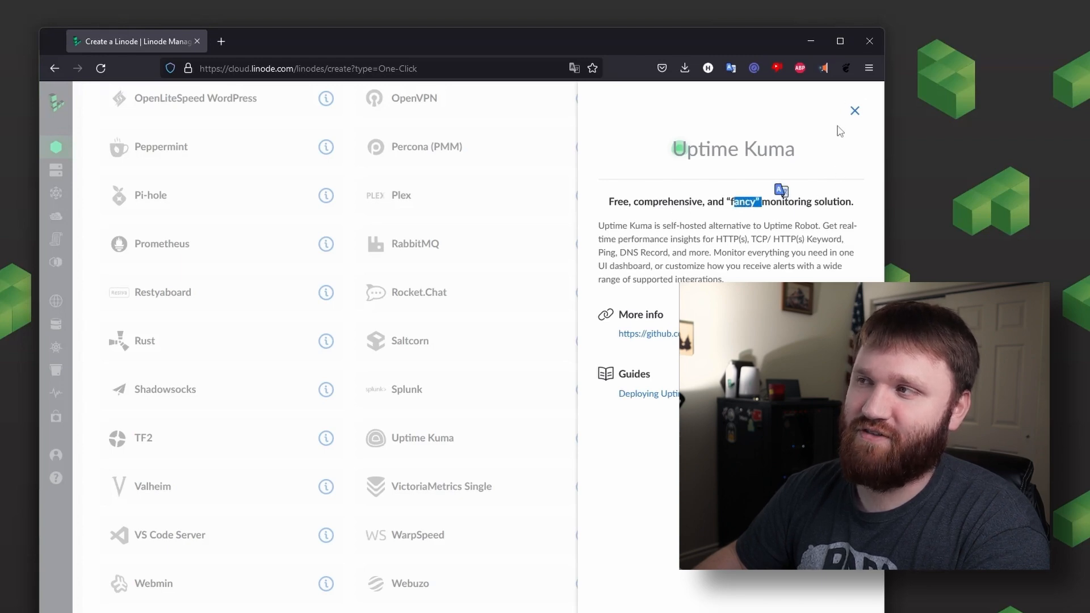
click(854, 110)
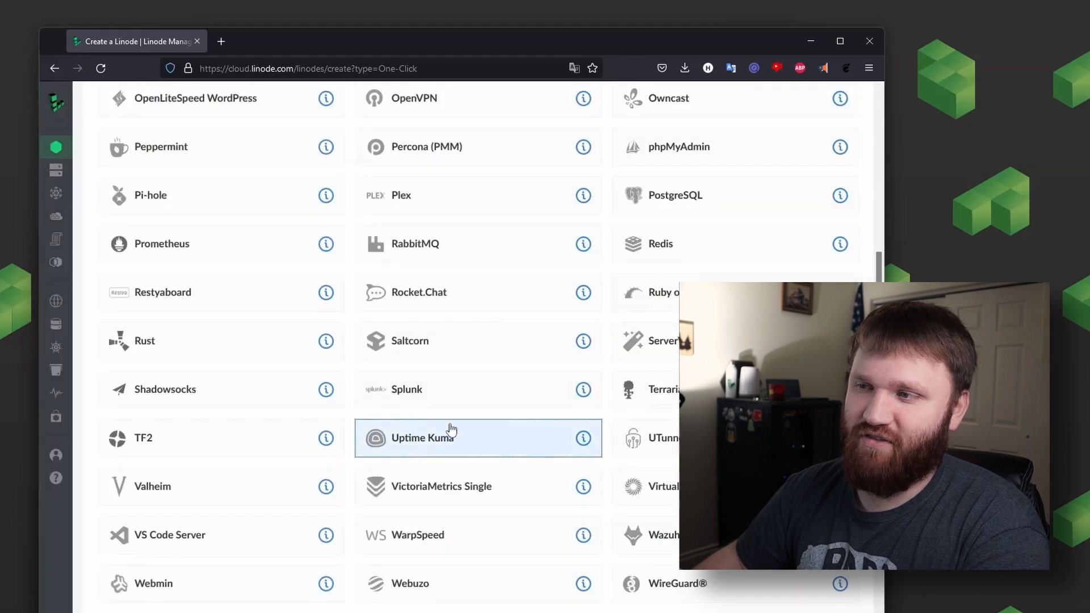
click(424, 438)
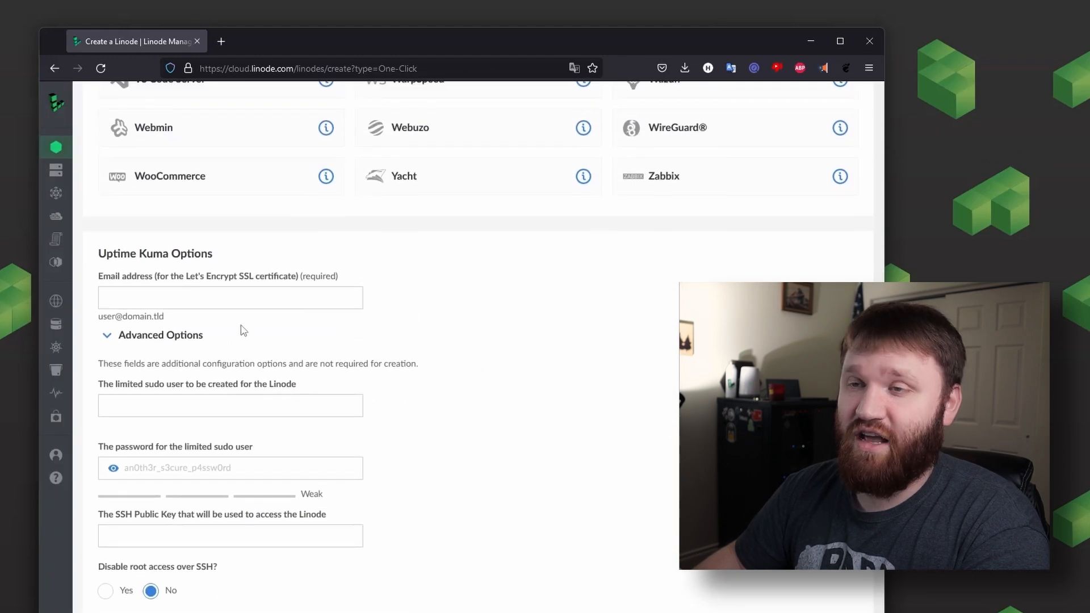
mouse_move(330, 353)
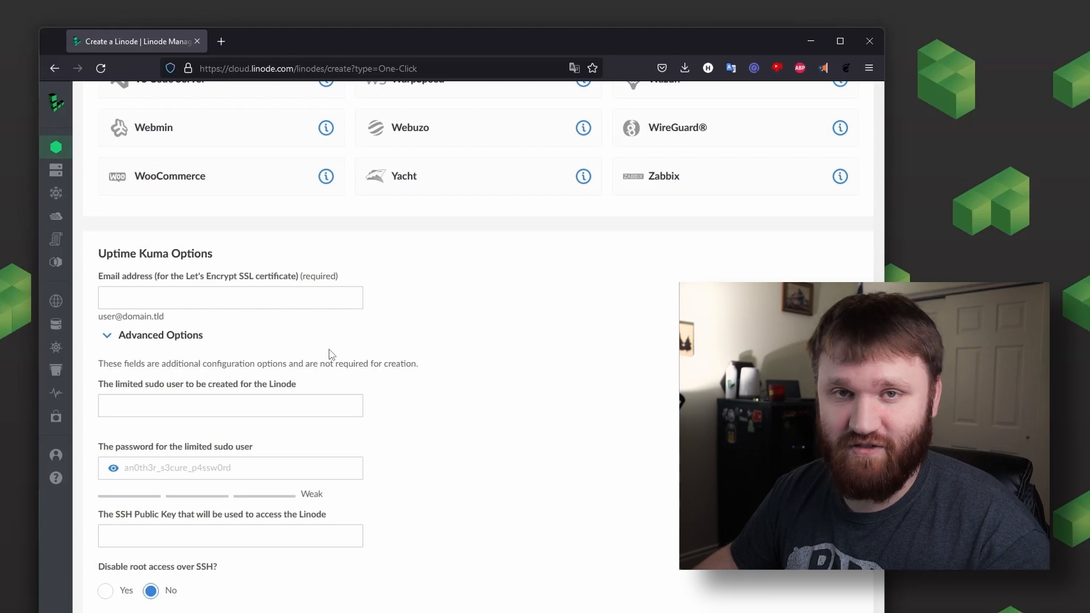
mouse_move(339, 339)
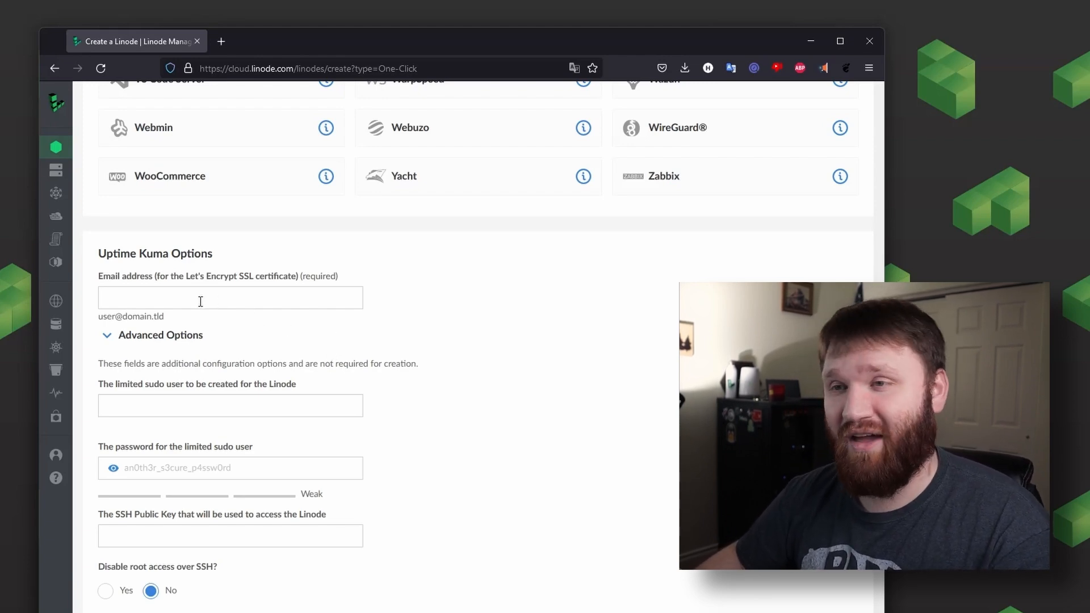
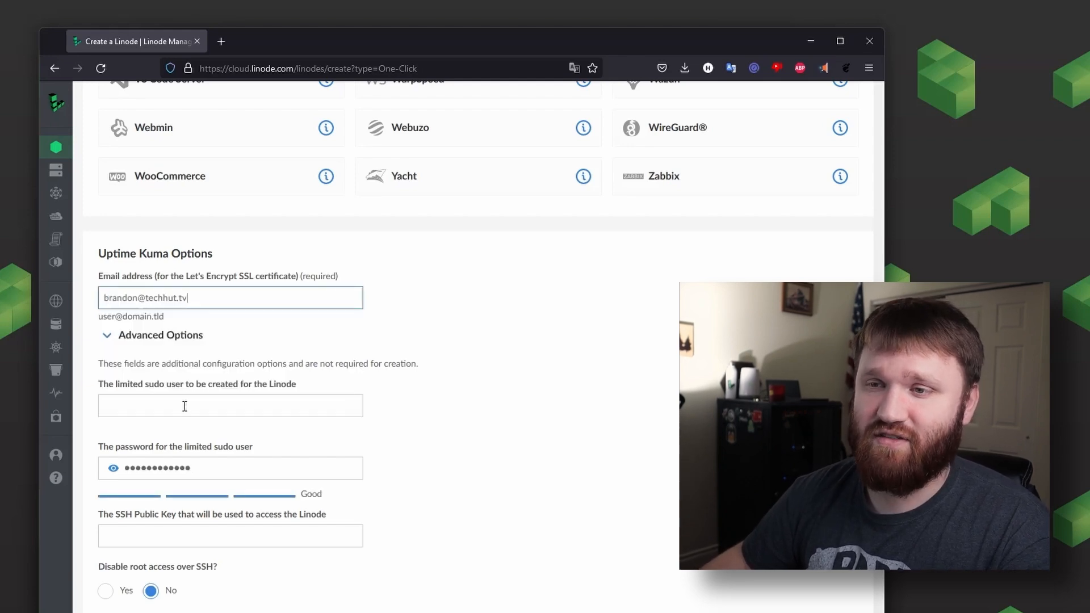
scroll(down, 3)
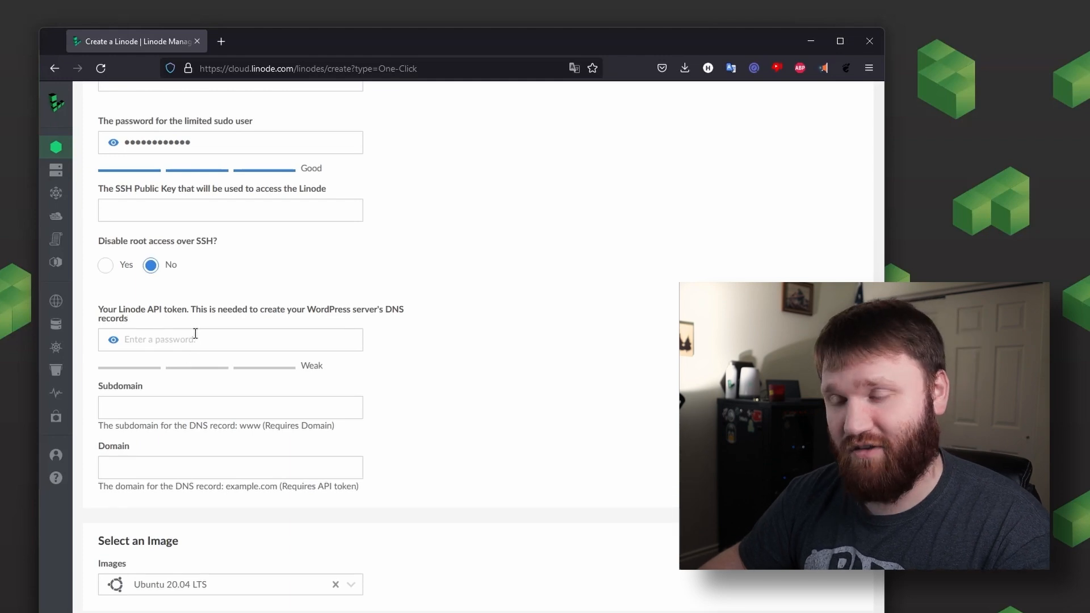
mouse_move(457, 341)
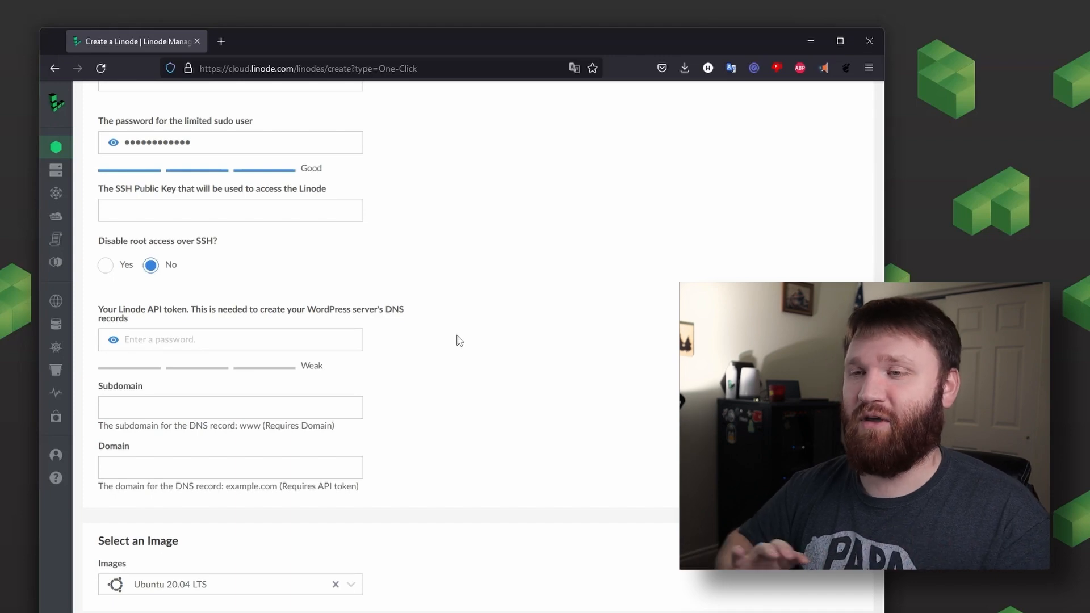
mouse_move(528, 380)
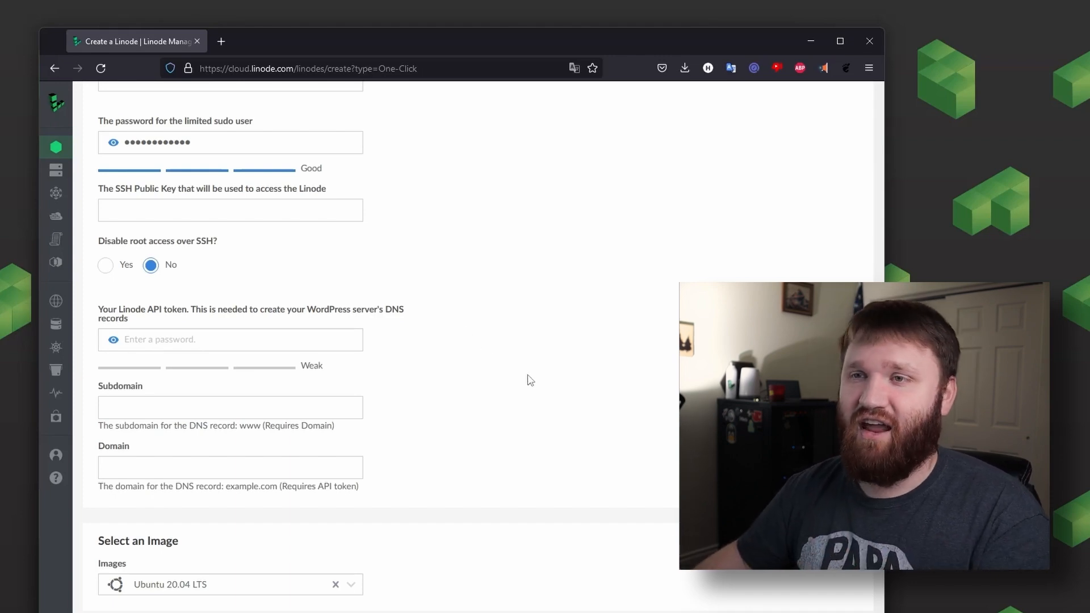
mouse_move(552, 430)
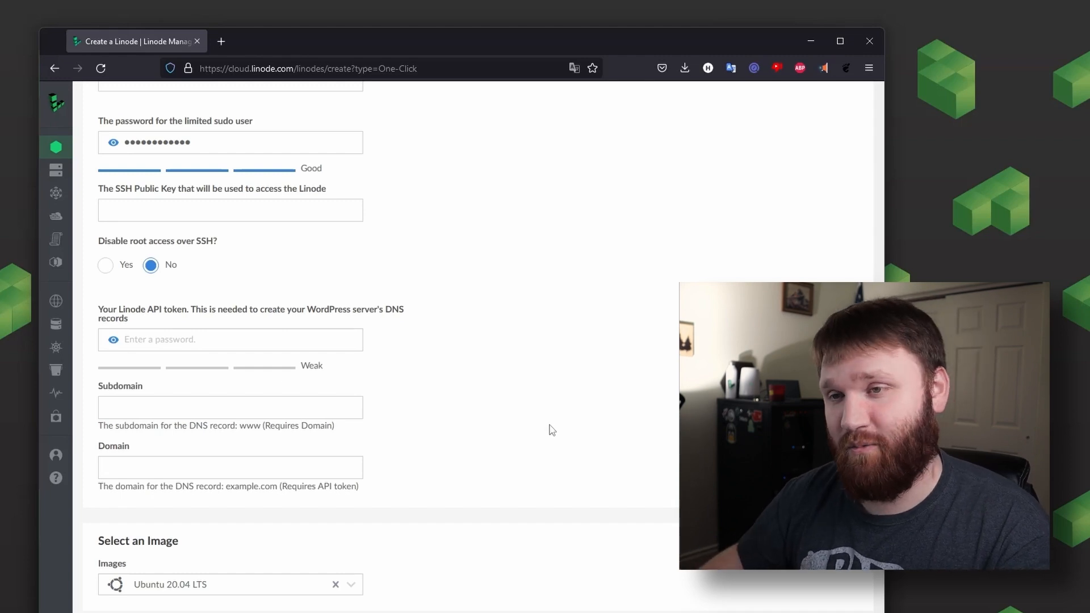
mouse_move(389, 474)
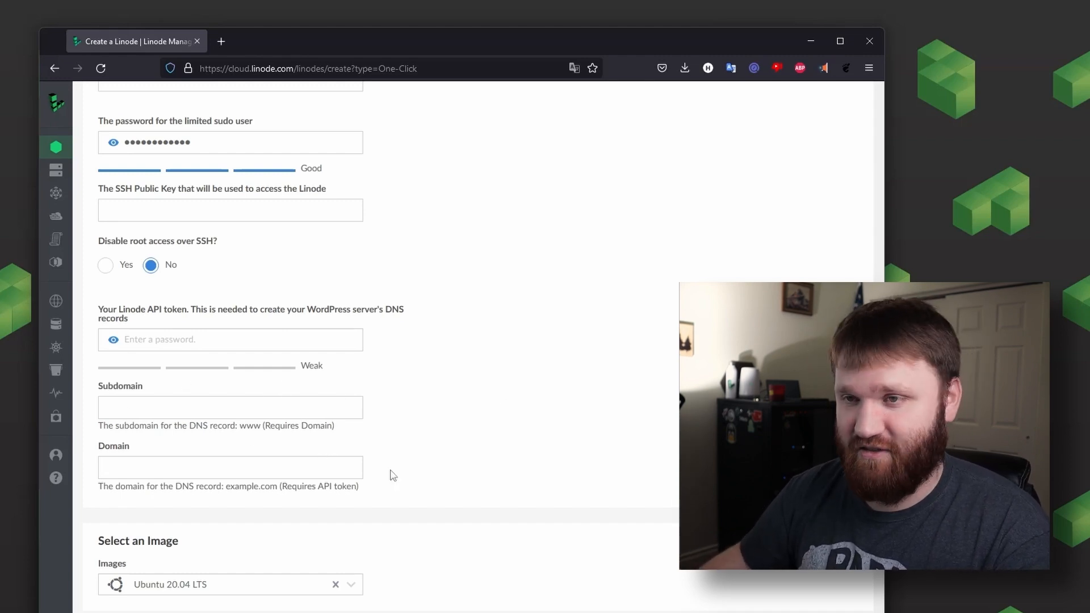
mouse_move(156, 304)
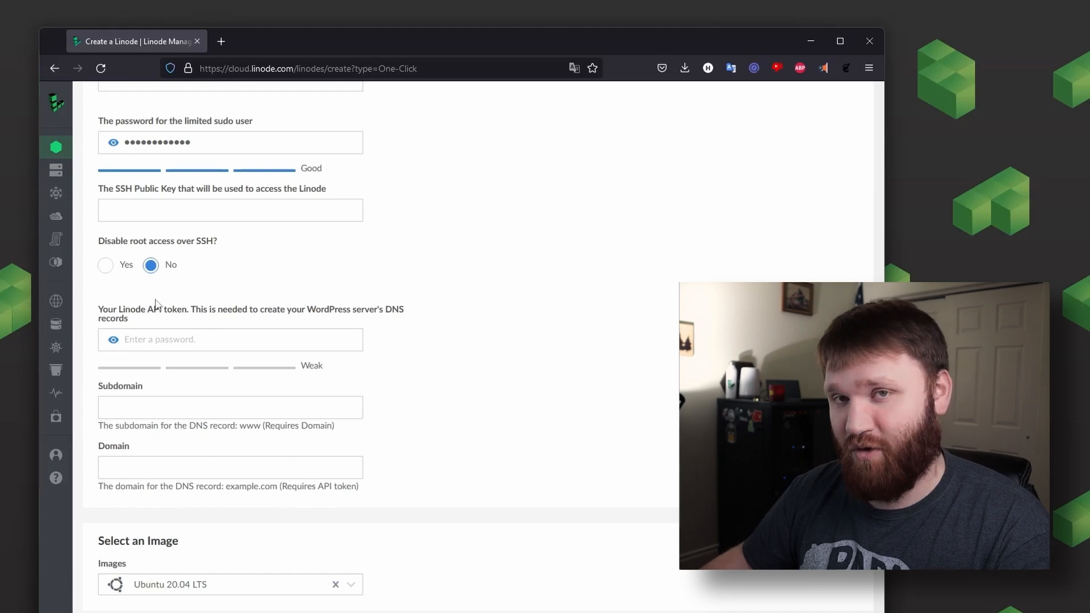
click(230, 408)
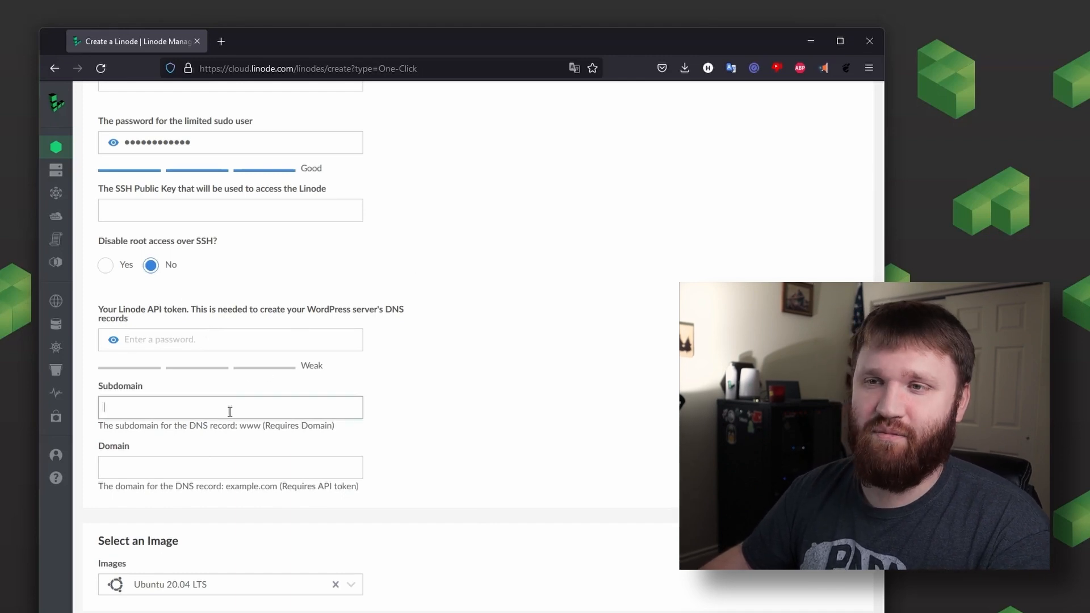
click(230, 466)
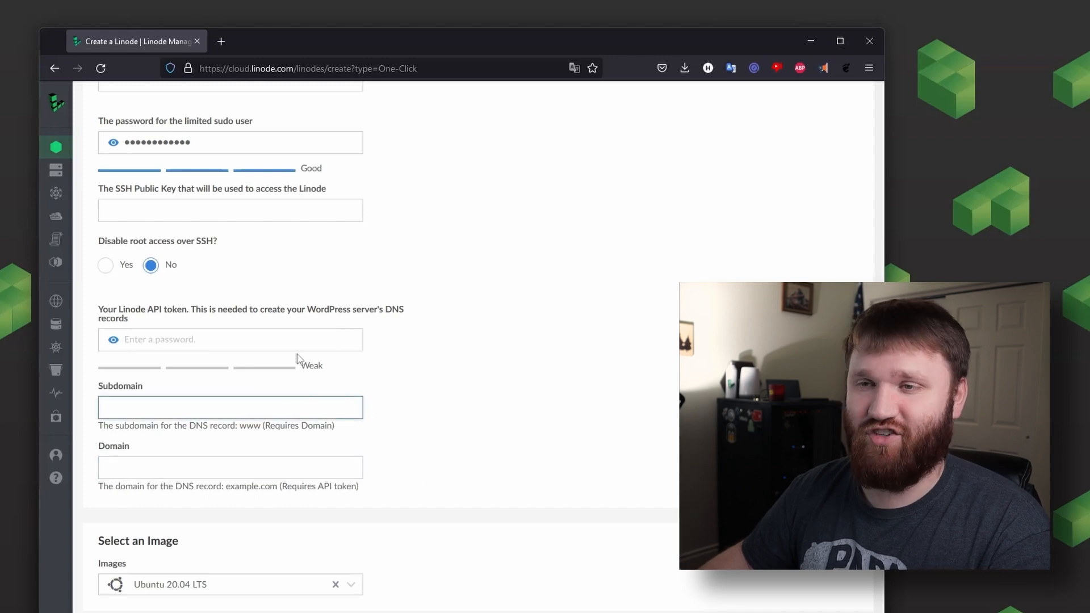
scroll(up, 3)
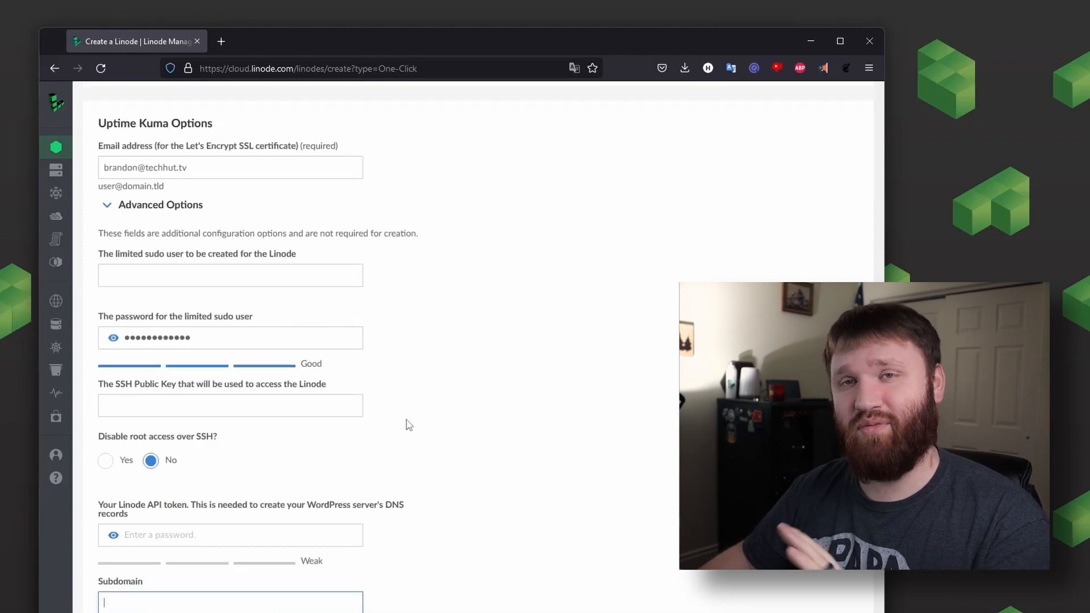
mouse_move(389, 443)
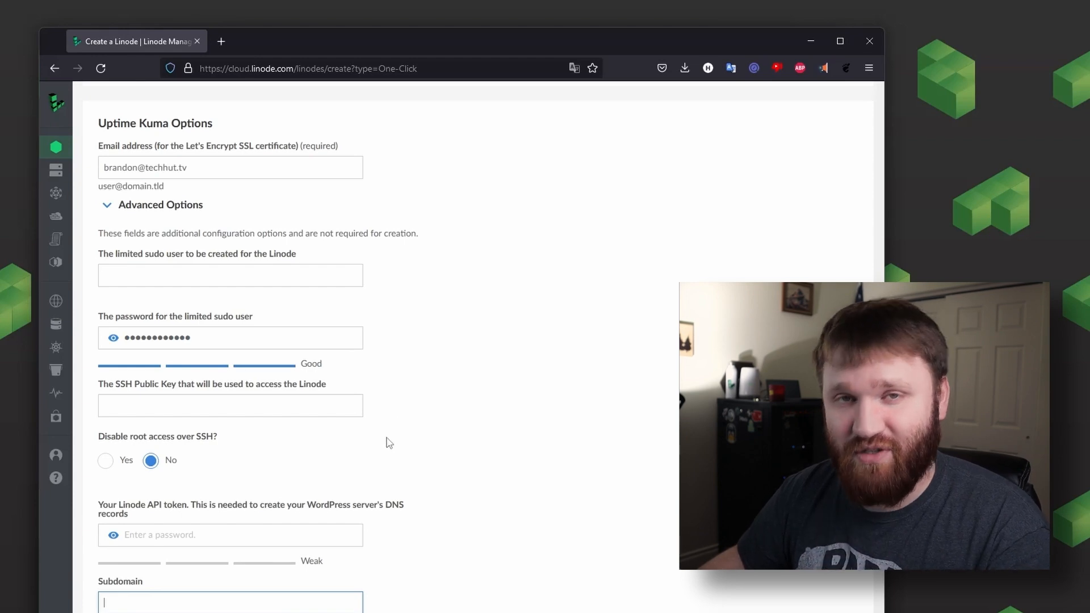
scroll(down, 3)
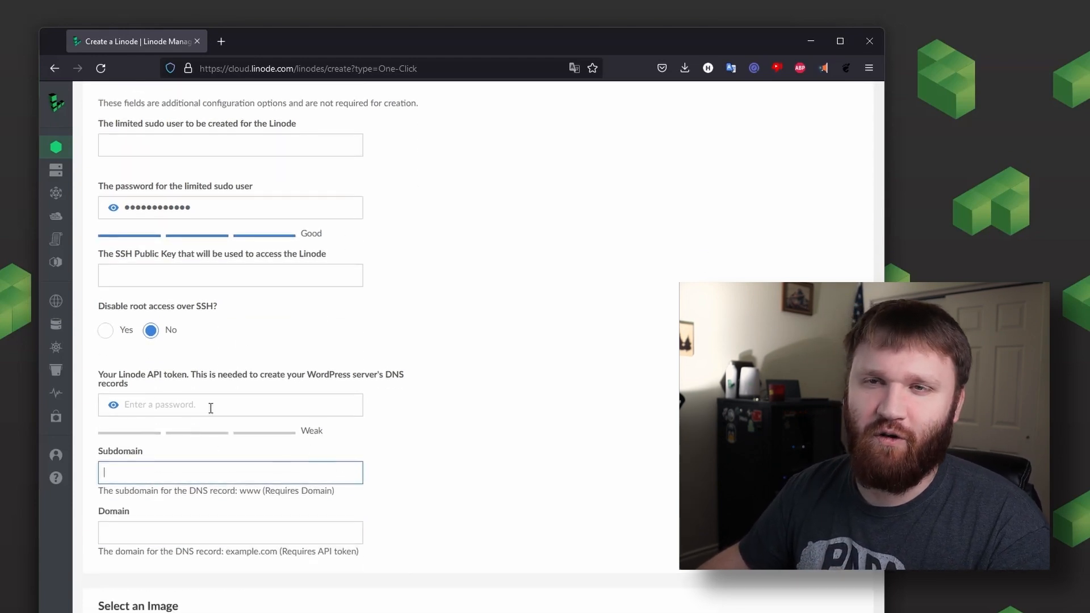
scroll(up, 3)
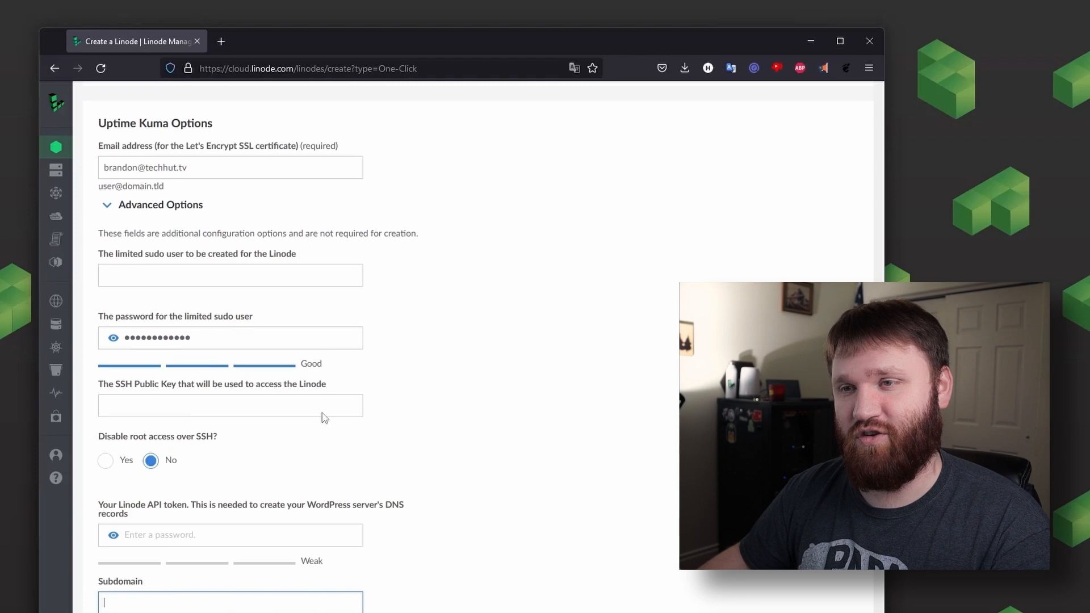
scroll(up, 3)
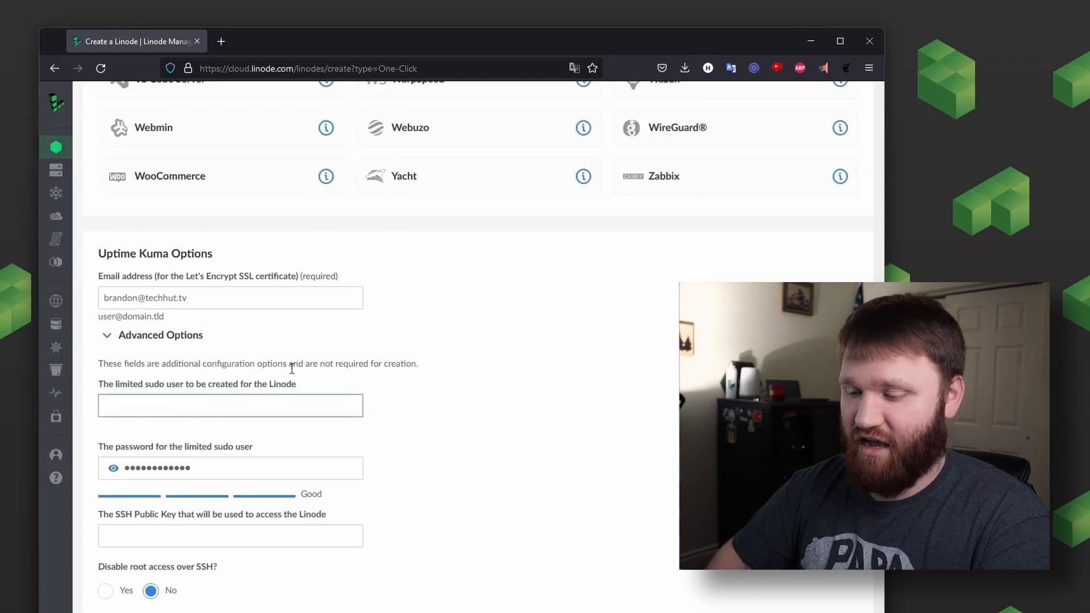
Step: Enter Brandon as the limited sudo username for the new server
text(Brandon)
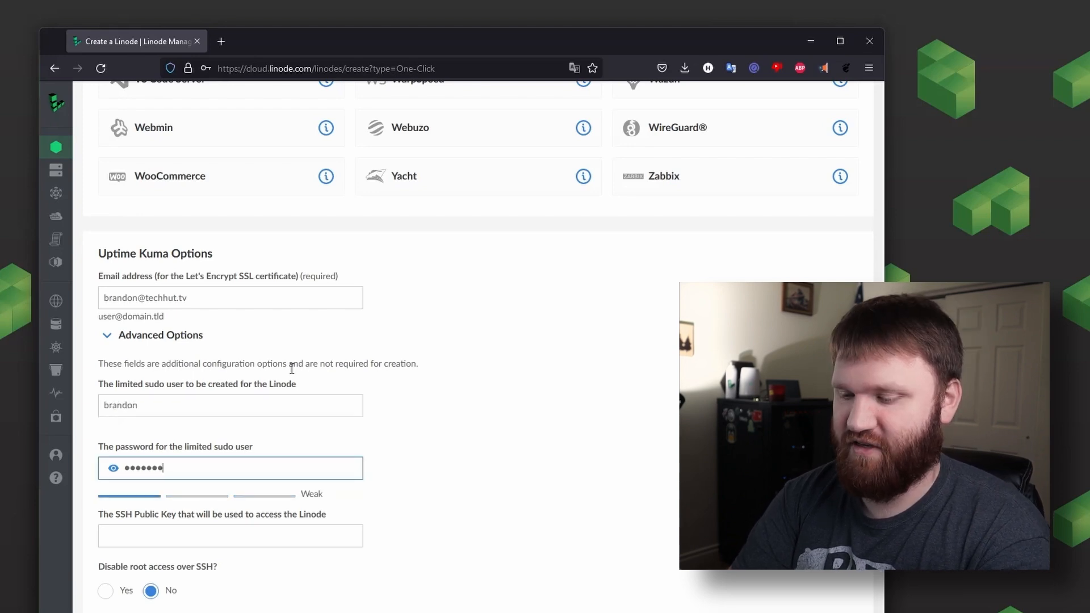
scroll(down, 3)
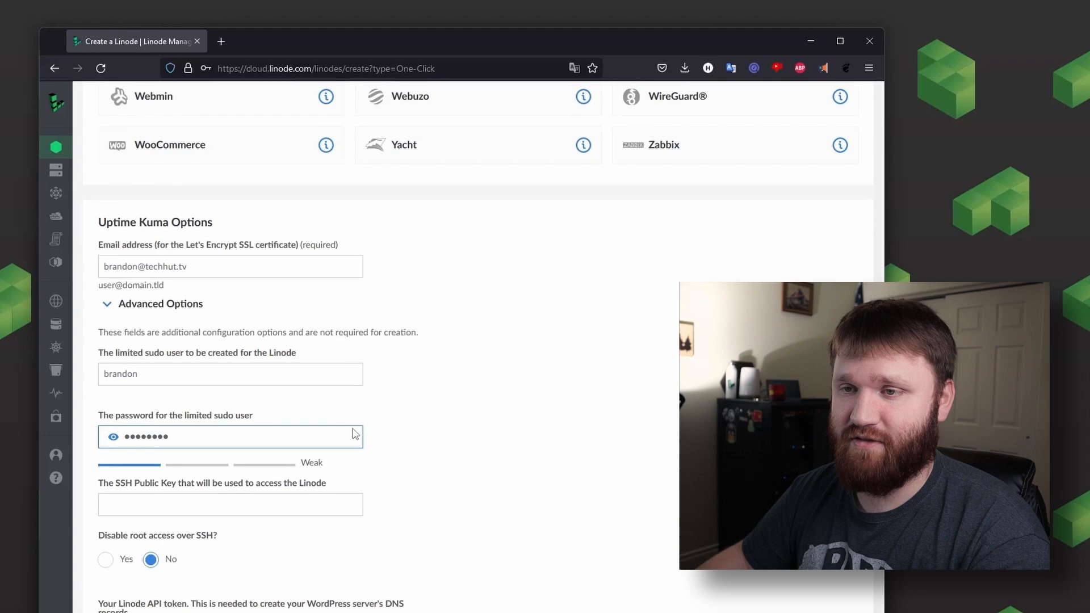
scroll(down, 3)
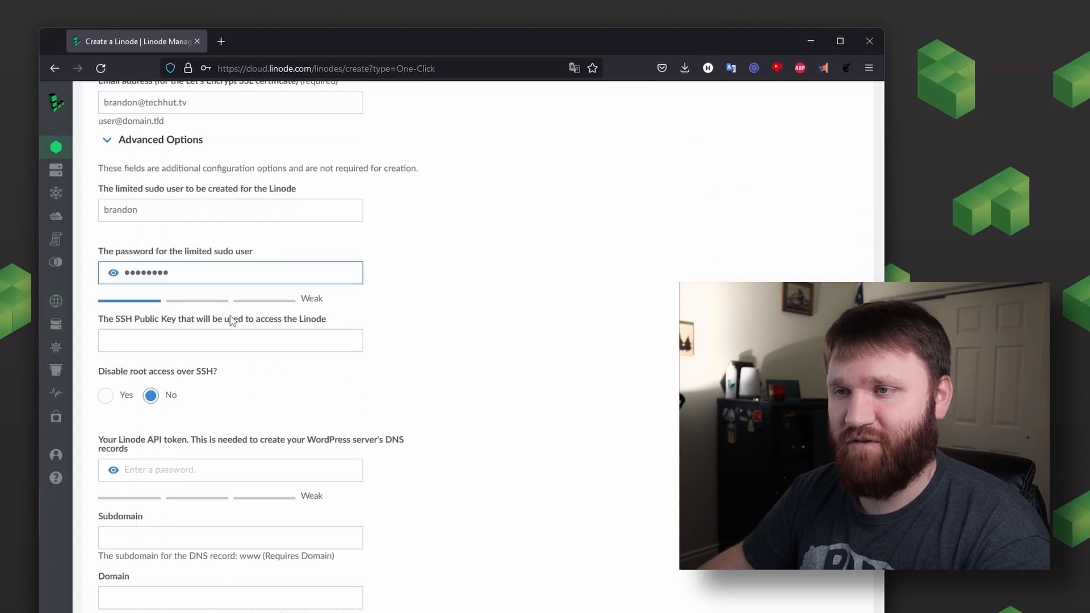
scroll(down, 3)
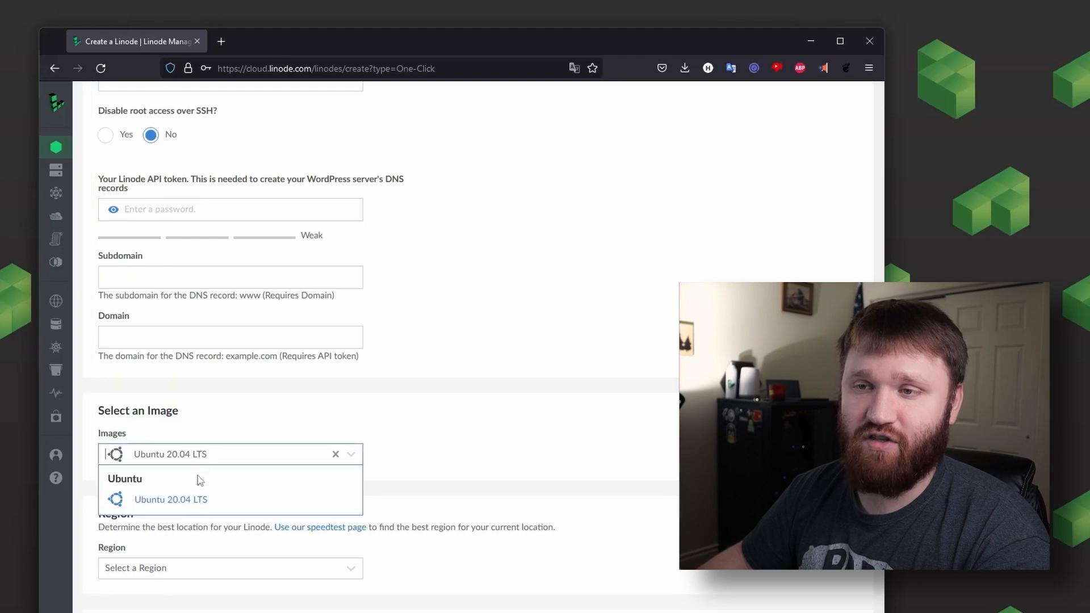
mouse_move(184, 504)
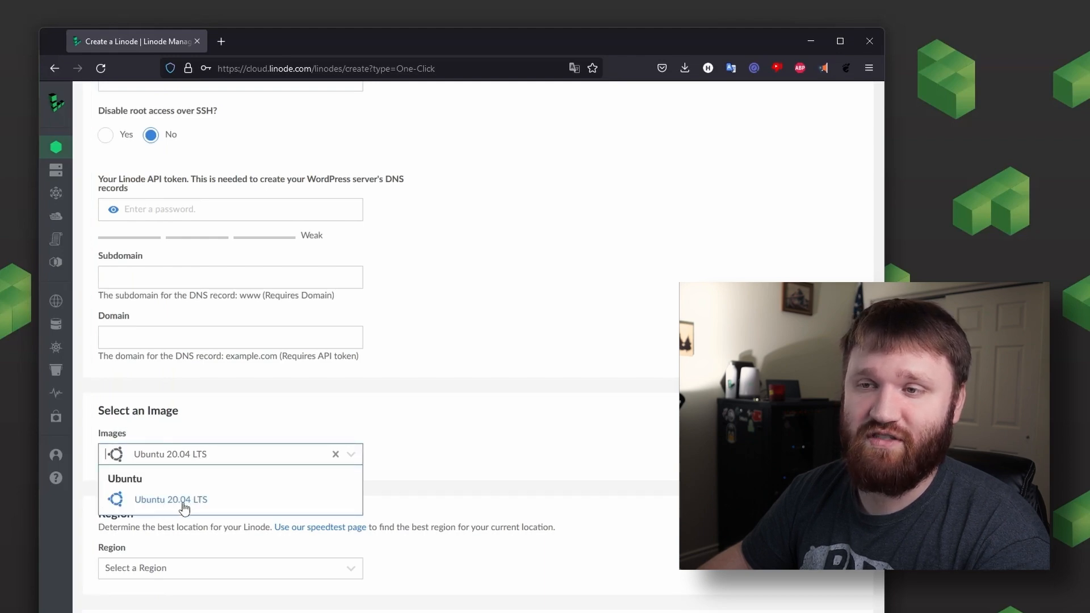
Step: Keep Ubuntu 20.04 LTS, choose the Fremont, CA region and the Nanode 1 GB shared CPU plan
click(170, 500)
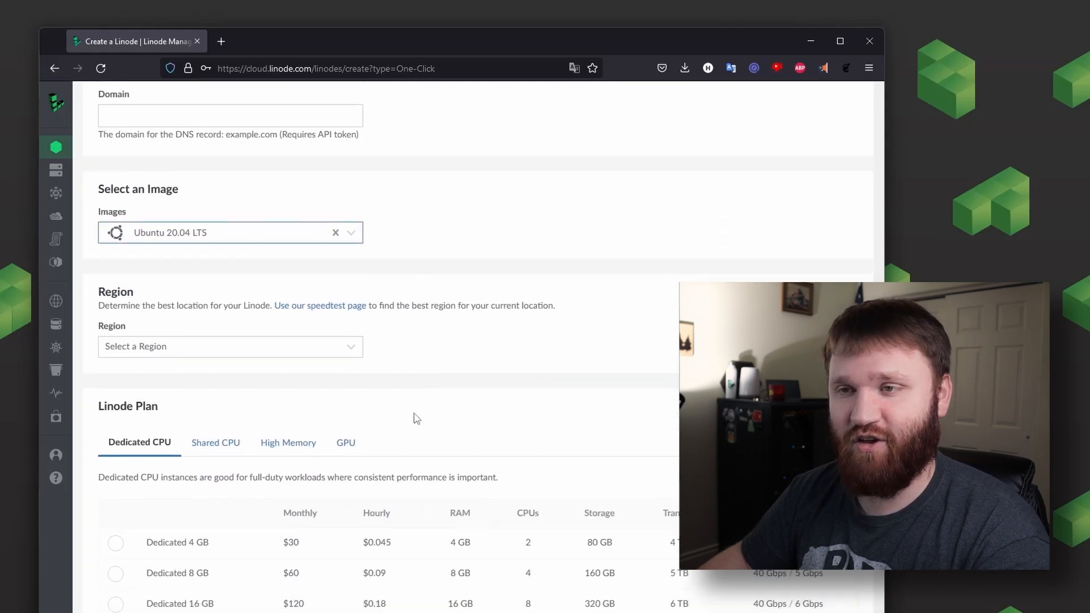
click(229, 346)
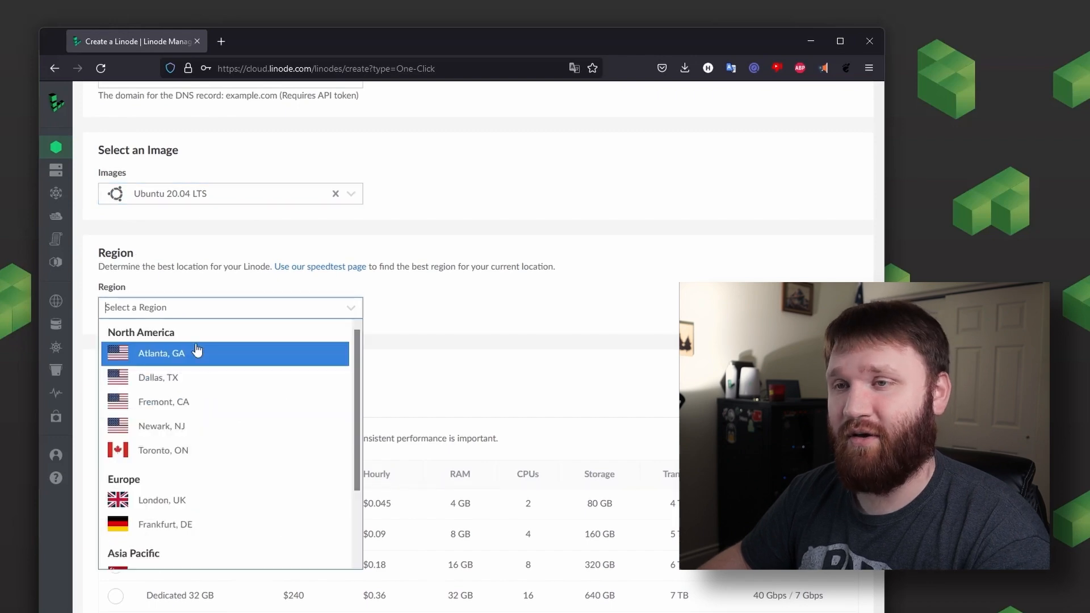
mouse_move(263, 383)
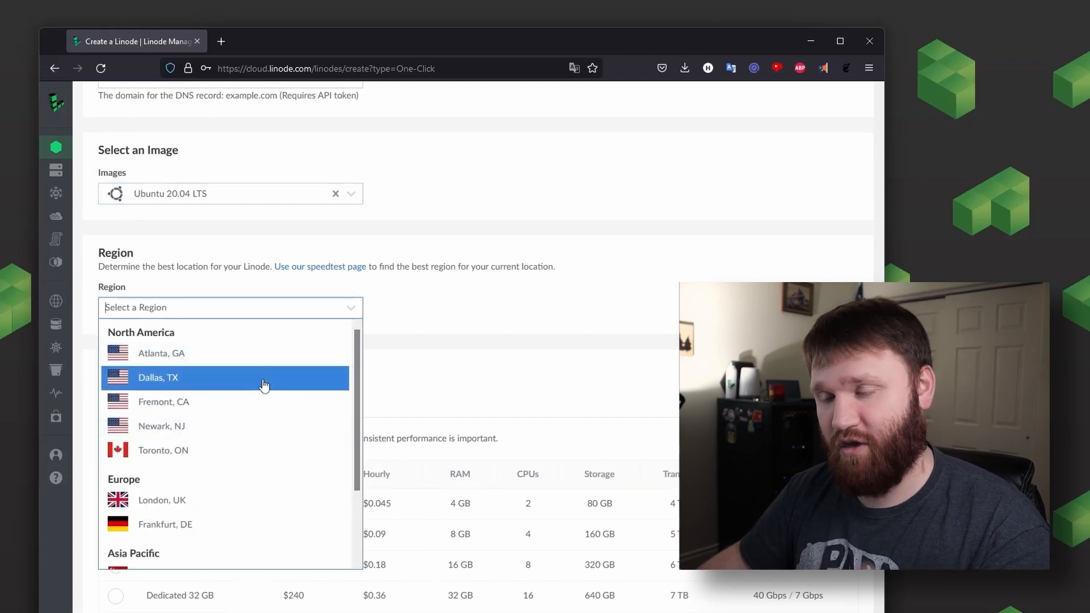
click(164, 401)
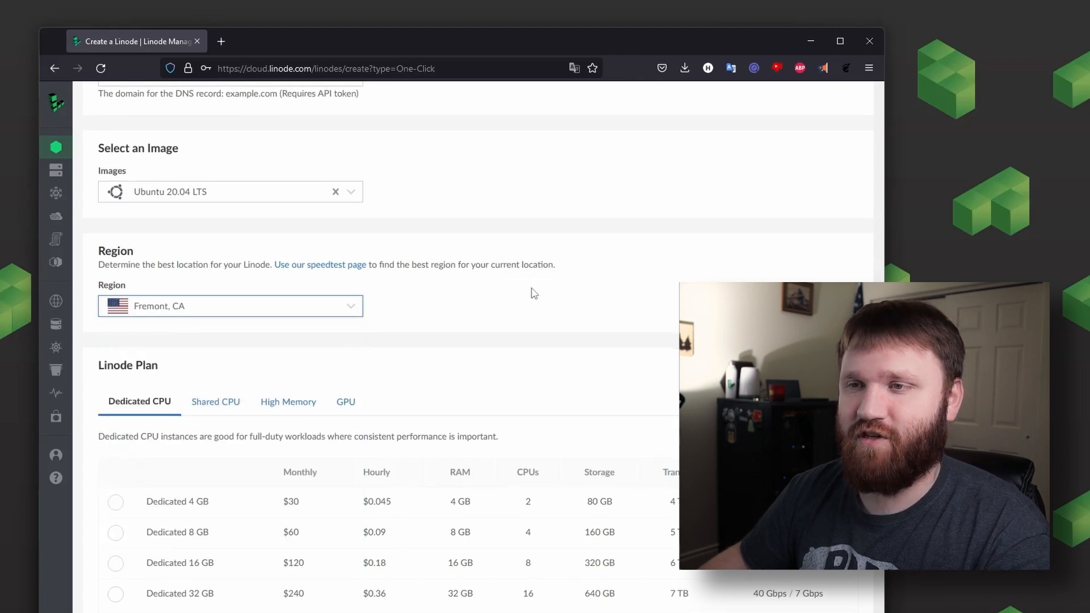
click(216, 401)
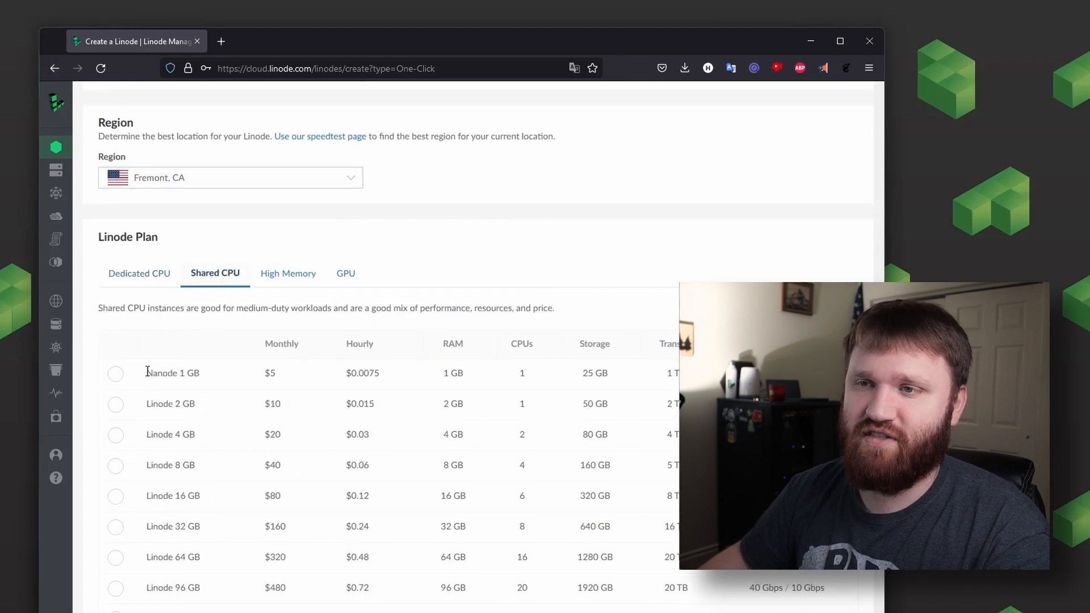
click(115, 373)
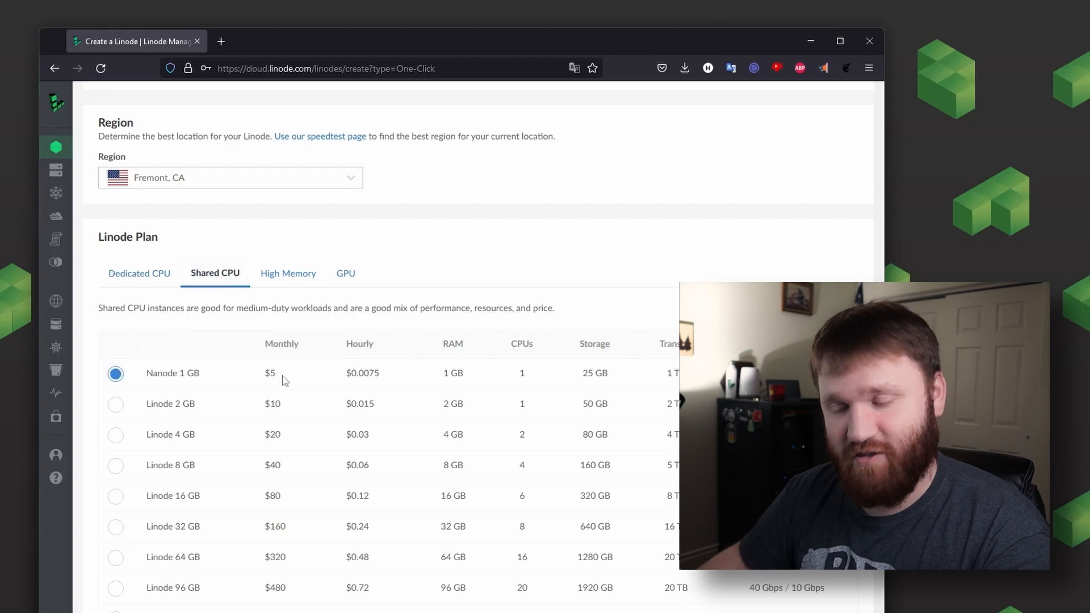
mouse_move(204, 304)
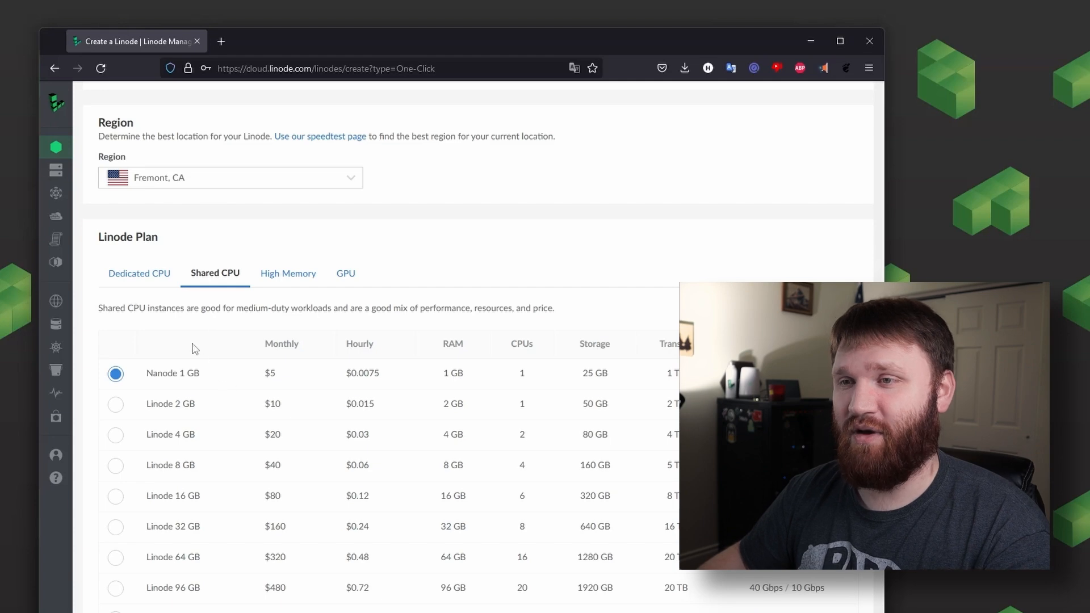
mouse_move(202, 339)
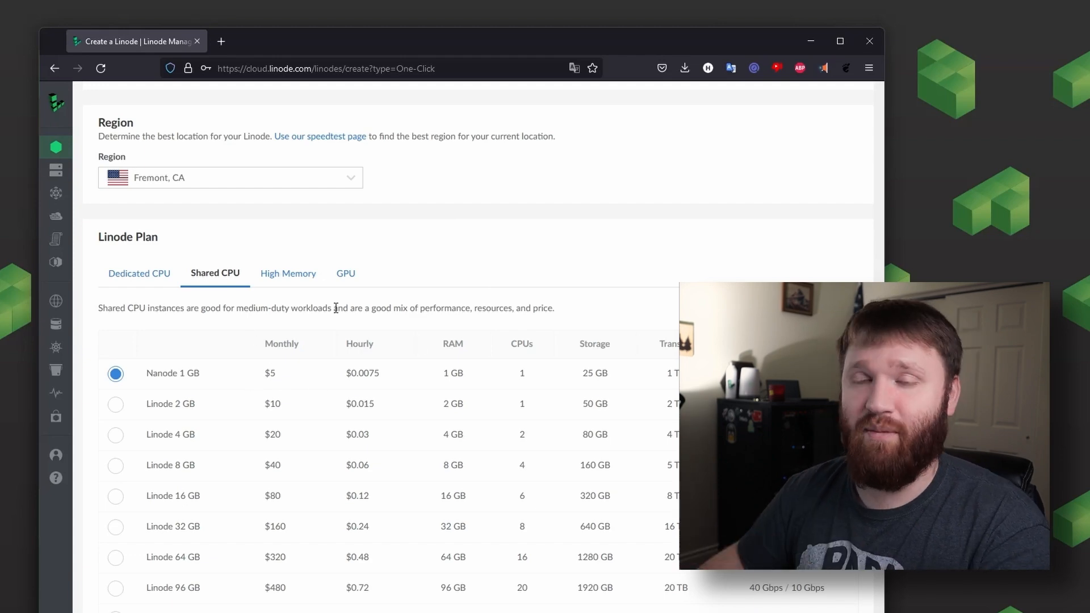
Step: Label the Linode uptimekuma-tutorial, enter a root password and create the server
scroll(down, 3)
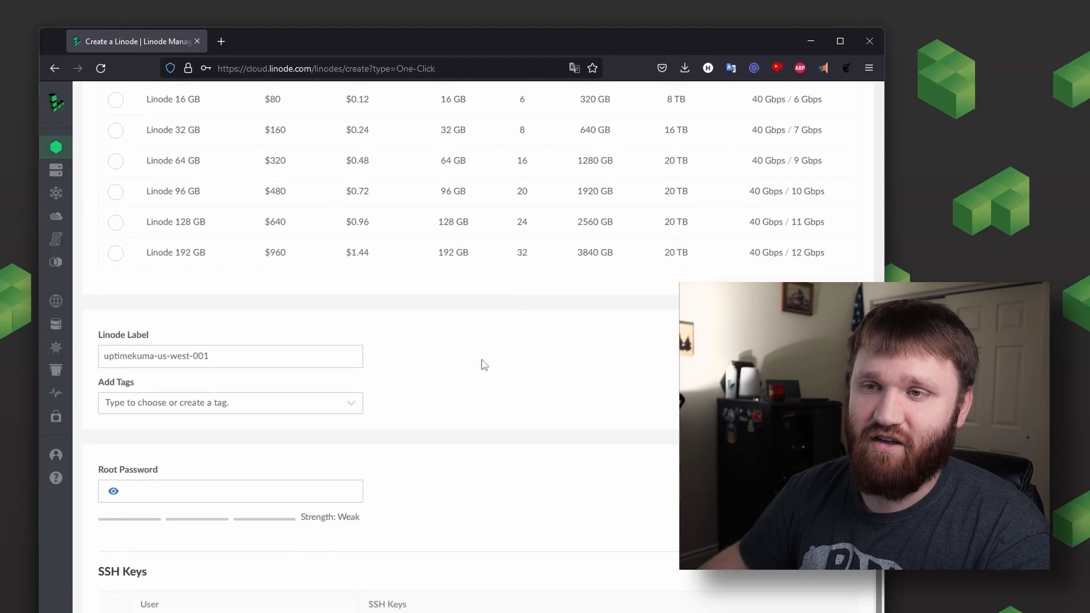
scroll(down, 3)
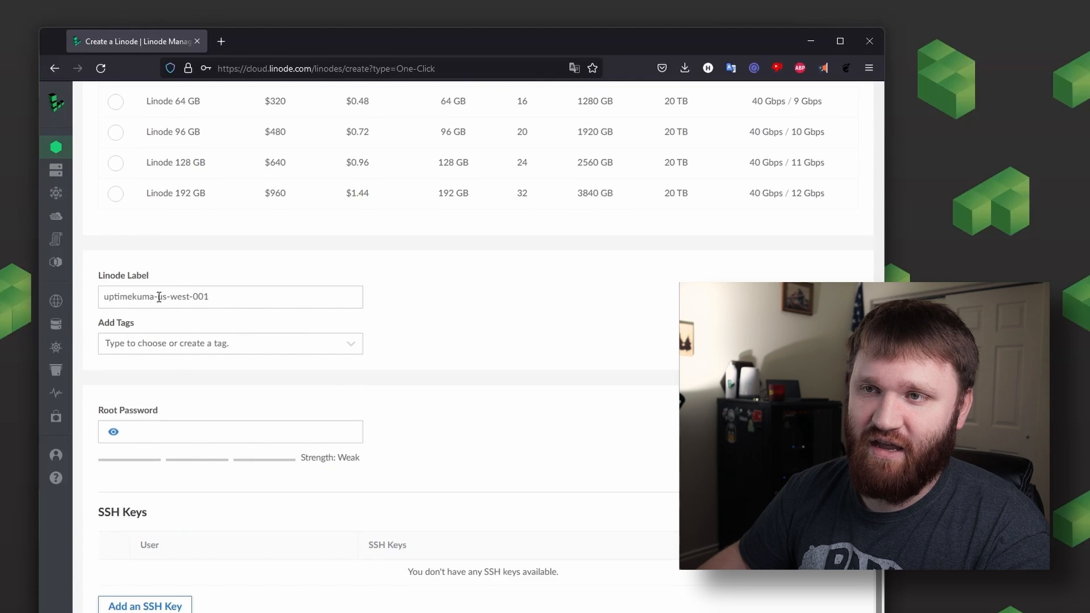
double_click(187, 296)
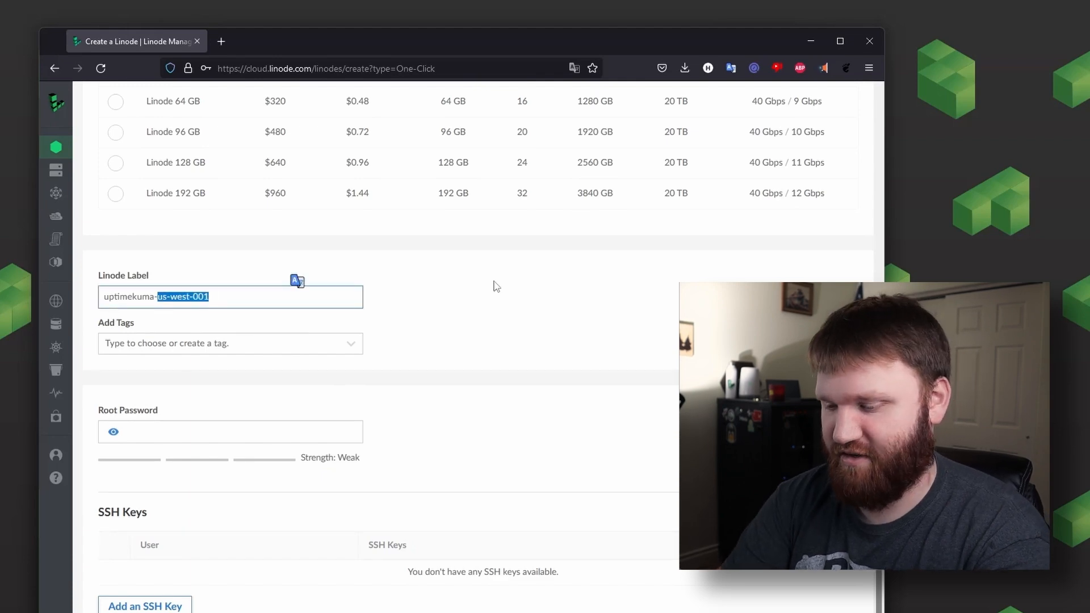
click(230, 432)
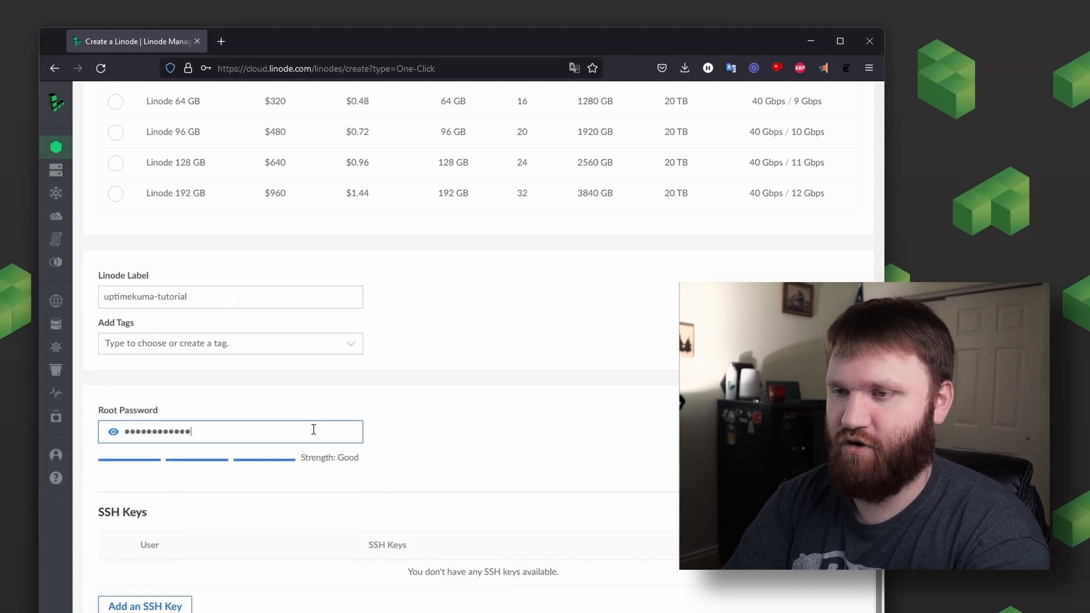
scroll(down, 3)
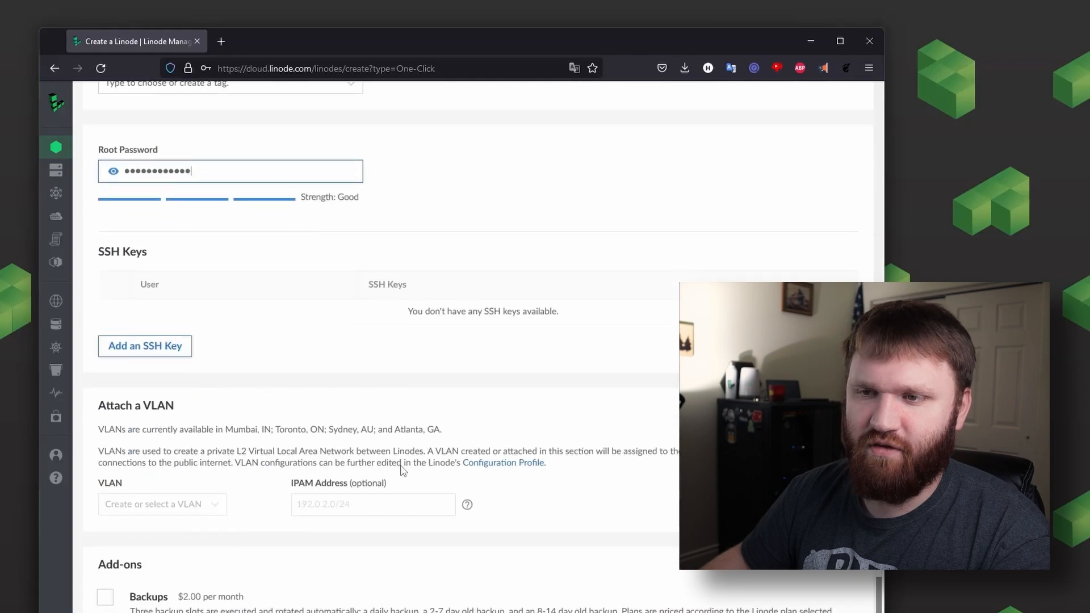
scroll(down, 3)
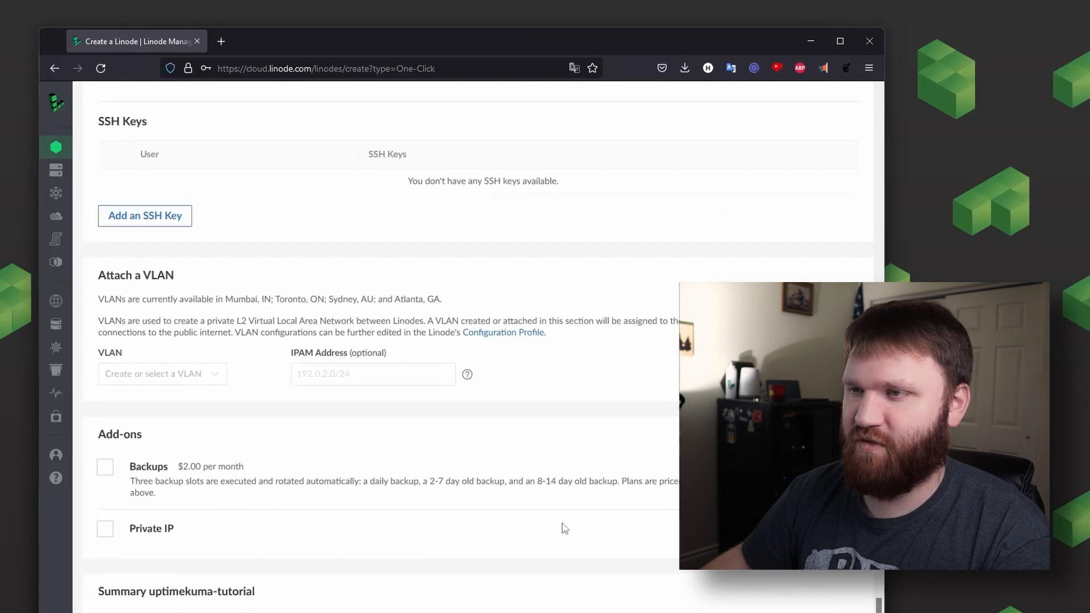
scroll(down, 3)
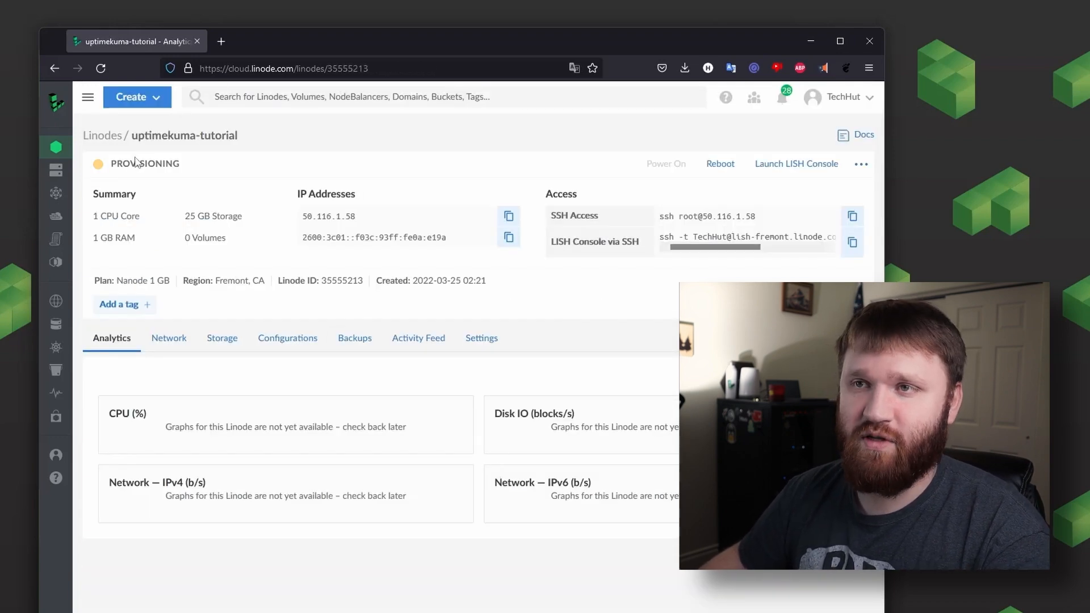
mouse_move(740, 195)
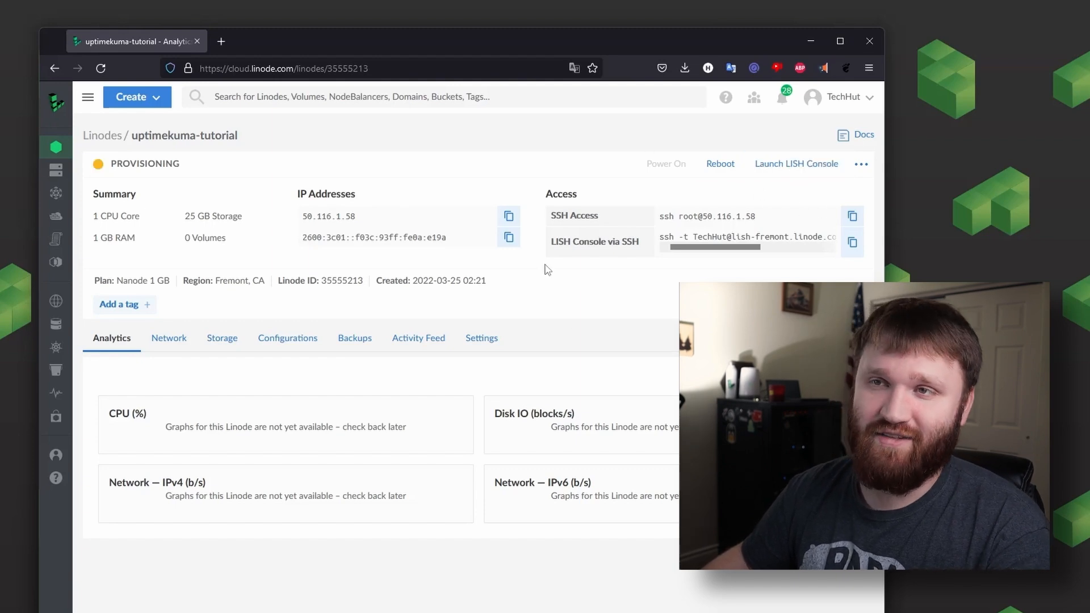
Step: Launch the LISH console, confirm installation complete, and close the console window
click(796, 163)
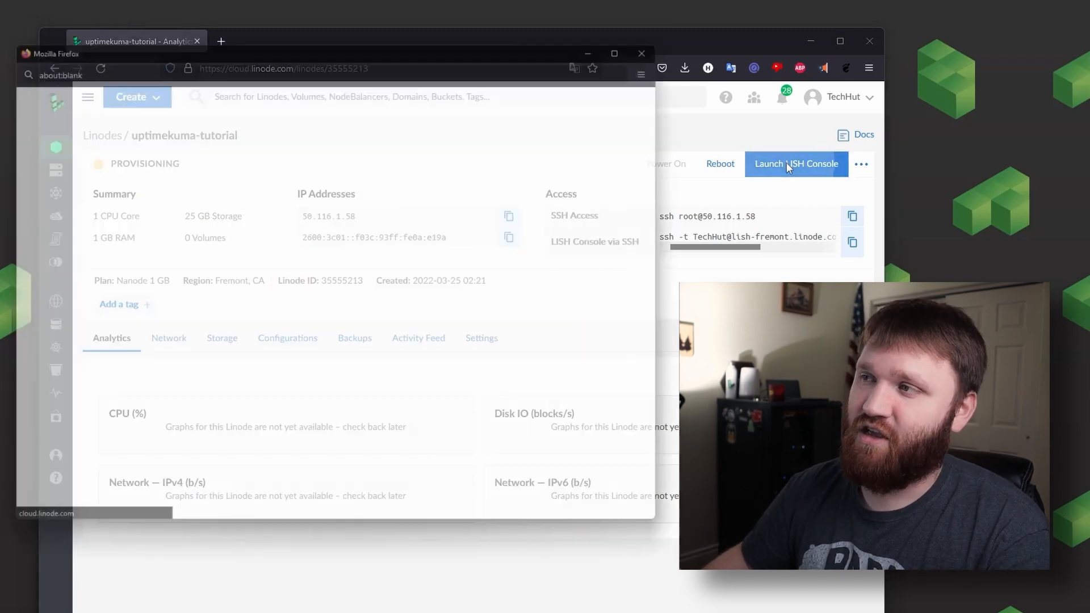
click(796, 164)
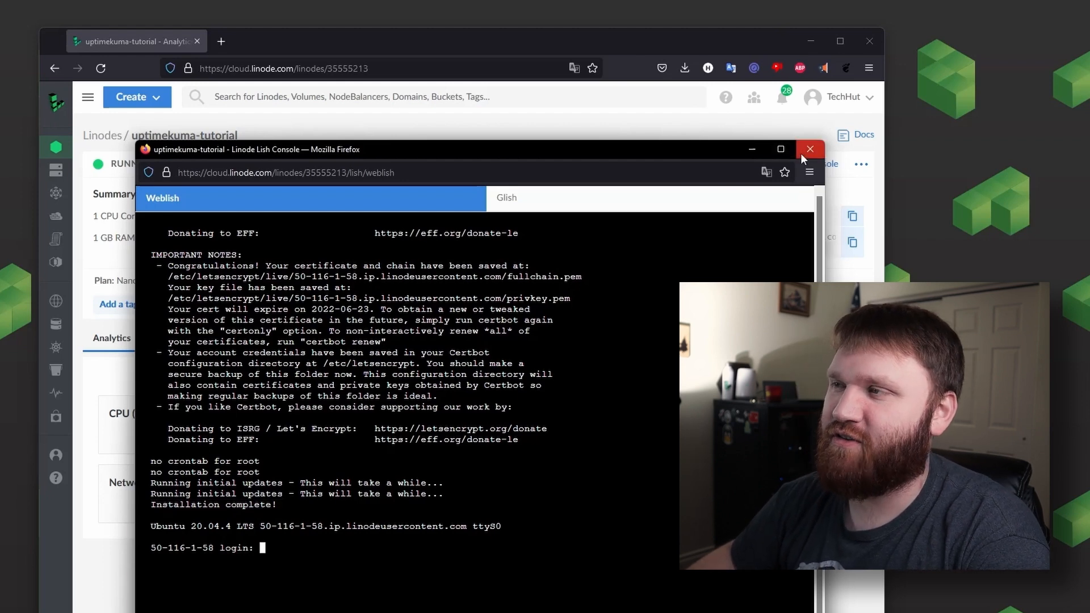
mouse_move(809, 173)
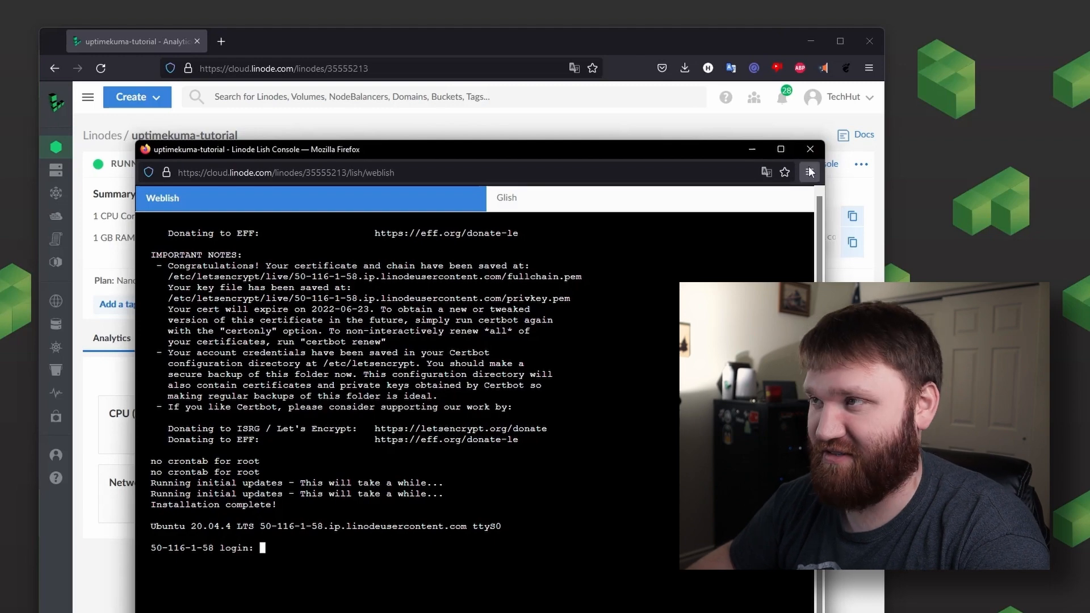
click(810, 149)
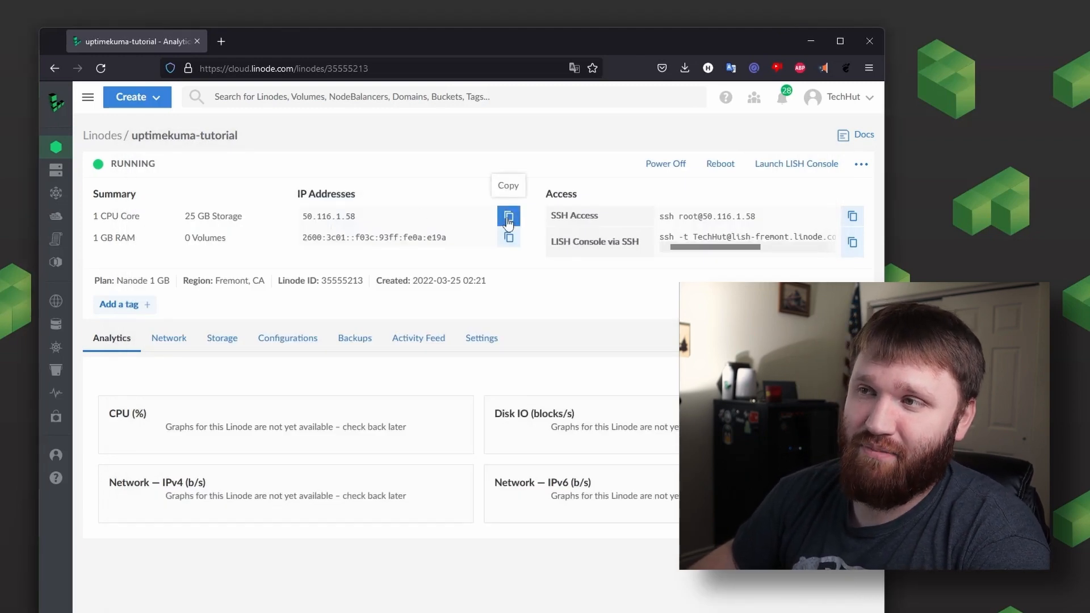
Step: Copy the server's IPv4 address and browse to it on port 3001 in a new tab
click(222, 41)
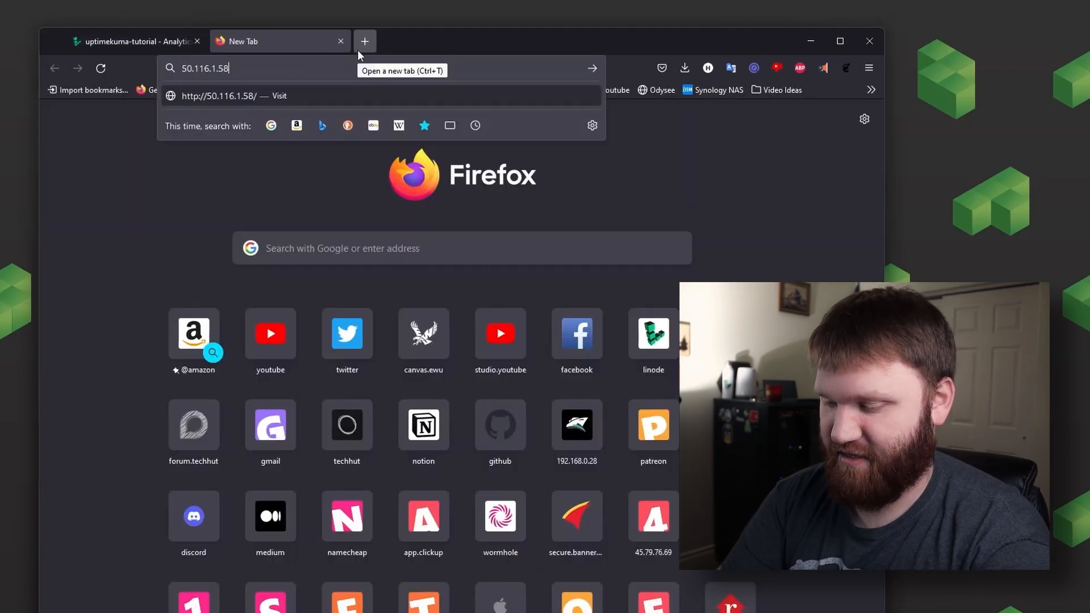
text(:3001/setup)
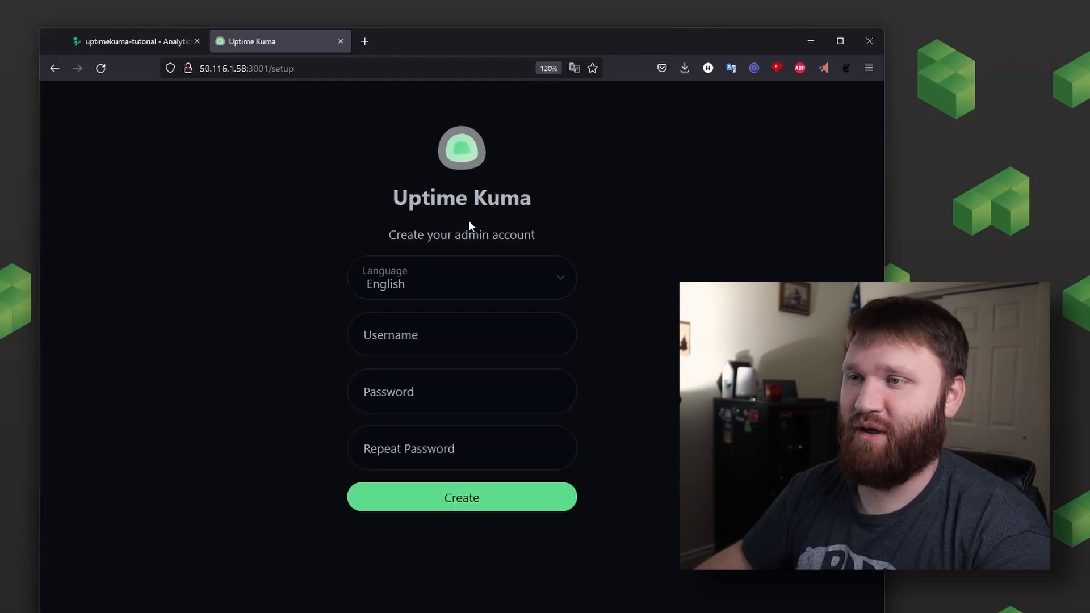
Step: Create the admin account with username brandon and a password, reaching the empty dashboard
click(461, 334)
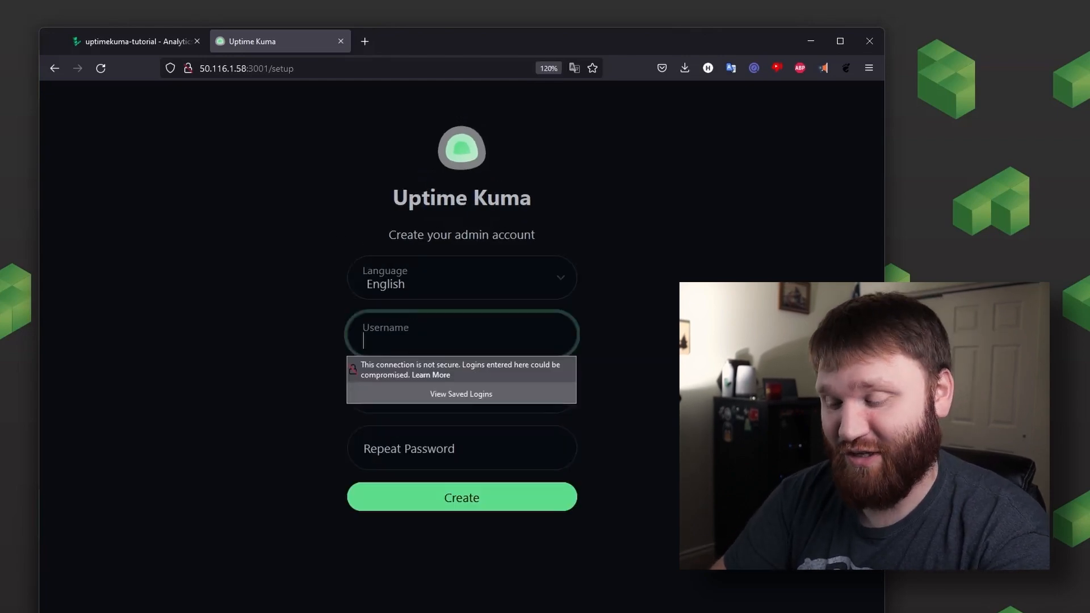
text(brandon)
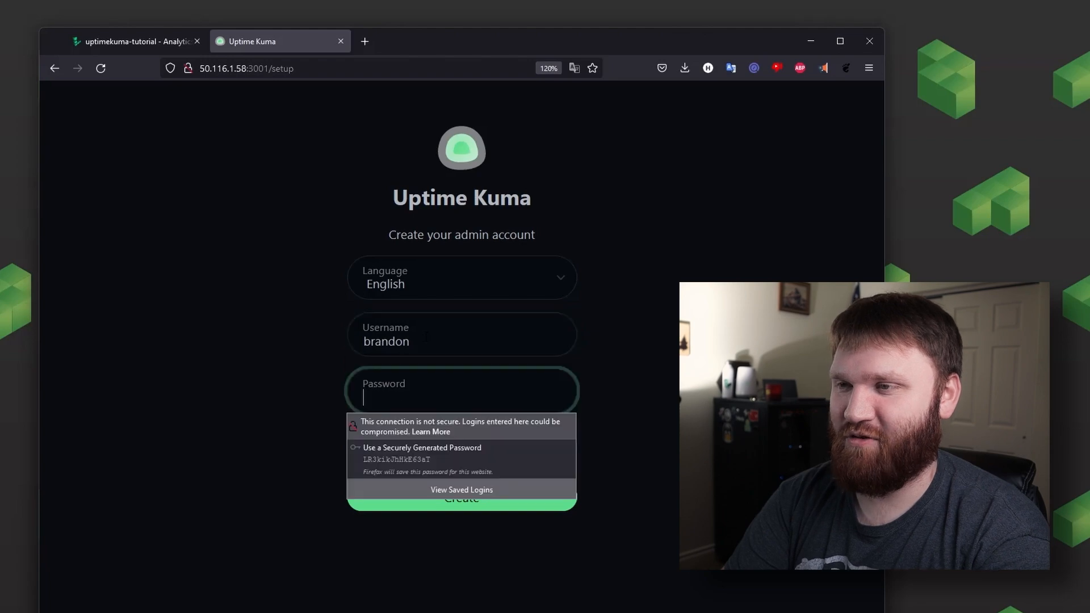
text(password)
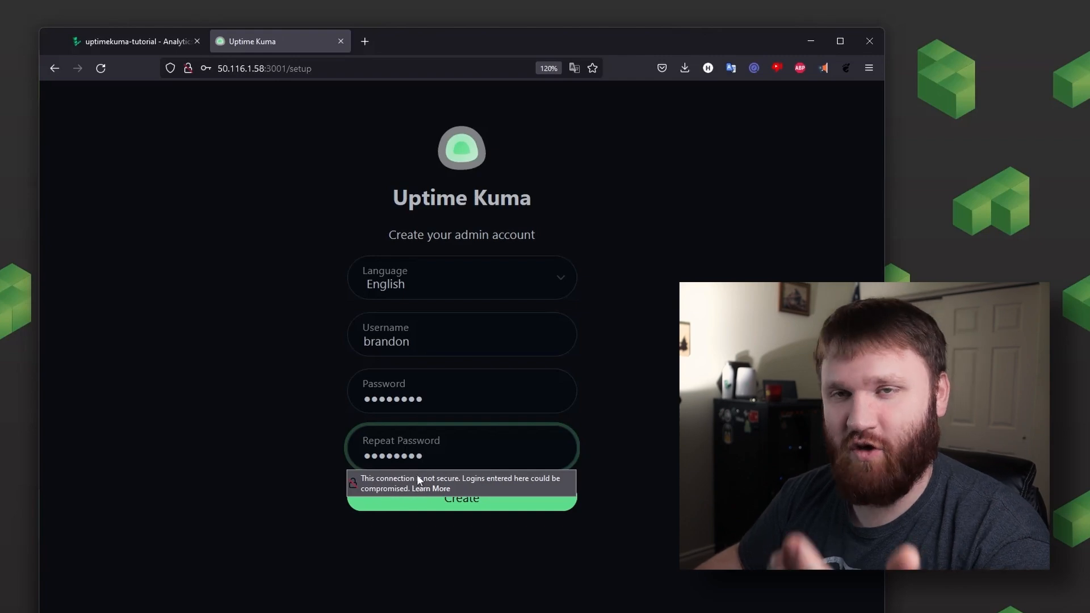
text(•)
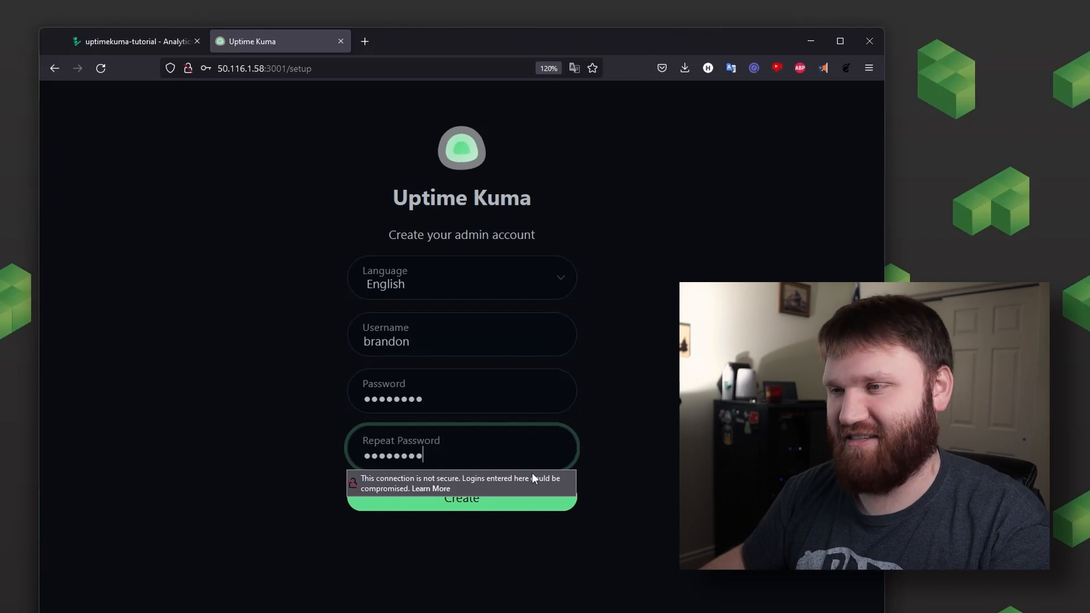
mouse_move(547, 487)
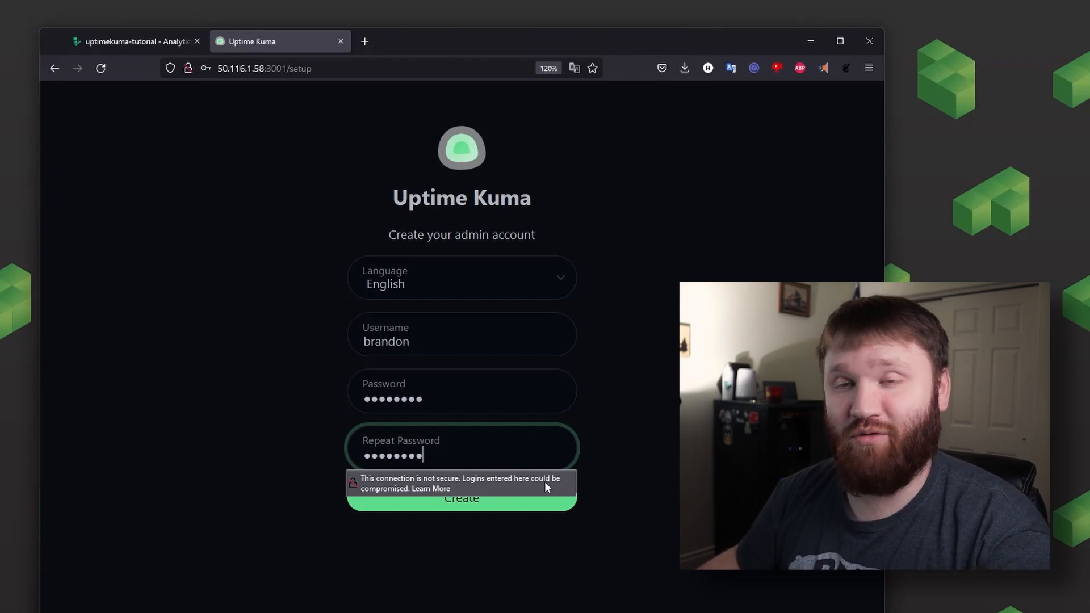
mouse_move(462, 510)
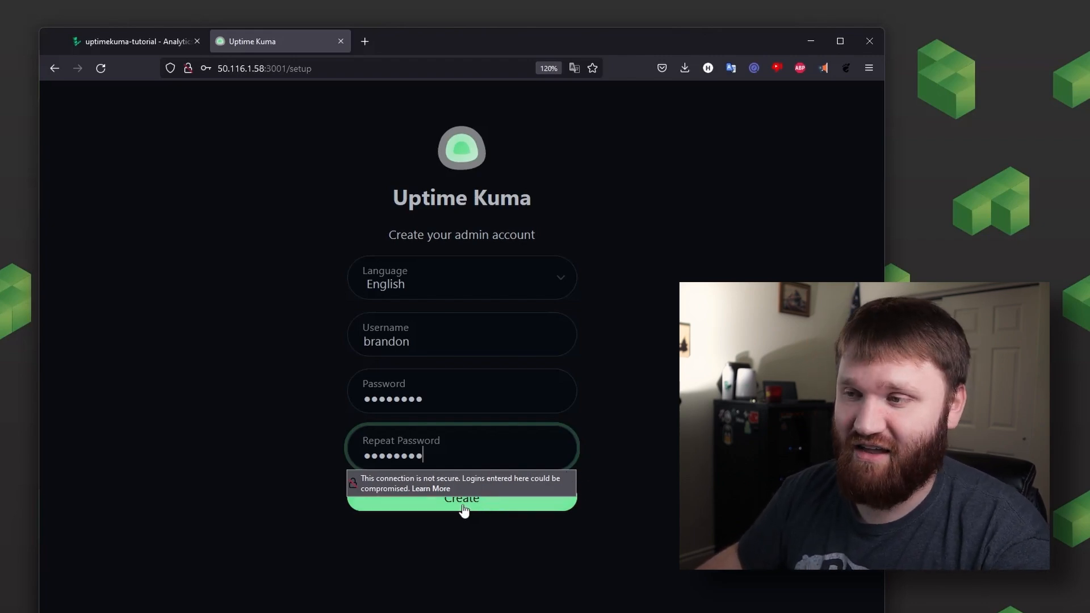
click(461, 498)
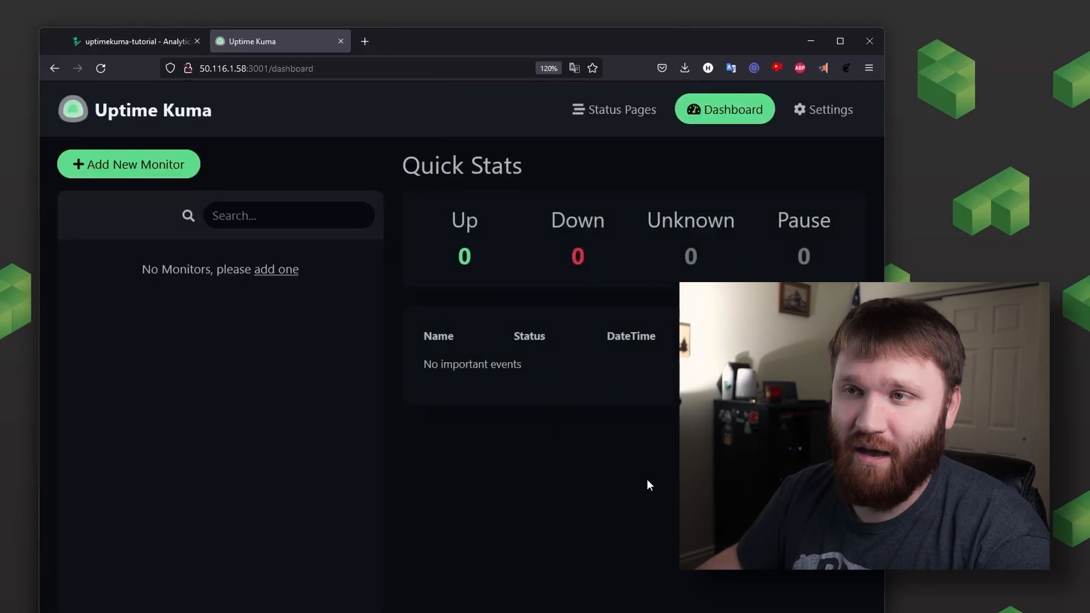
mouse_move(129, 165)
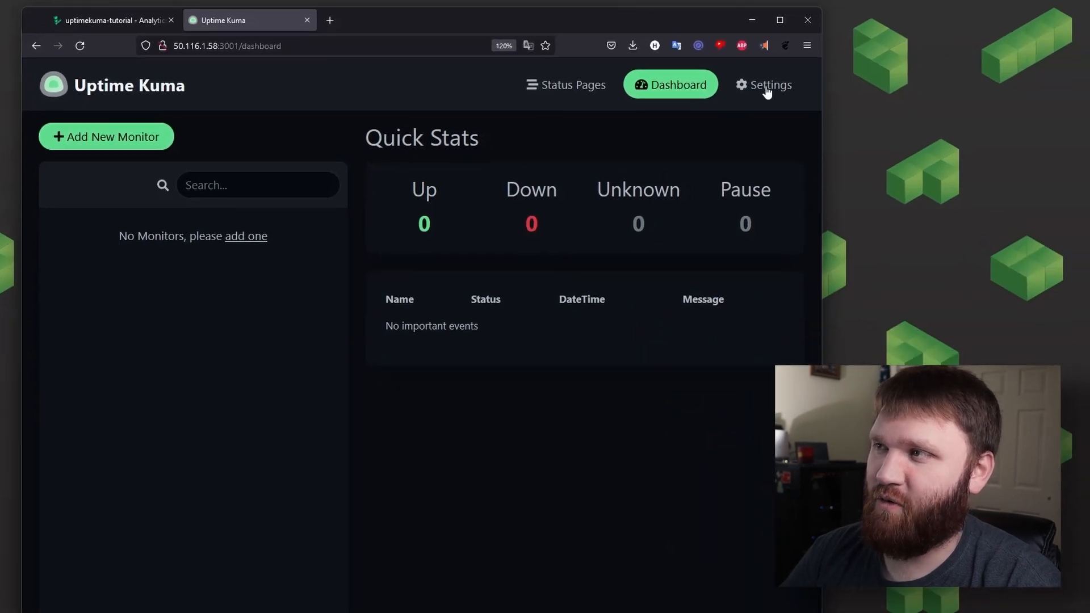
click(763, 84)
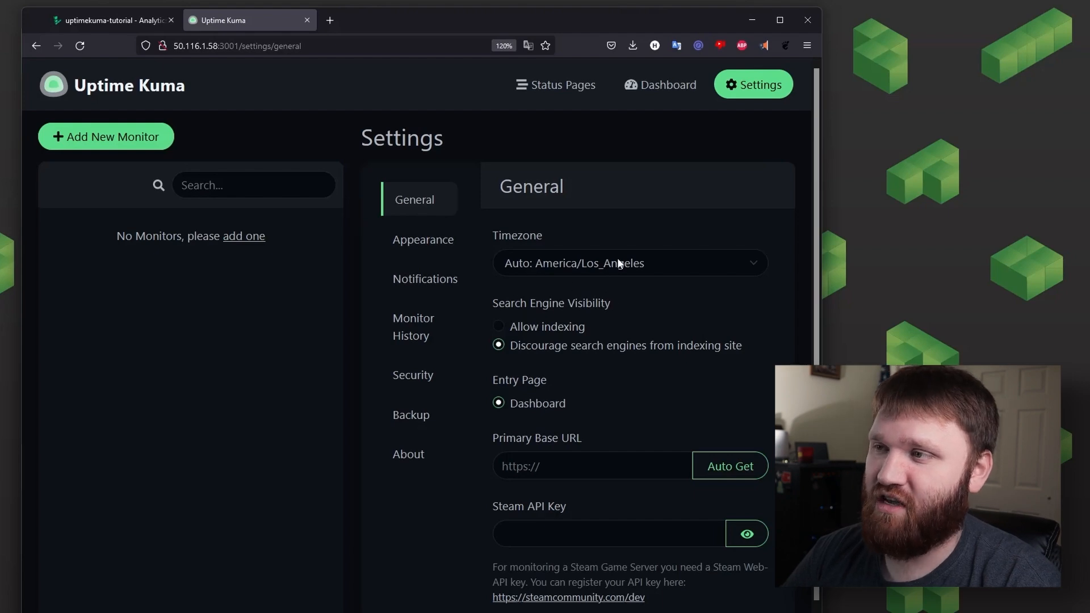
mouse_move(608, 280)
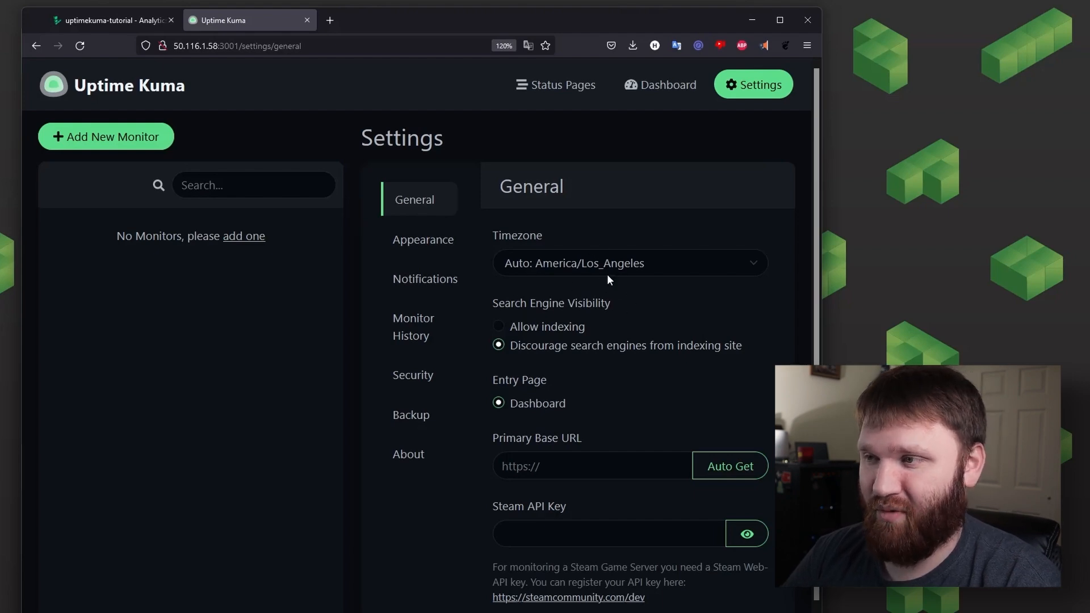
scroll(down, 3)
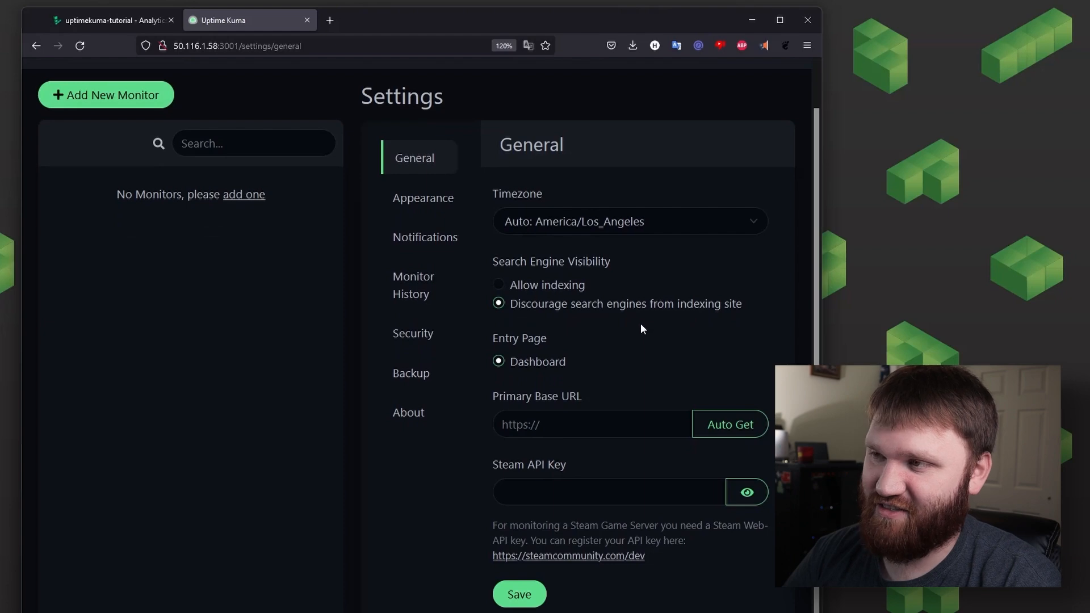
mouse_move(581, 400)
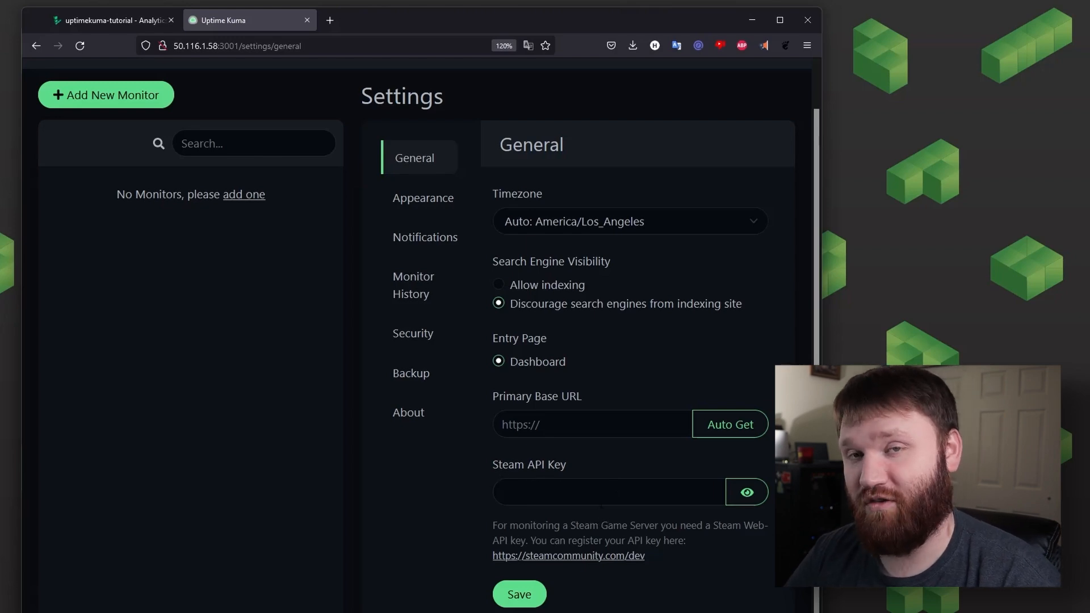
mouse_move(701, 525)
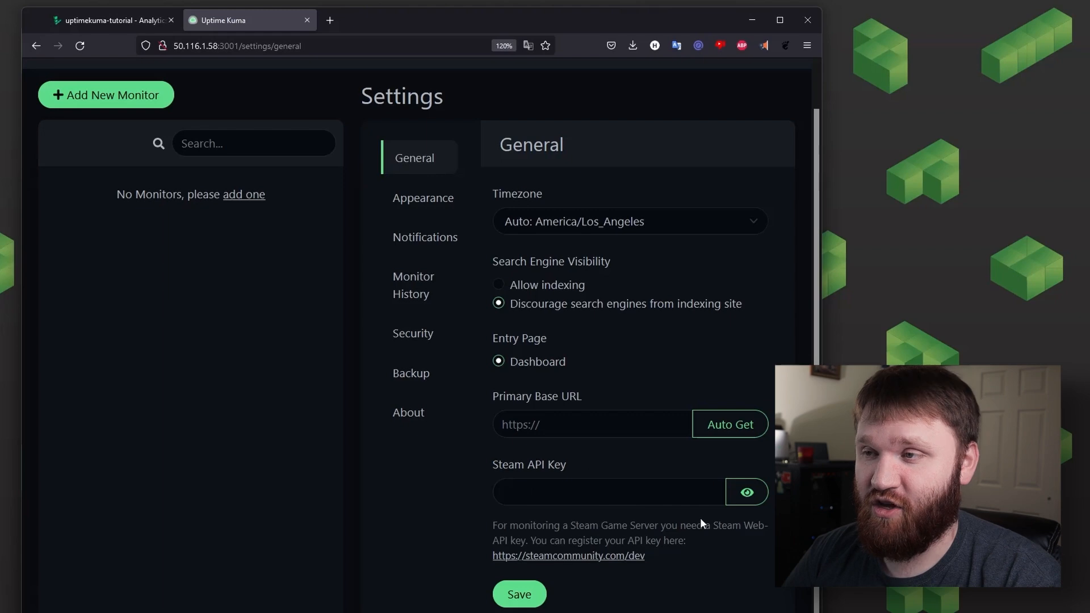
Step: Try the Light theme in Appearance settings, revert to Auto, and view Notifications
click(422, 197)
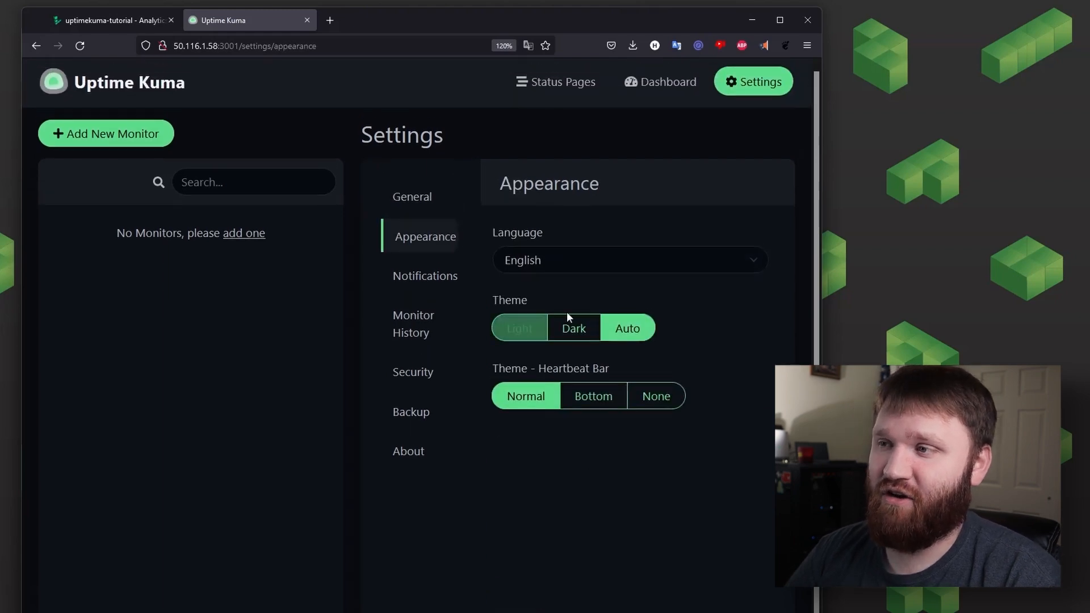
click(519, 327)
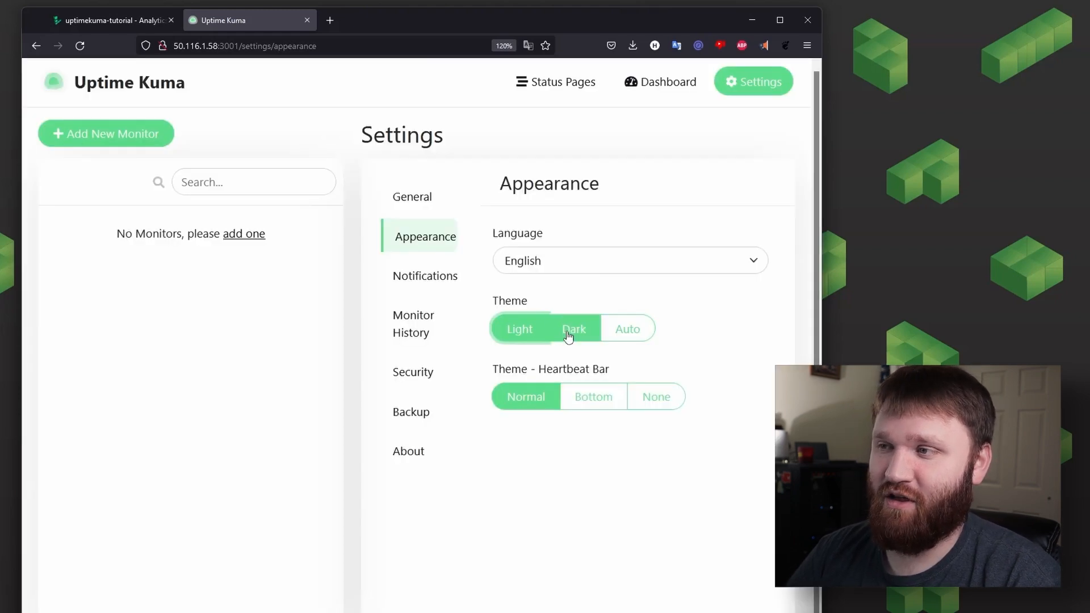
click(626, 328)
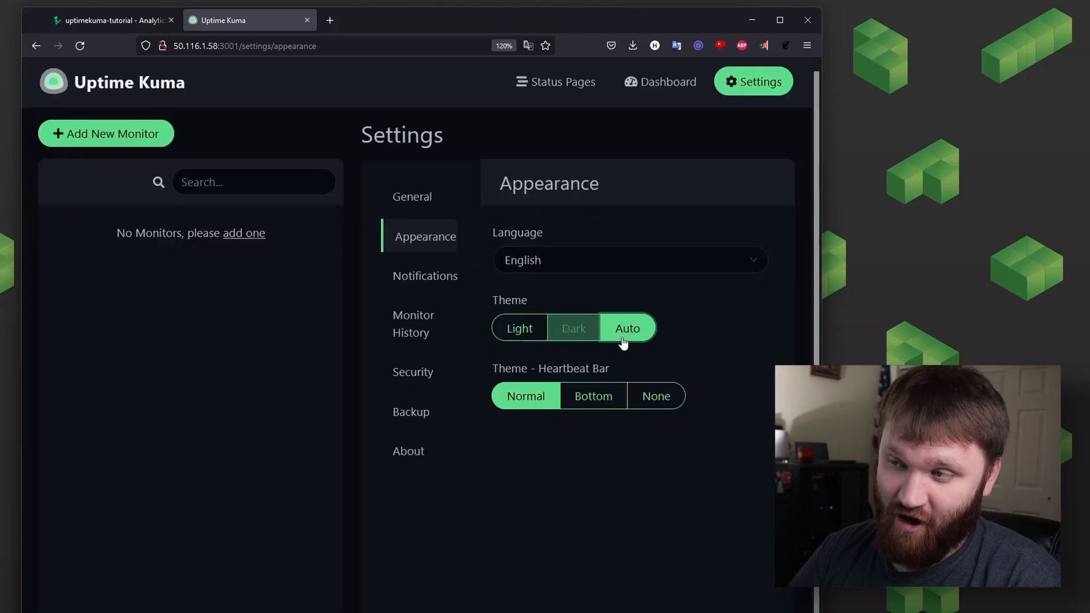
mouse_move(434, 397)
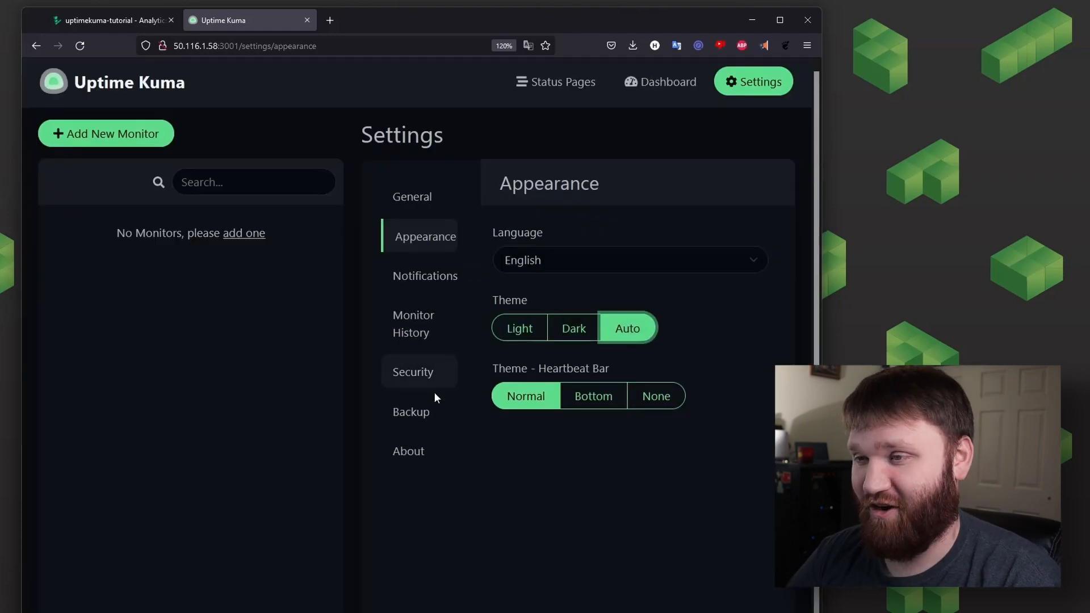
click(424, 275)
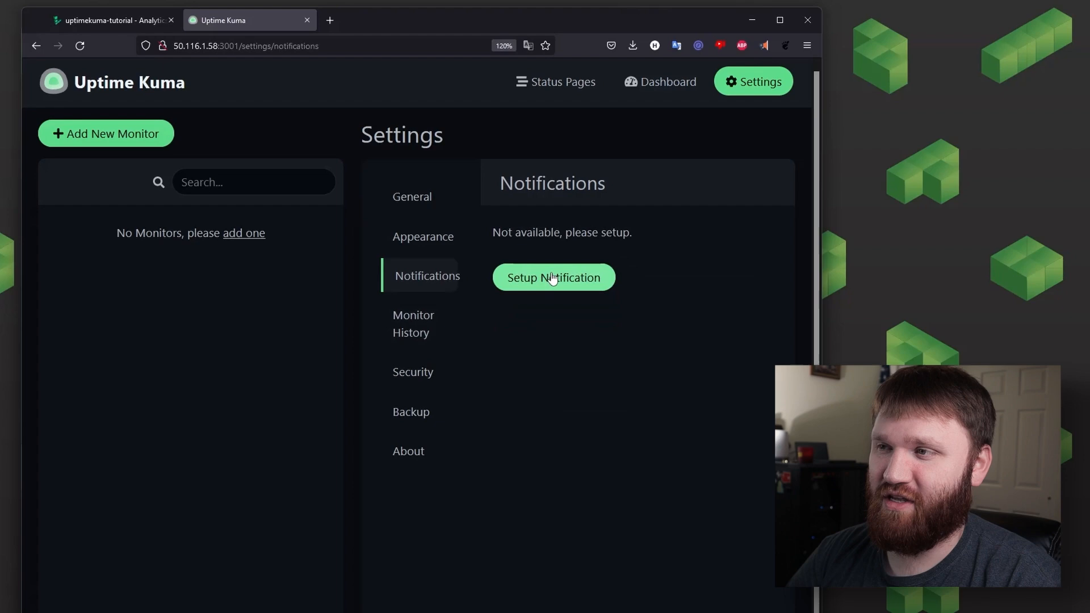
Step: Review the Security and Backup settings, then show the About page with version 1.13.1
click(553, 277)
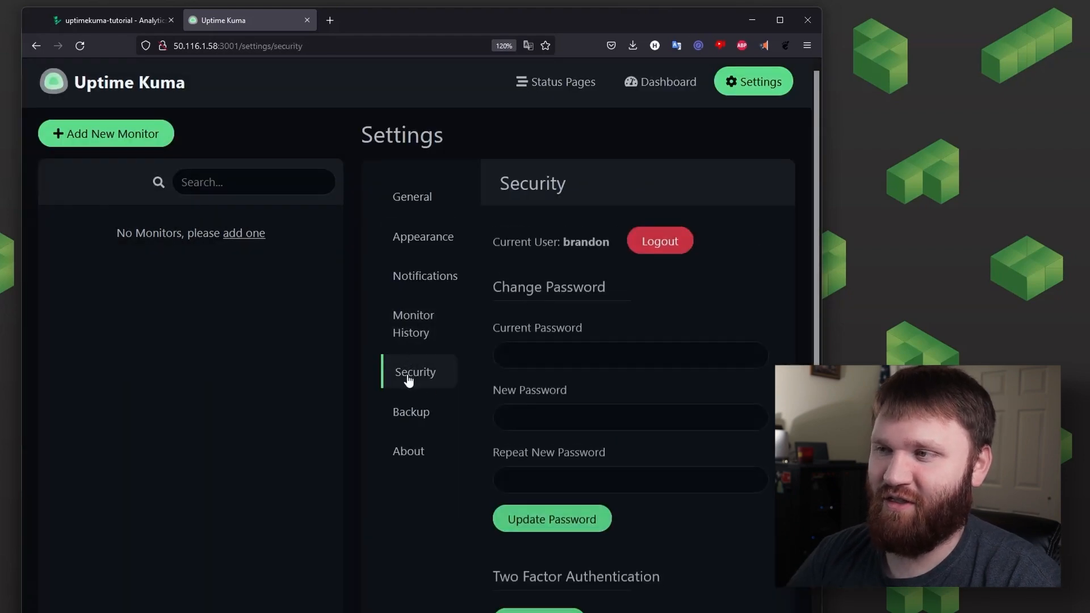
scroll(down, 3)
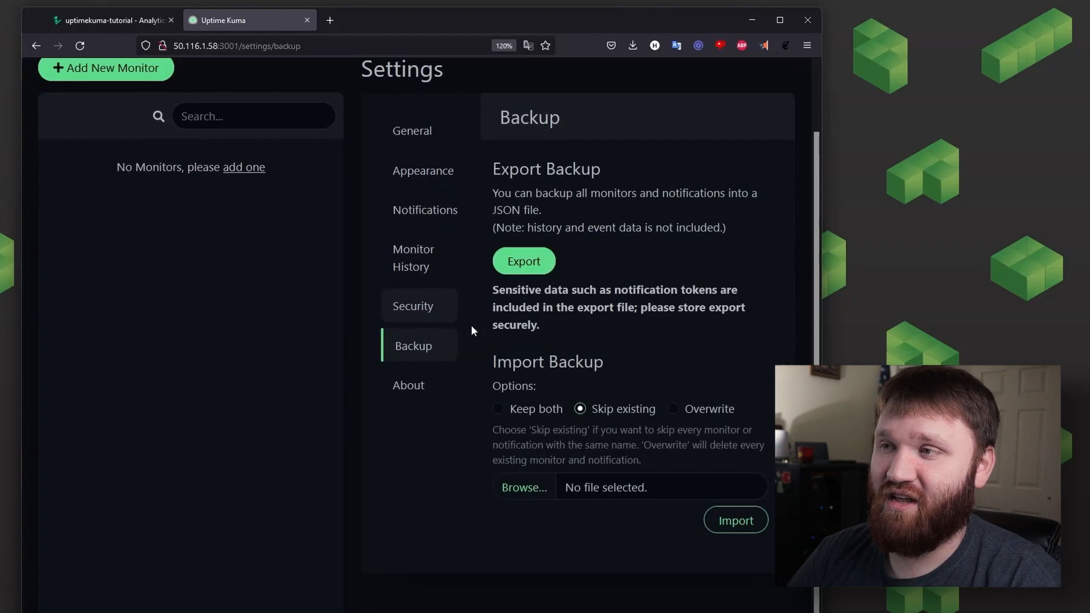
scroll(up, 3)
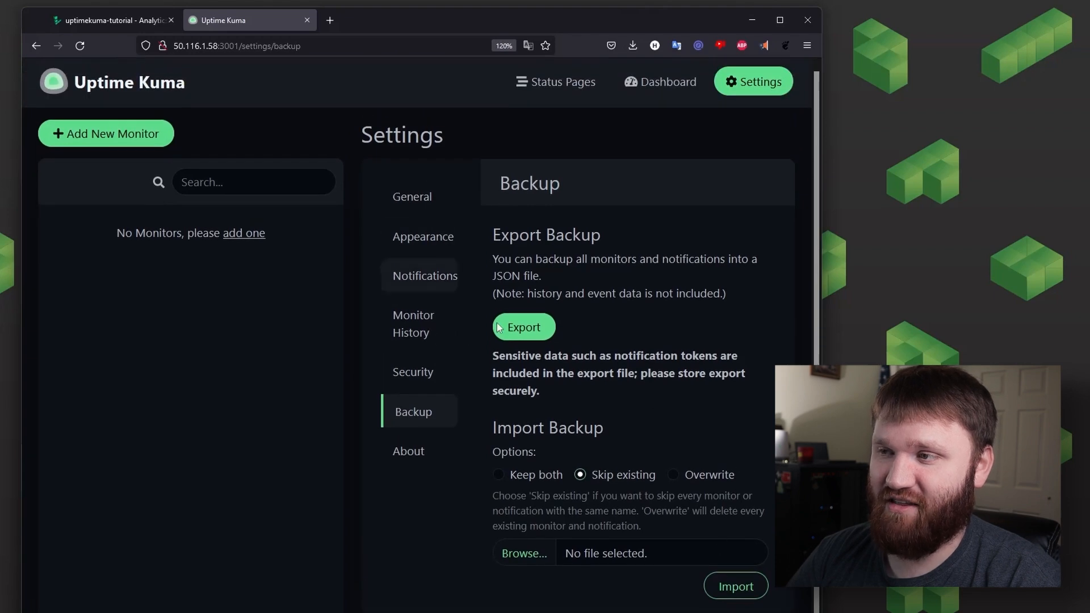
mouse_move(702, 487)
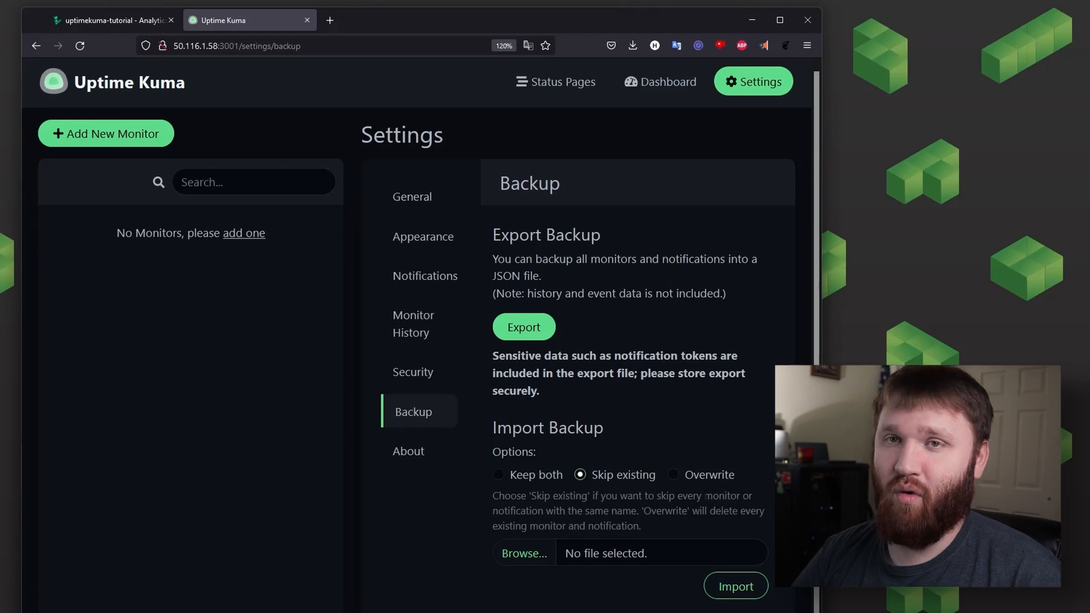
mouse_move(614, 457)
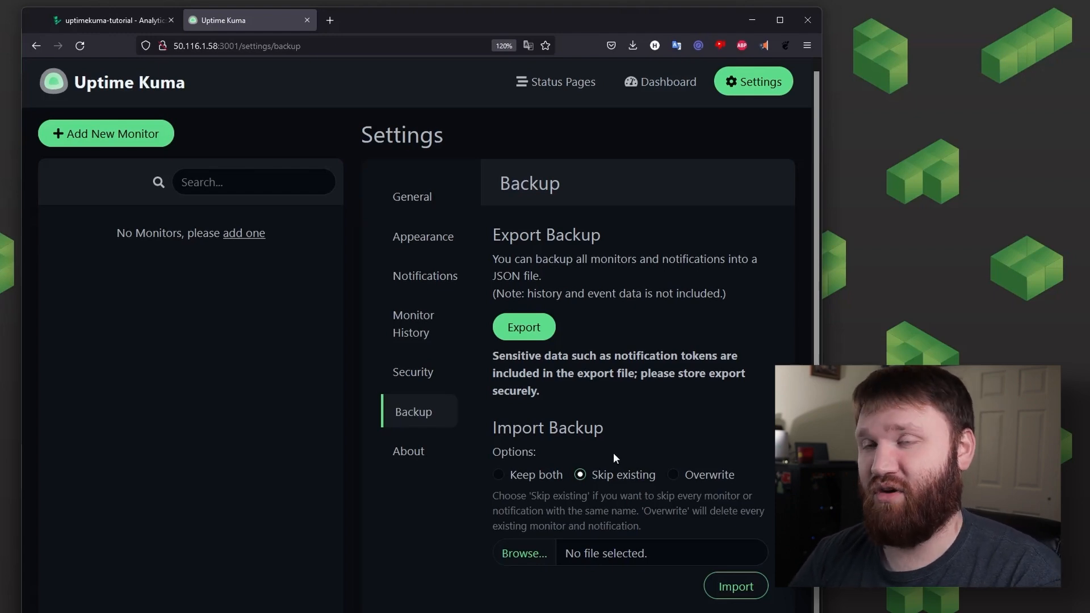
mouse_move(583, 411)
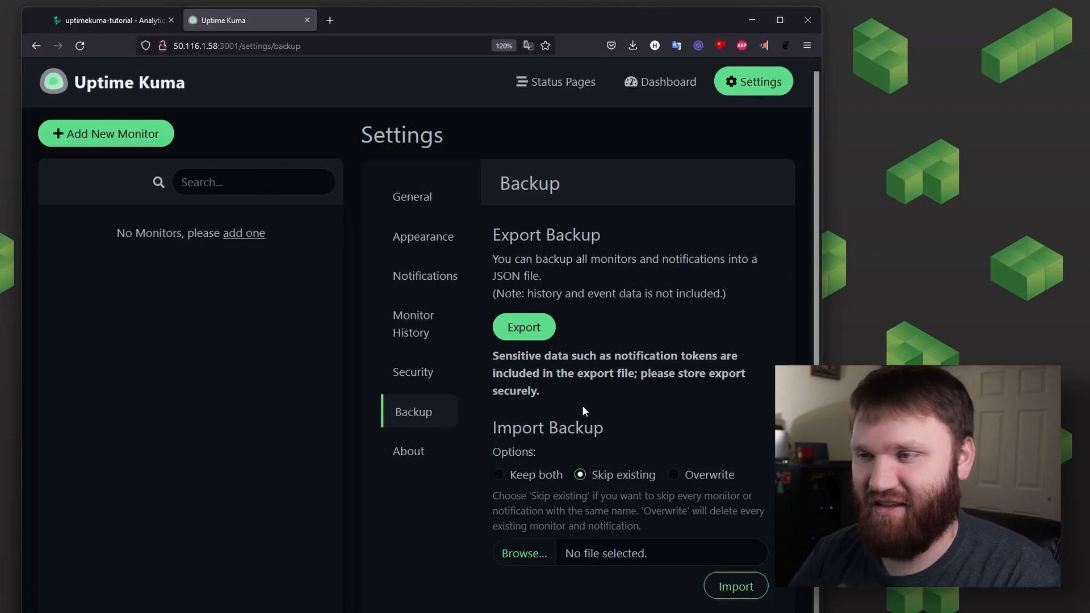
mouse_move(408, 451)
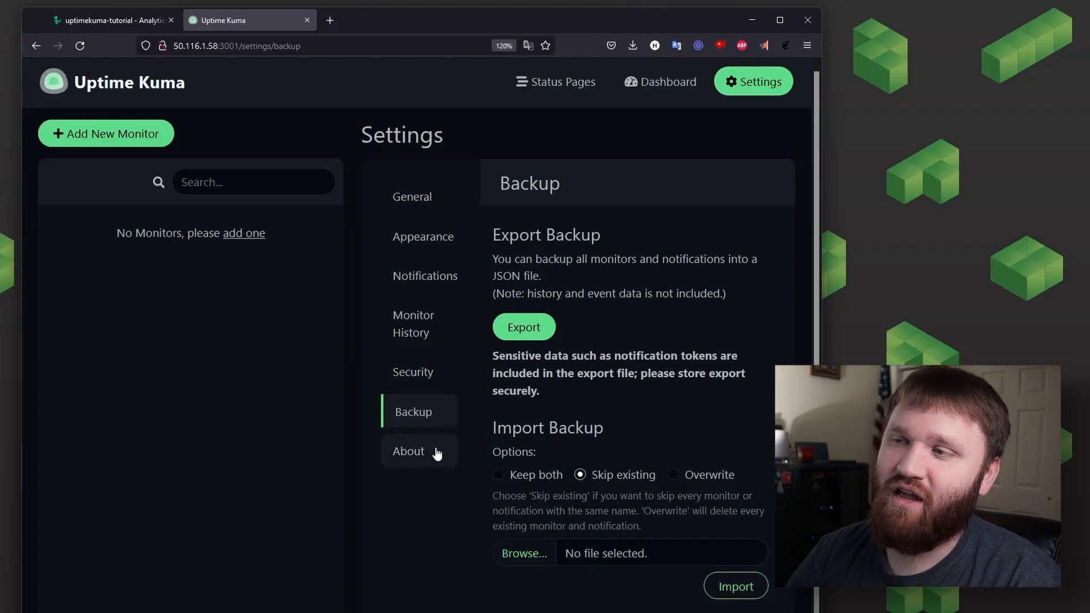
click(410, 451)
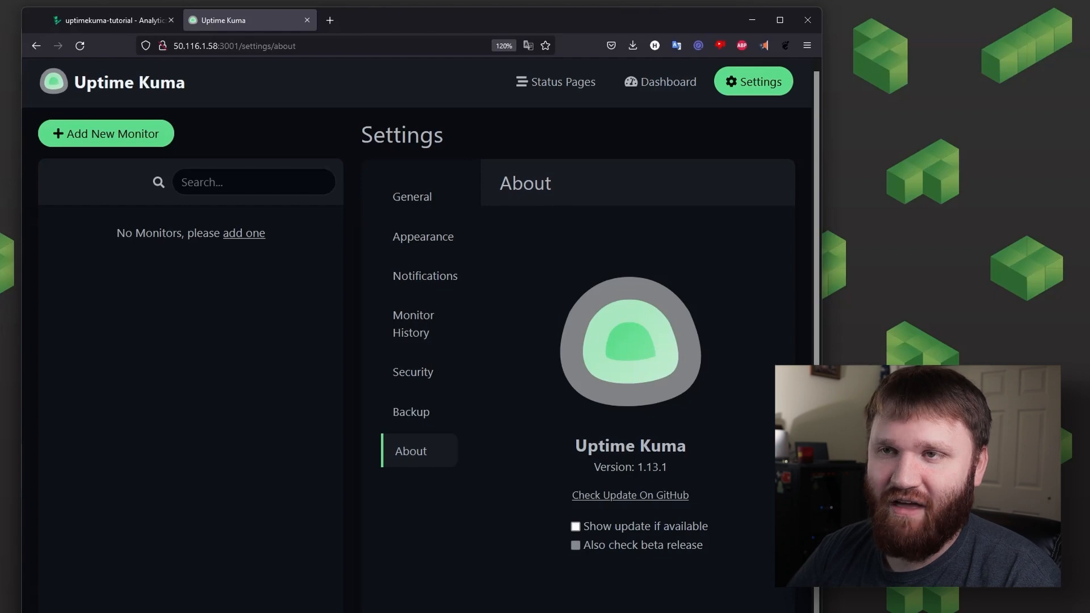
mouse_move(109, 152)
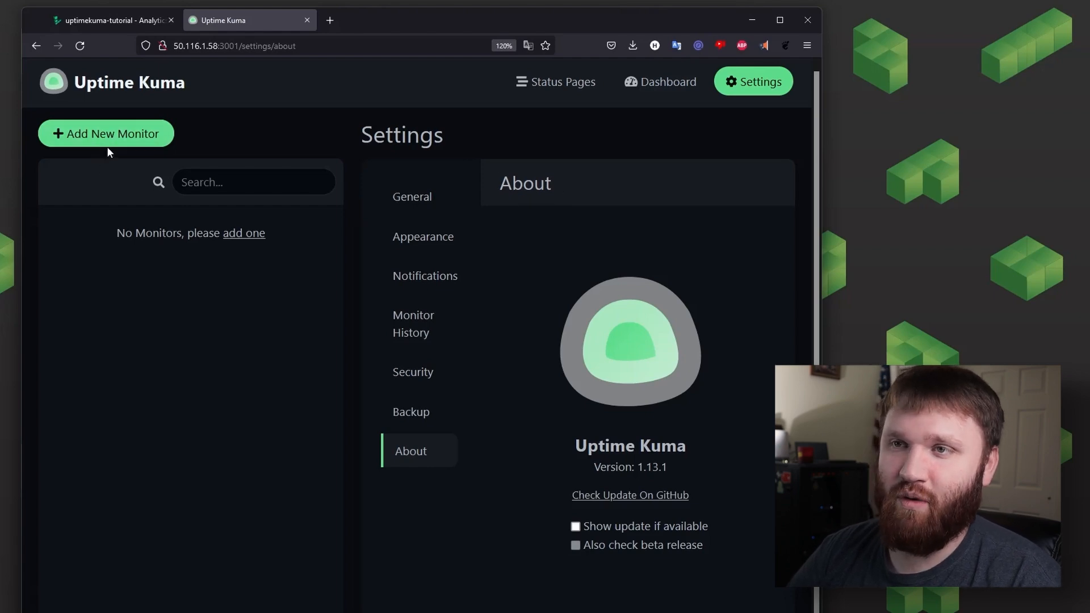
Step: Start a new monitor and bring up the list of monitor types
click(106, 134)
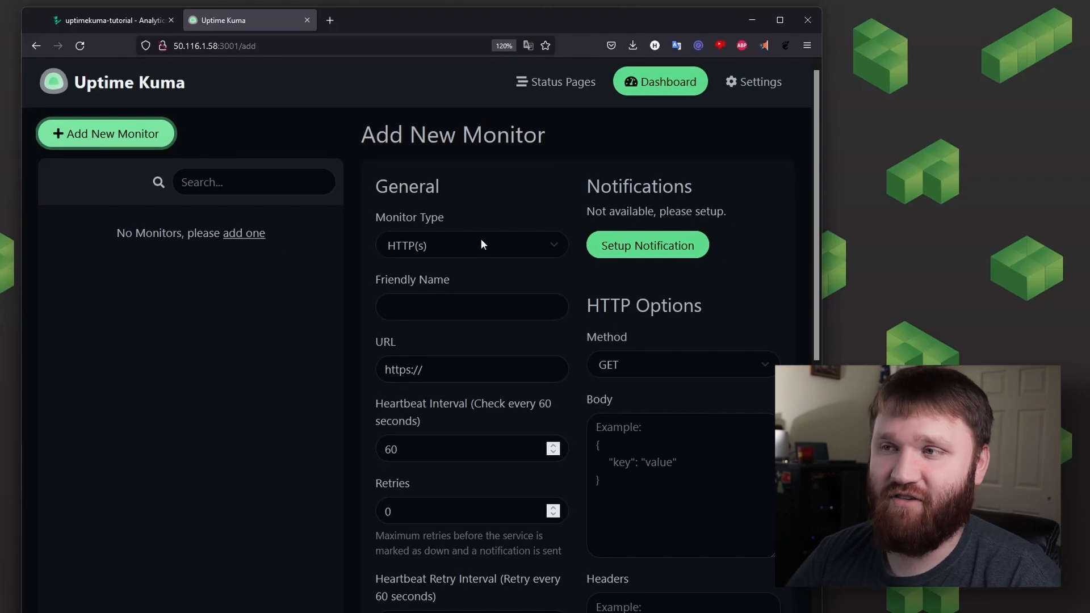
mouse_move(419, 241)
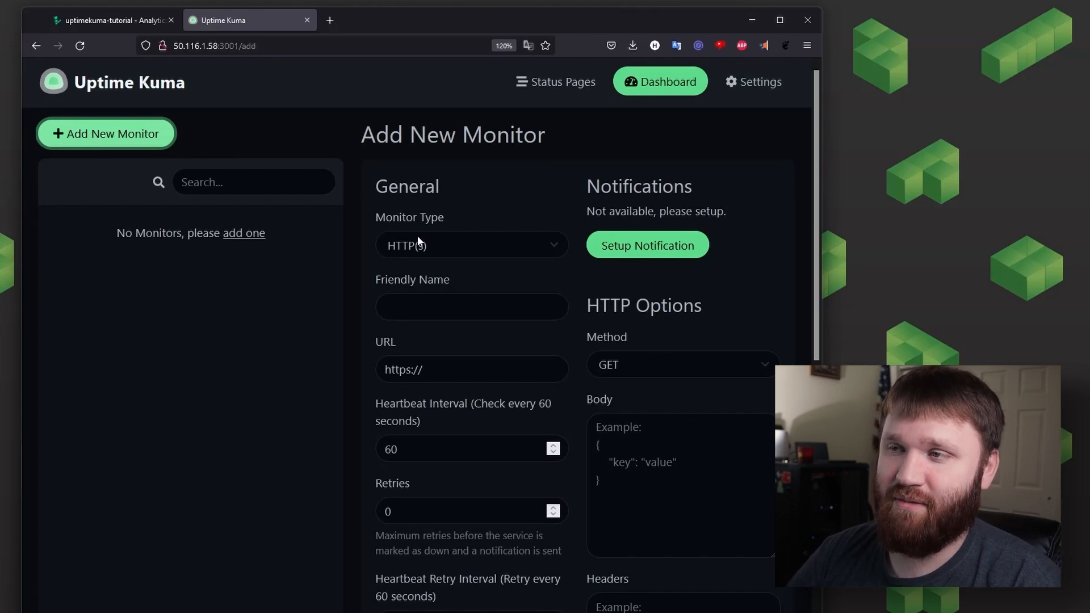
click(471, 246)
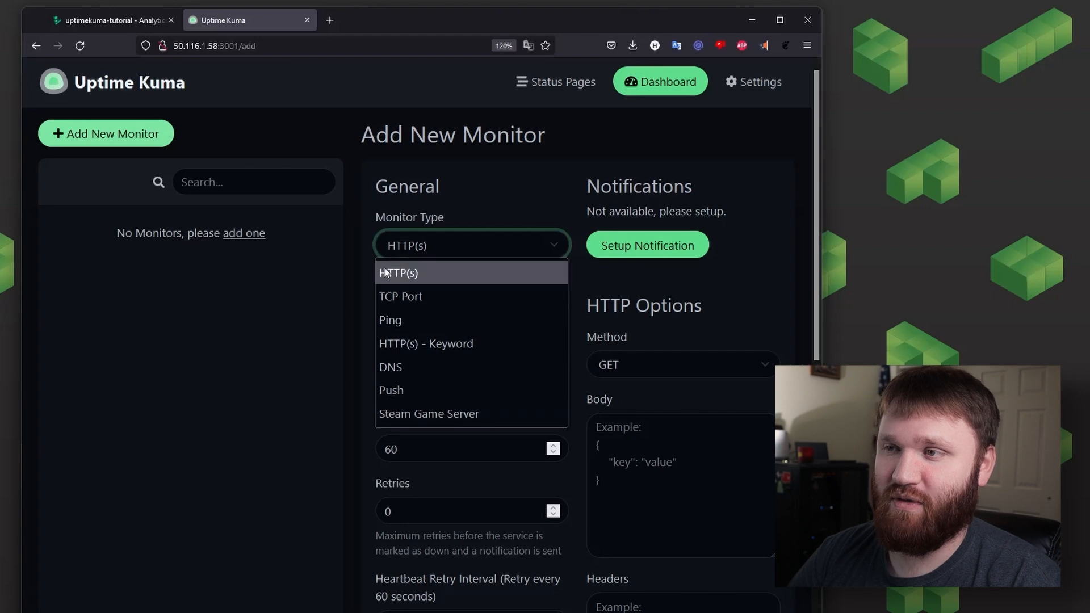
mouse_move(433, 279)
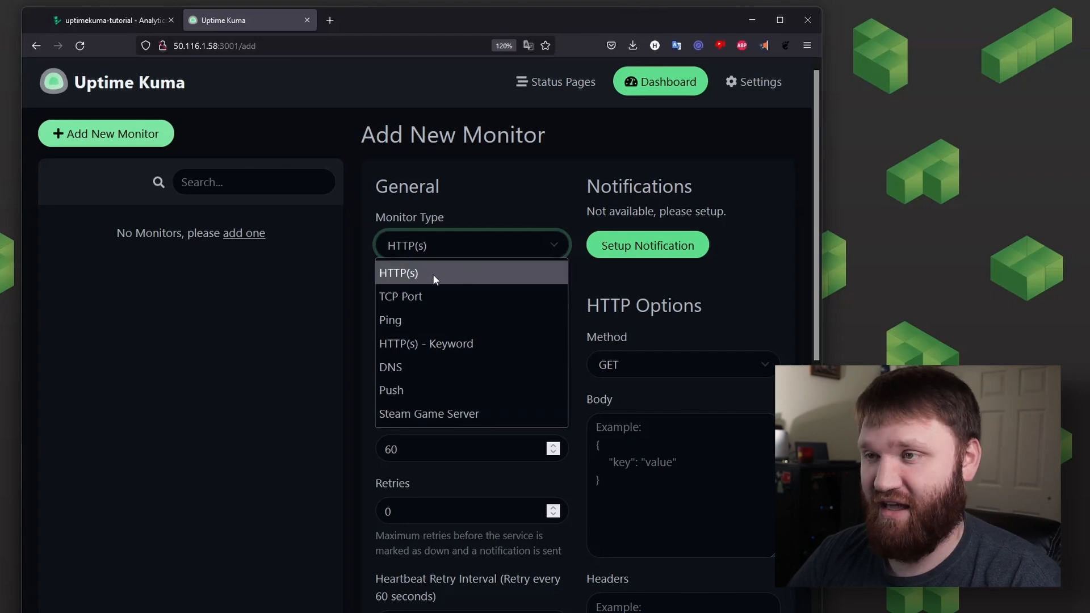
mouse_move(401, 296)
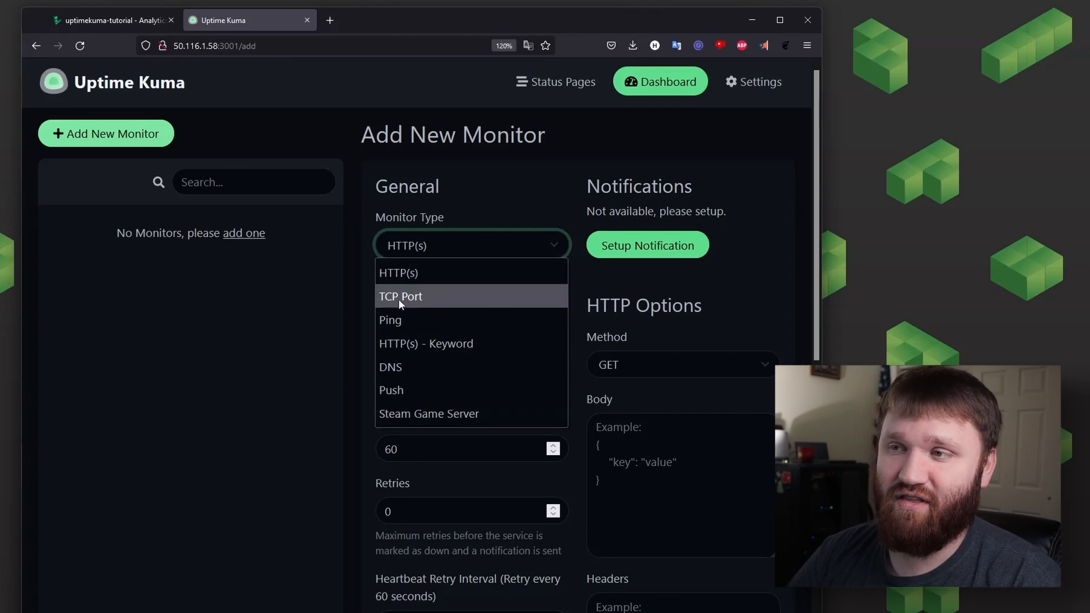
mouse_move(432, 299)
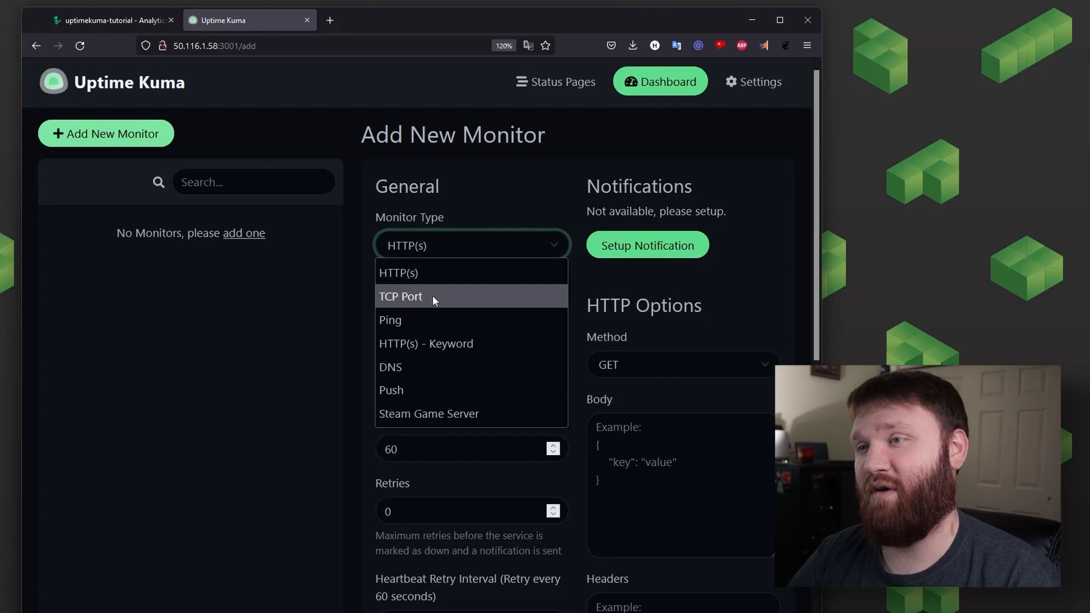
mouse_move(460, 298)
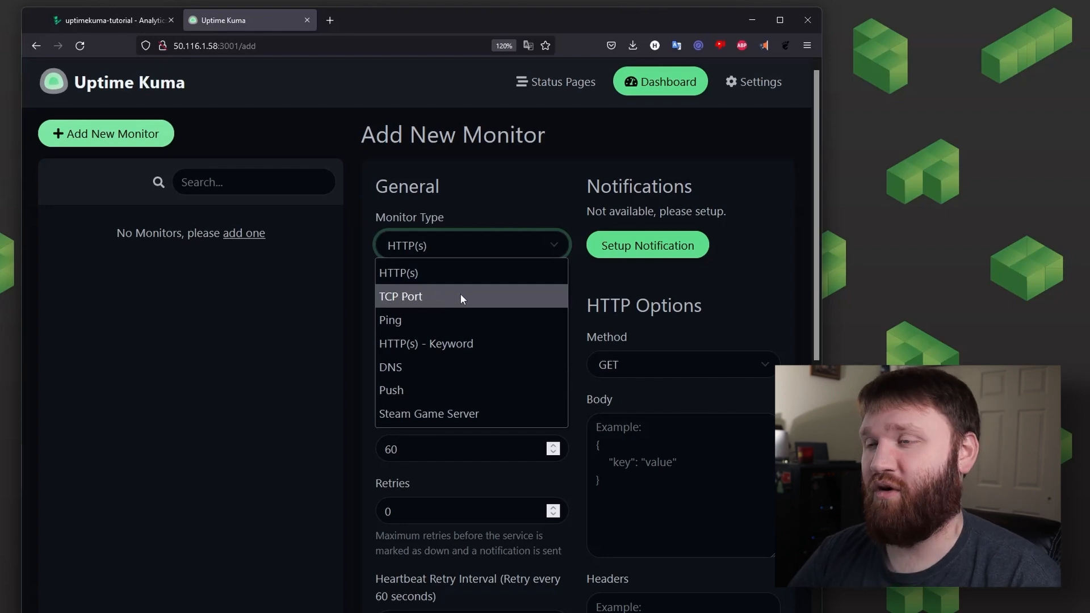
mouse_move(447, 313)
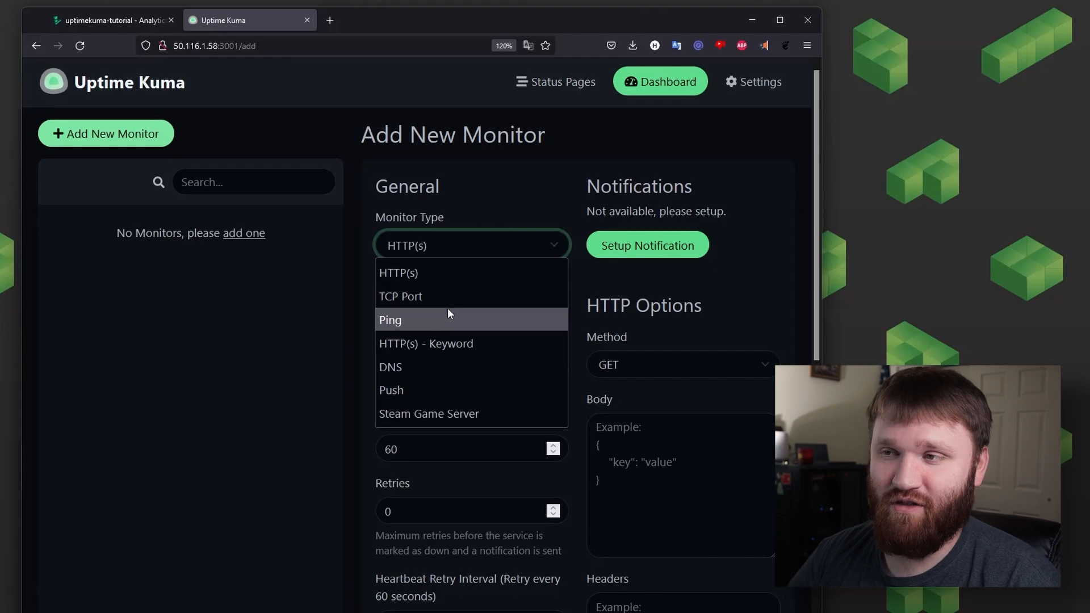
mouse_move(426, 327)
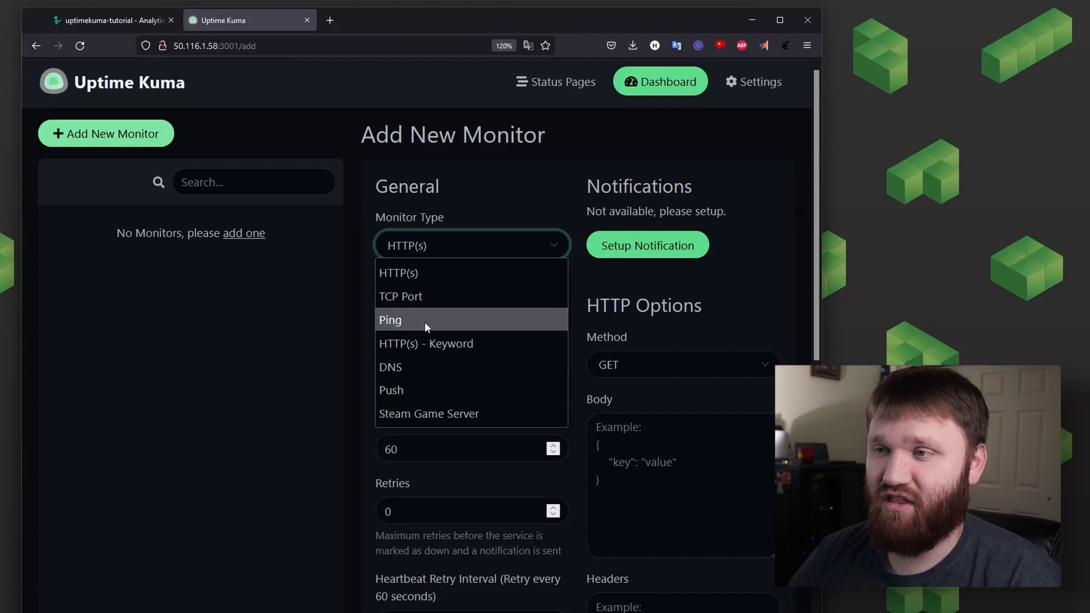
mouse_move(426, 342)
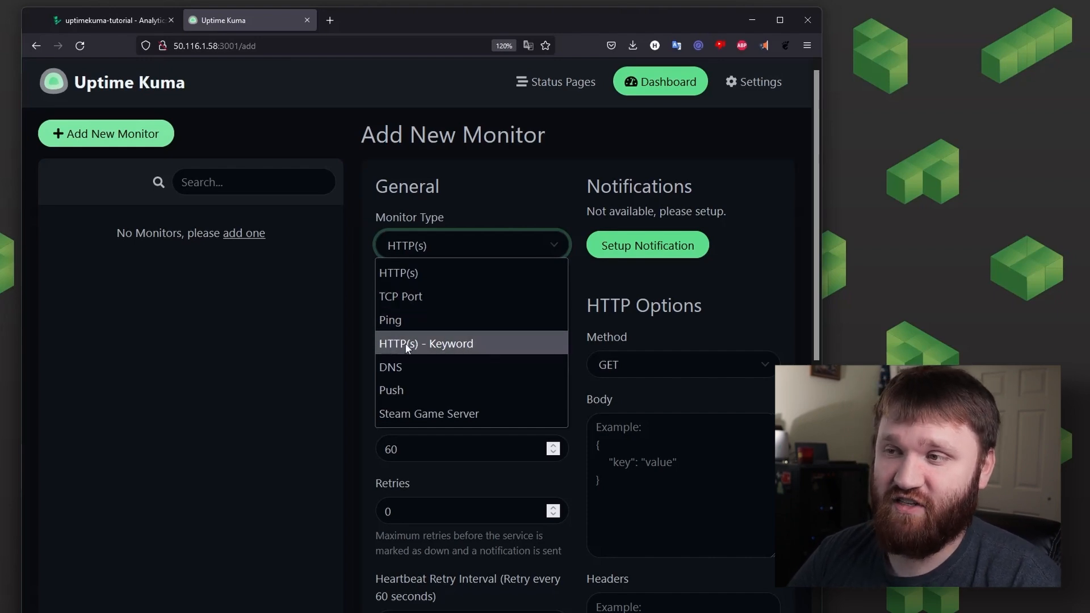
mouse_move(438, 354)
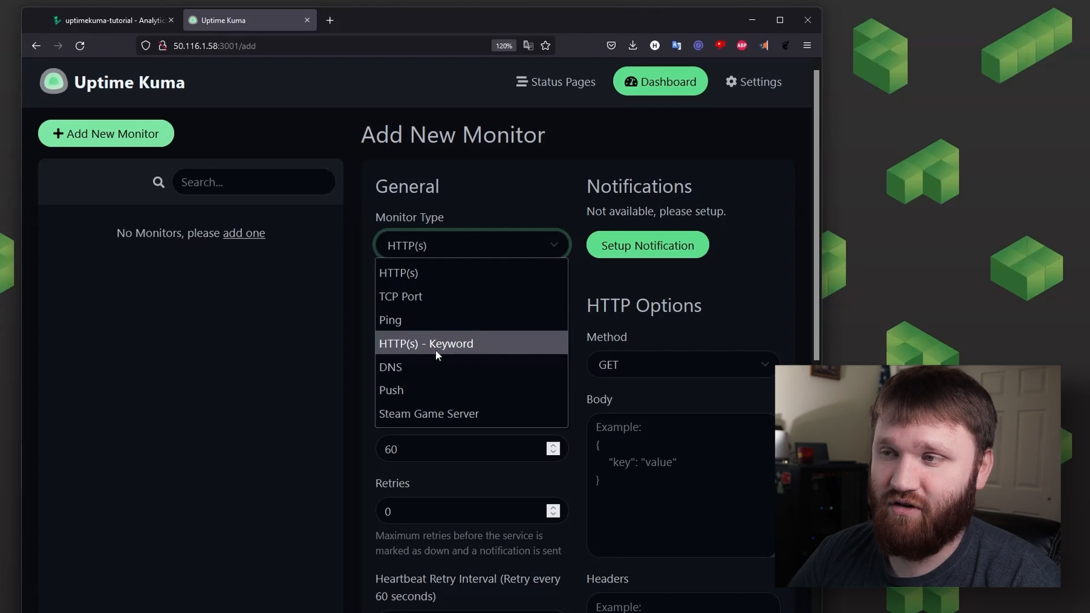
mouse_move(440, 414)
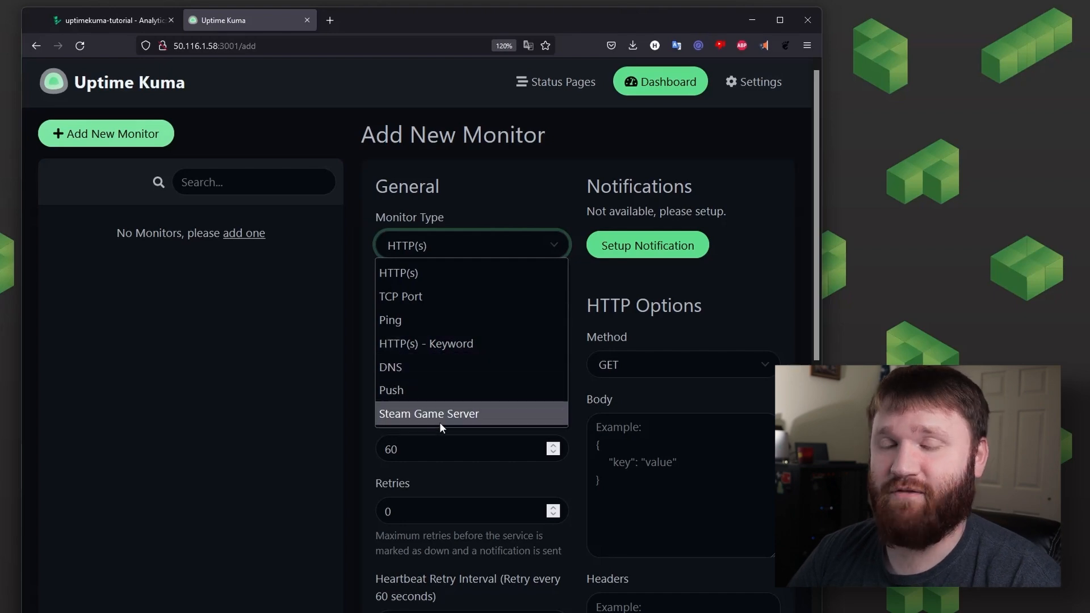
mouse_move(431, 367)
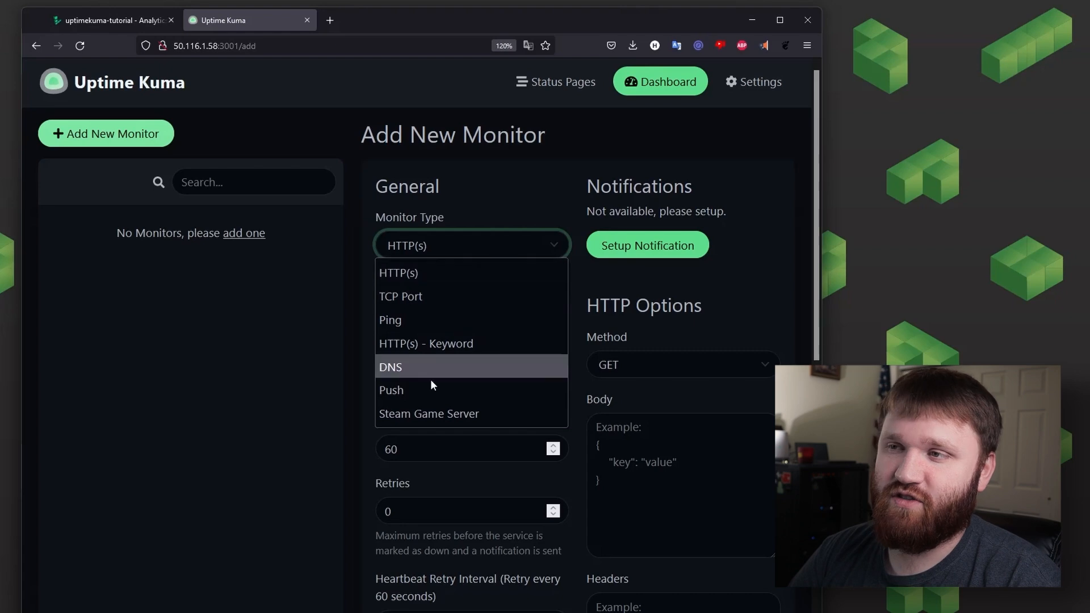
mouse_move(398, 273)
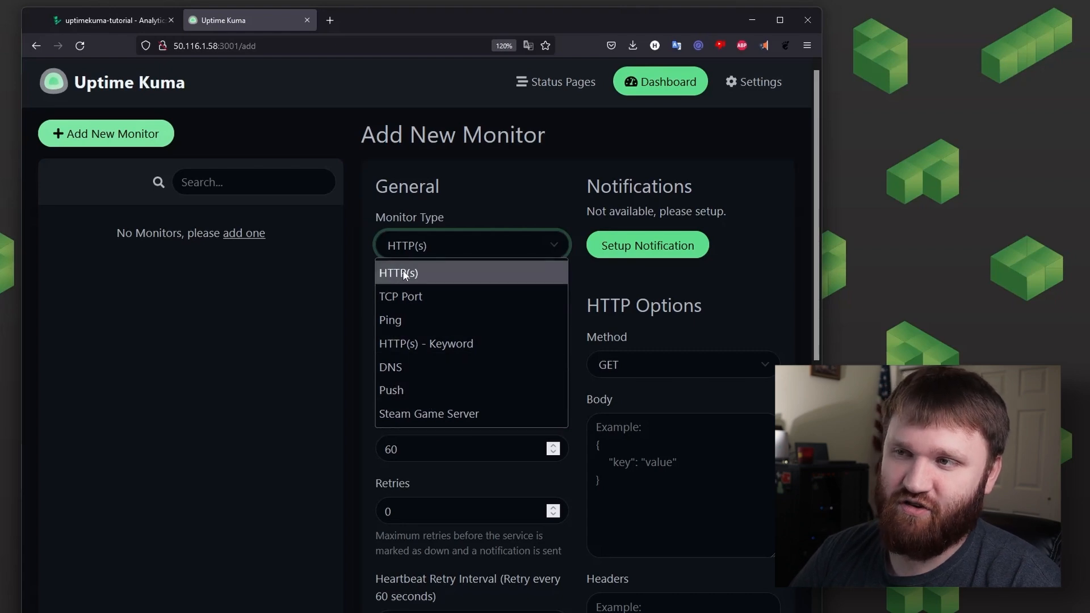
click(399, 272)
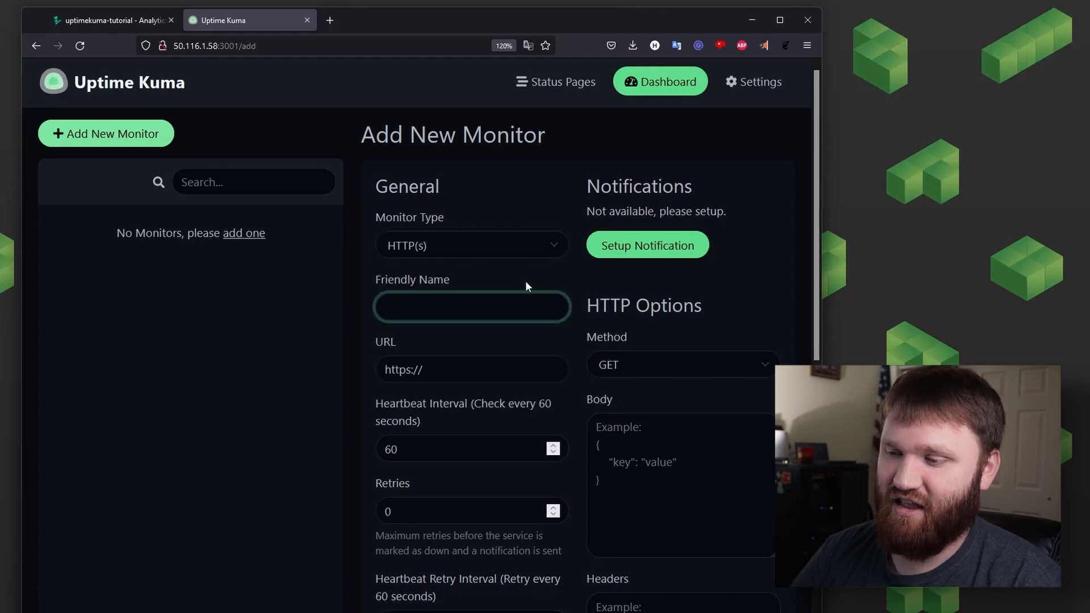
text(T)
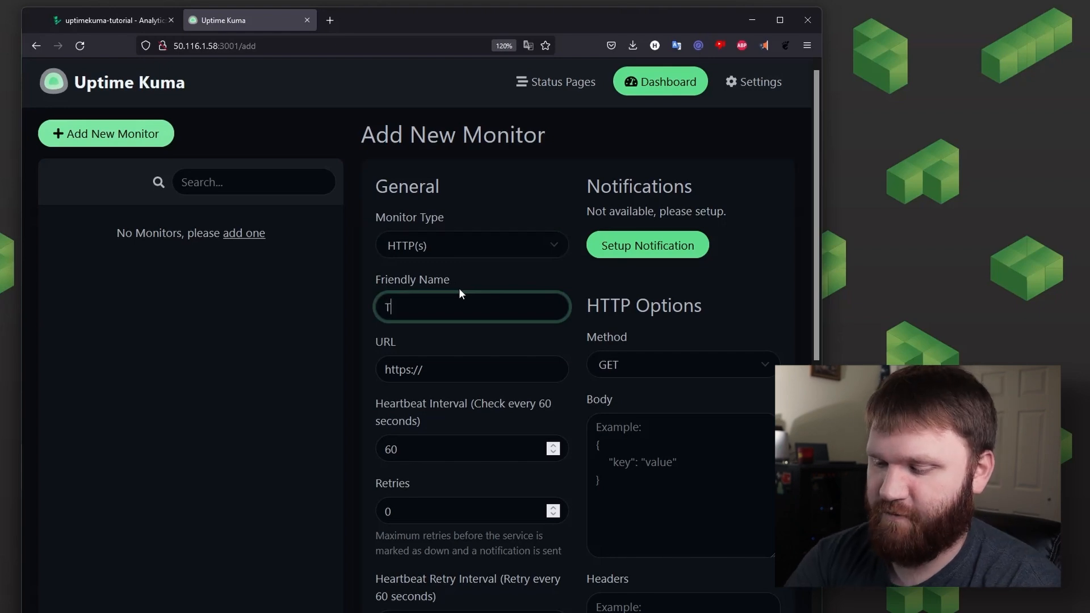
text(echHut)
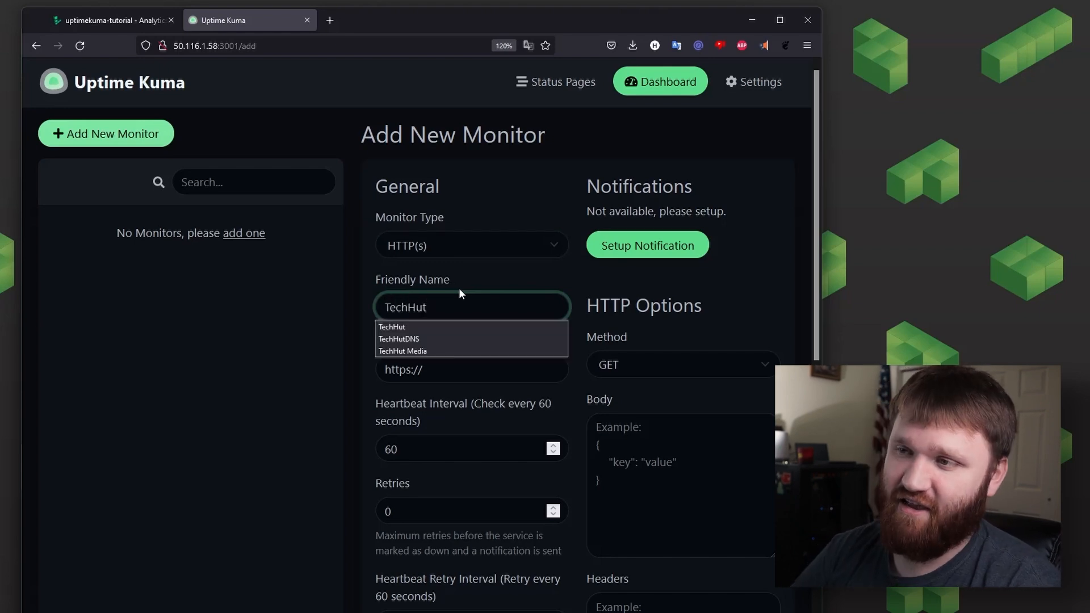
click(471, 369)
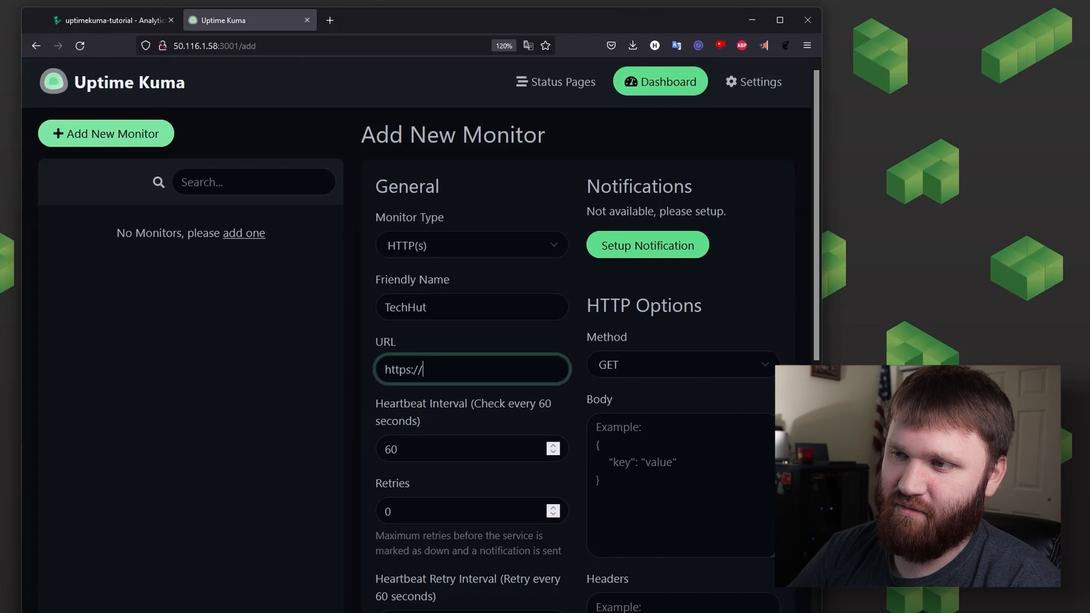
text(techhut)
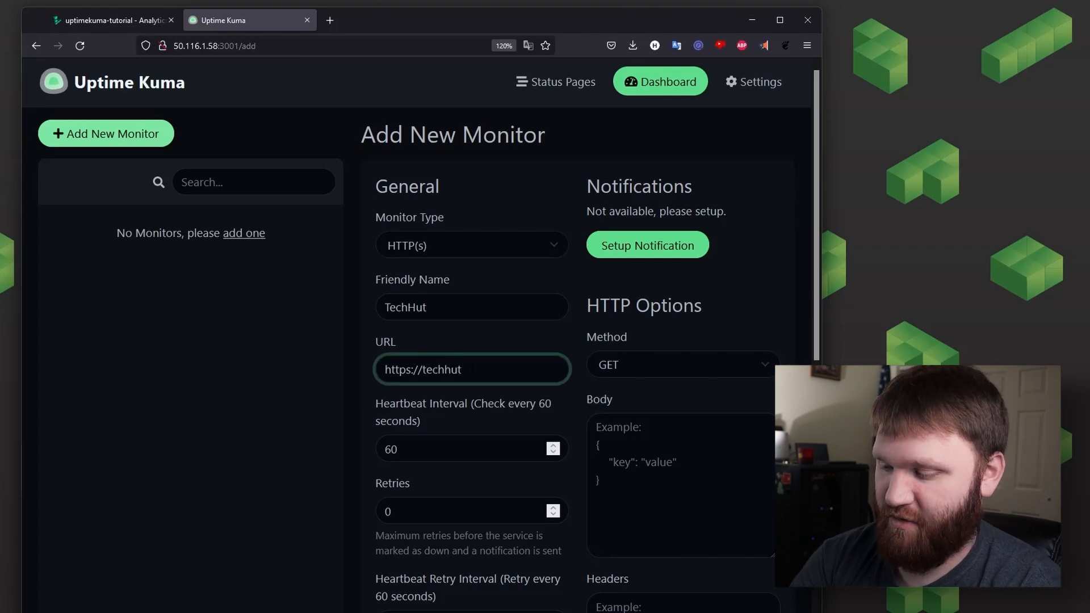
text(.tv/)
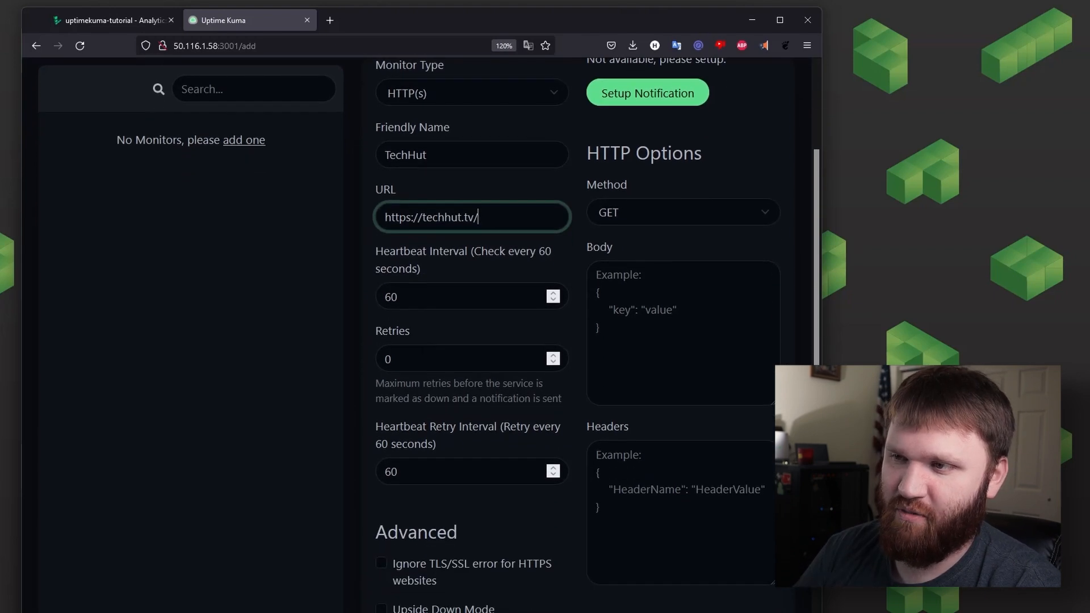
scroll(down, 3)
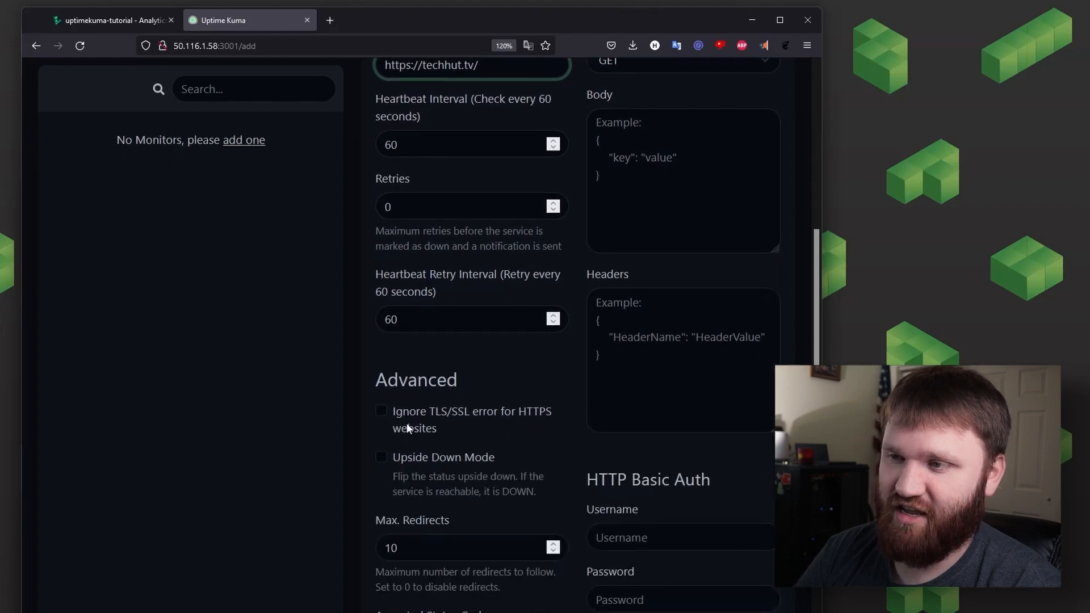
scroll(down, 3)
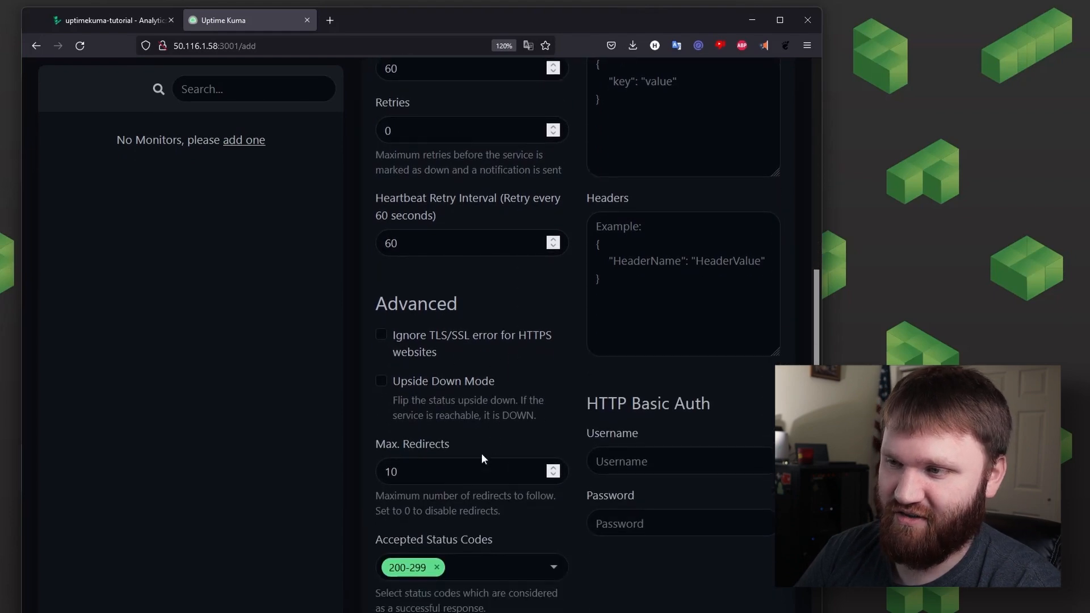
scroll(down, 3)
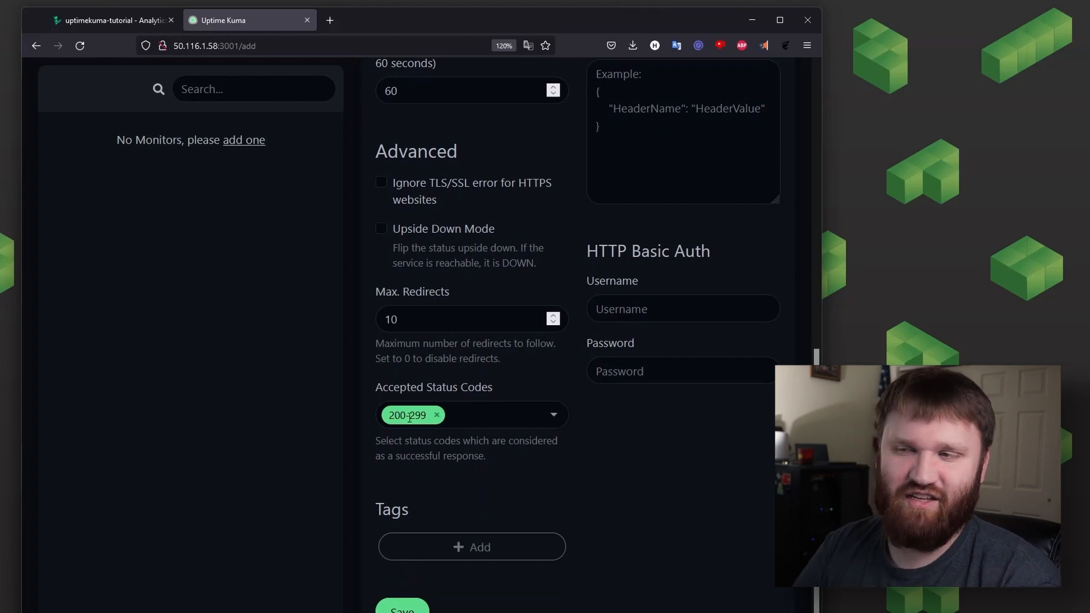
mouse_move(518, 434)
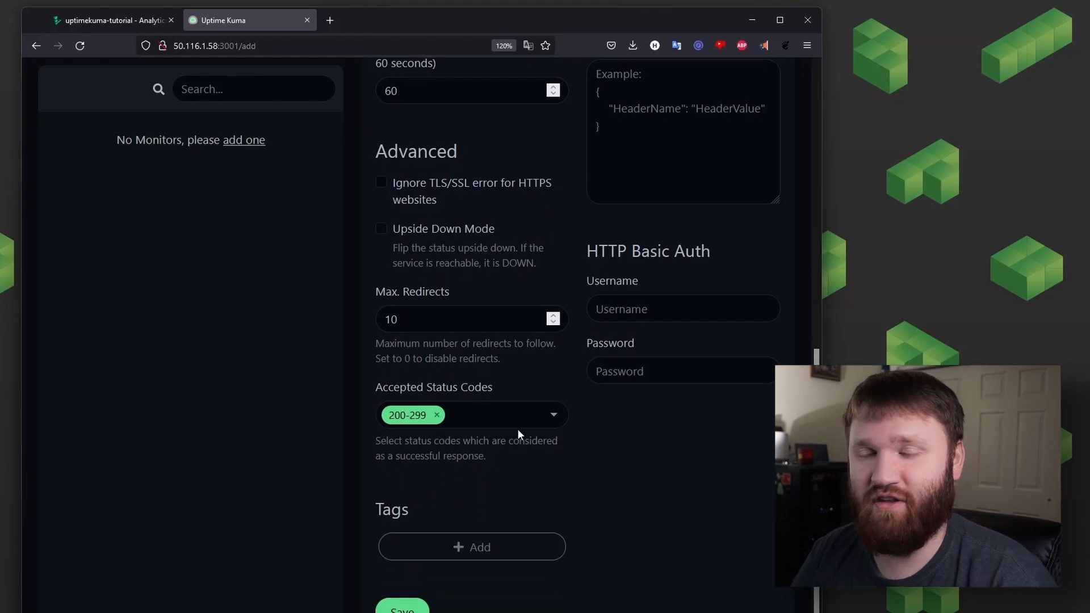
mouse_move(453, 503)
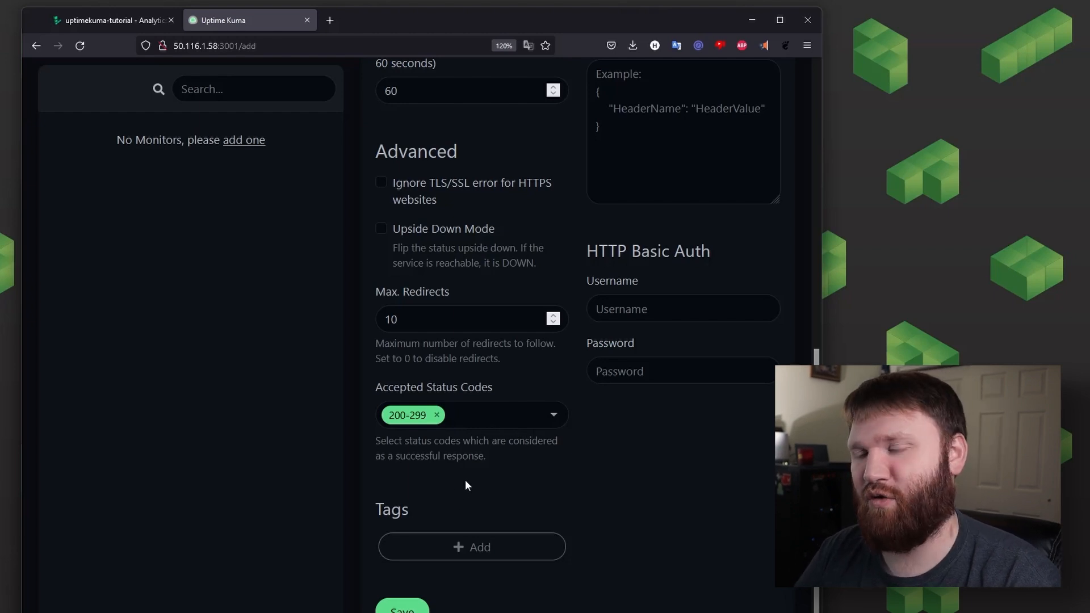
mouse_move(509, 463)
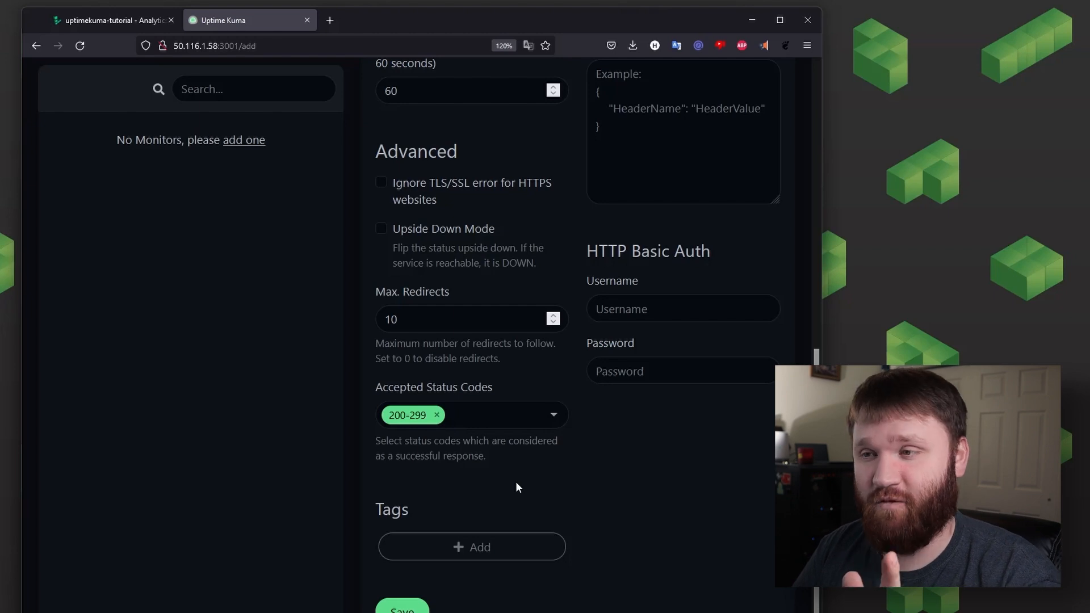
mouse_move(555, 454)
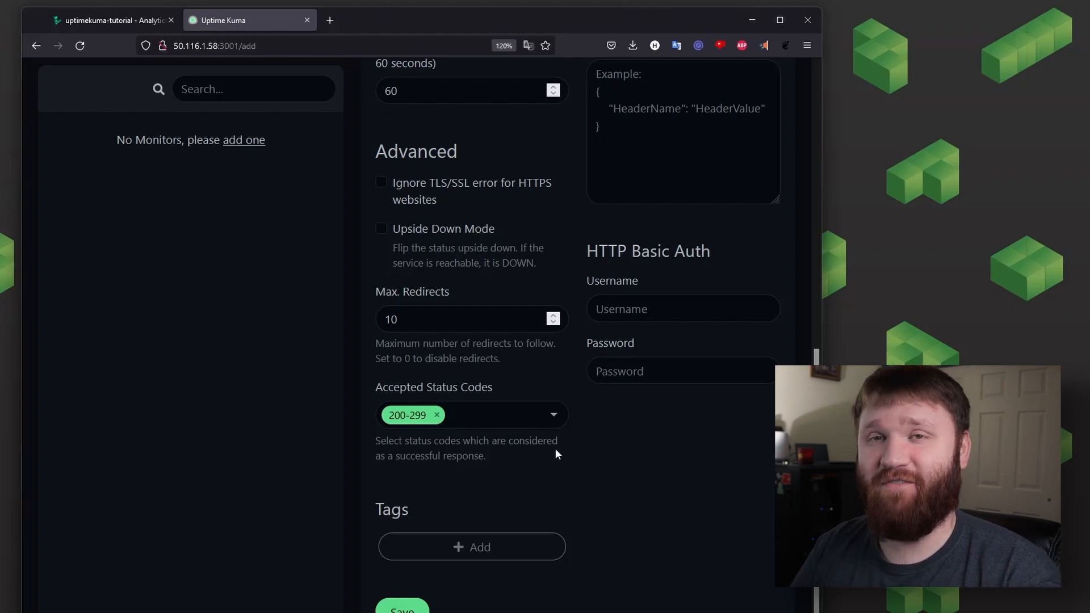
mouse_move(564, 478)
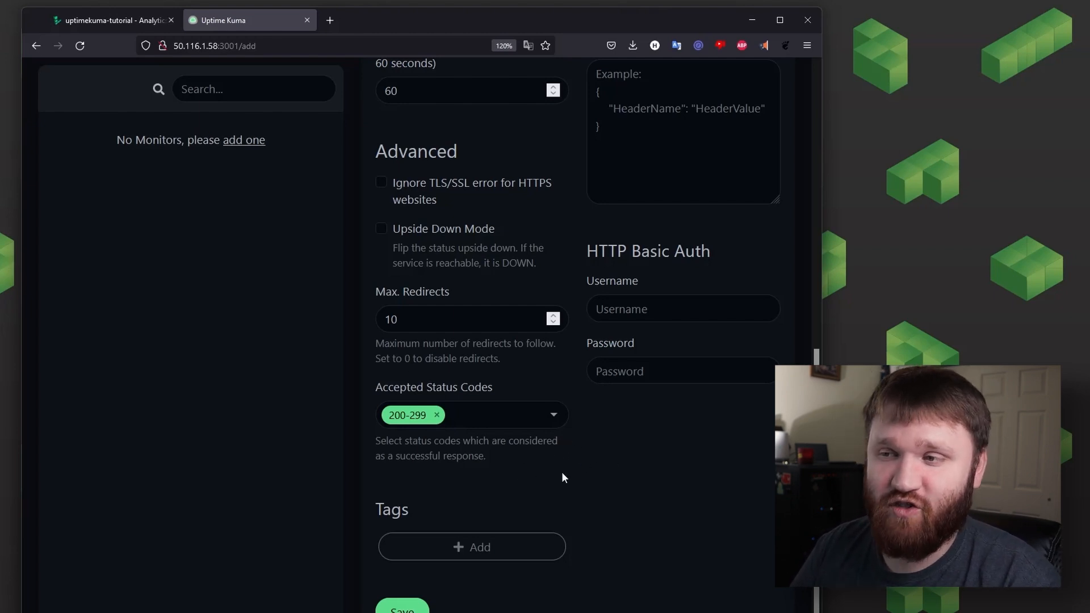
mouse_move(478, 488)
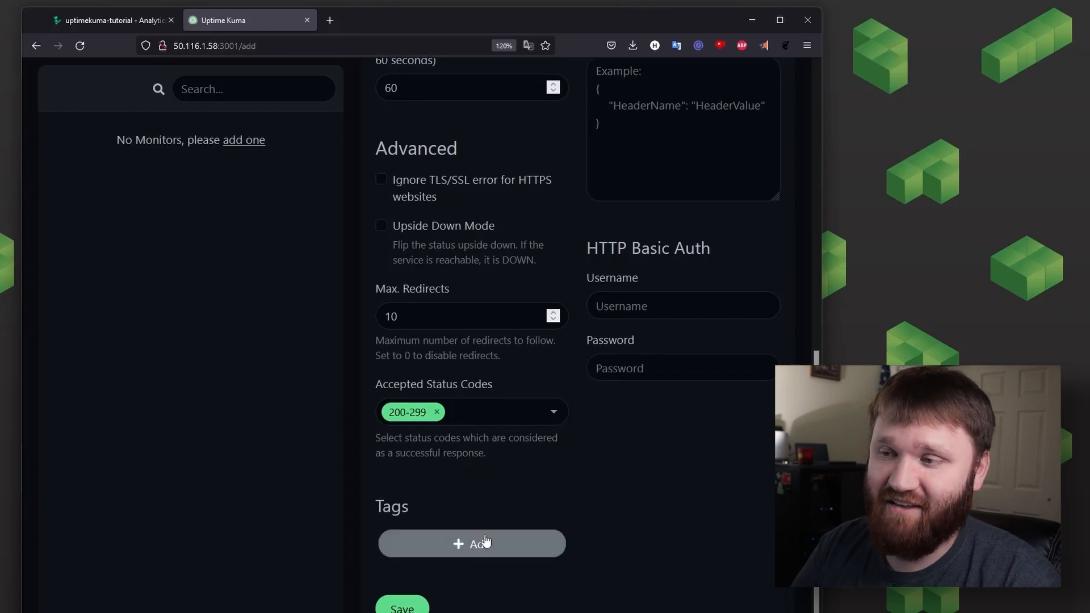
Step: Attach a new blue tag named web to the TechHut monitor
click(470, 544)
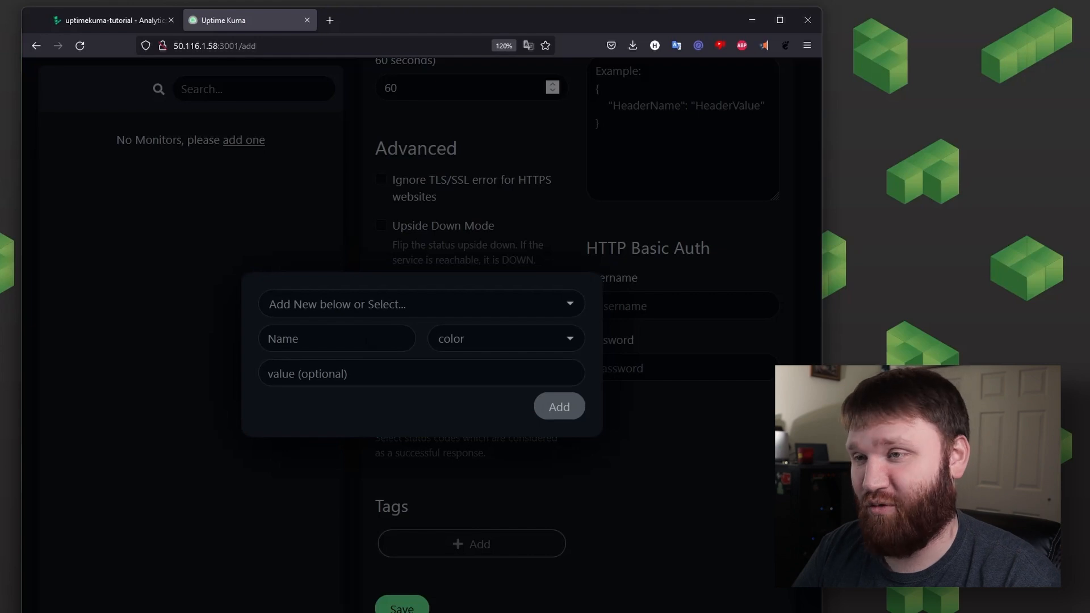
text(web)
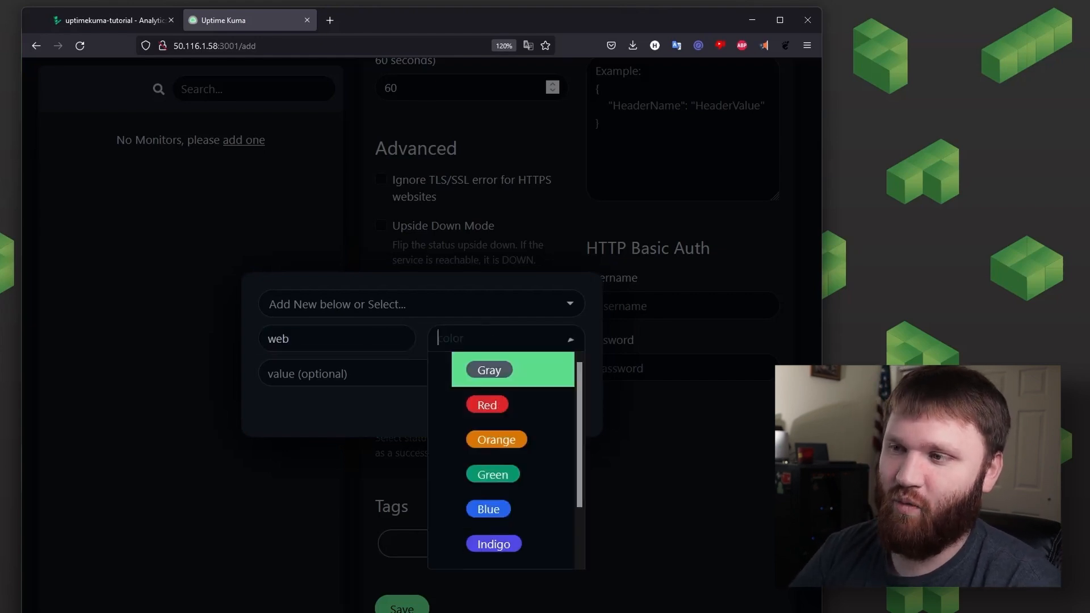
mouse_move(489, 508)
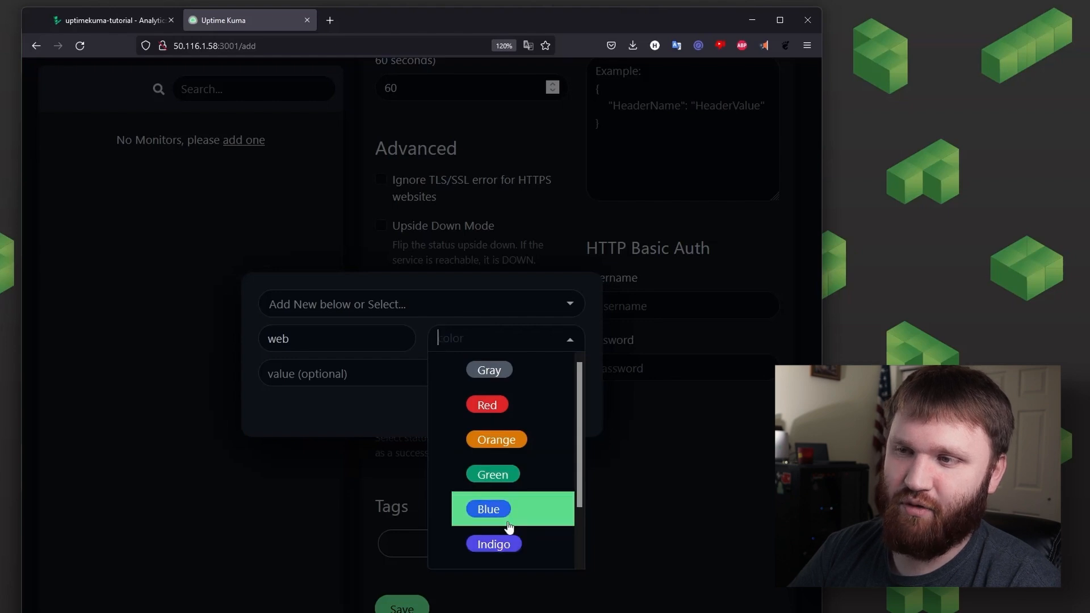
click(489, 509)
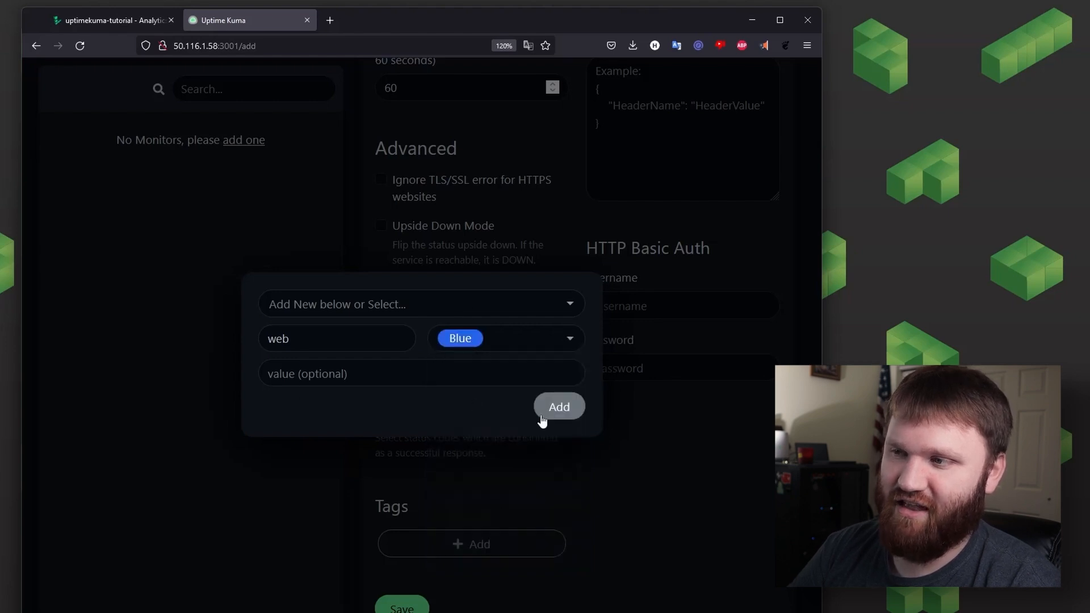
click(559, 406)
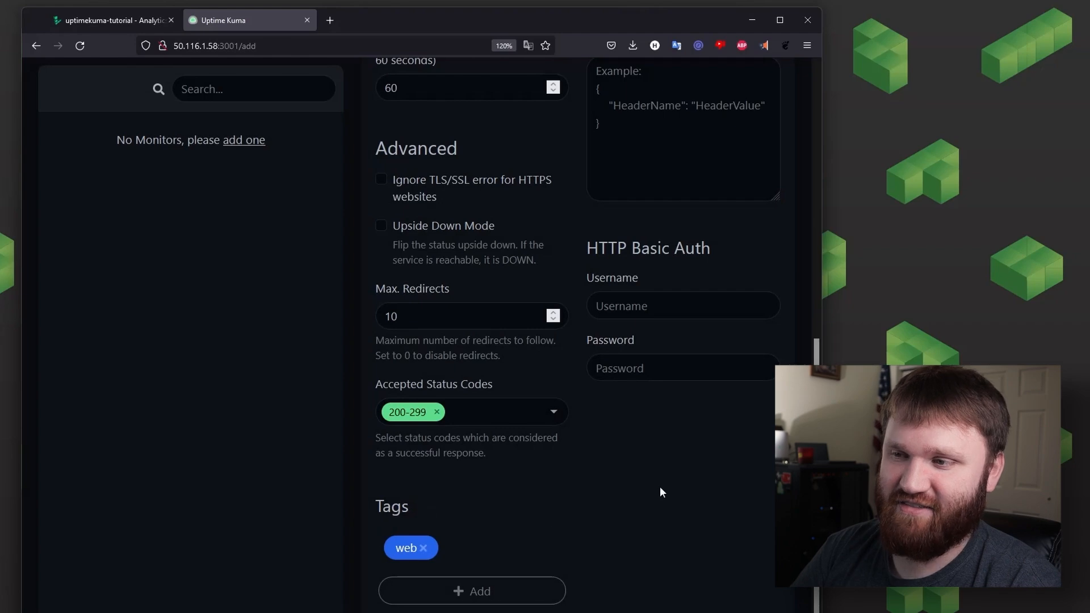
Step: Review the form's Advanced, HTTP Basic Auth and Tags sections without changing anything
scroll(up, 3)
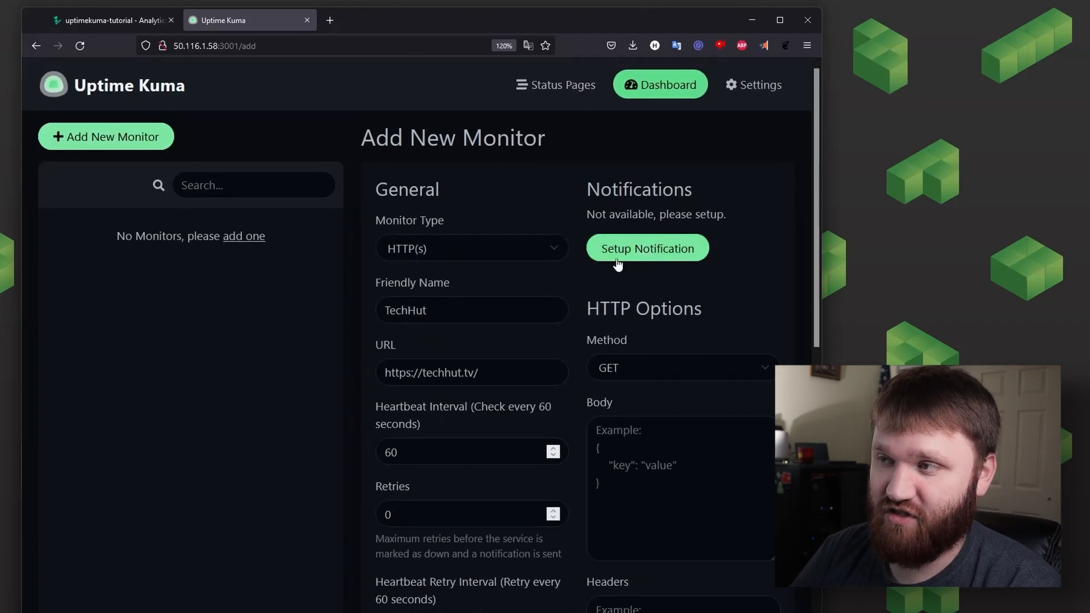
scroll(down, 3)
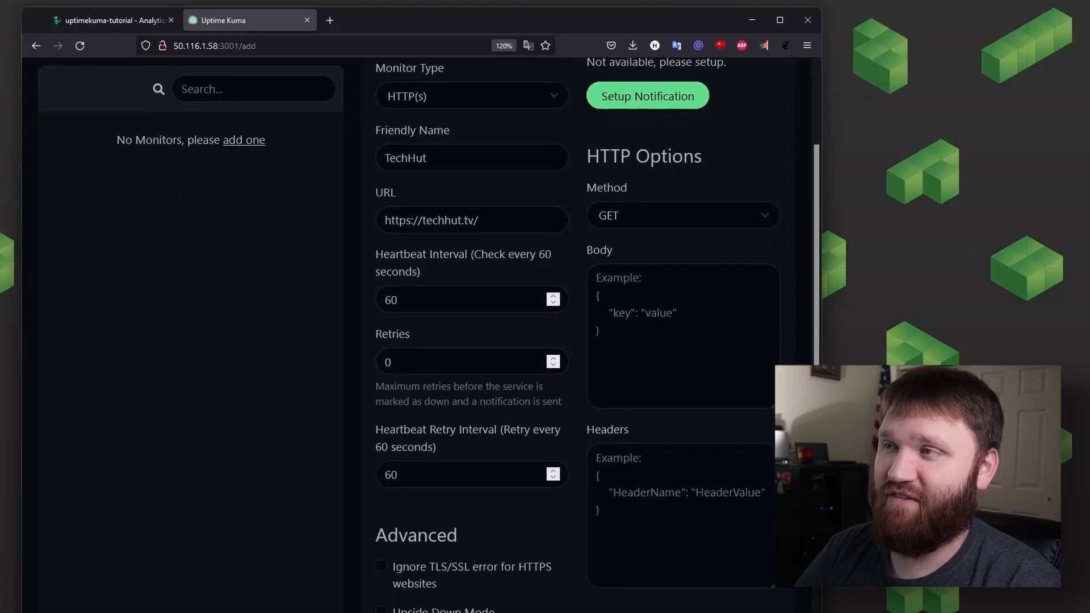
mouse_move(665, 240)
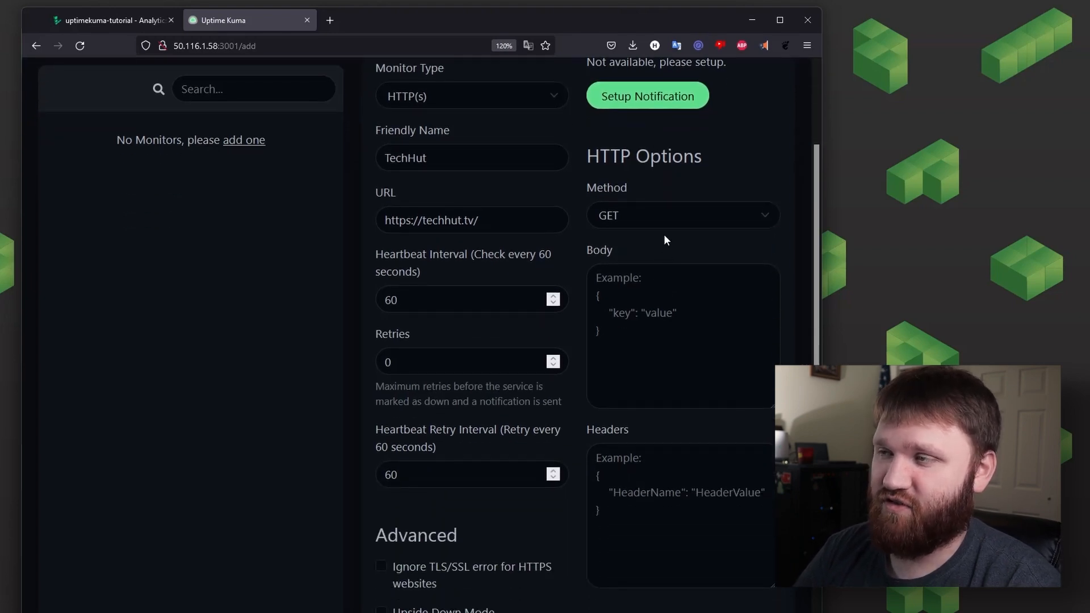
scroll(up, 3)
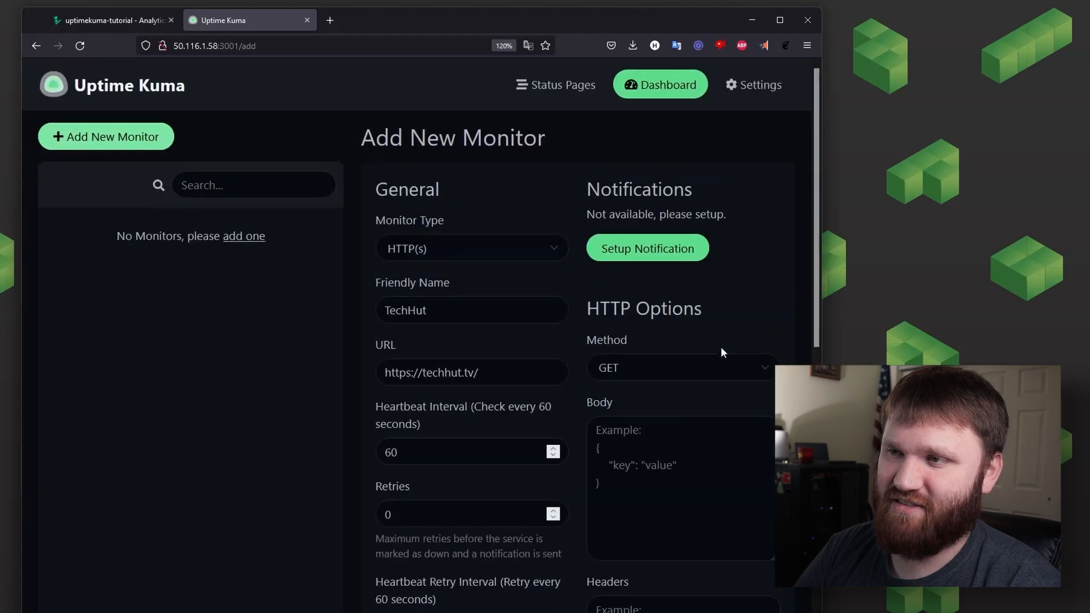
mouse_move(561, 428)
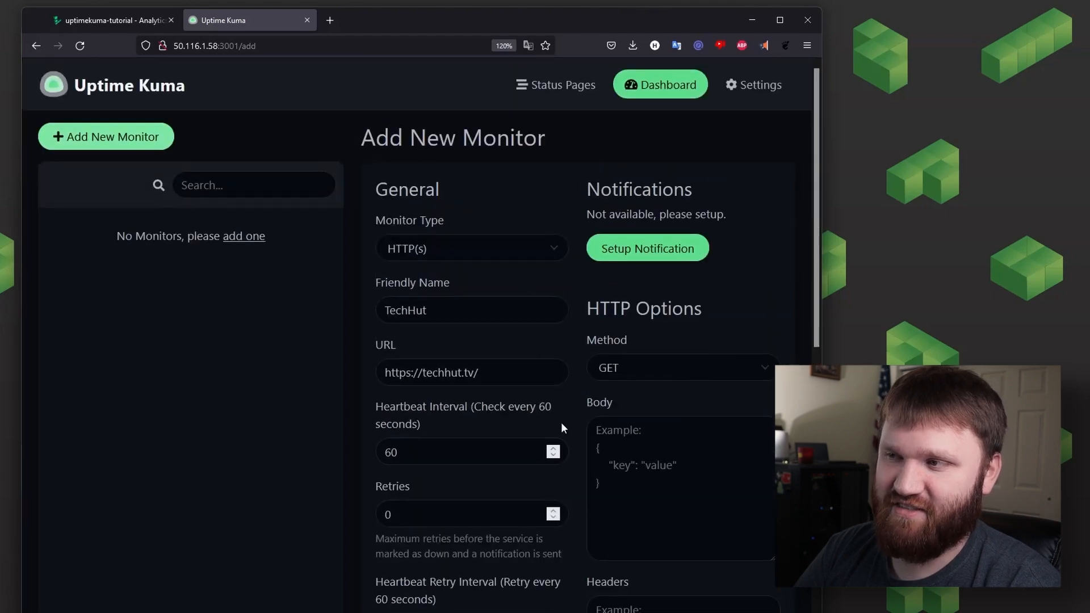
mouse_move(485, 424)
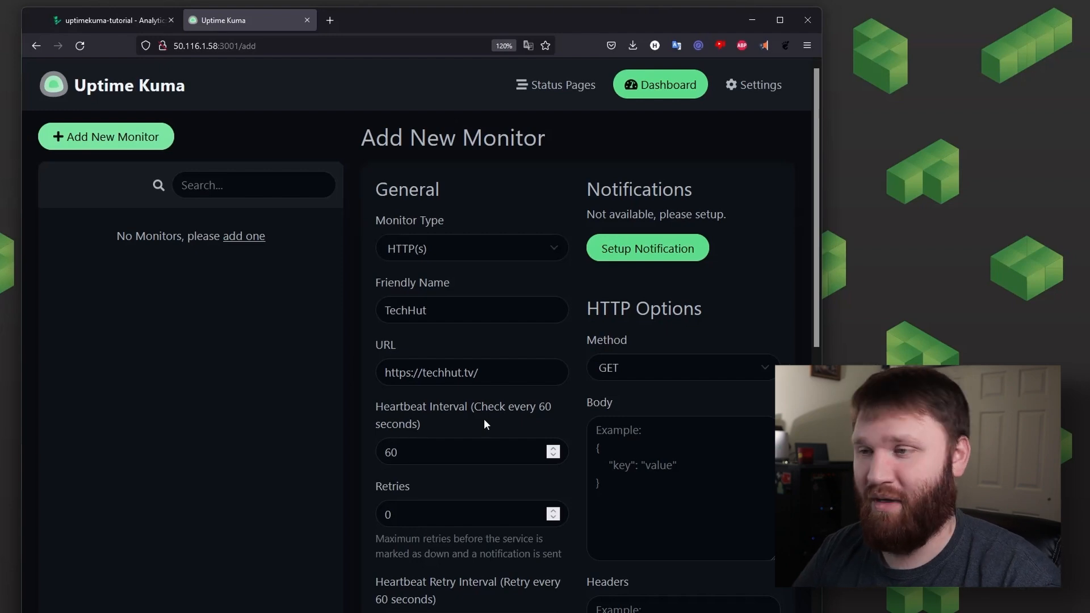
mouse_move(509, 435)
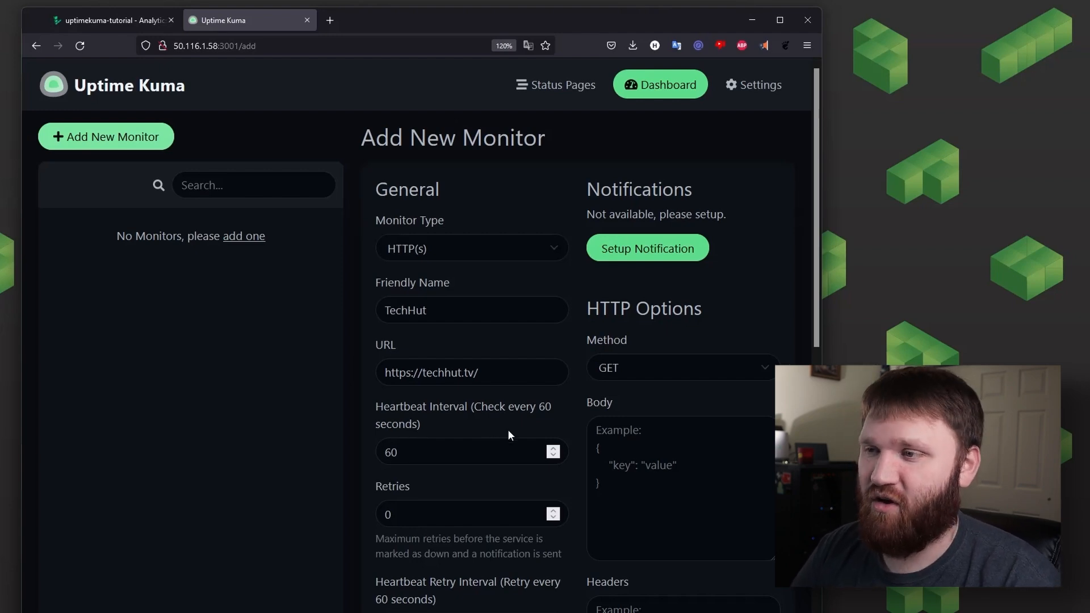
mouse_move(534, 437)
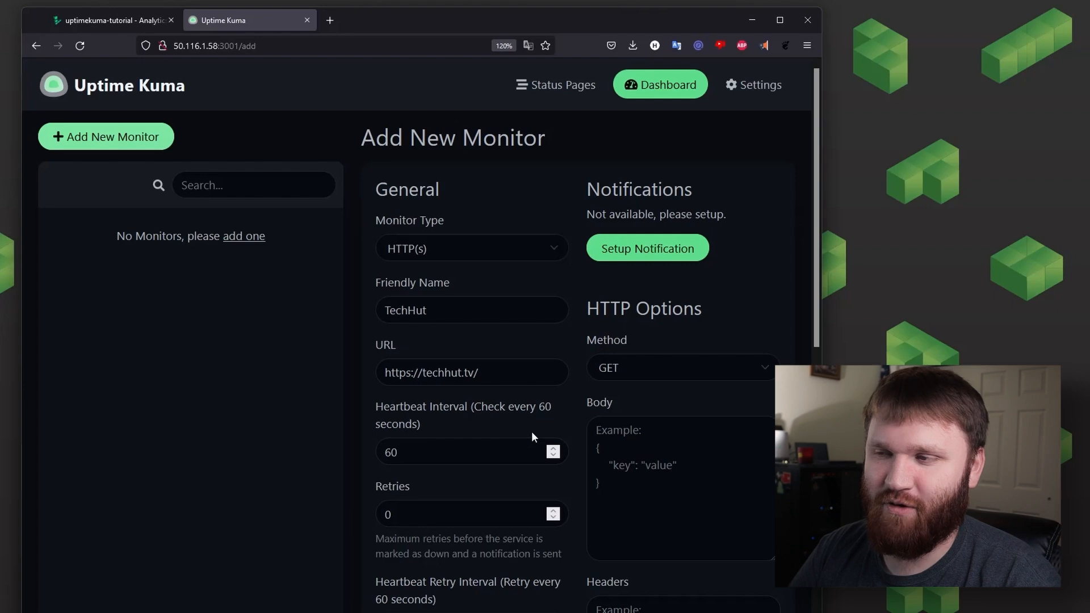
mouse_move(457, 476)
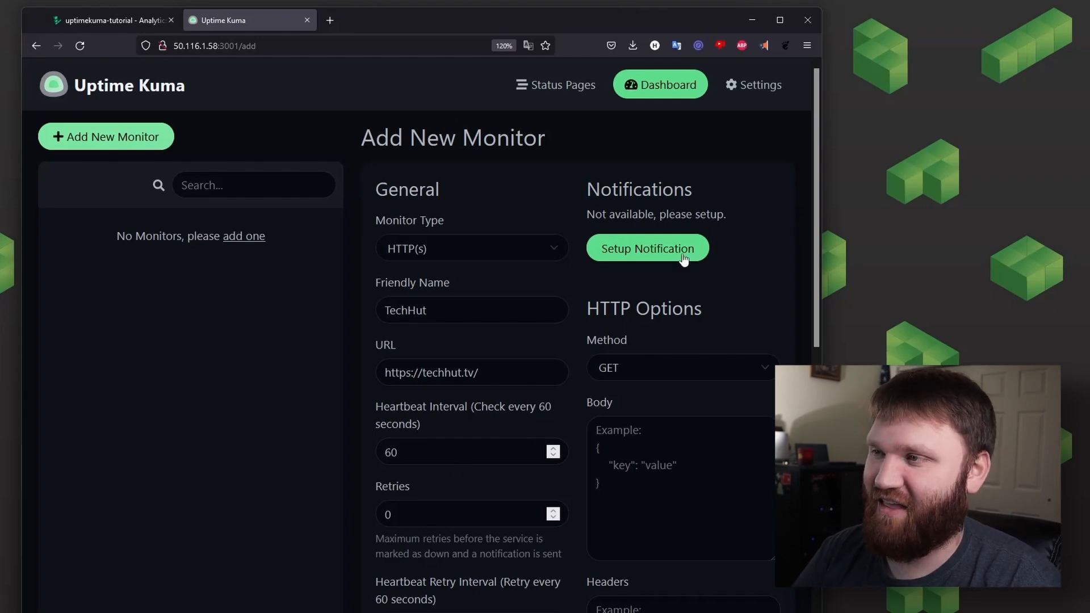
scroll(down, 3)
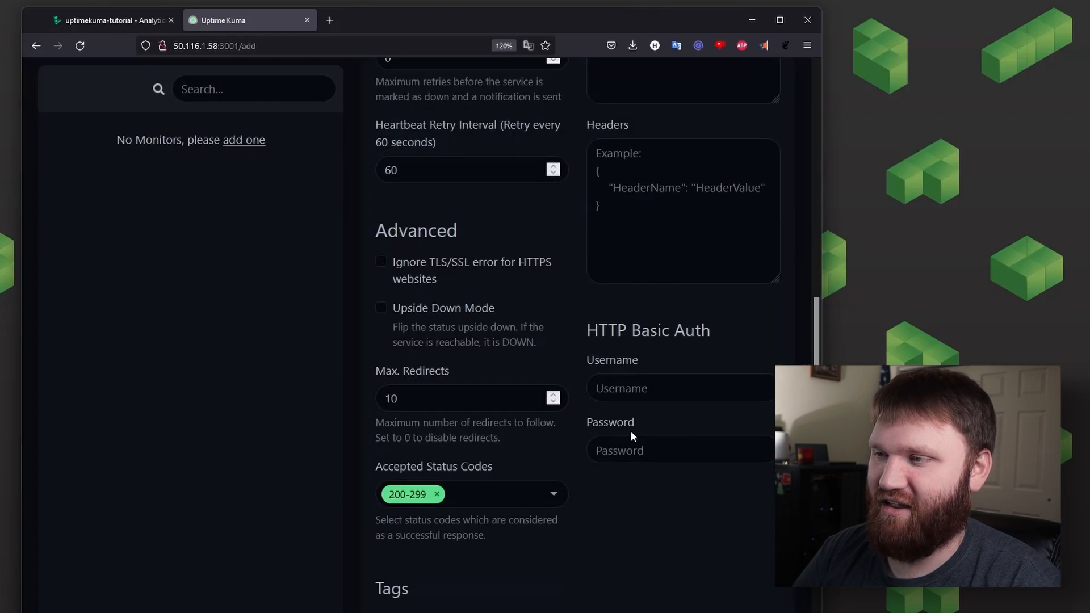
scroll(up, 3)
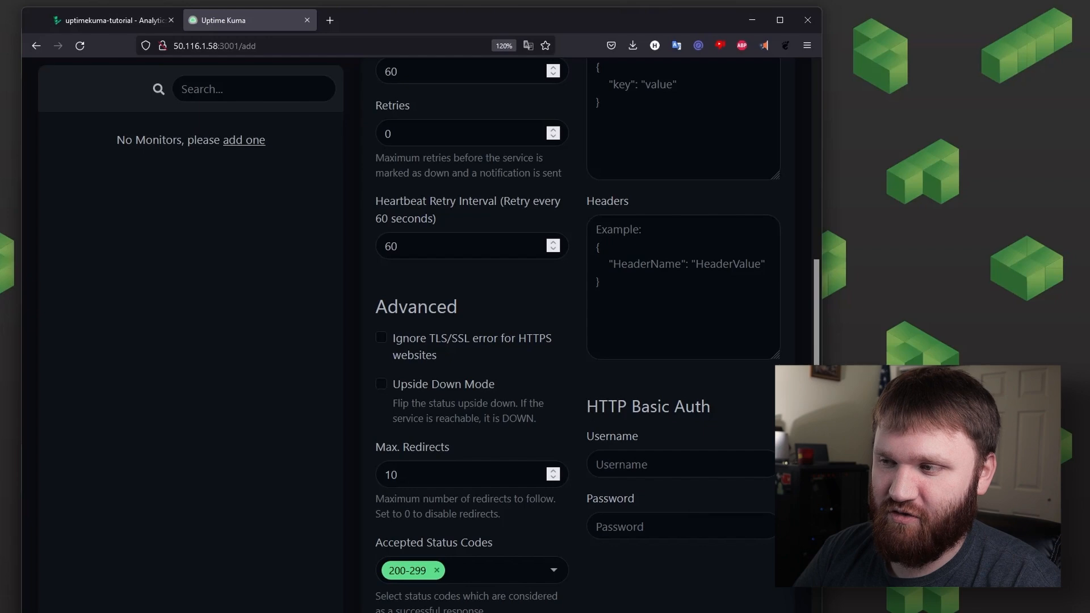
scroll(down, 3)
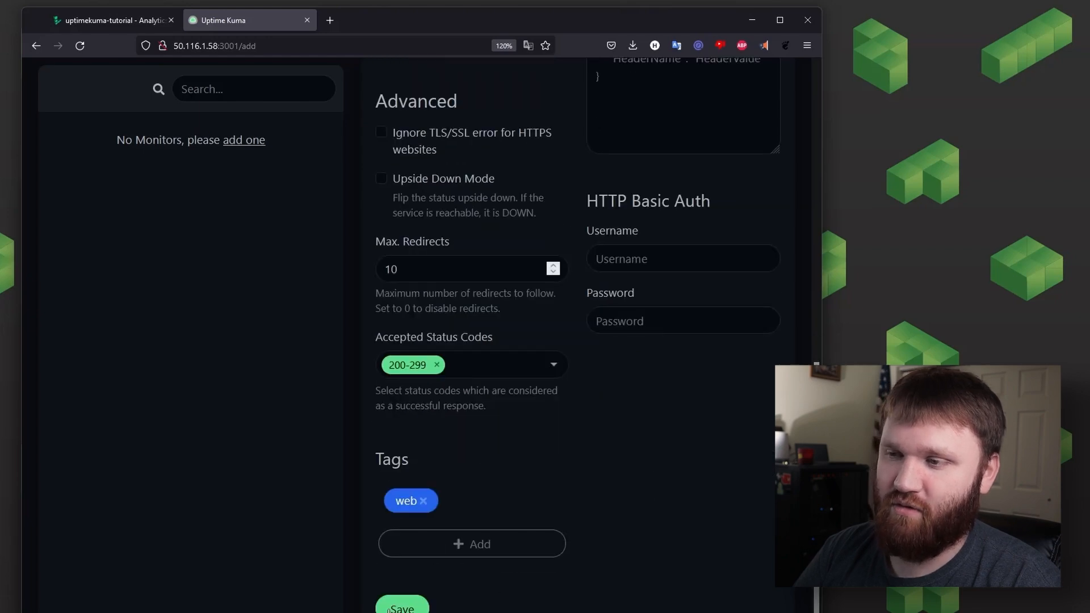
mouse_move(503, 544)
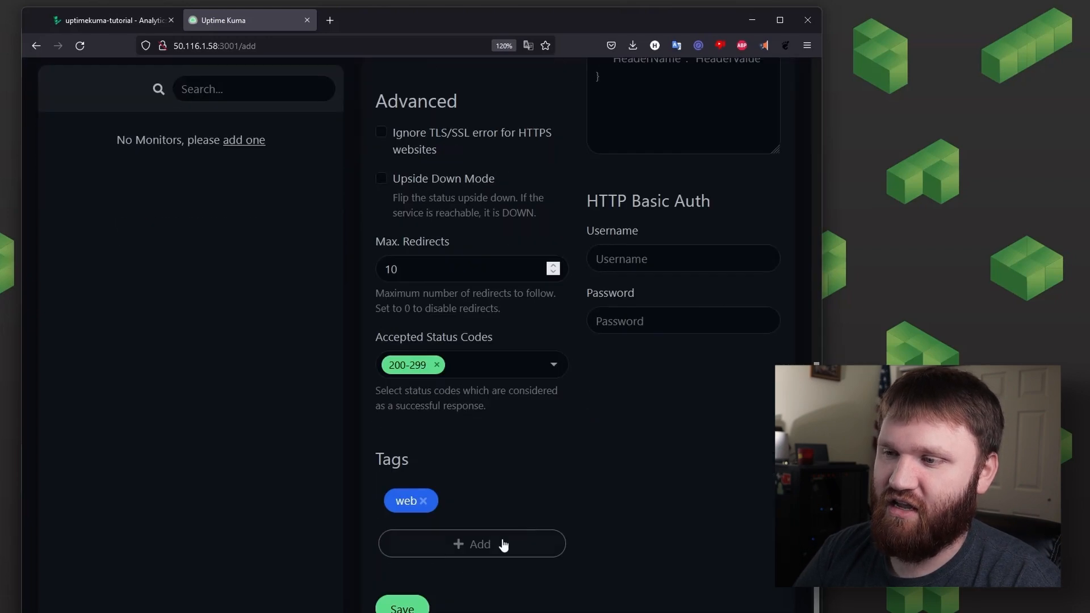
Step: Save the TechHut monitor and inspect its dashboard response chart showing Up at 100%
click(402, 607)
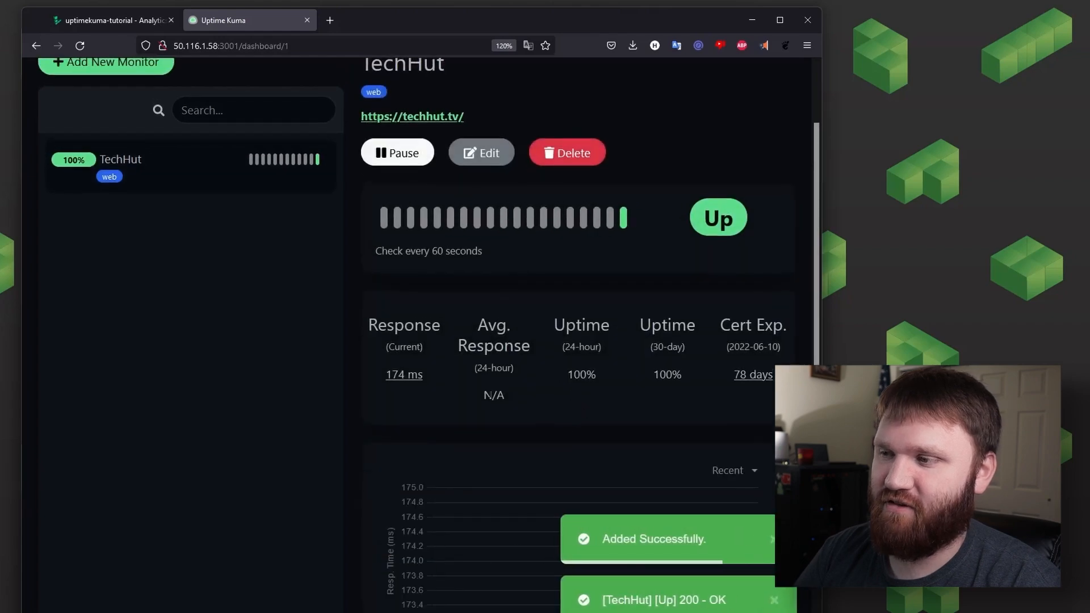
scroll(down, 3)
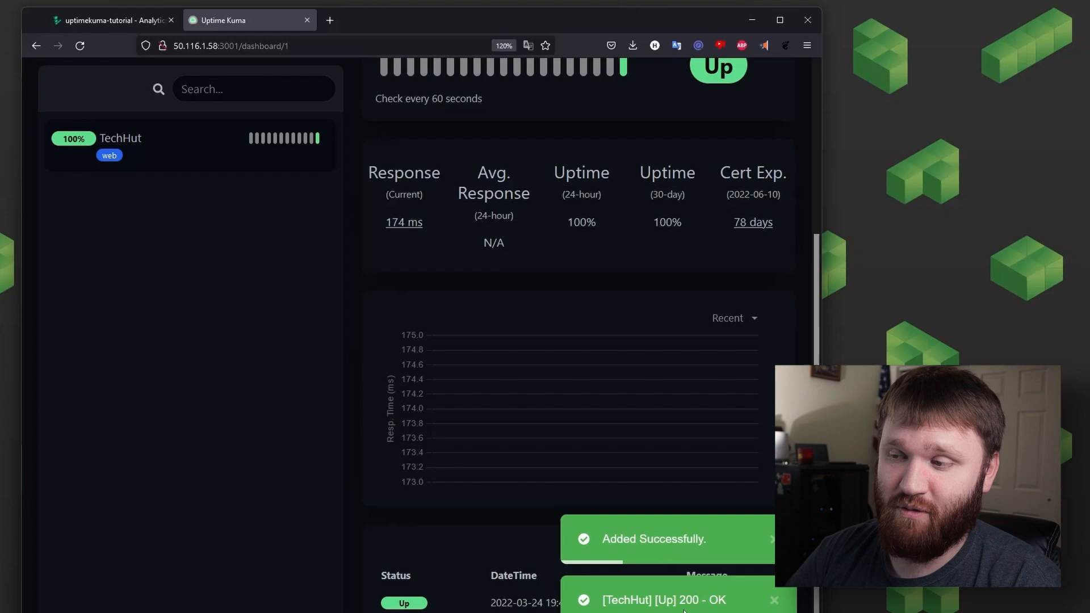
scroll(up, 3)
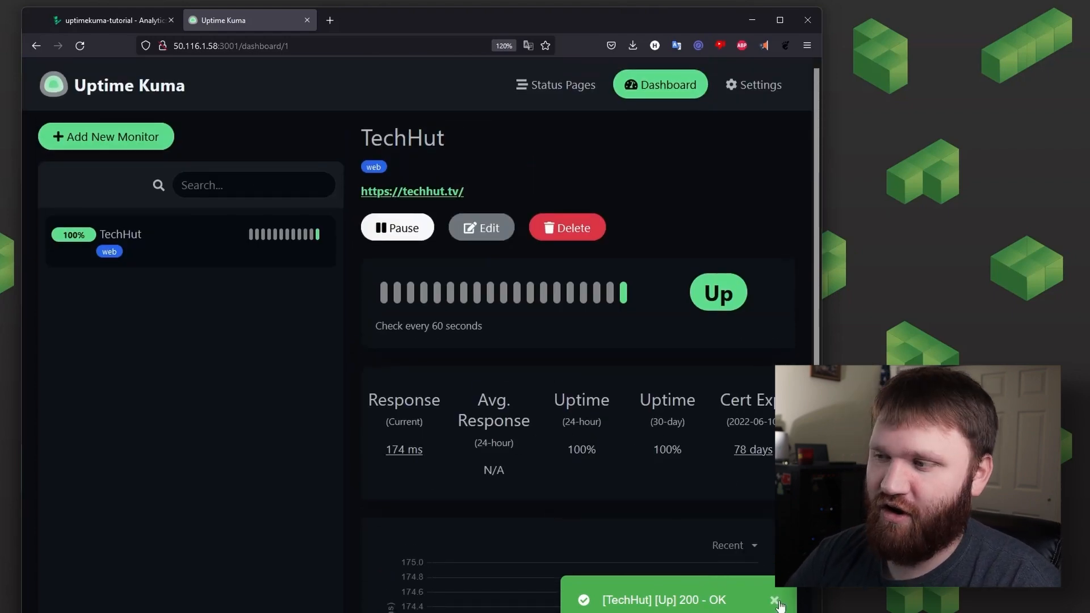
scroll(down, 3)
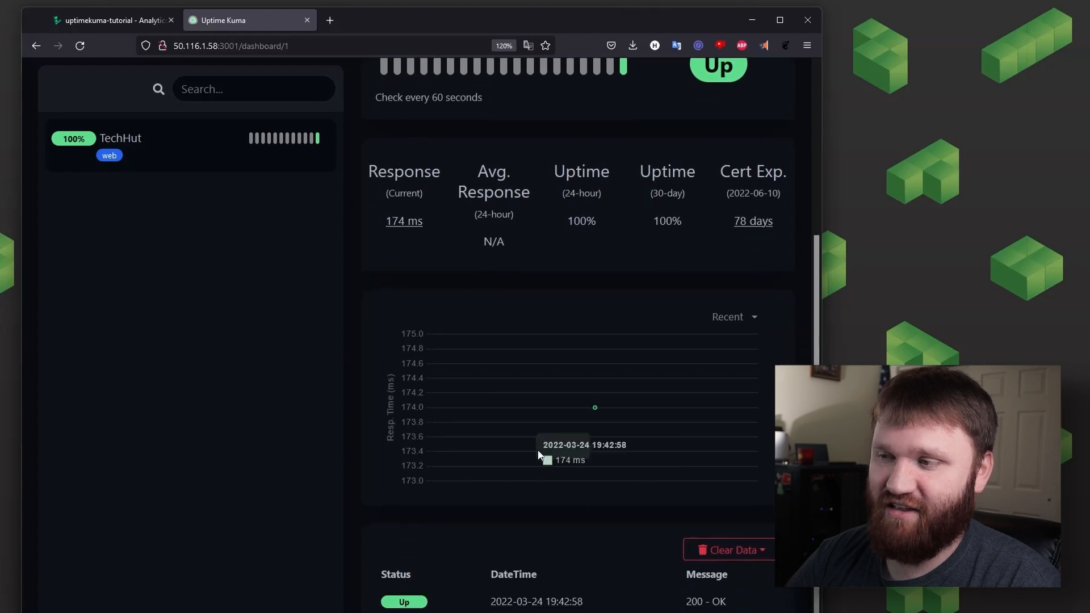
mouse_move(544, 416)
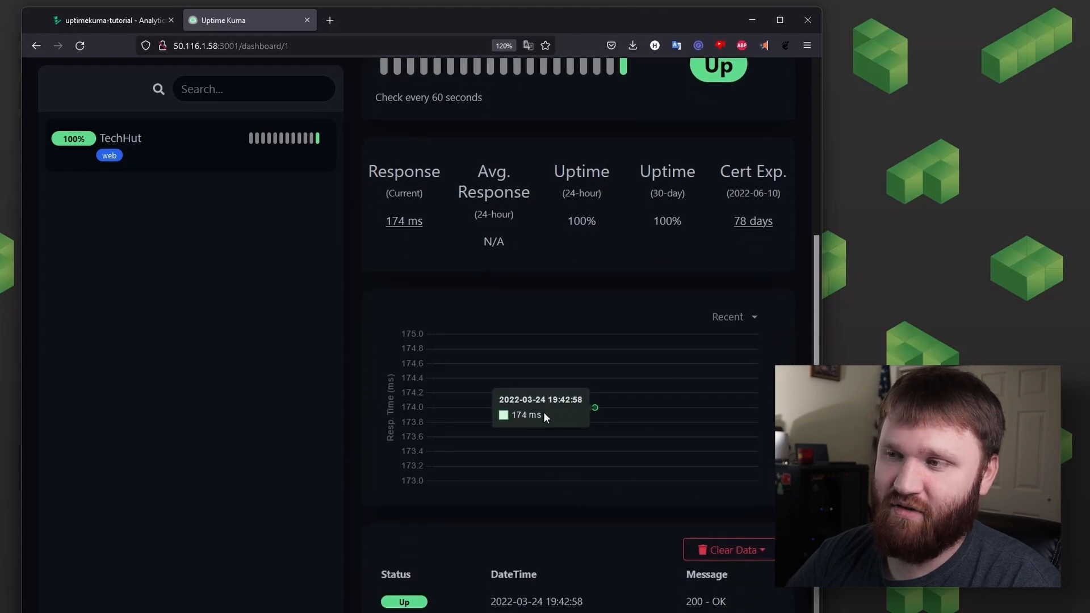
mouse_move(518, 422)
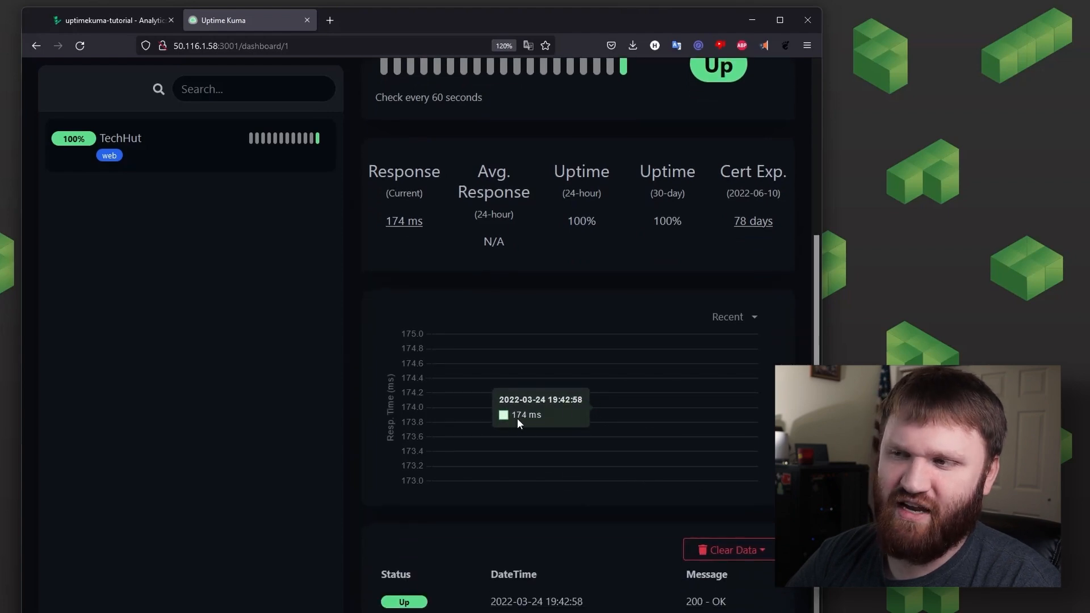
scroll(up, 3)
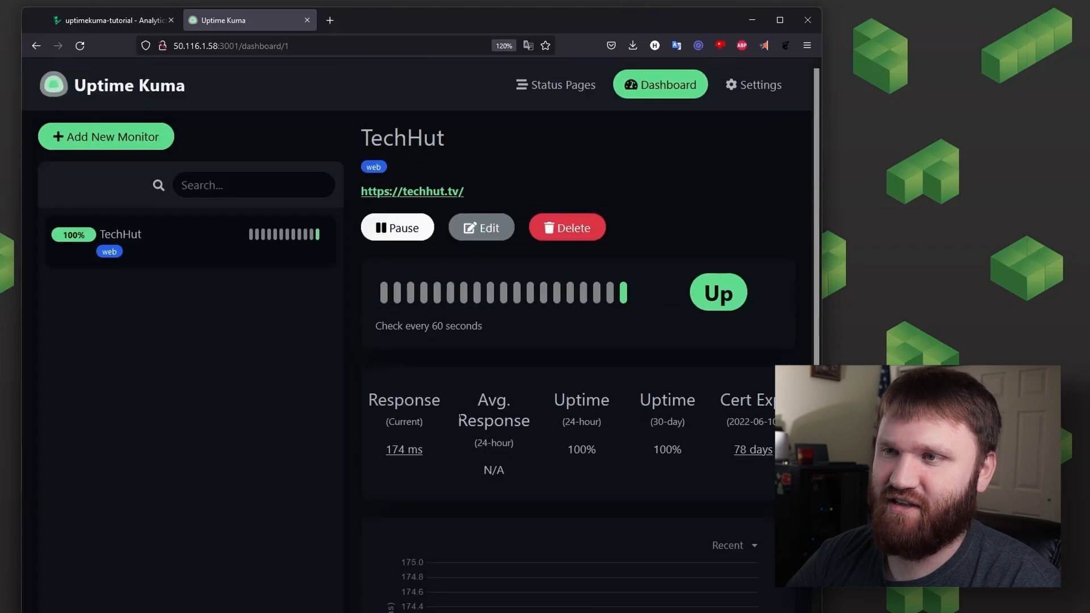
mouse_move(729, 473)
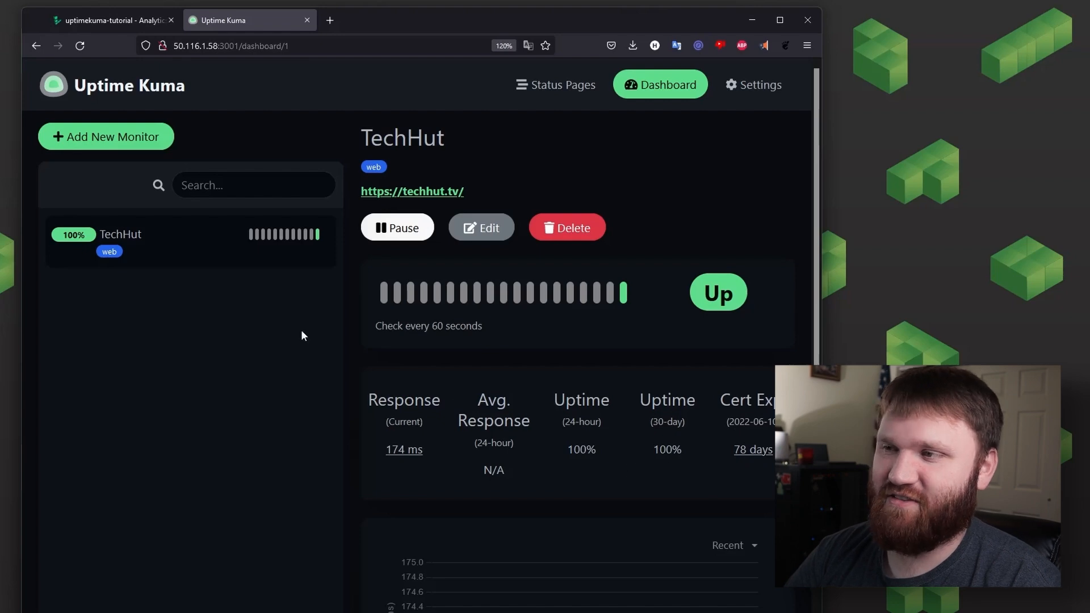
mouse_move(141, 157)
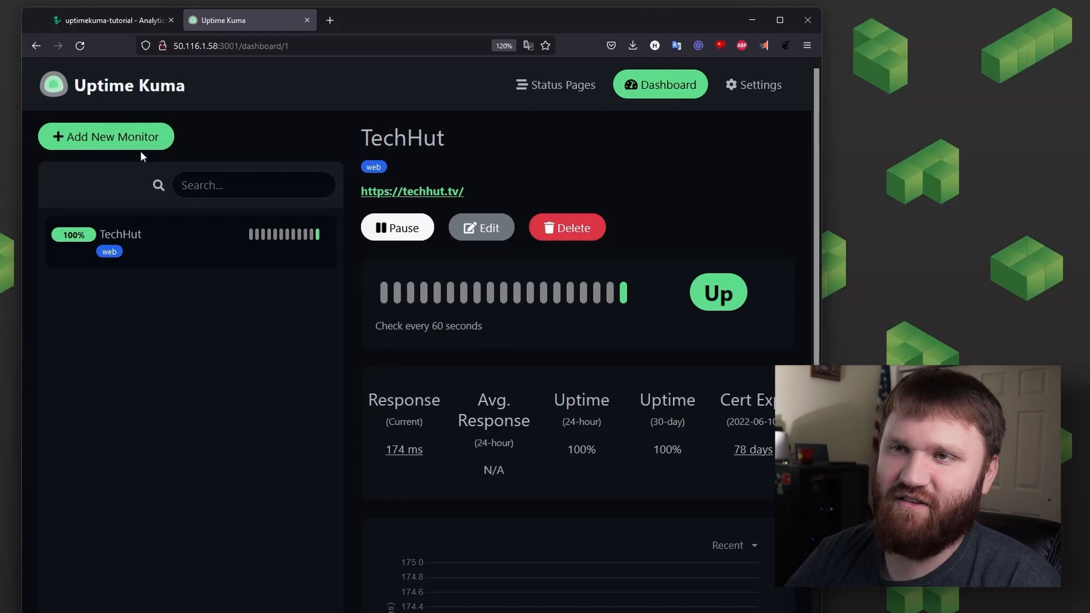
Step: Start another monitor of type TCP Port named Jellyfin (external)
click(106, 137)
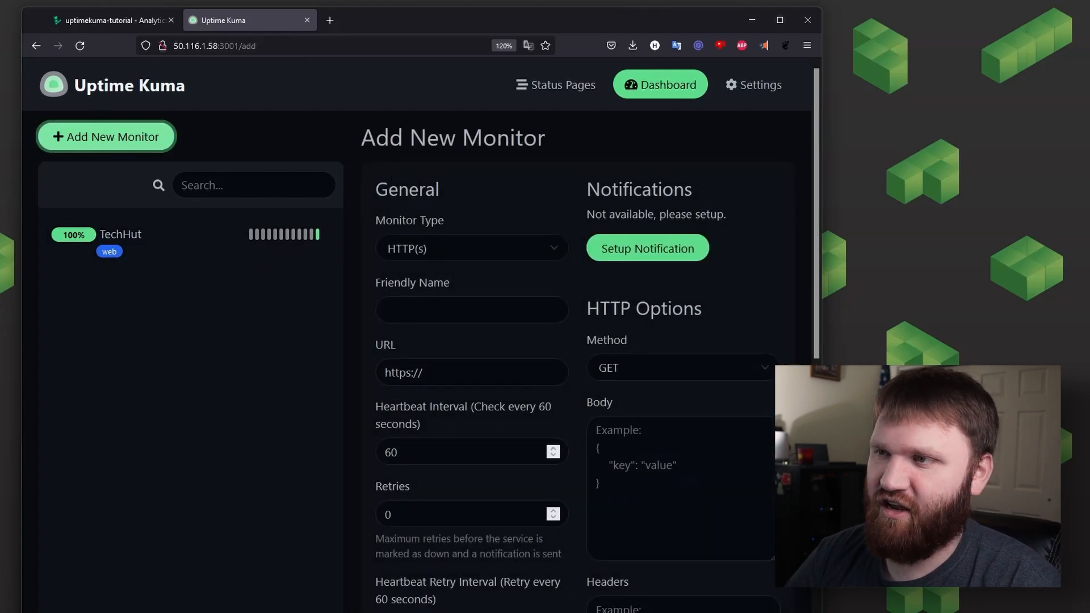
click(471, 249)
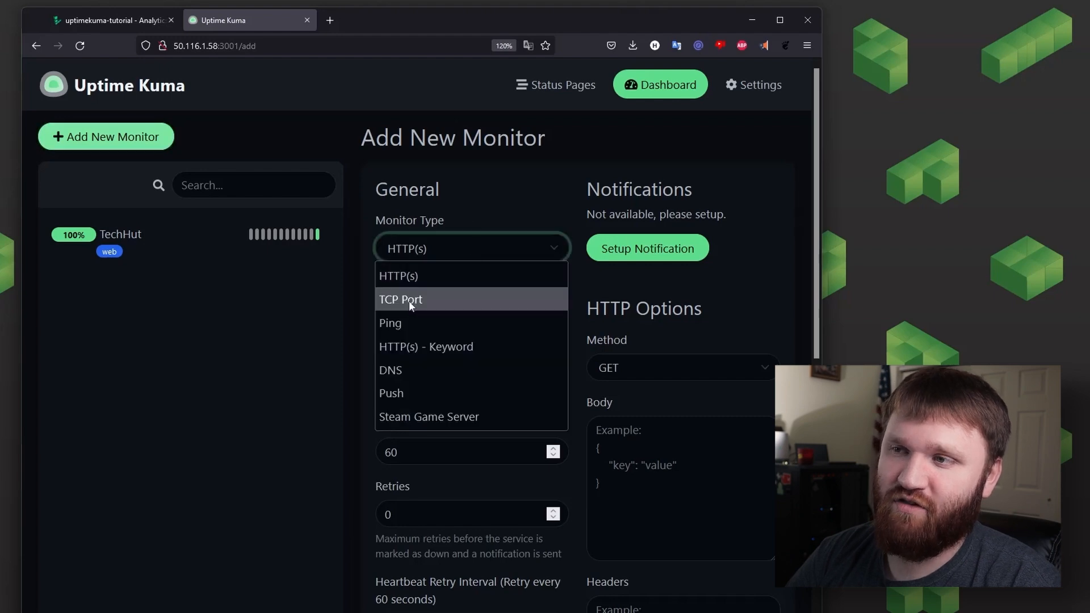
mouse_move(430, 302)
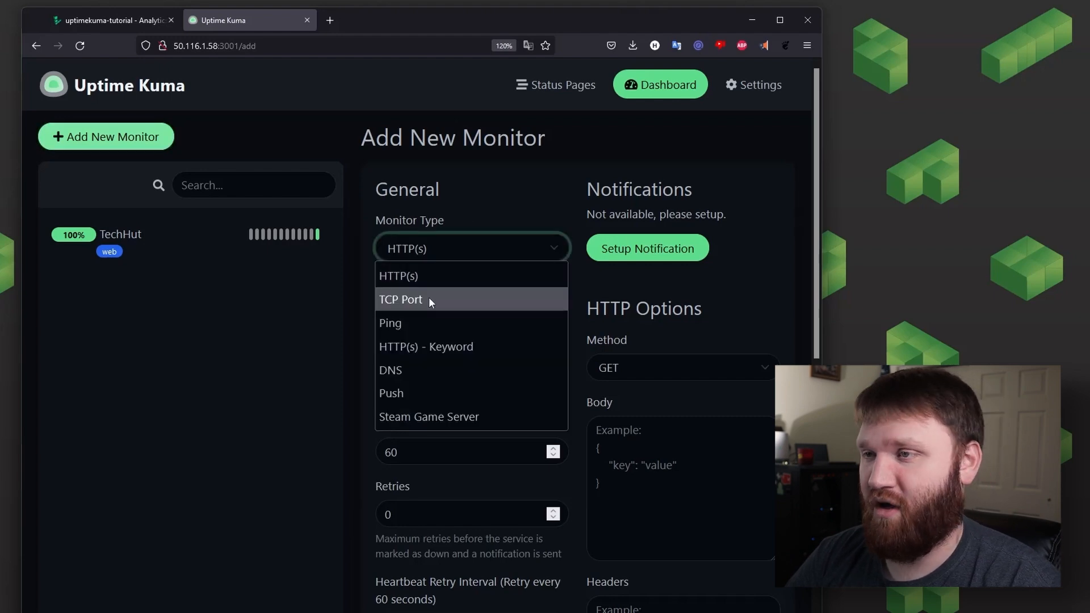
click(402, 299)
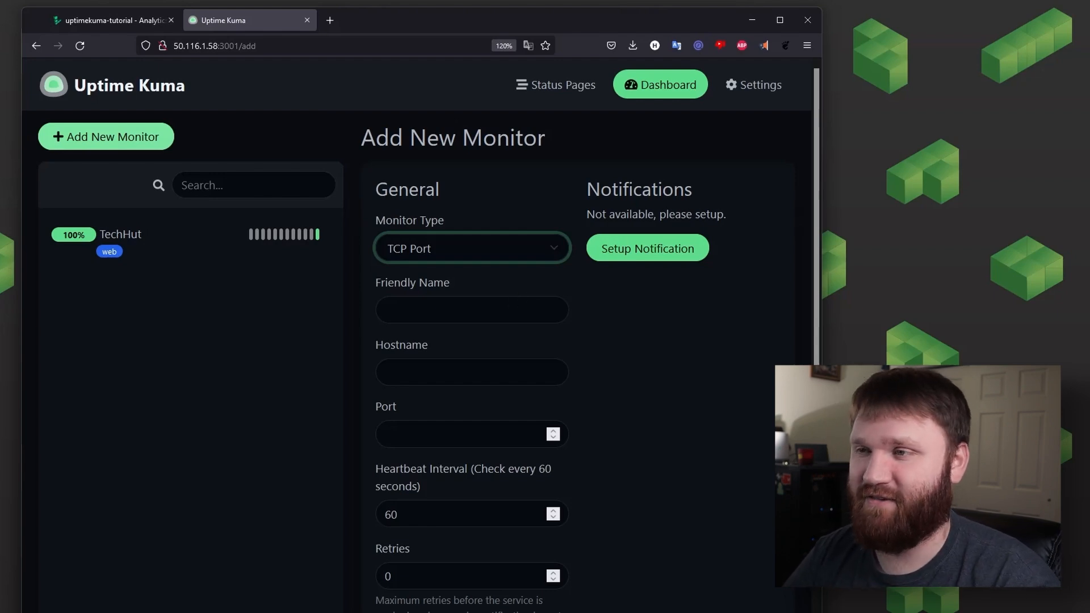
click(471, 309)
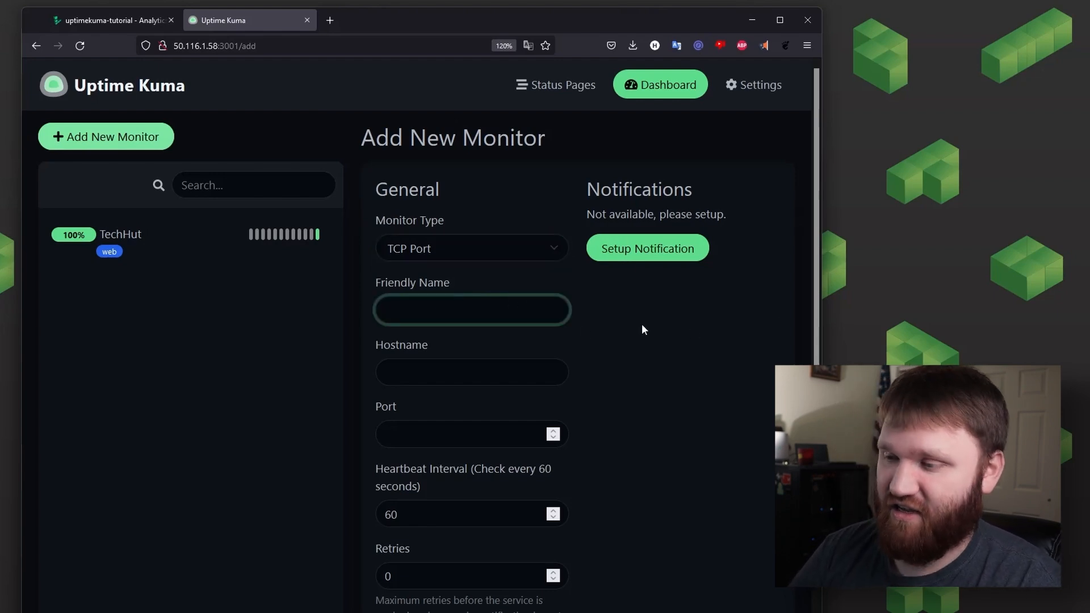
mouse_move(609, 425)
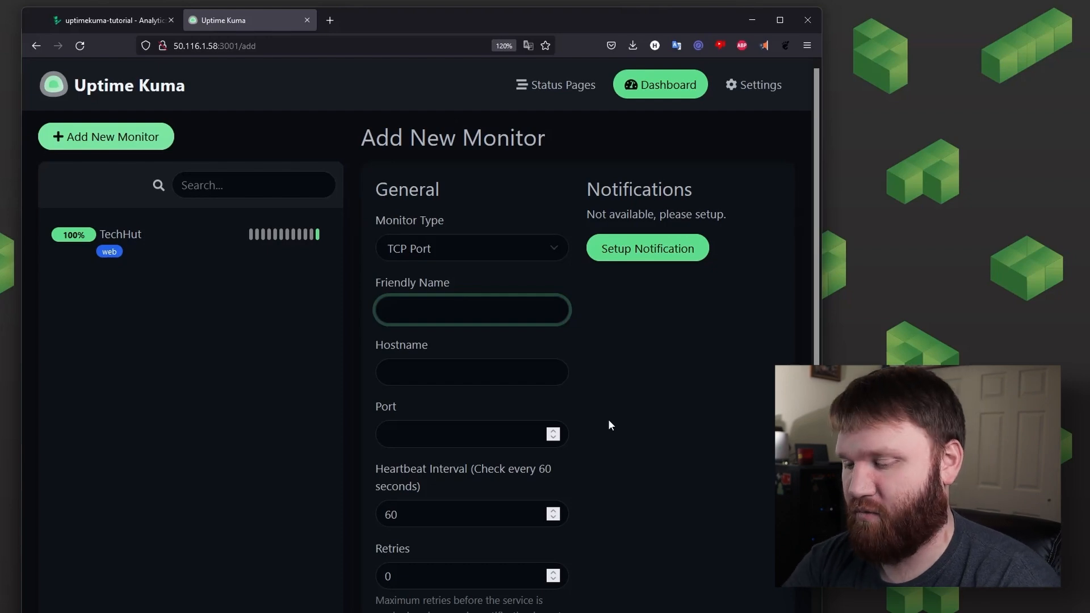
text(Jelly)
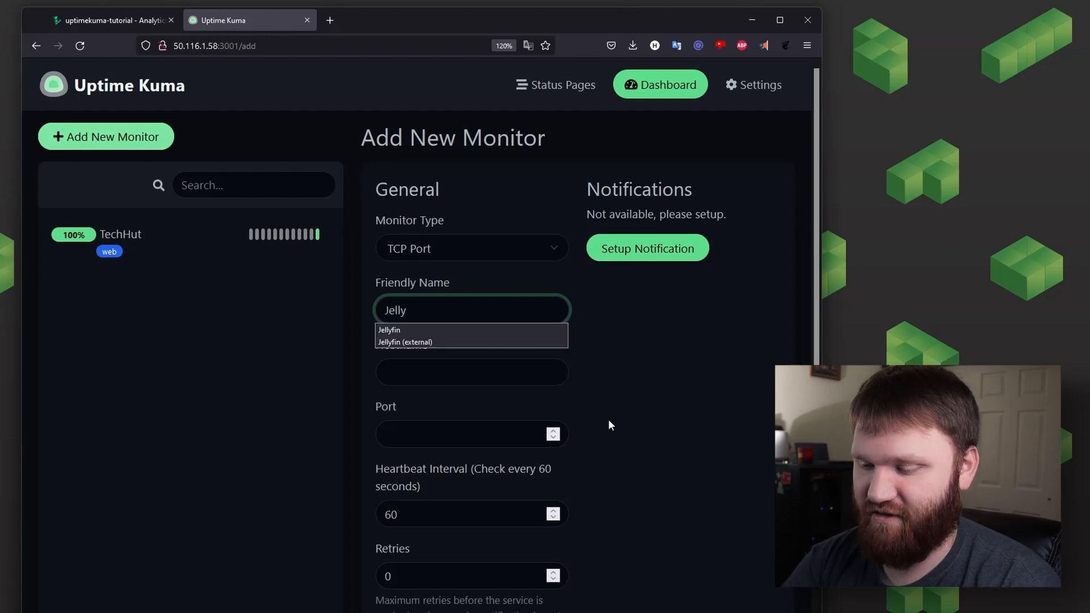
click(404, 342)
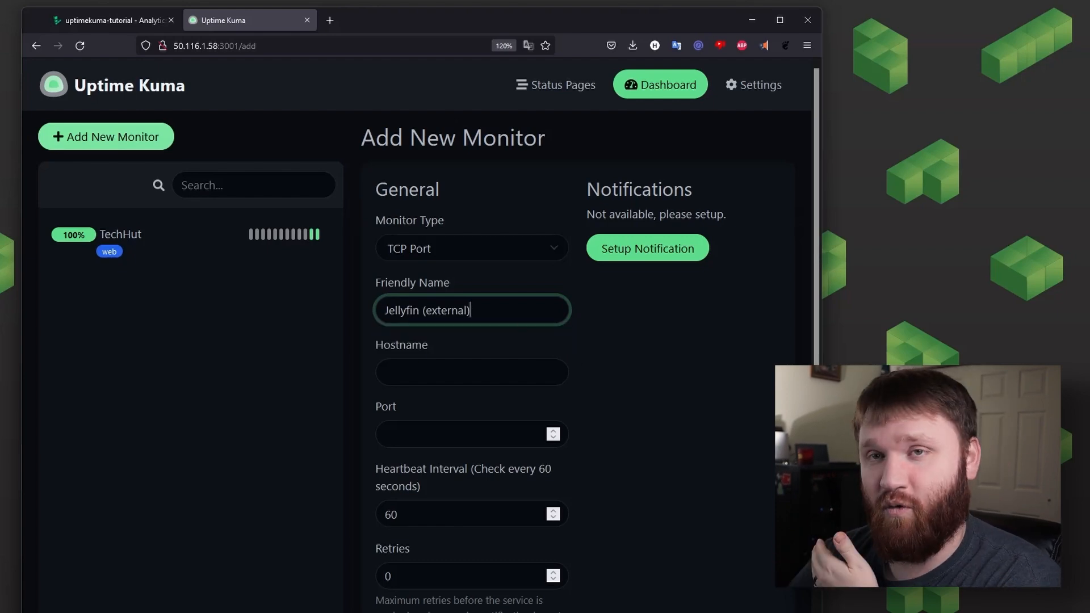
mouse_move(377, 360)
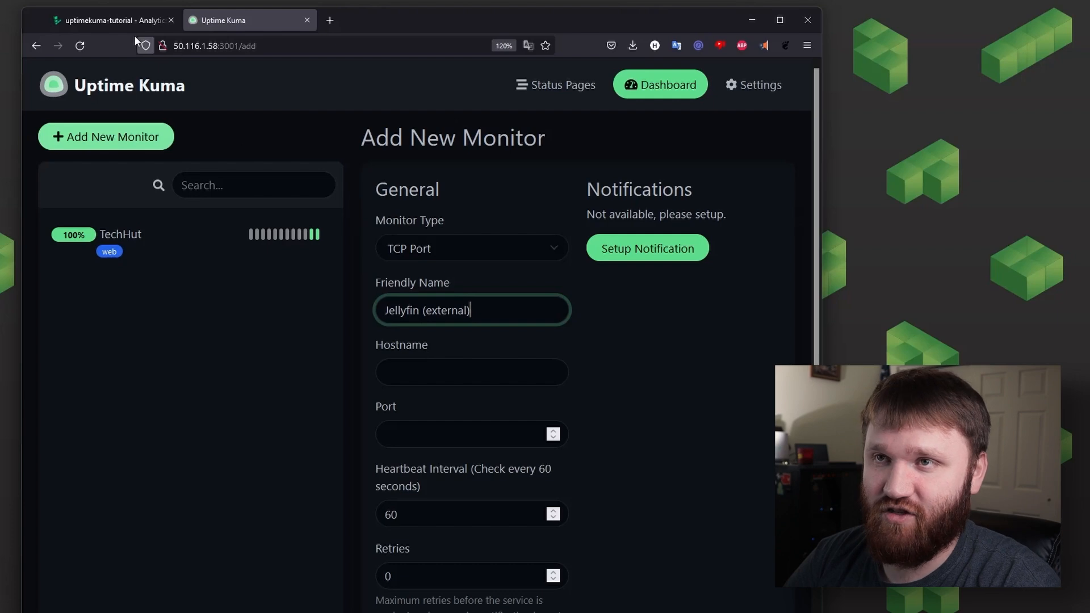
Step: Fill in the Jellyfin hostname and port 8095
click(471, 373)
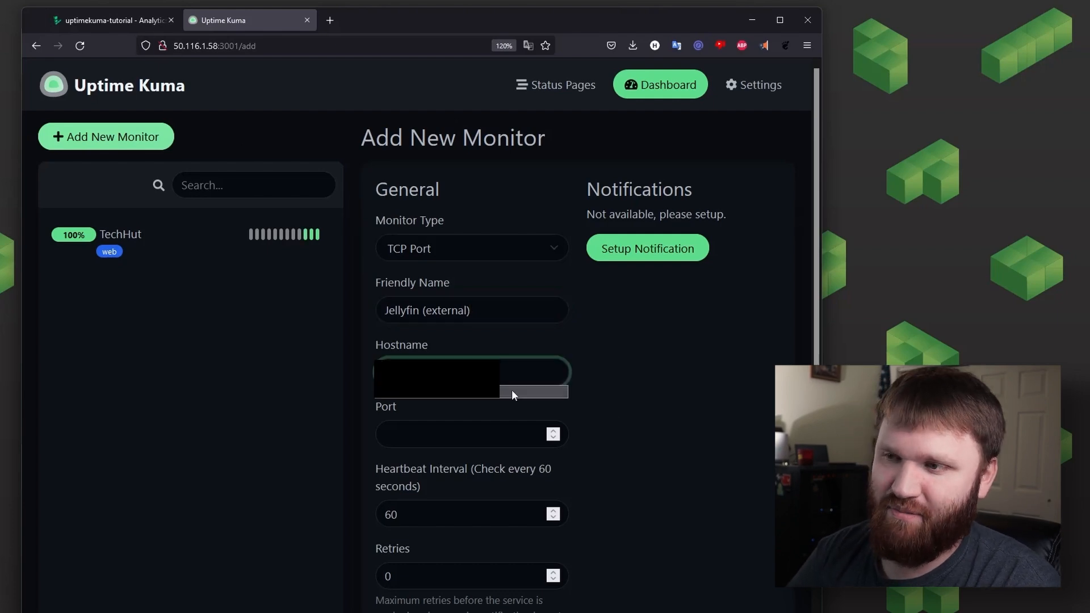
click(471, 433)
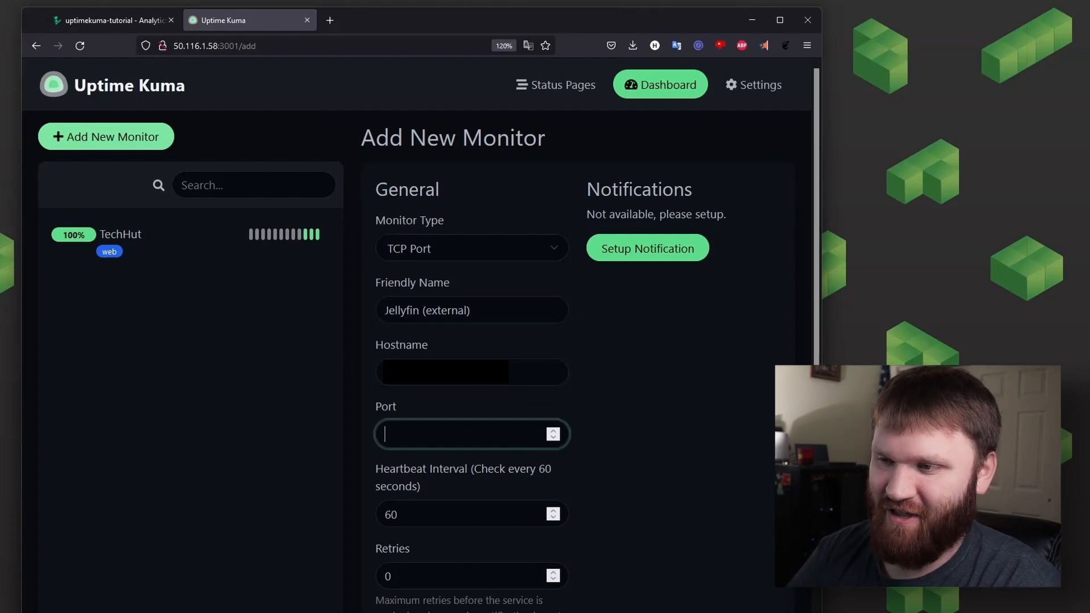
text(8095)
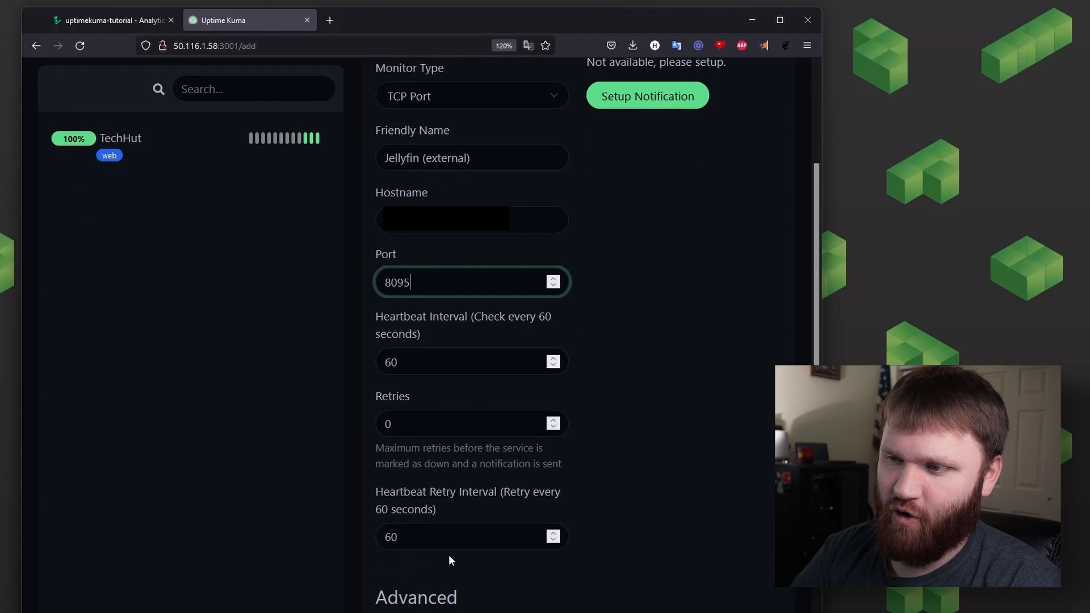
scroll(down, 3)
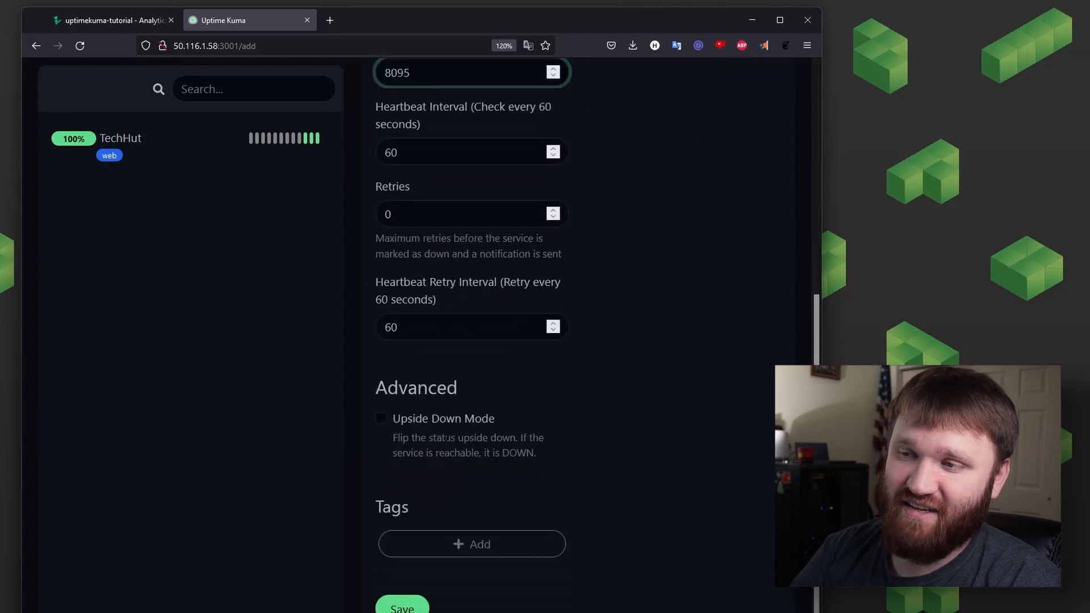
mouse_move(545, 456)
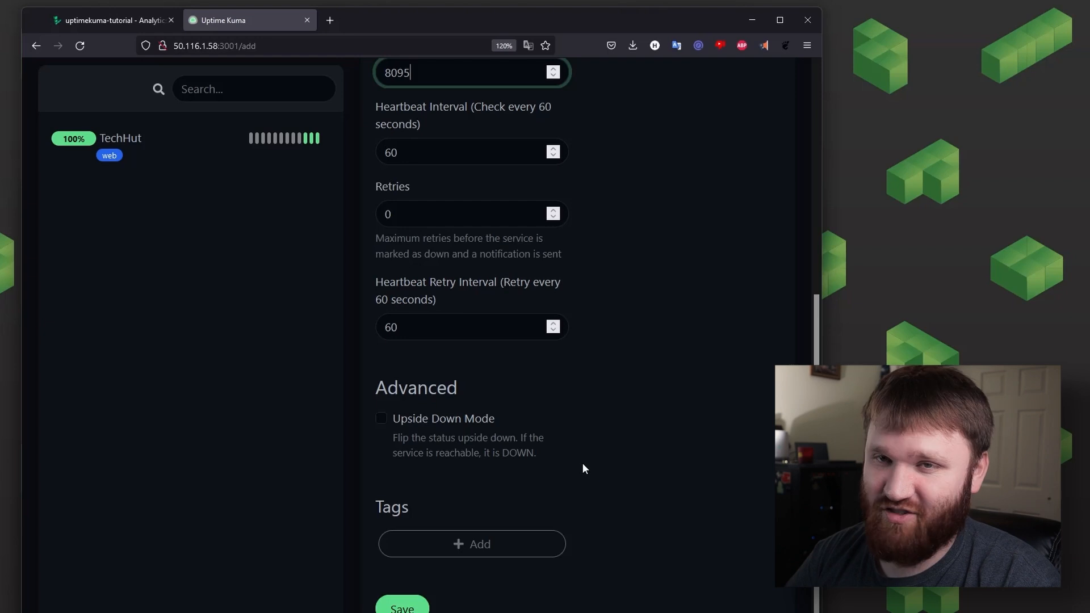
mouse_move(536, 485)
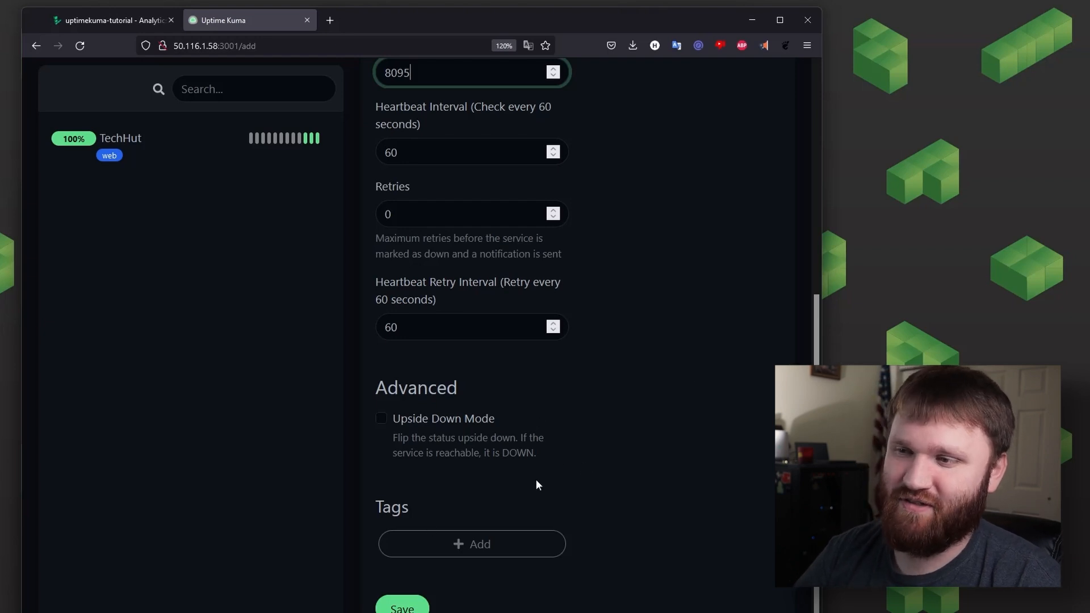
mouse_move(431, 421)
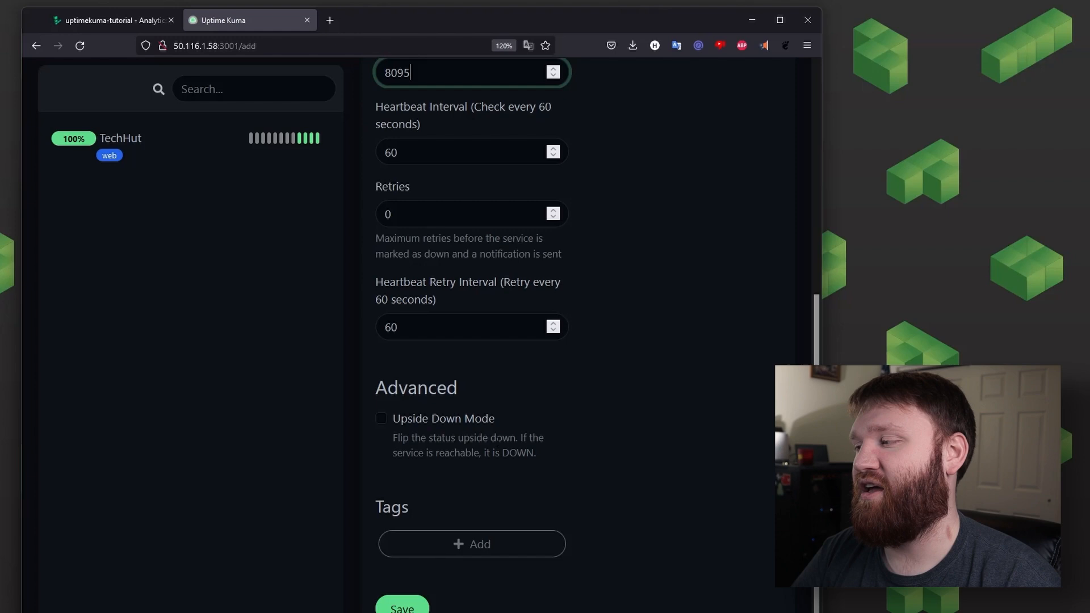
mouse_move(556, 485)
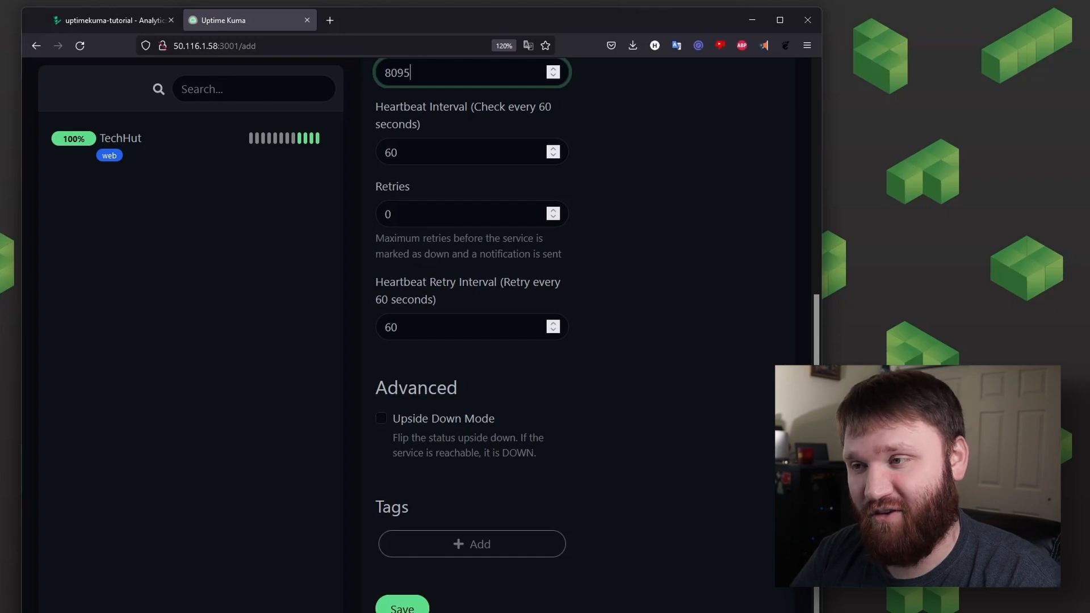
mouse_move(424, 367)
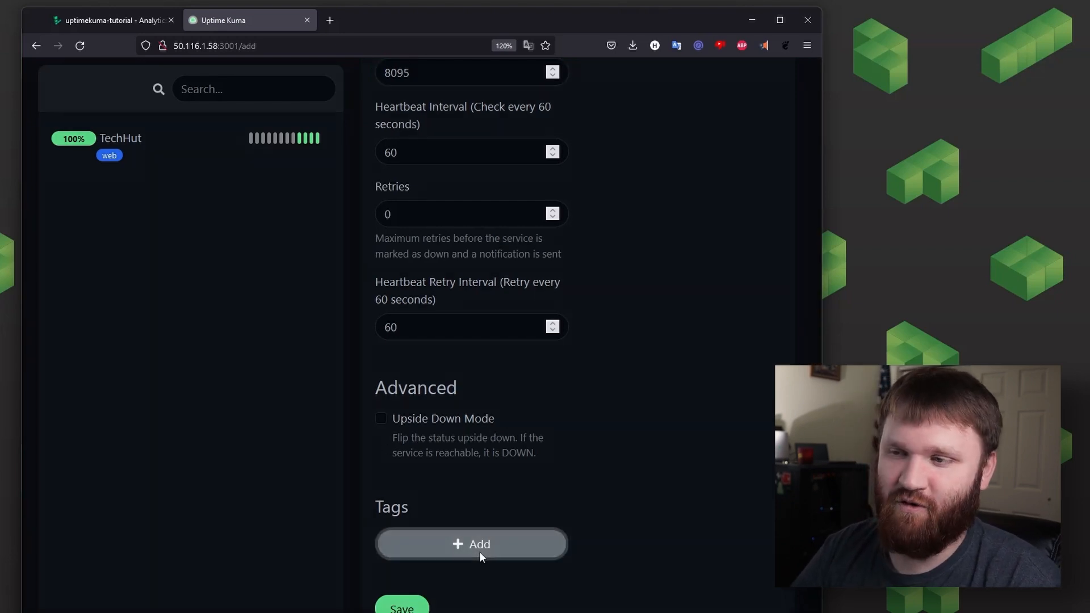
Step: Tag the Jellyfin (external) monitor media and save it; it reports Down with a timeout
click(471, 544)
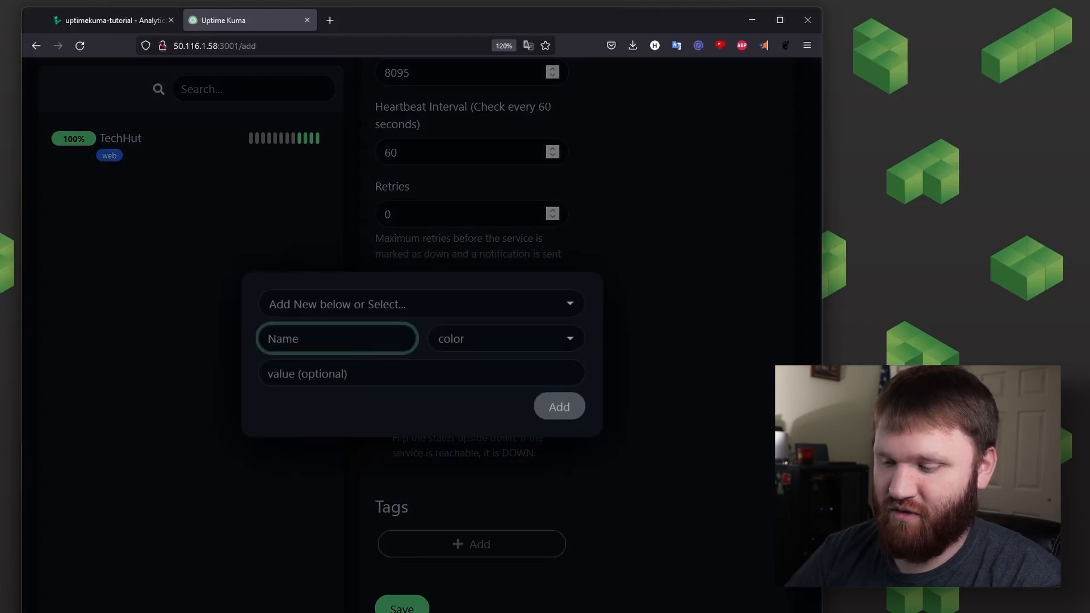
click(504, 339)
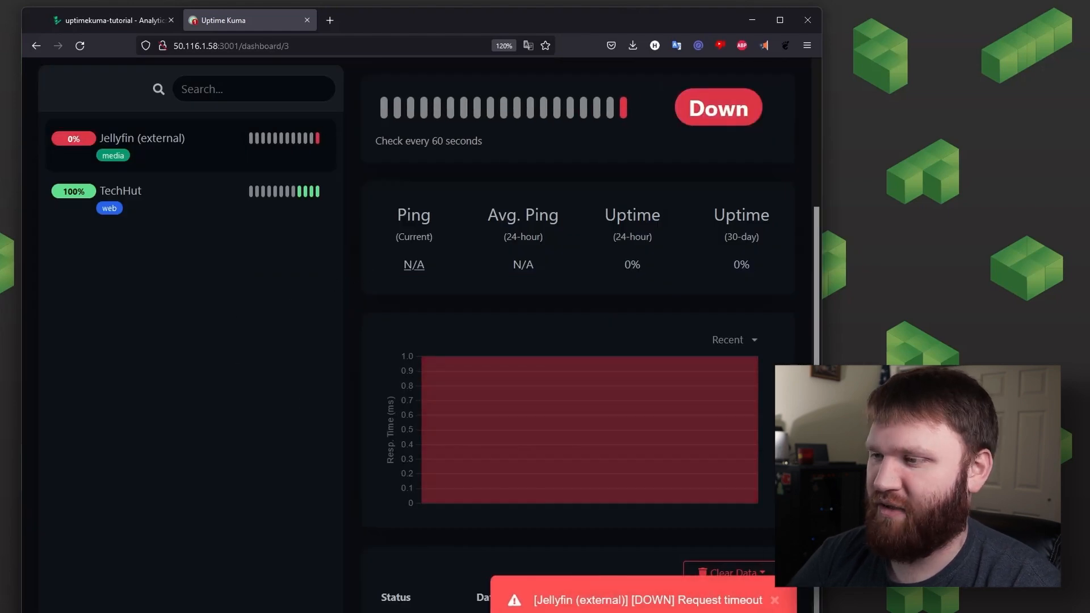
scroll(down, 3)
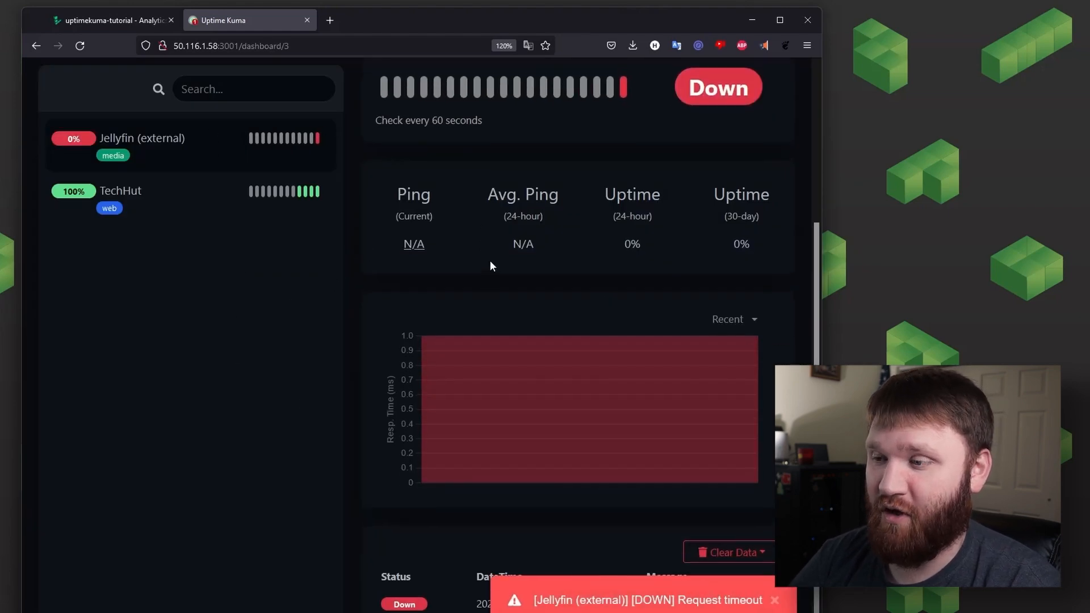
scroll(up, 3)
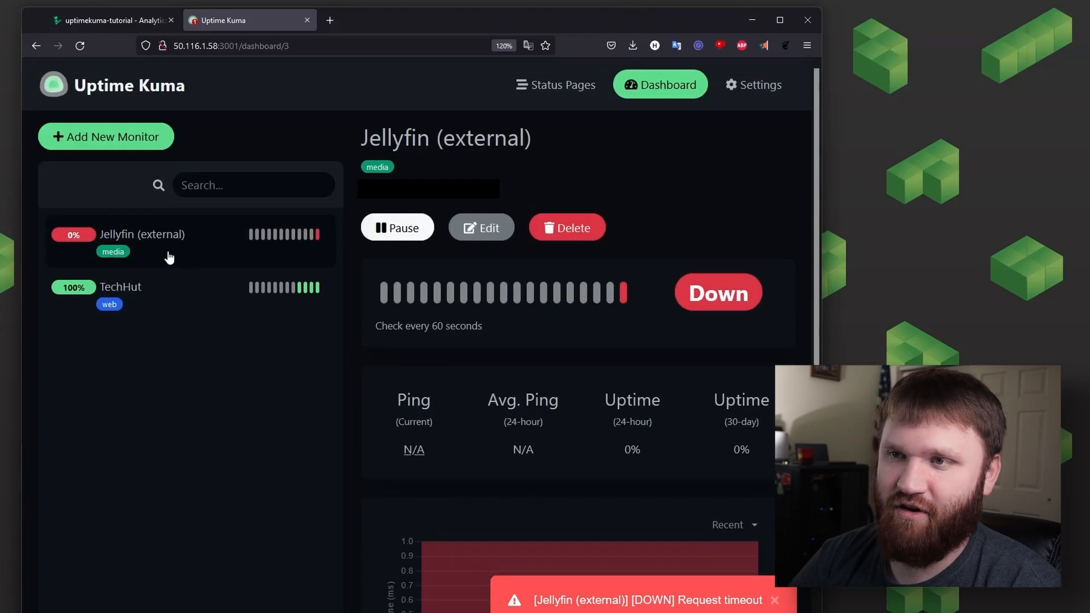
mouse_move(480, 227)
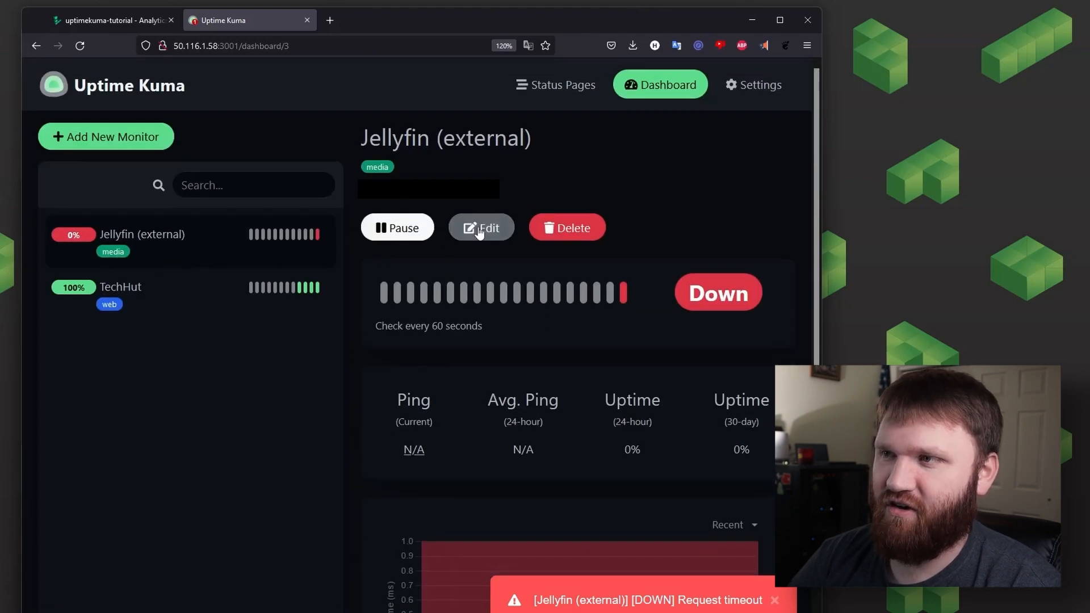
Step: Edit the Jellyfin (external) monitor's port to 8096 and save so it reports Up
click(481, 227)
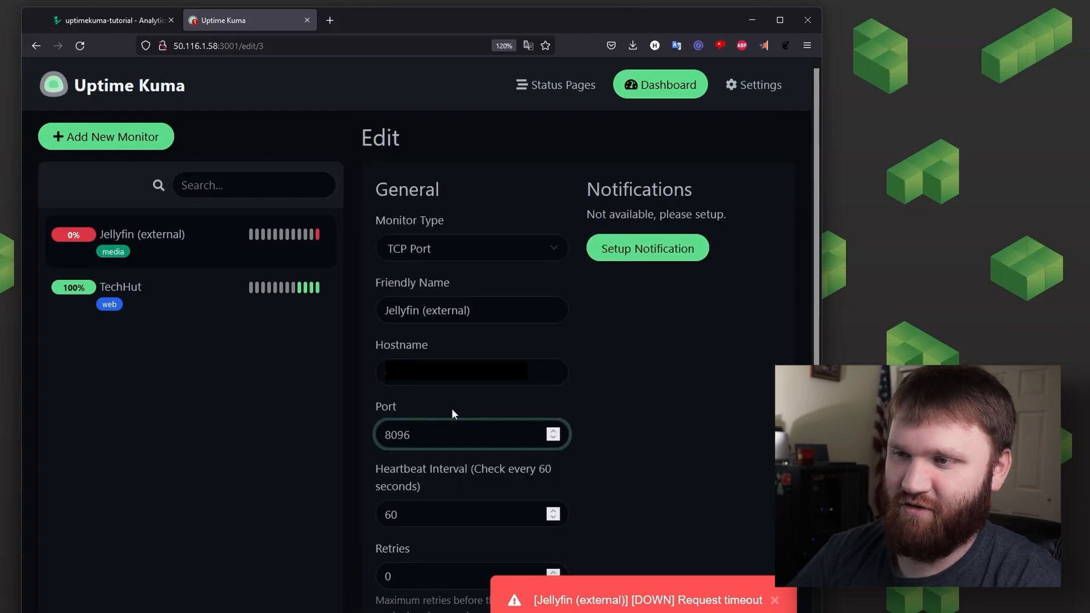
mouse_move(657, 492)
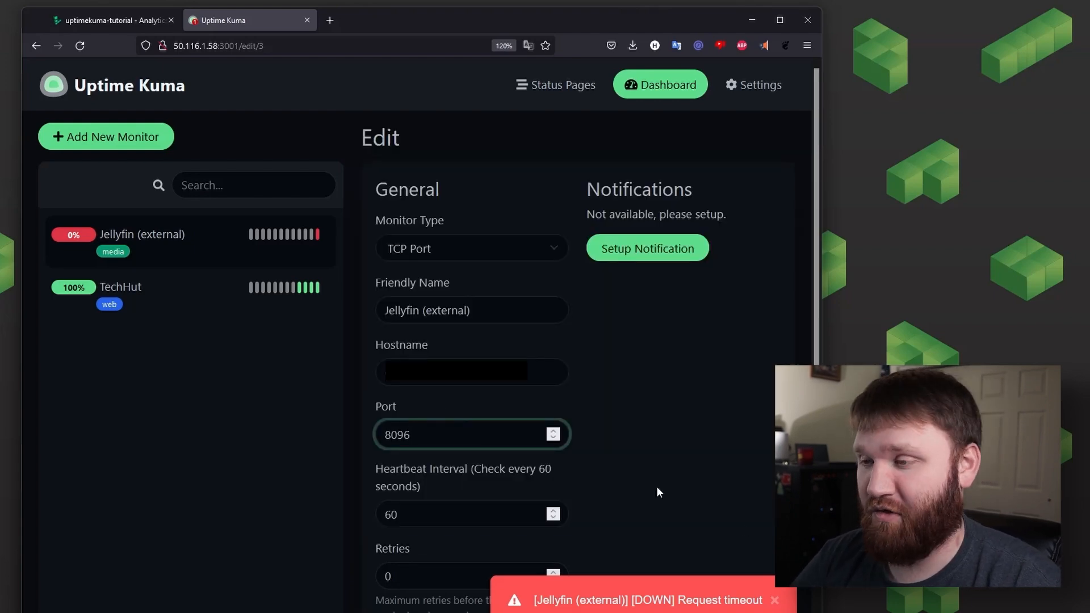
scroll(down, 3)
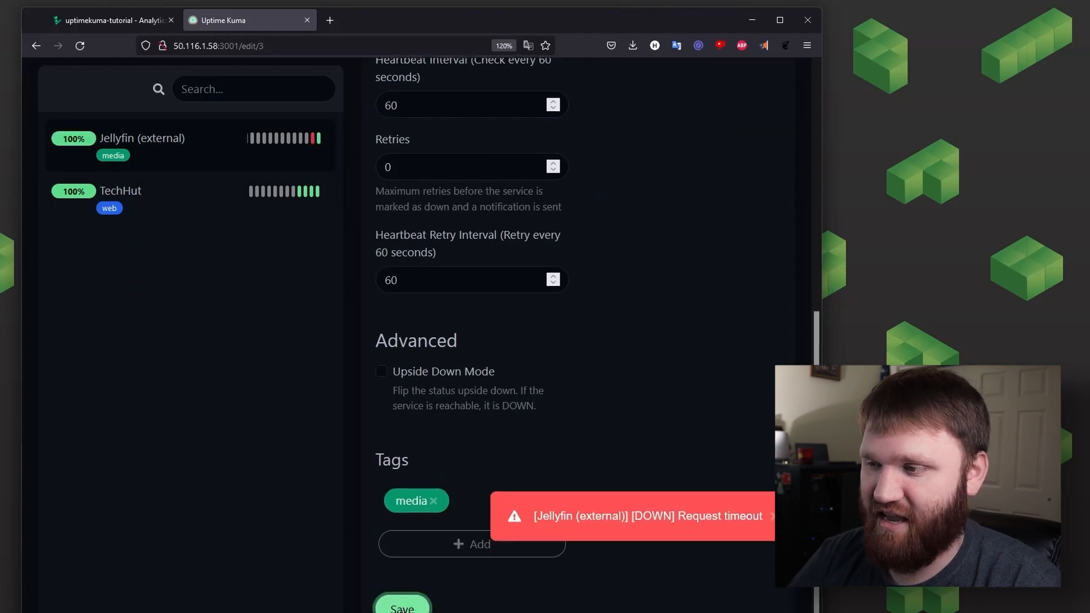
click(402, 607)
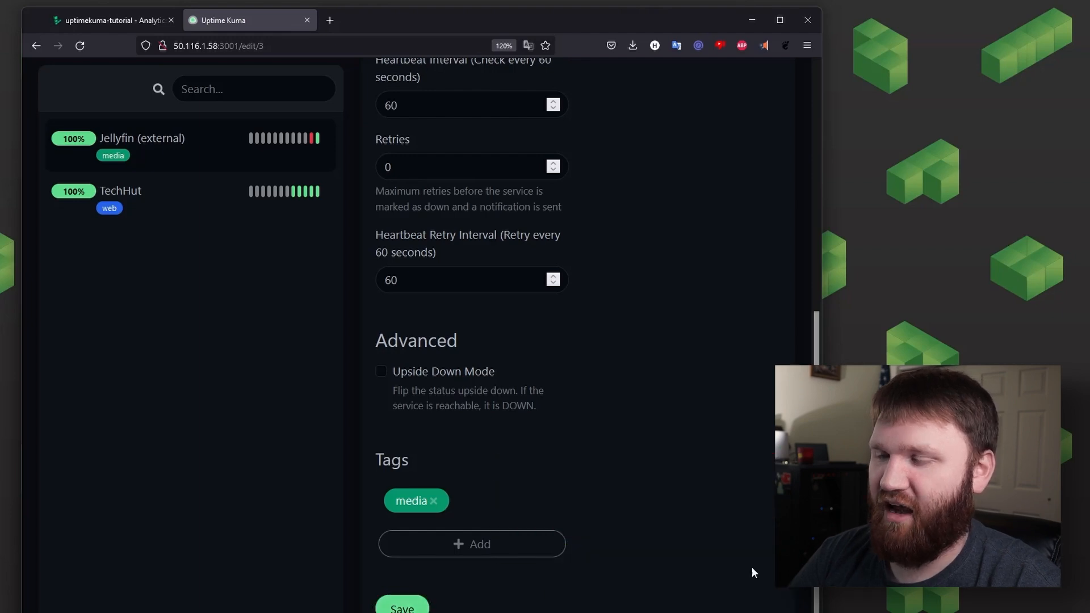
mouse_move(314, 154)
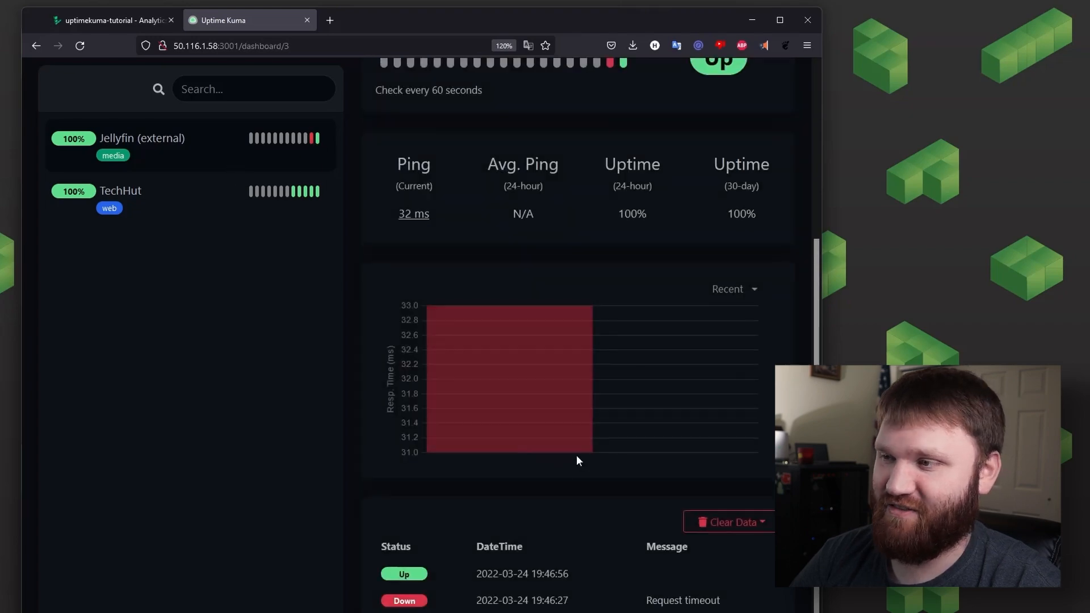
mouse_move(229, 198)
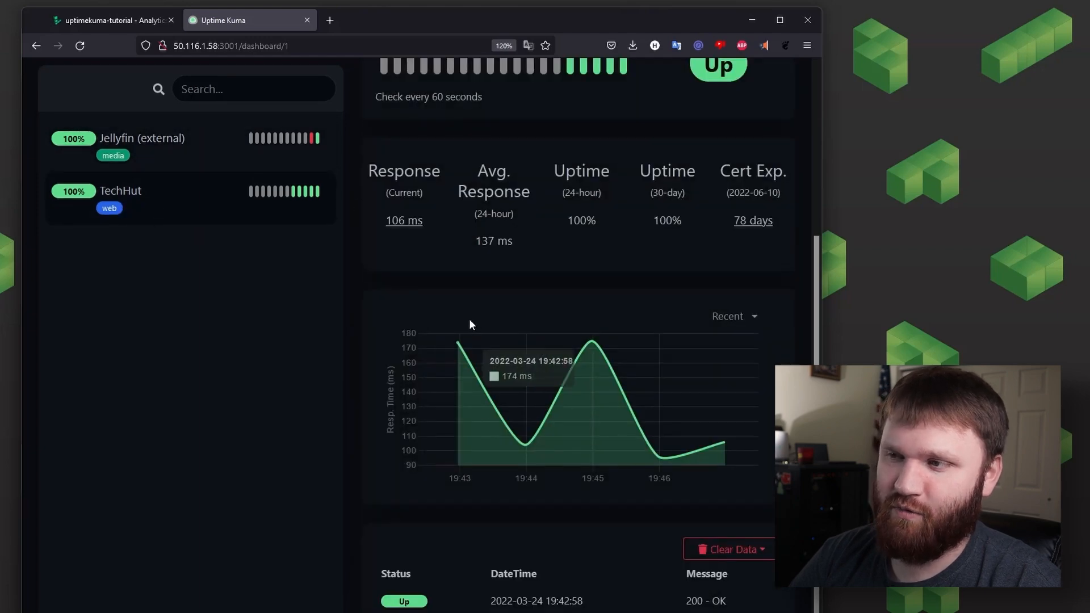
mouse_move(584, 360)
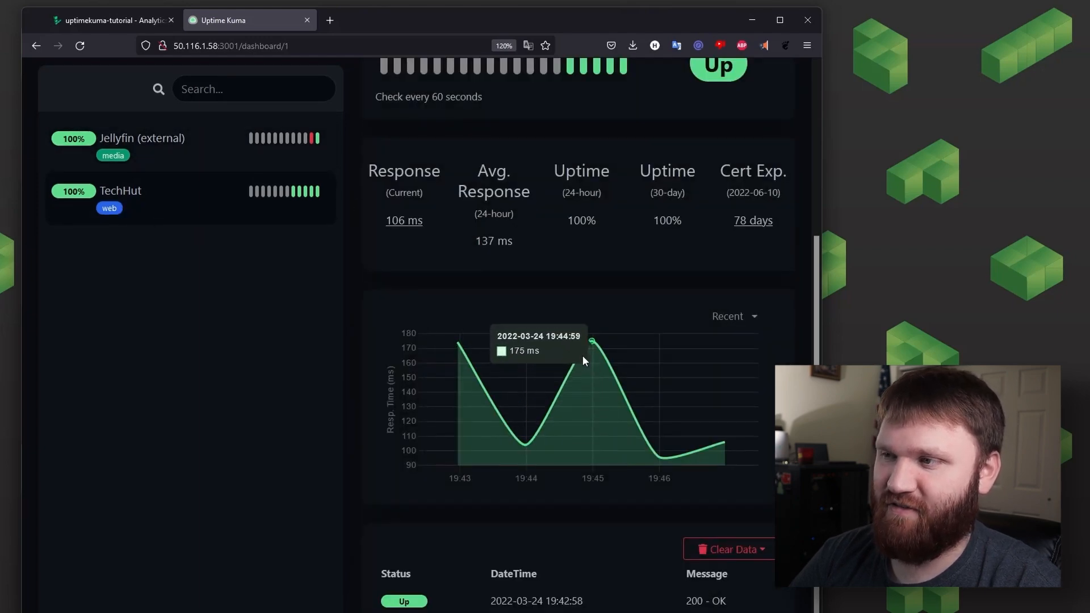
mouse_move(720, 449)
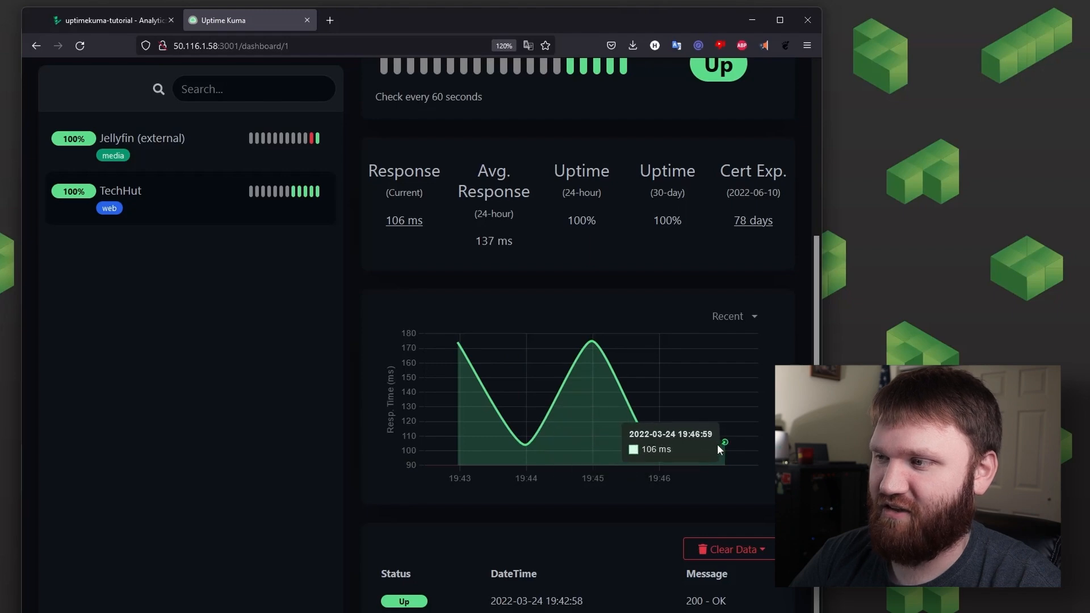
Step: Look over the TechHut response chart, then bring up a blank new-monitor form
scroll(up, 3)
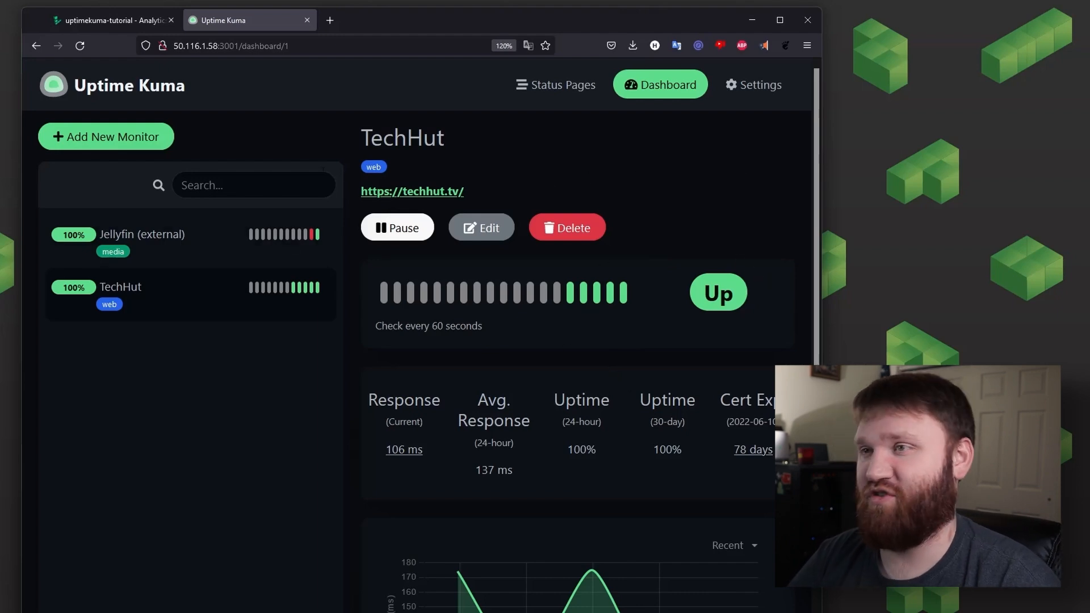
mouse_move(350, 92)
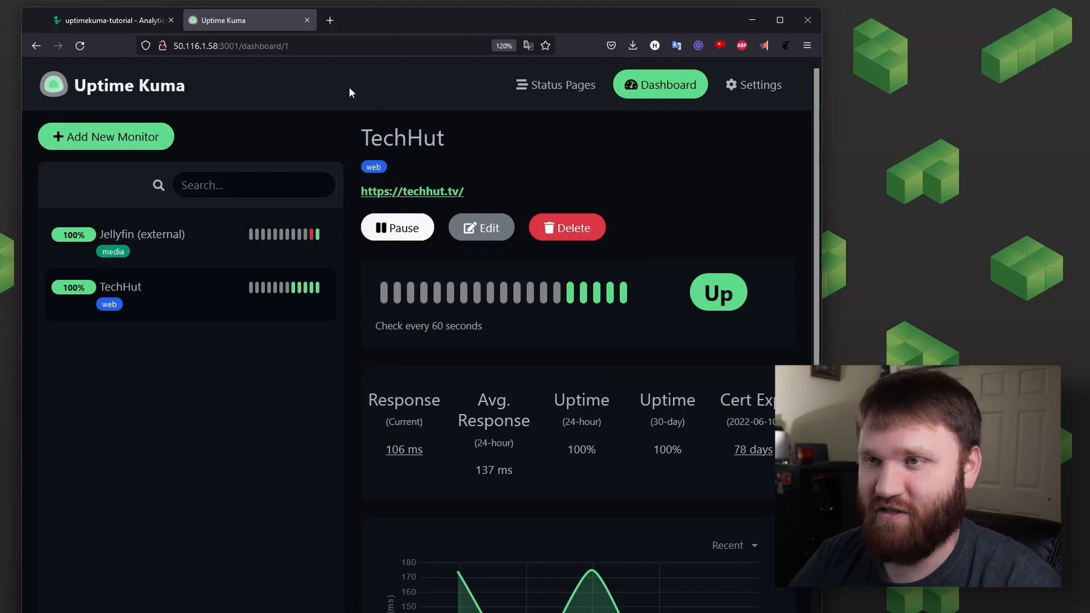
click(106, 136)
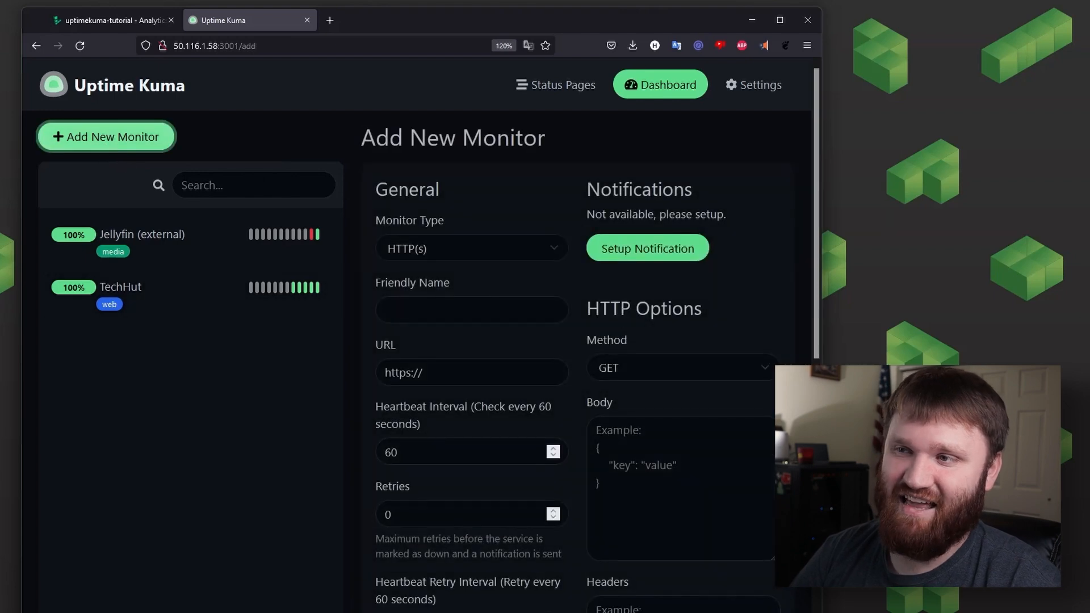
Step: Add a DNS monitor named Facebook for facebook.com and save it; it reports Up
click(472, 248)
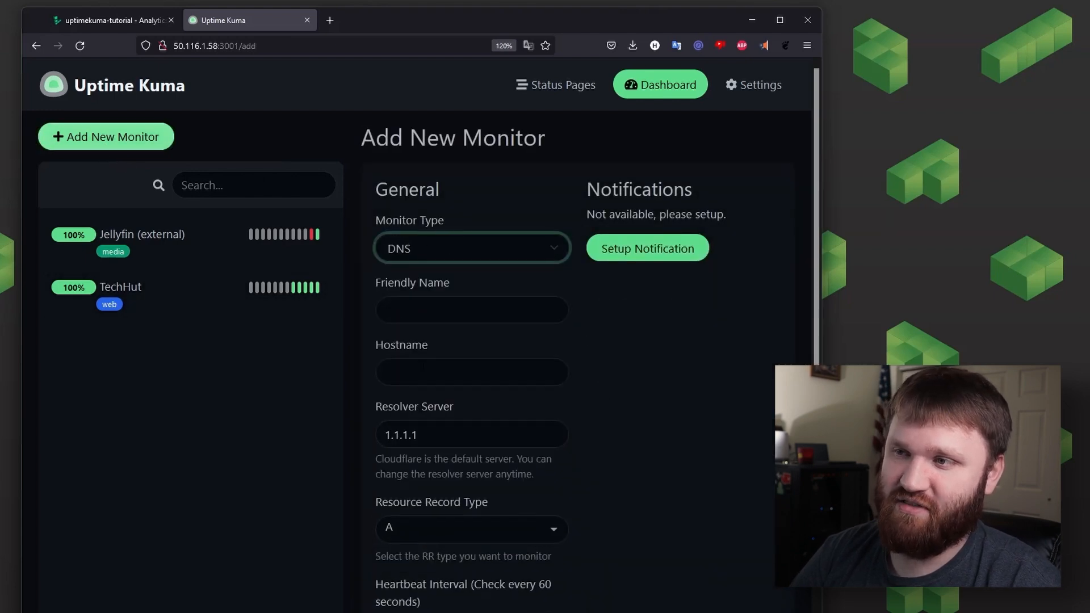
text(Google)
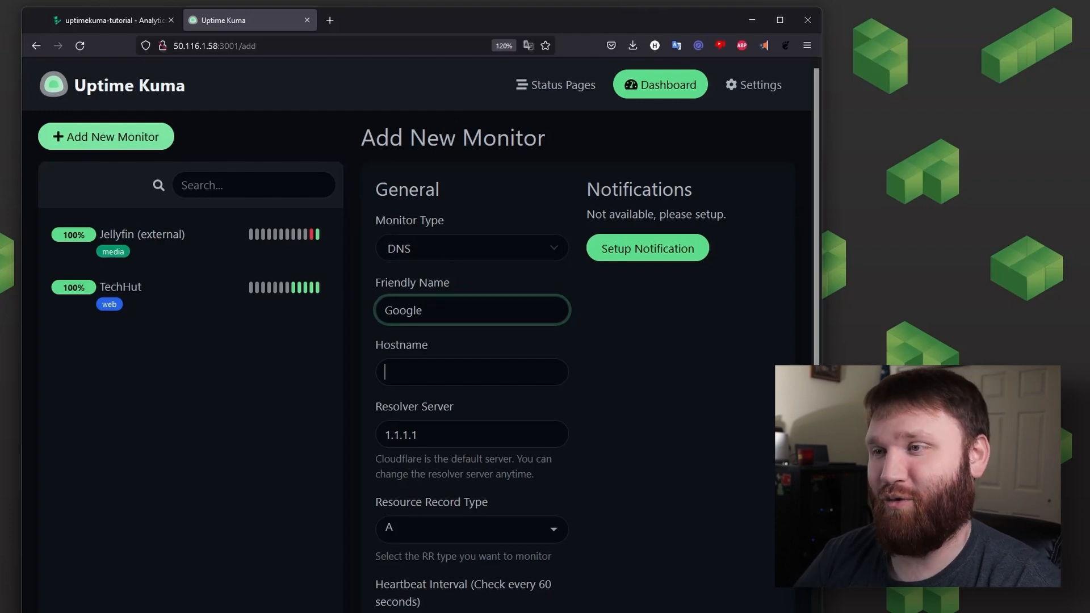
click(471, 373)
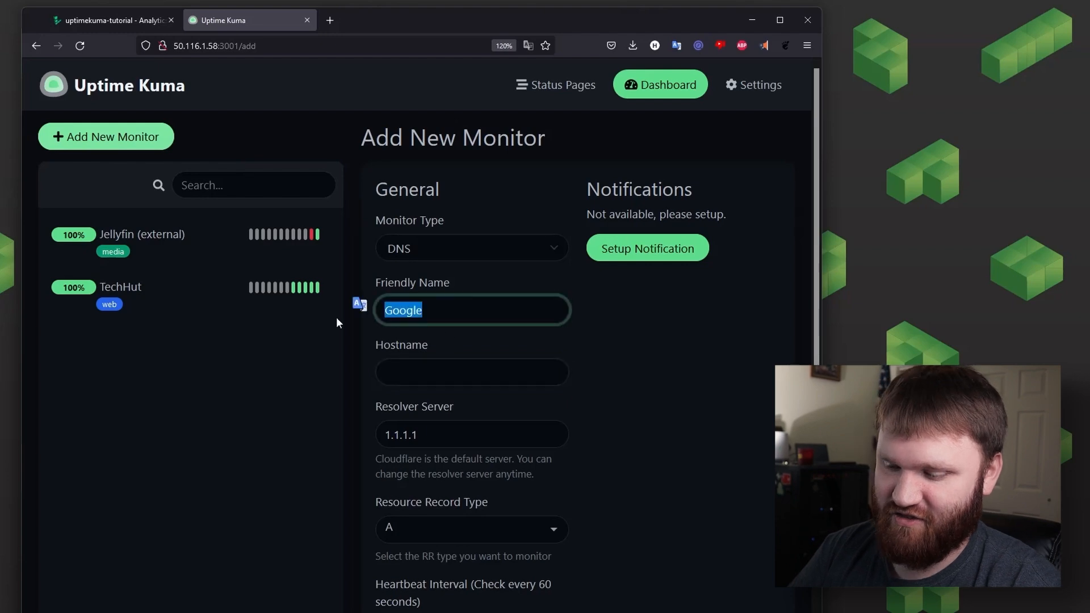
text(Facebook)
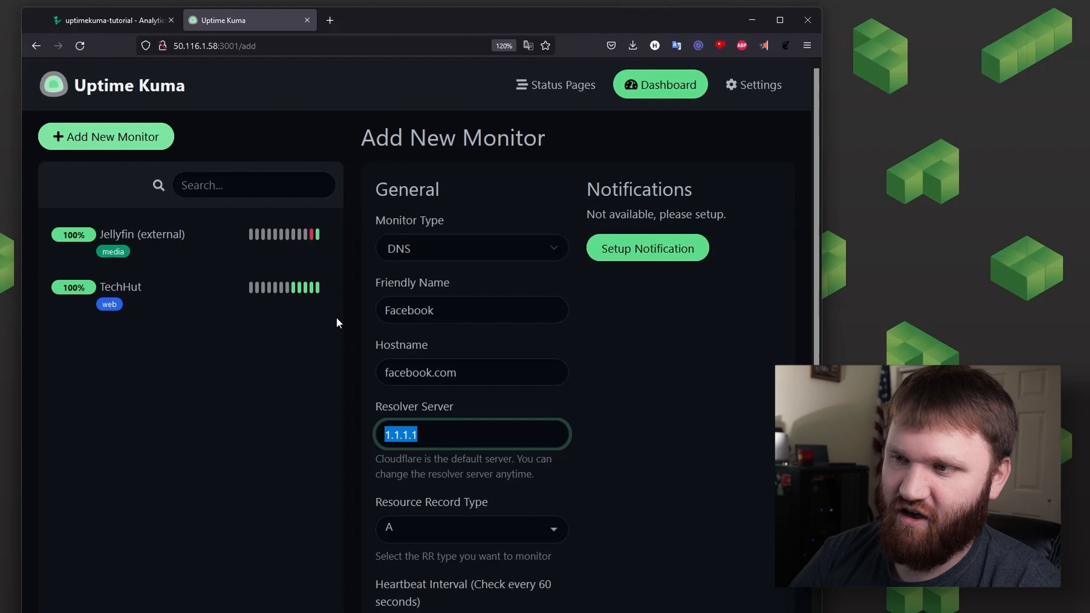
scroll(down, 3)
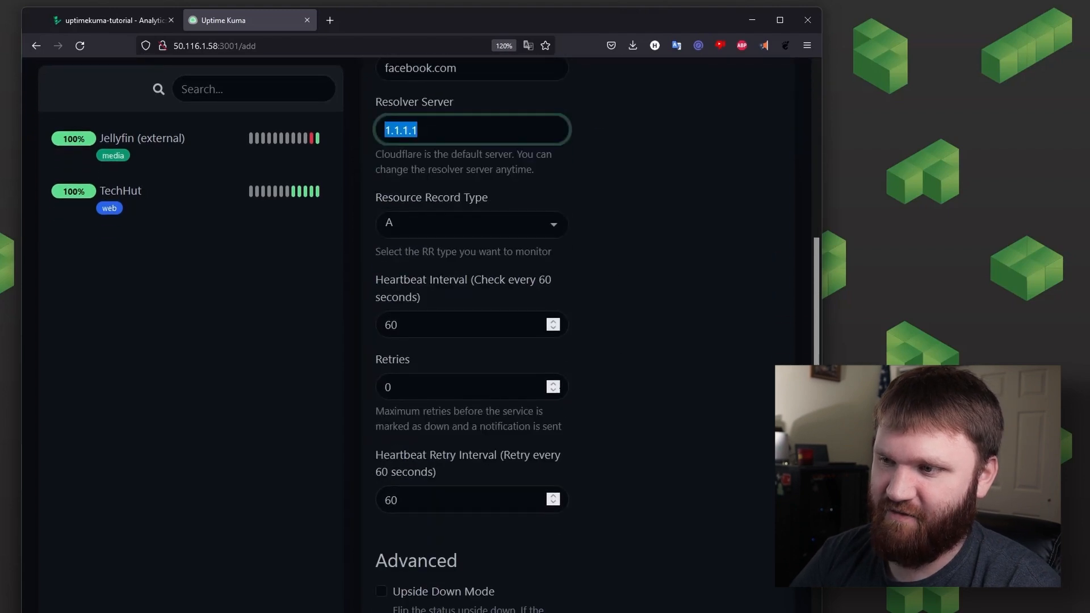
scroll(down, 3)
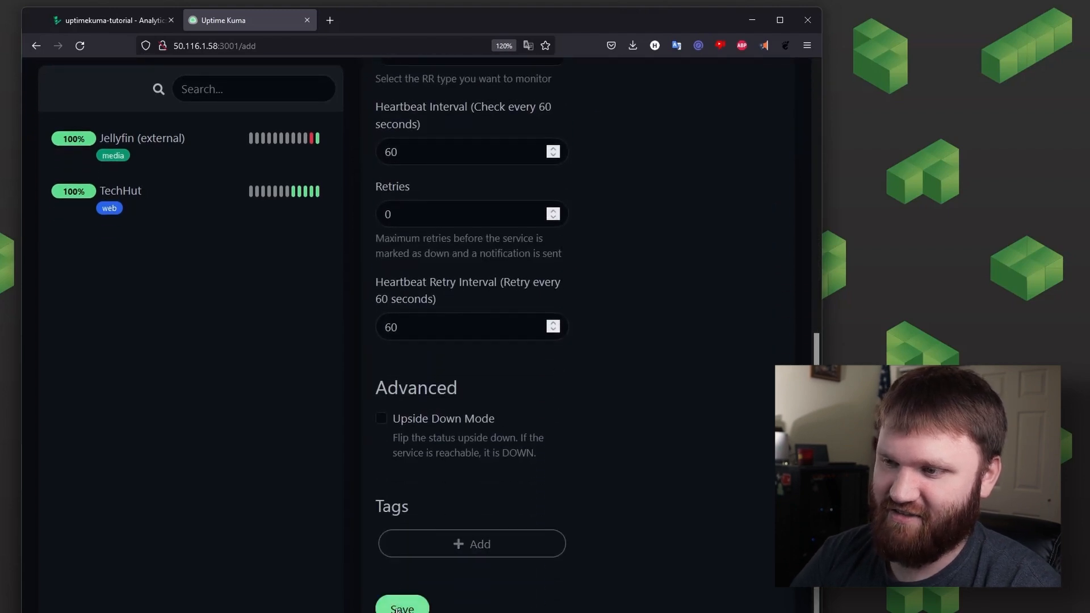
click(402, 608)
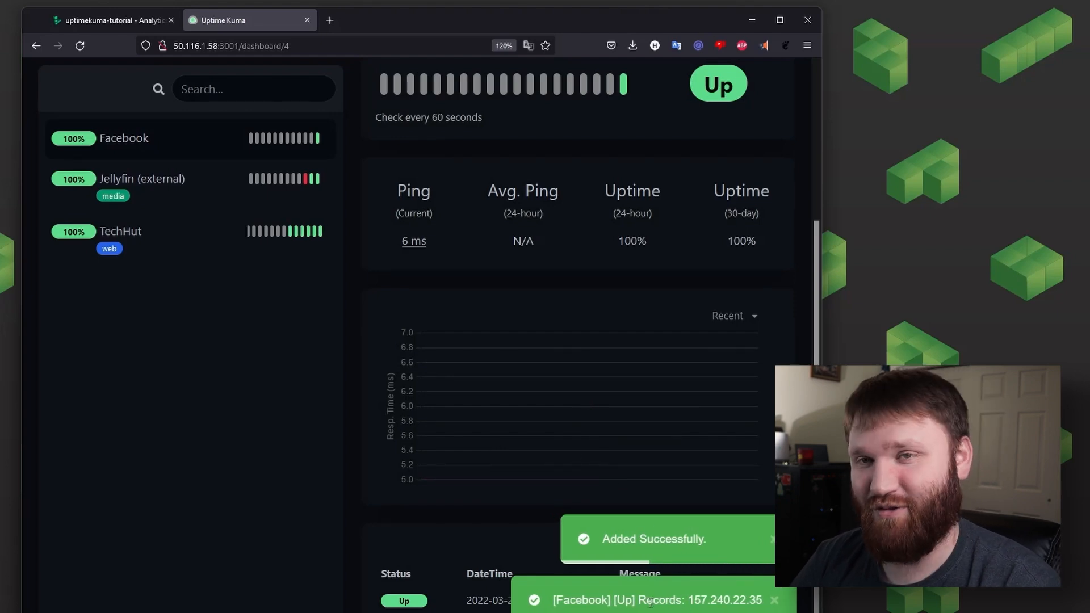
mouse_move(581, 488)
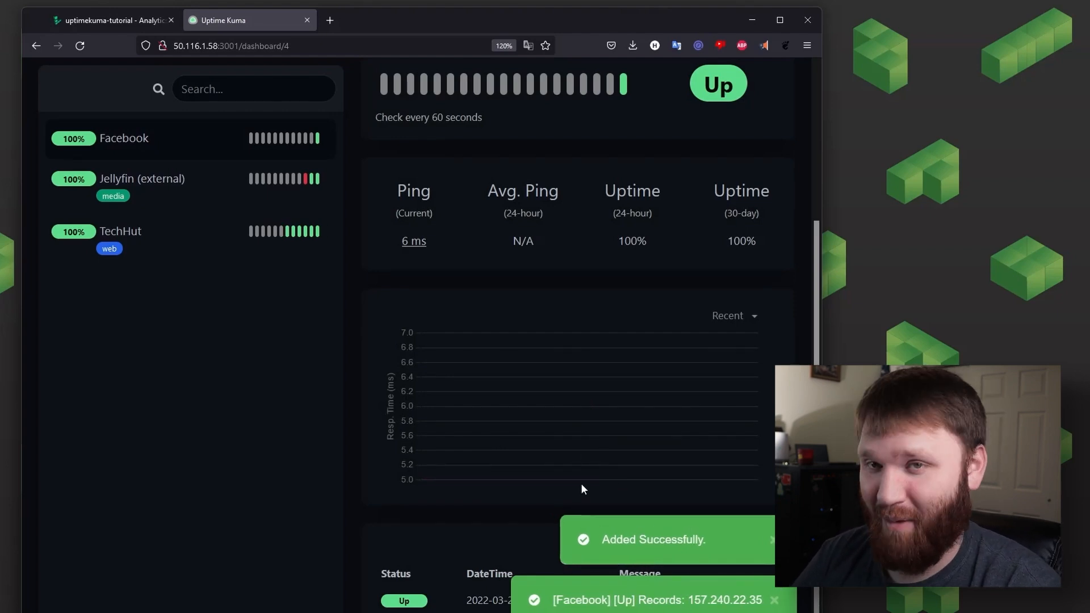
Step: Create a new status page titled testing with slug test and open its editor
scroll(up, 3)
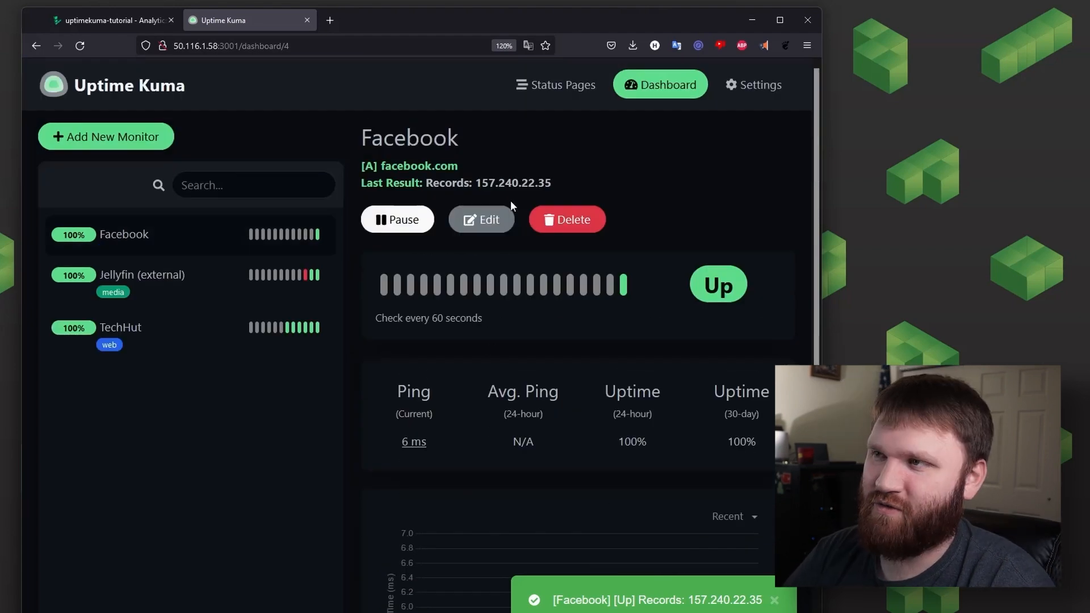
click(562, 85)
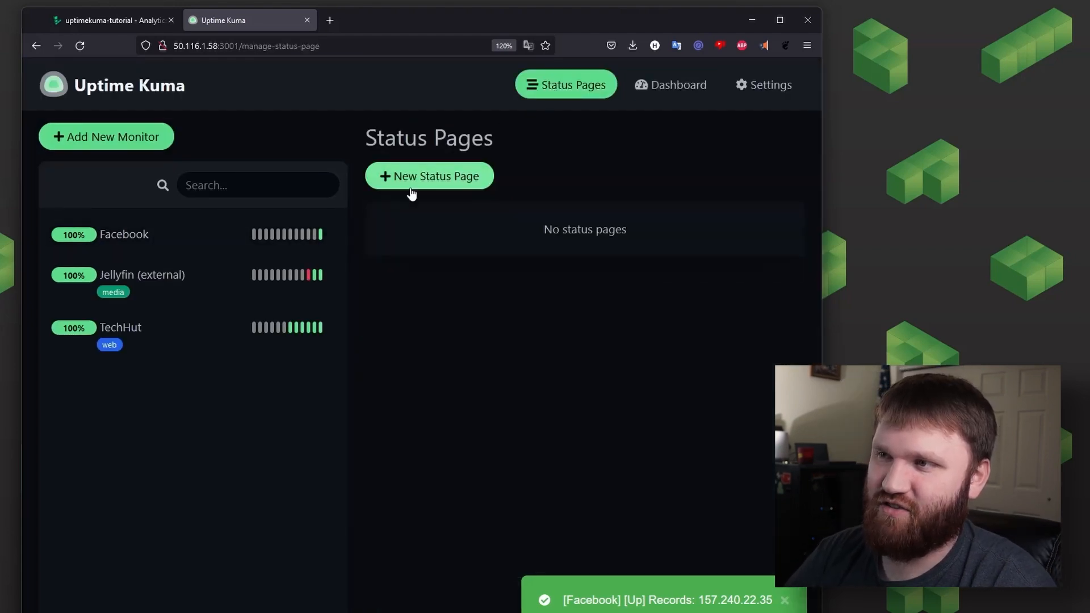
click(429, 175)
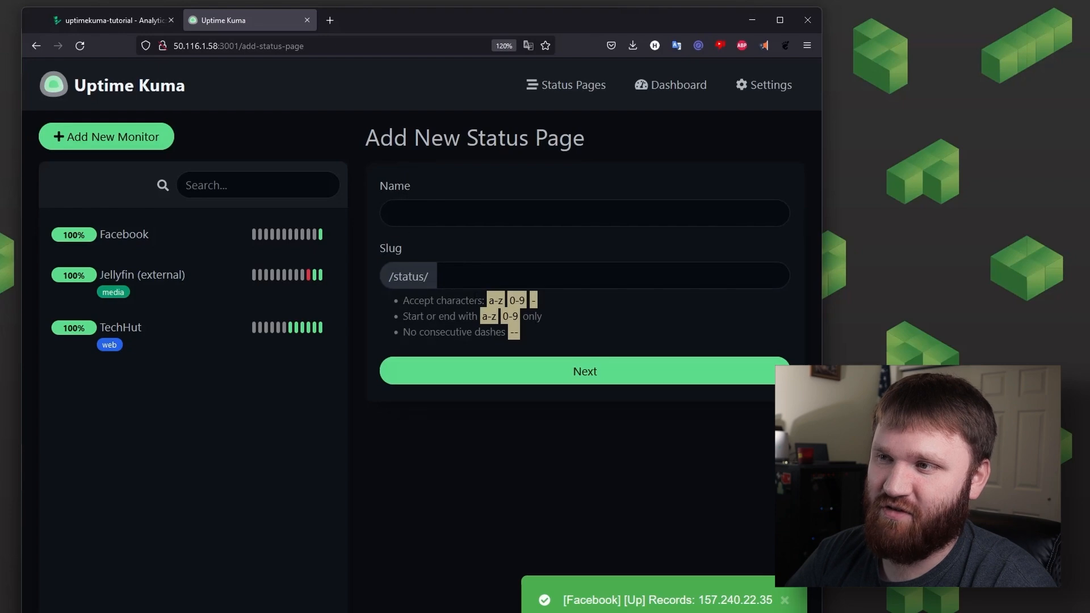
text(tes)
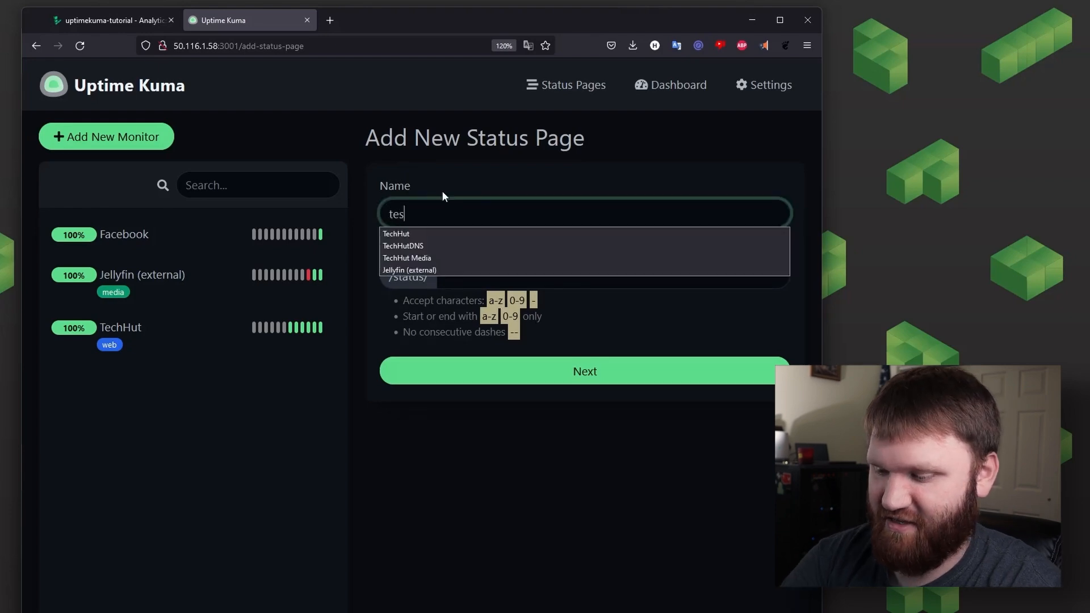
click(584, 372)
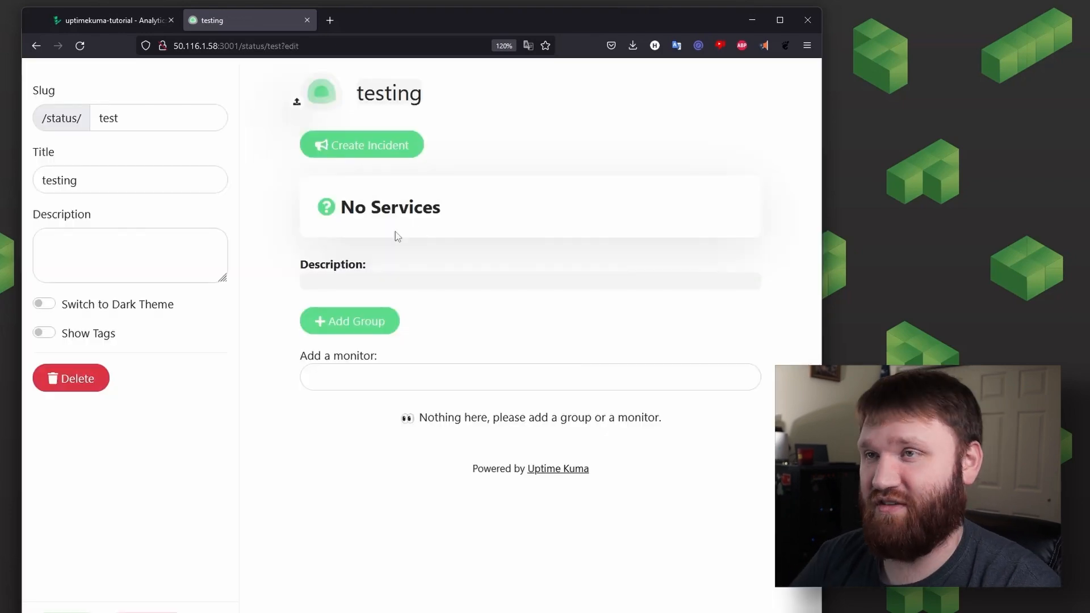
mouse_move(586, 202)
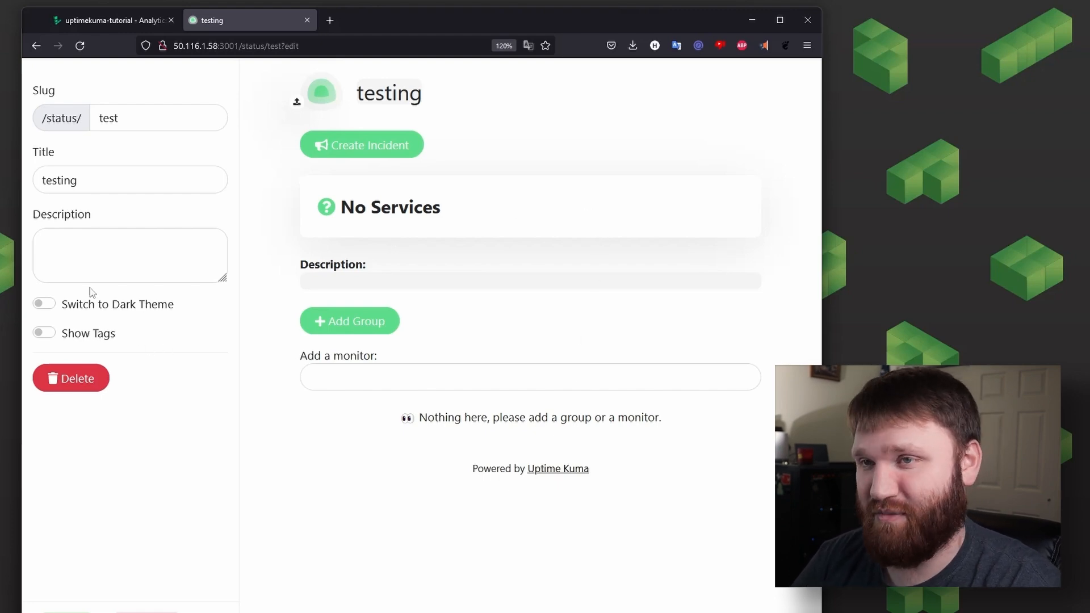
mouse_move(45, 314)
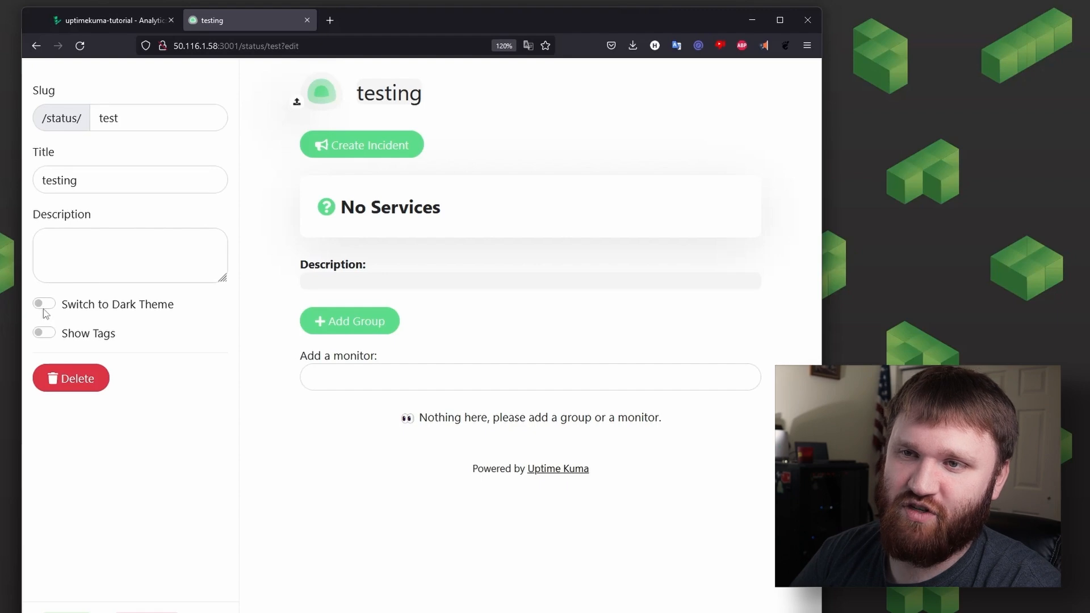
Step: Enable the dark theme and tag display on the testing status page
click(43, 305)
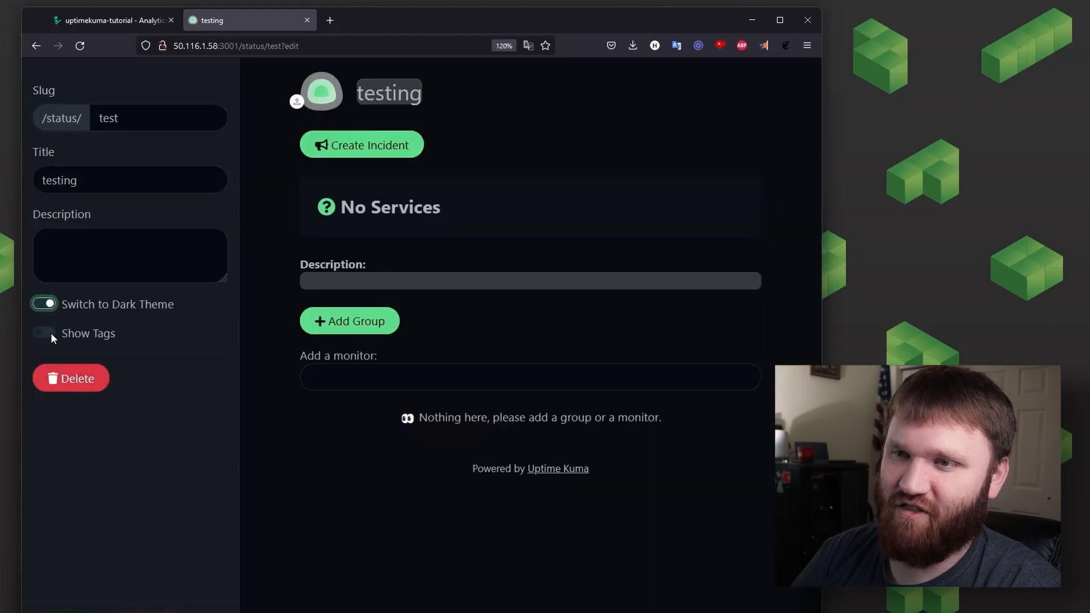
click(43, 333)
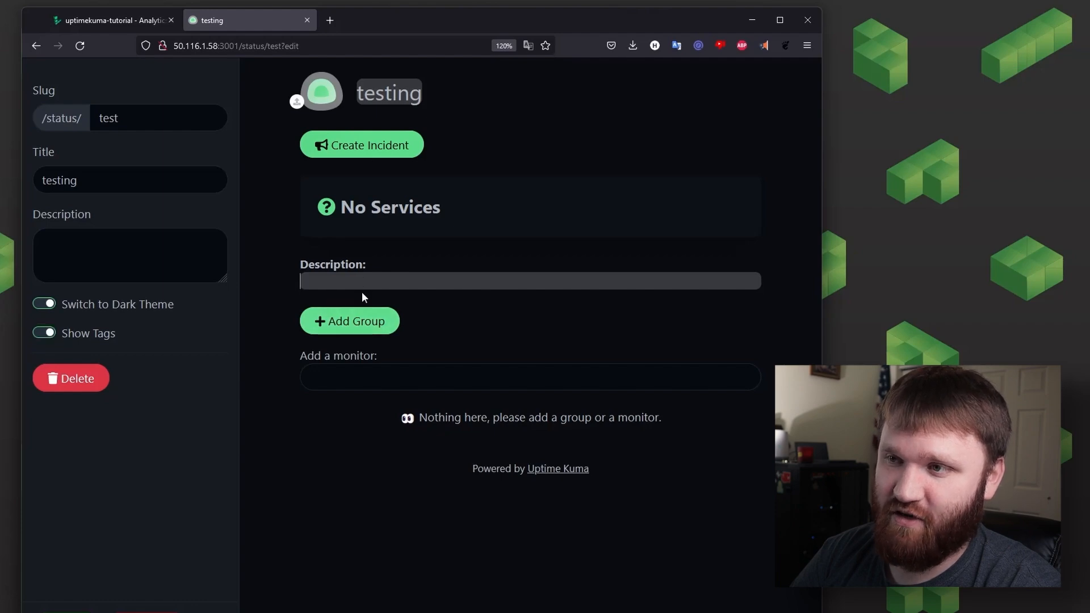
mouse_move(355, 322)
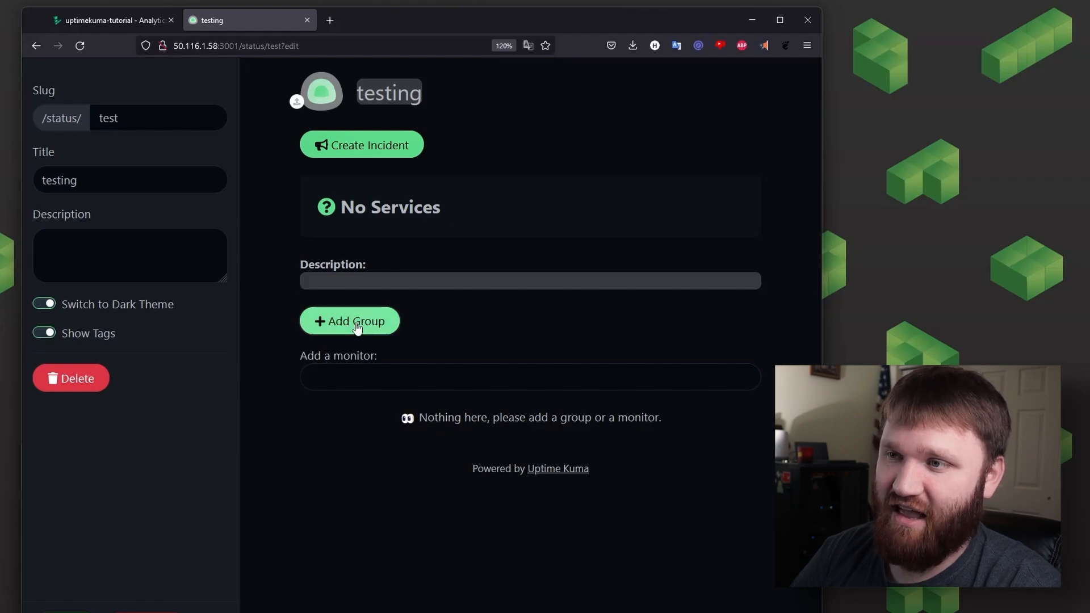
Step: Add a Services group and put the Facebook monitor in it
click(348, 320)
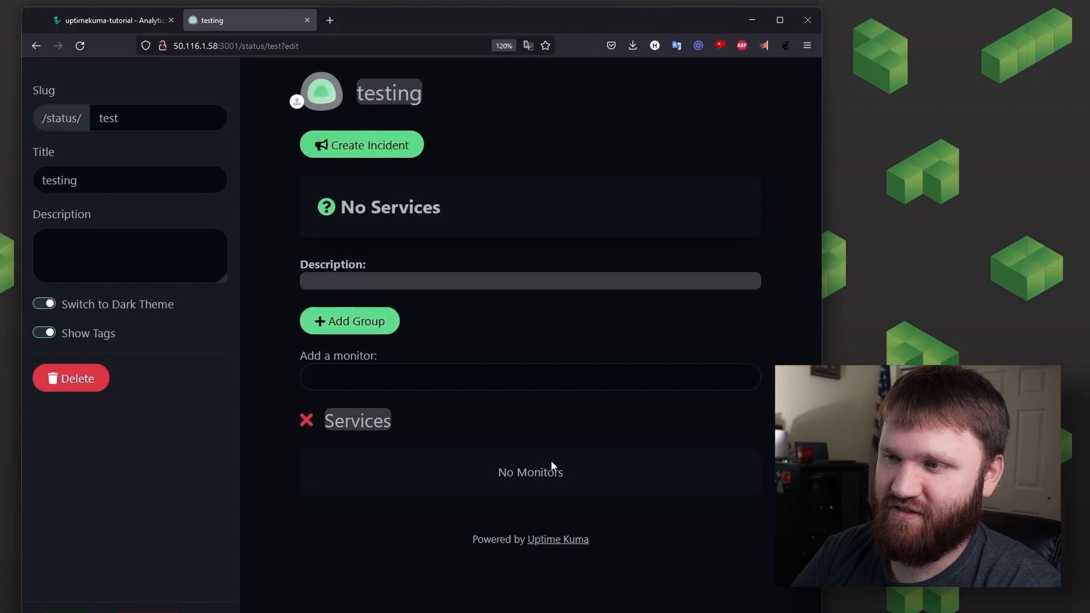
click(531, 377)
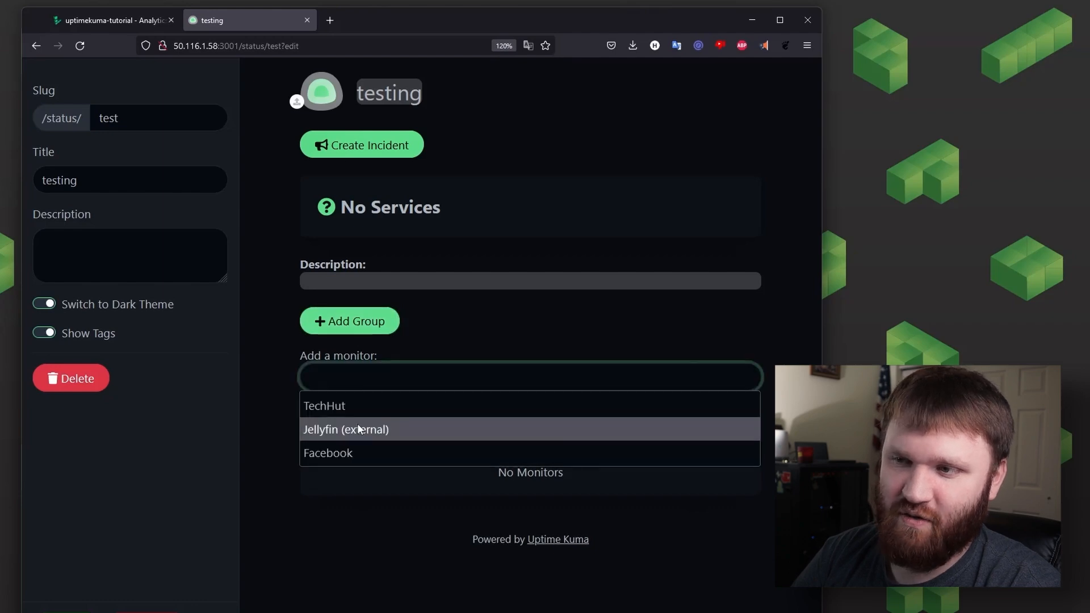
mouse_move(327, 453)
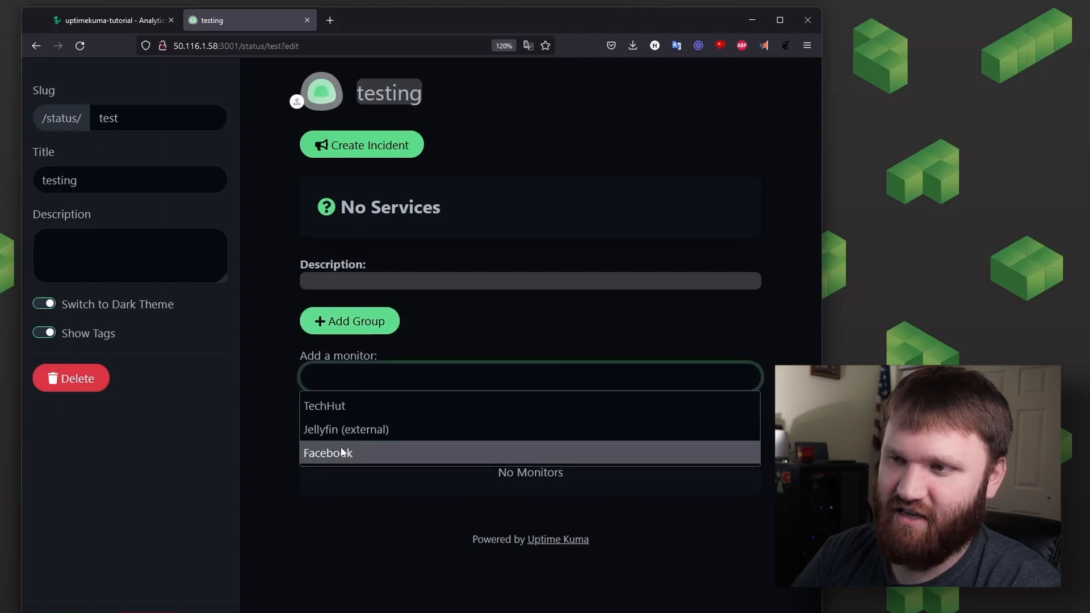
click(328, 453)
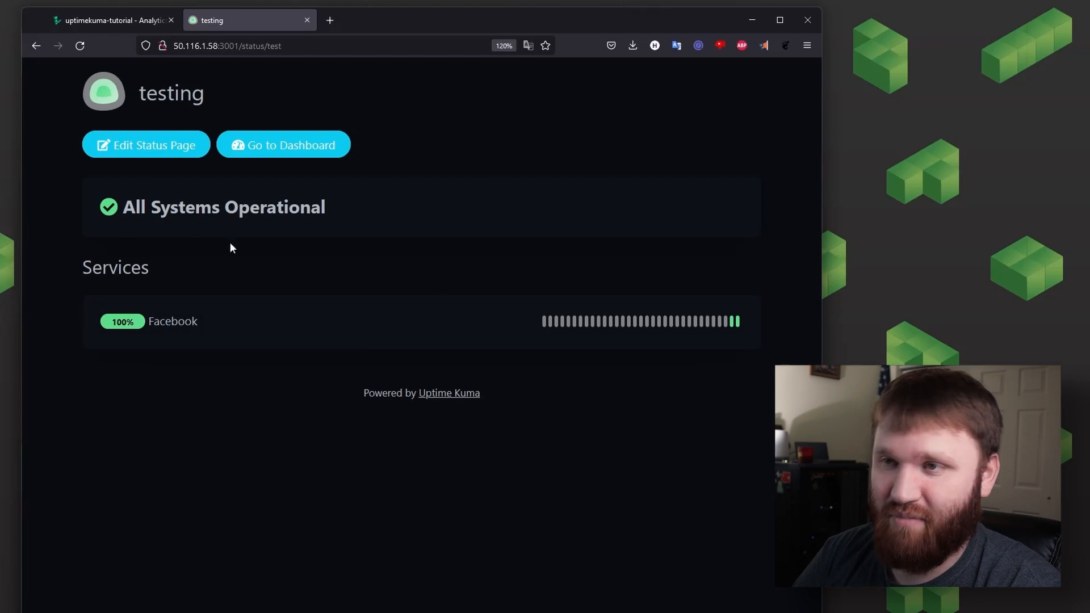
mouse_move(466, 316)
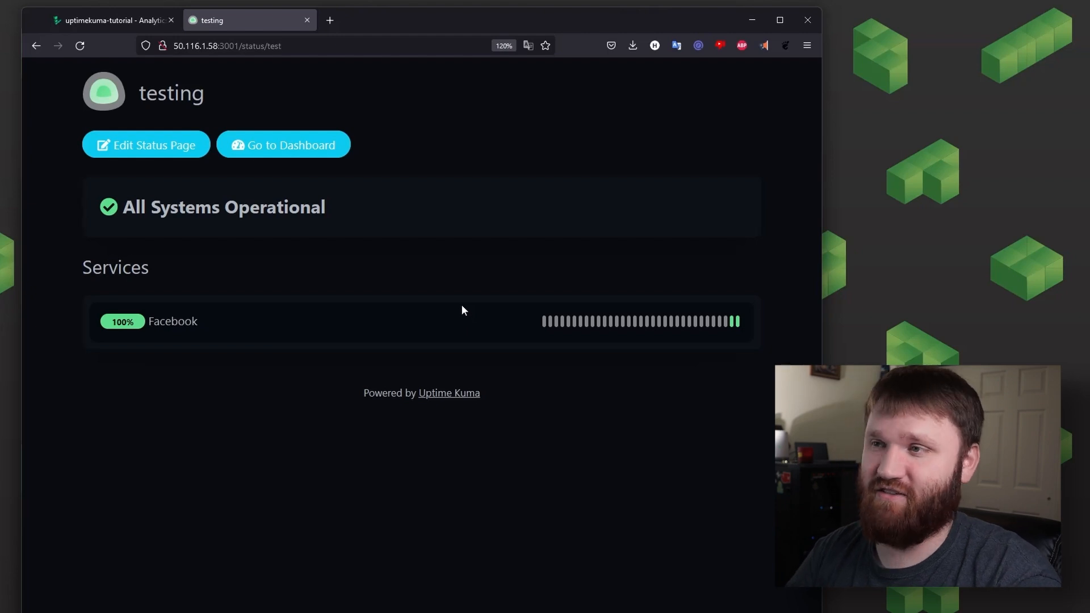
mouse_move(355, 322)
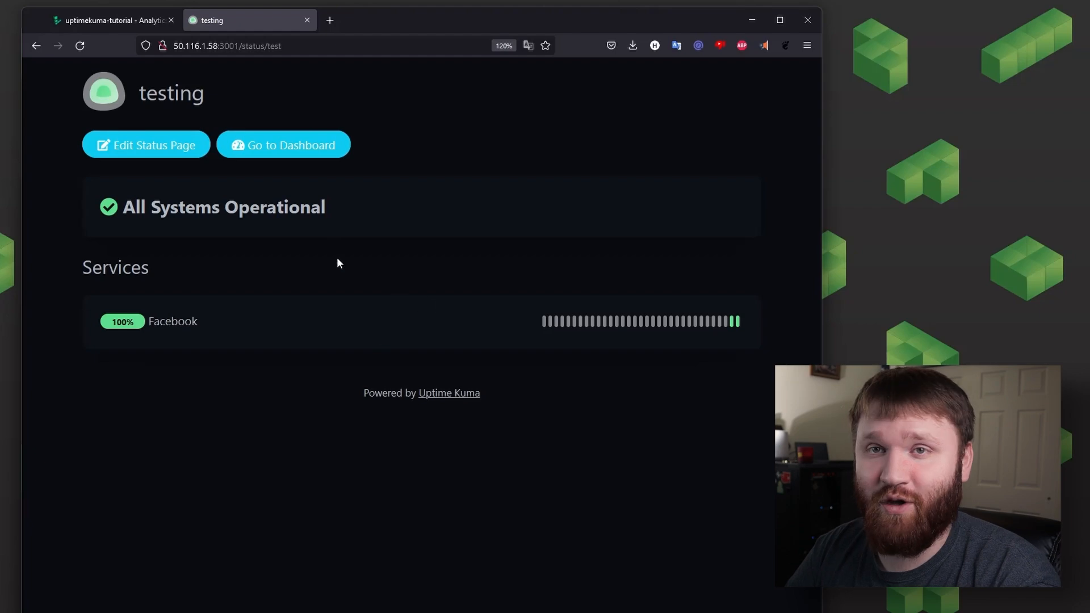
mouse_move(39, 72)
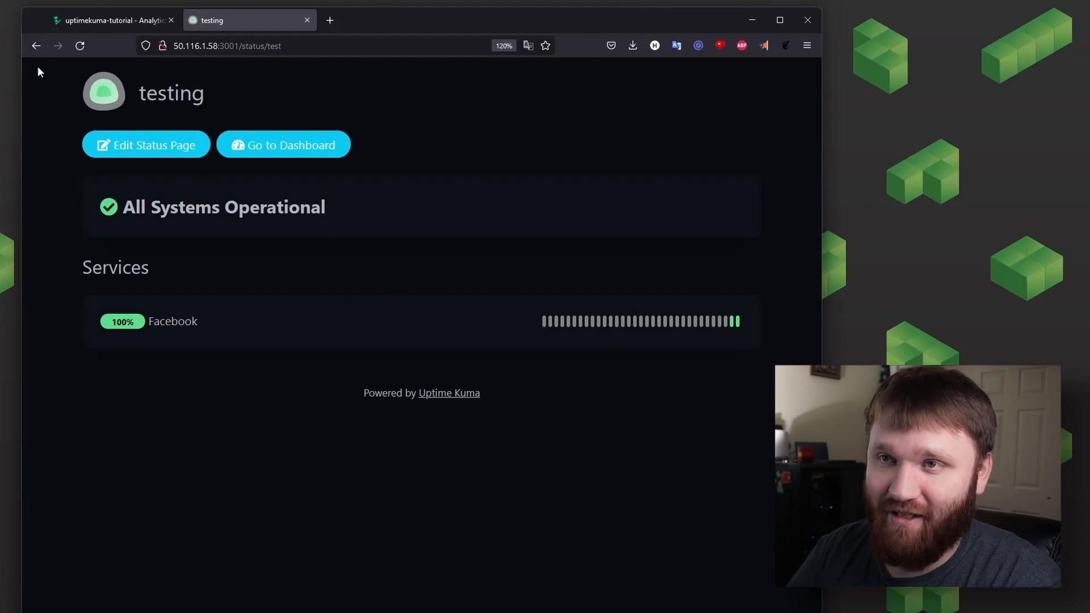
Step: Return from the status page to the main monitoring dashboard
click(283, 144)
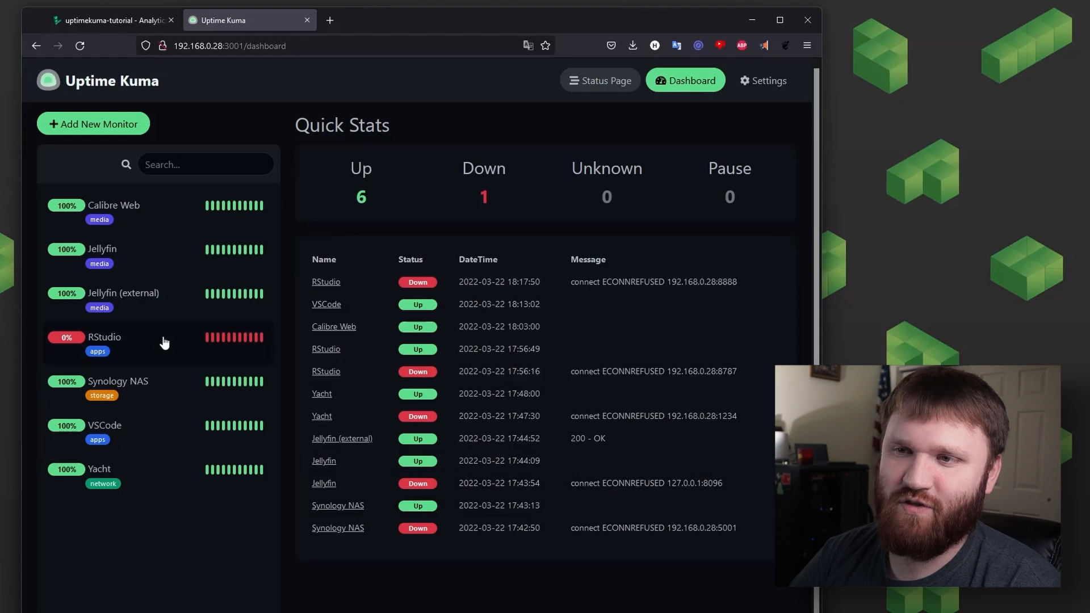
Step: Review the RStudio and Jellyfin monitors, ending on Jellyfin (external) details
click(104, 340)
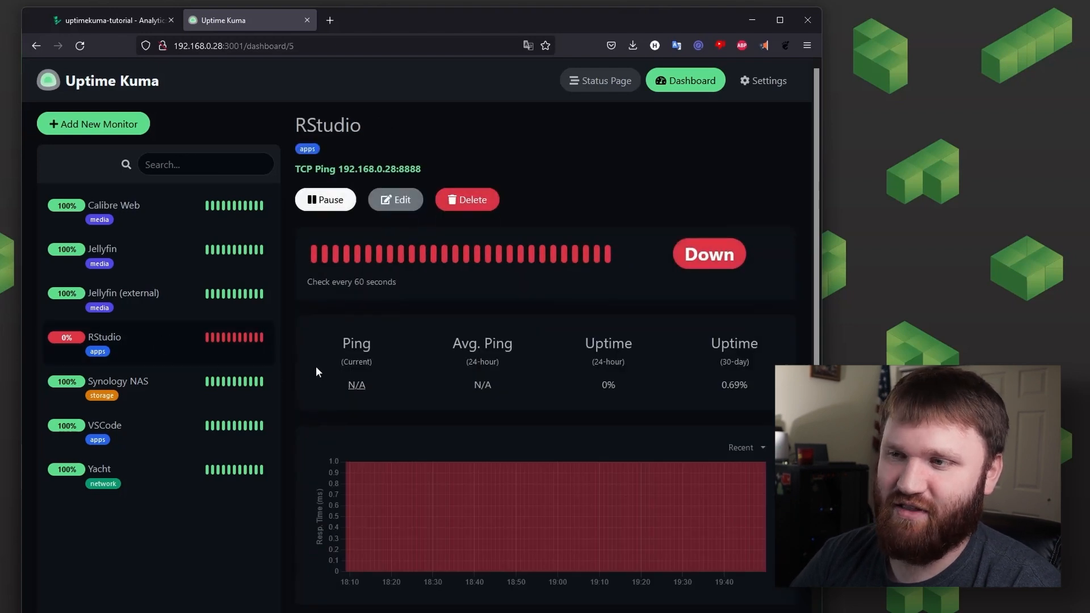
scroll(down, 3)
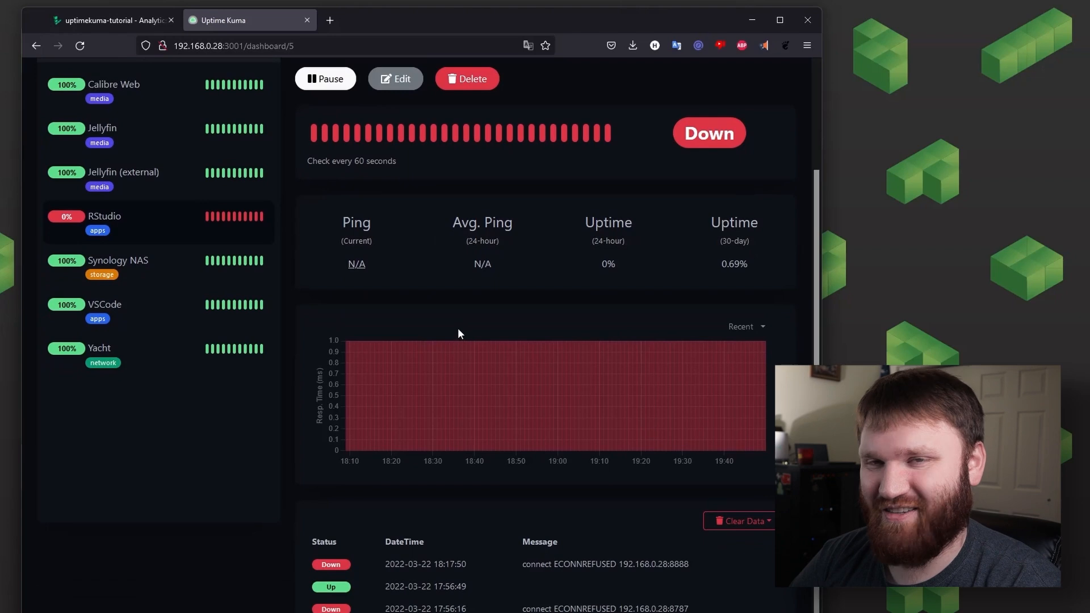
scroll(up, 3)
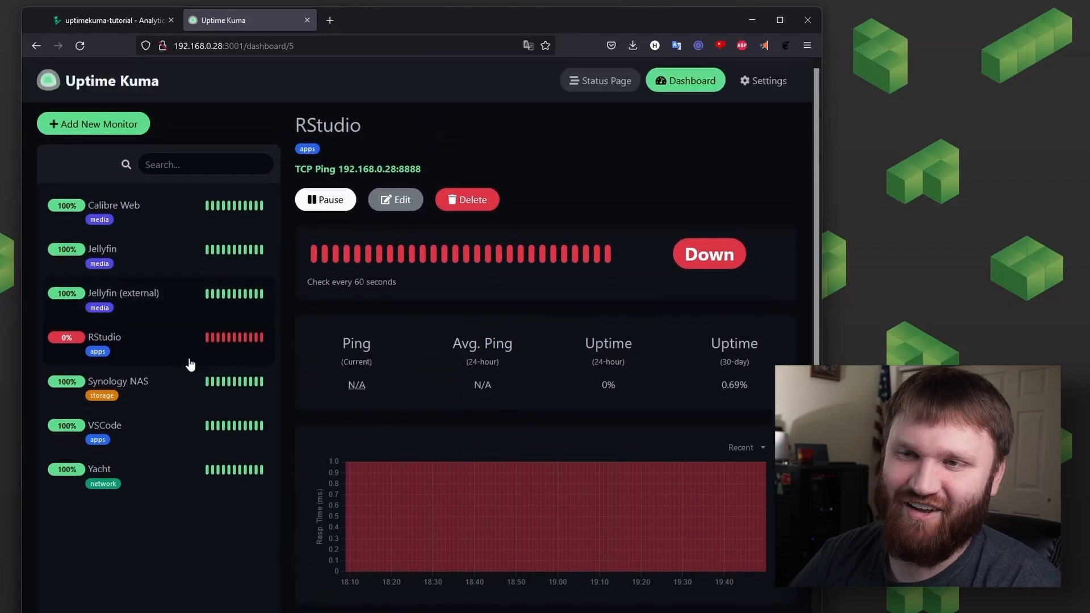
mouse_move(171, 351)
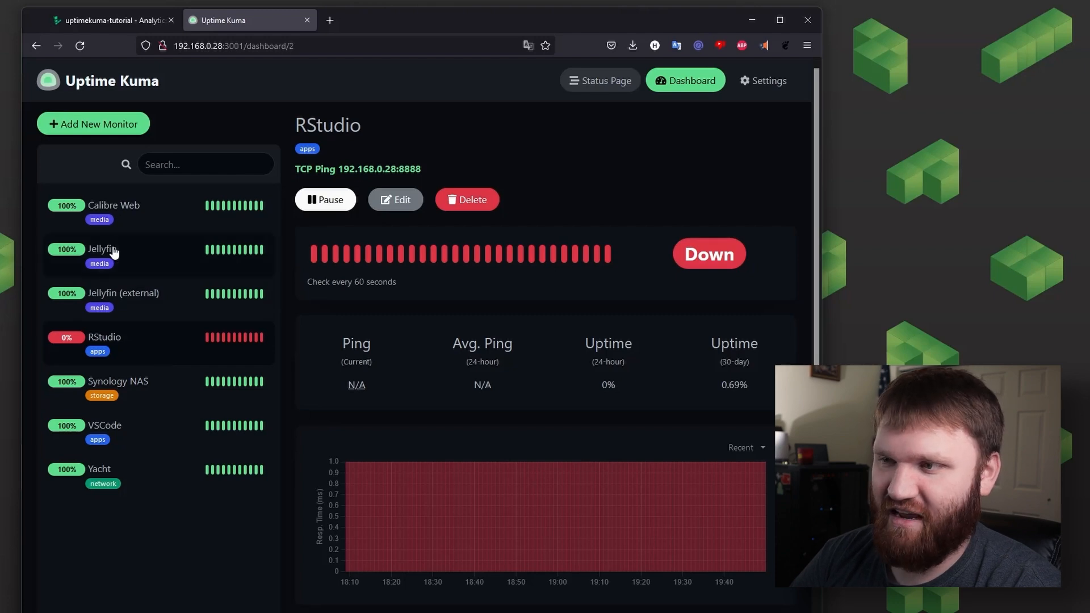
click(102, 249)
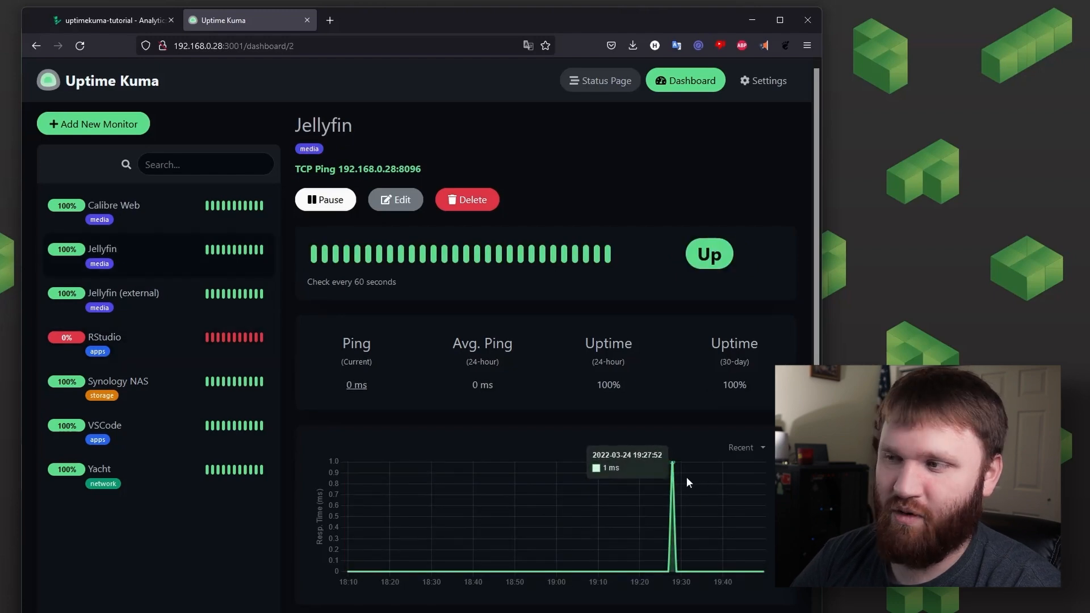
mouse_move(611, 530)
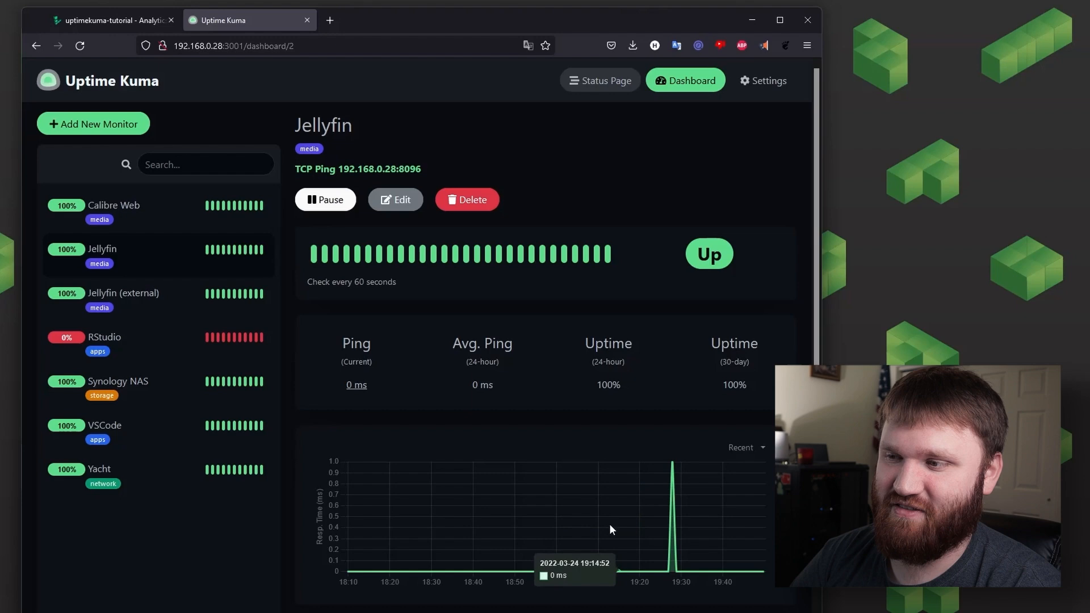
mouse_move(600, 476)
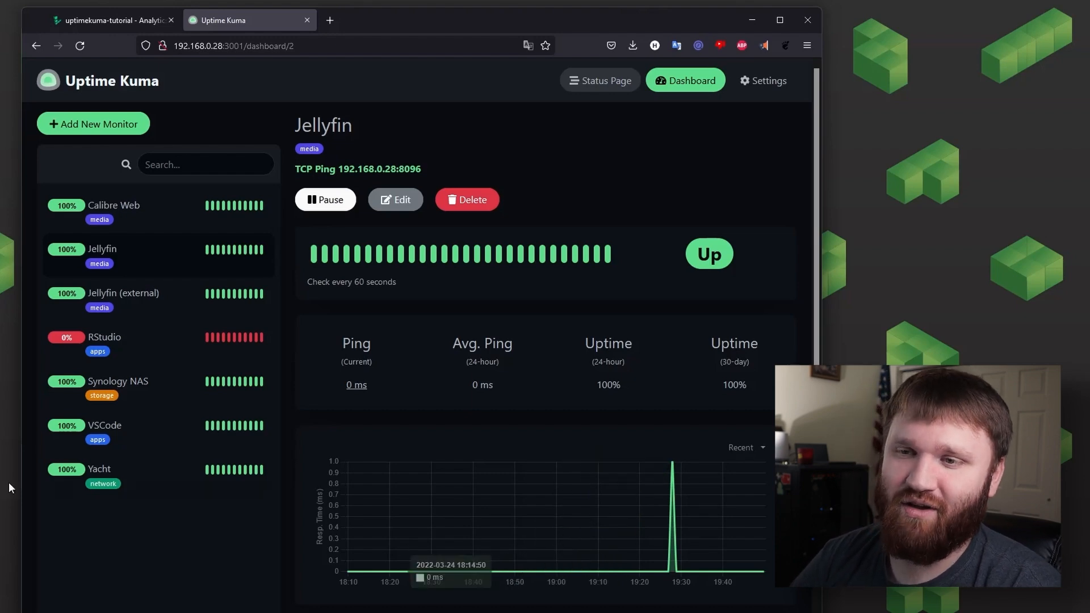
mouse_move(147, 272)
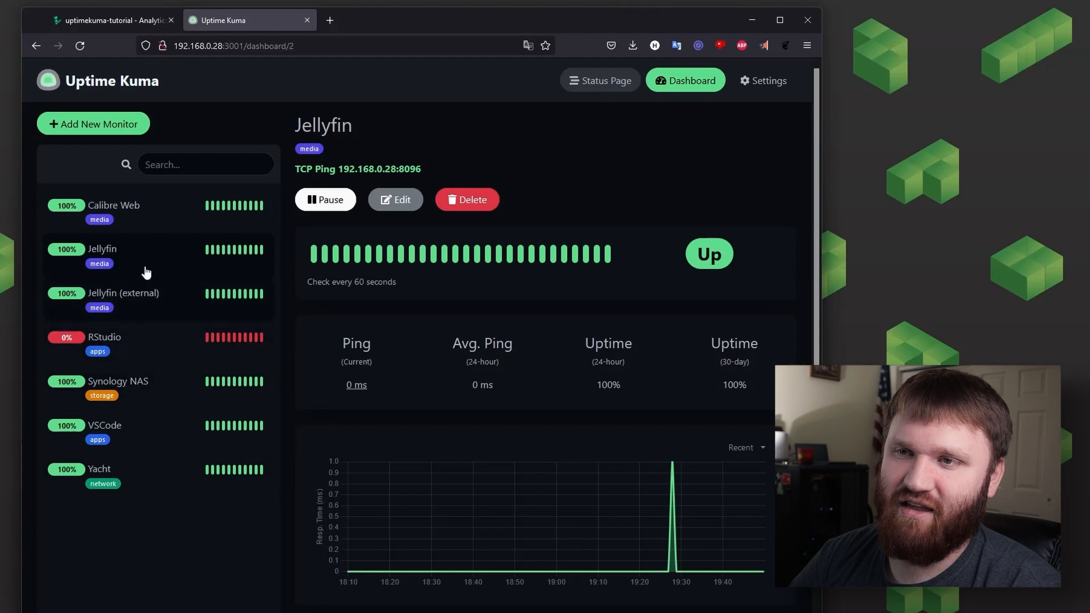
mouse_move(145, 301)
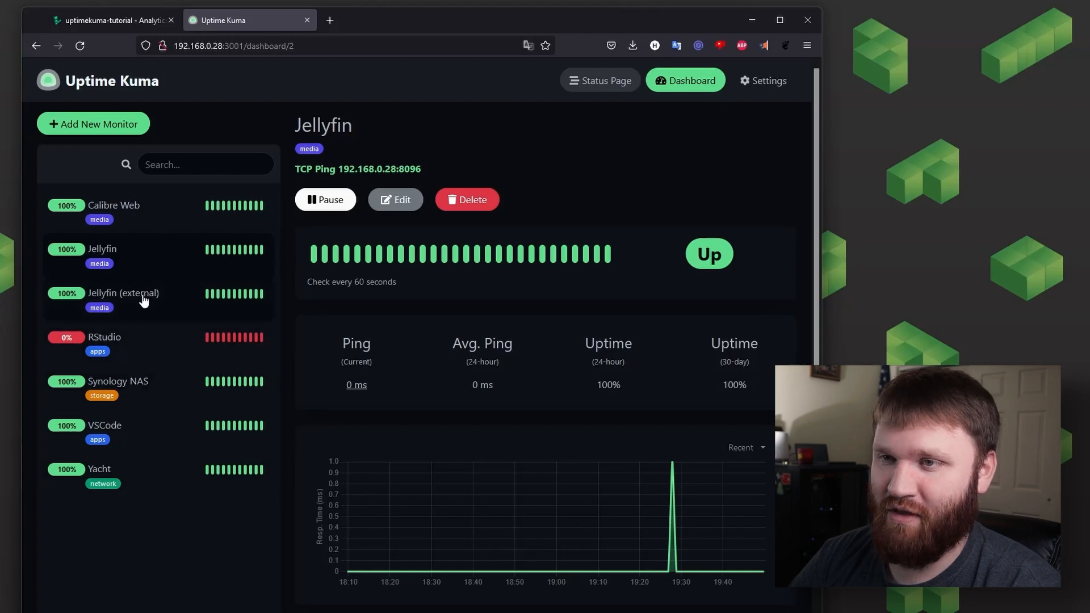
click(123, 293)
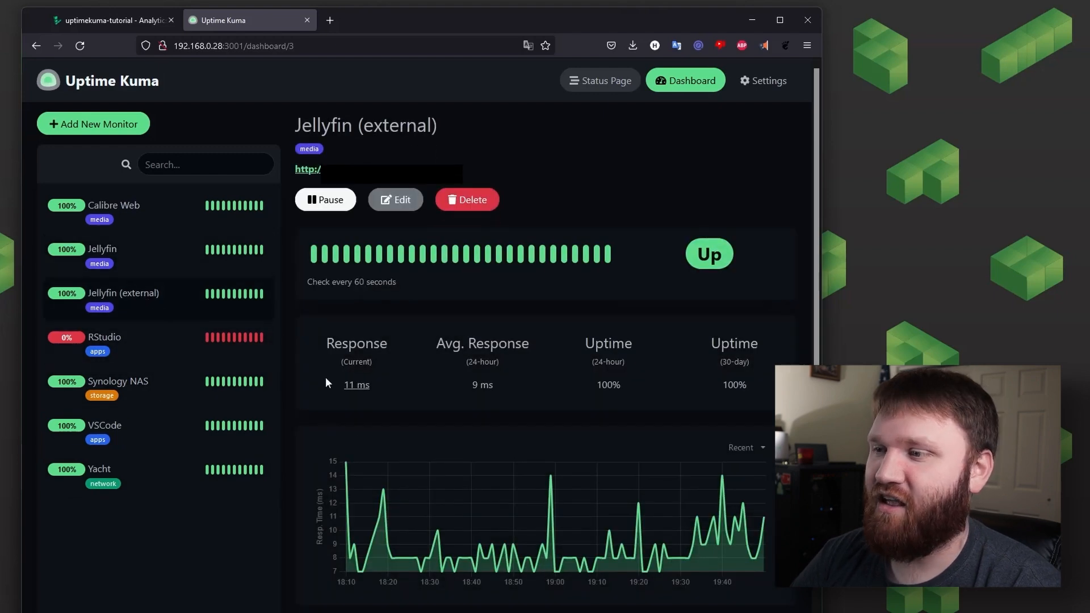
mouse_move(500, 511)
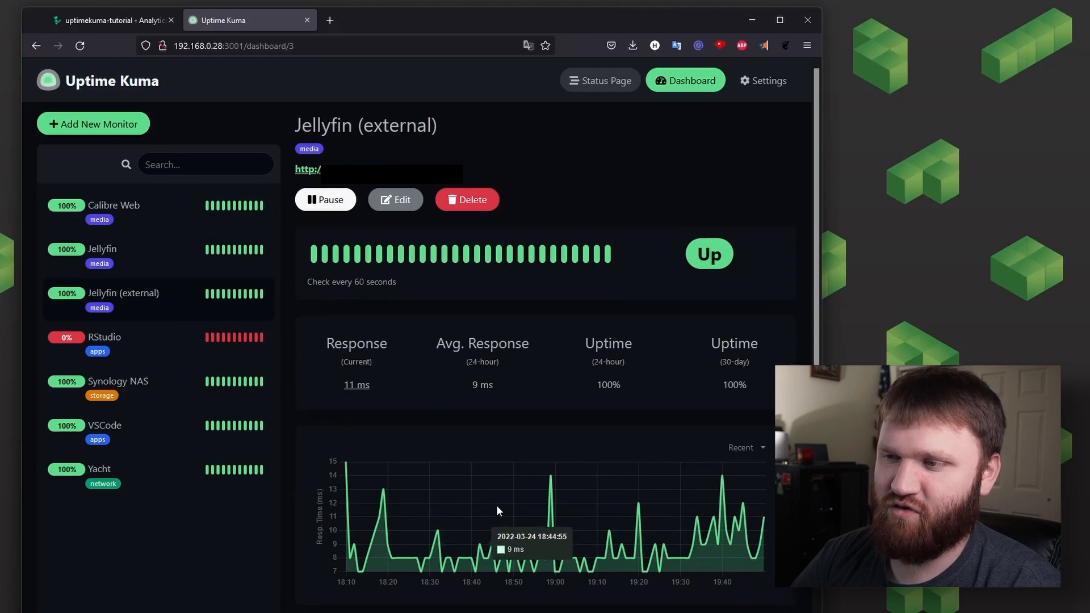
mouse_move(670, 495)
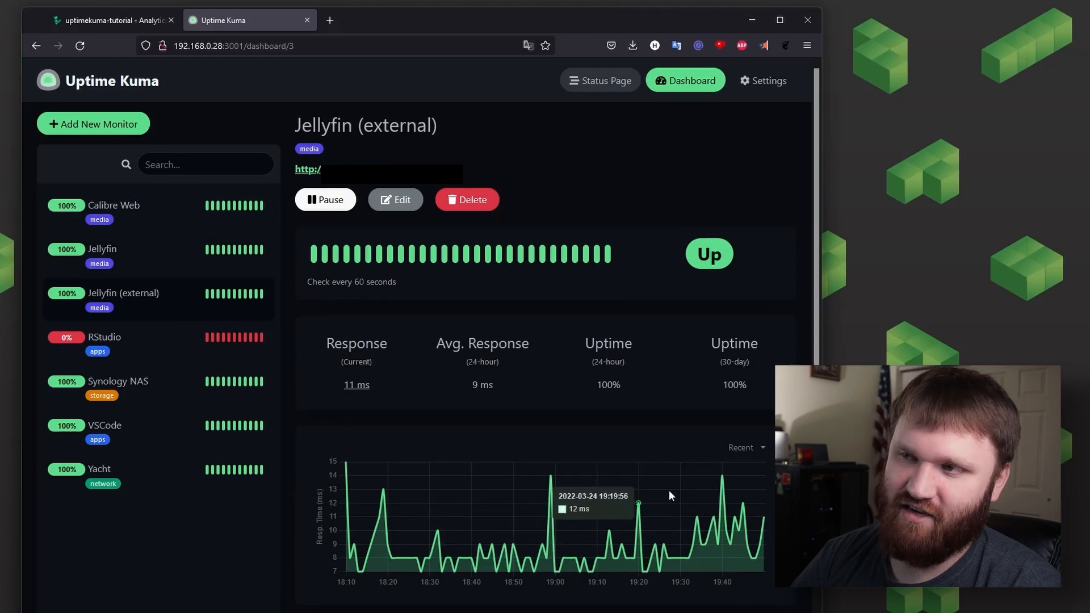
mouse_move(389, 225)
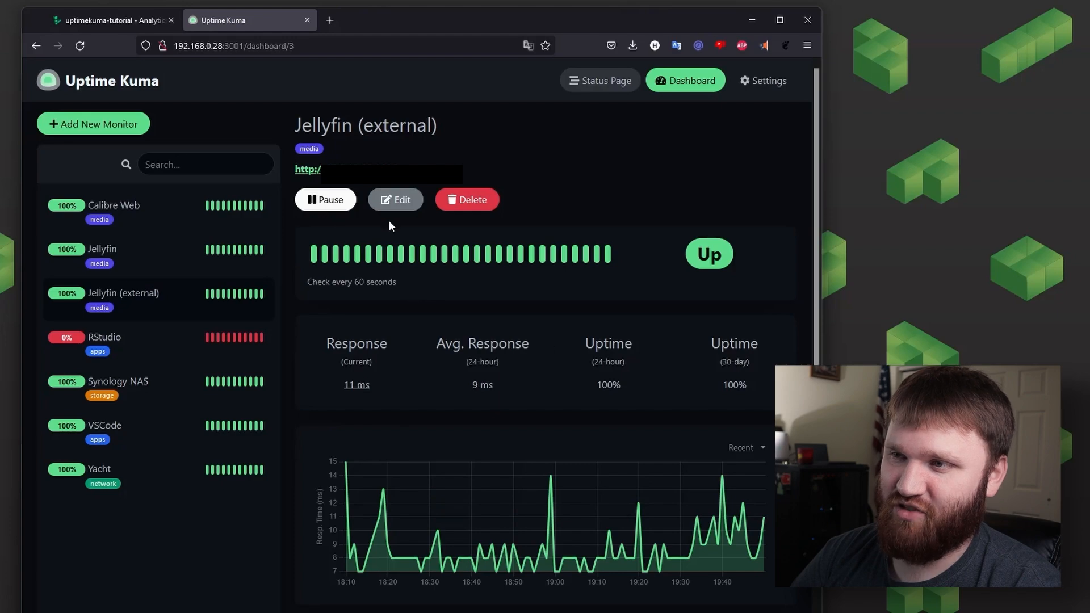
scroll(down, 3)
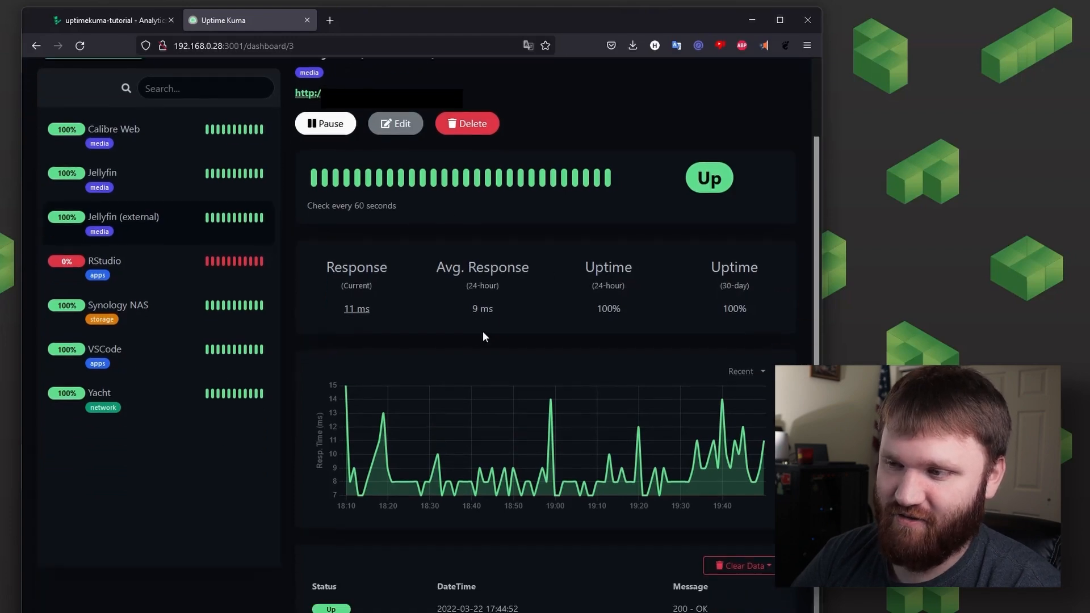